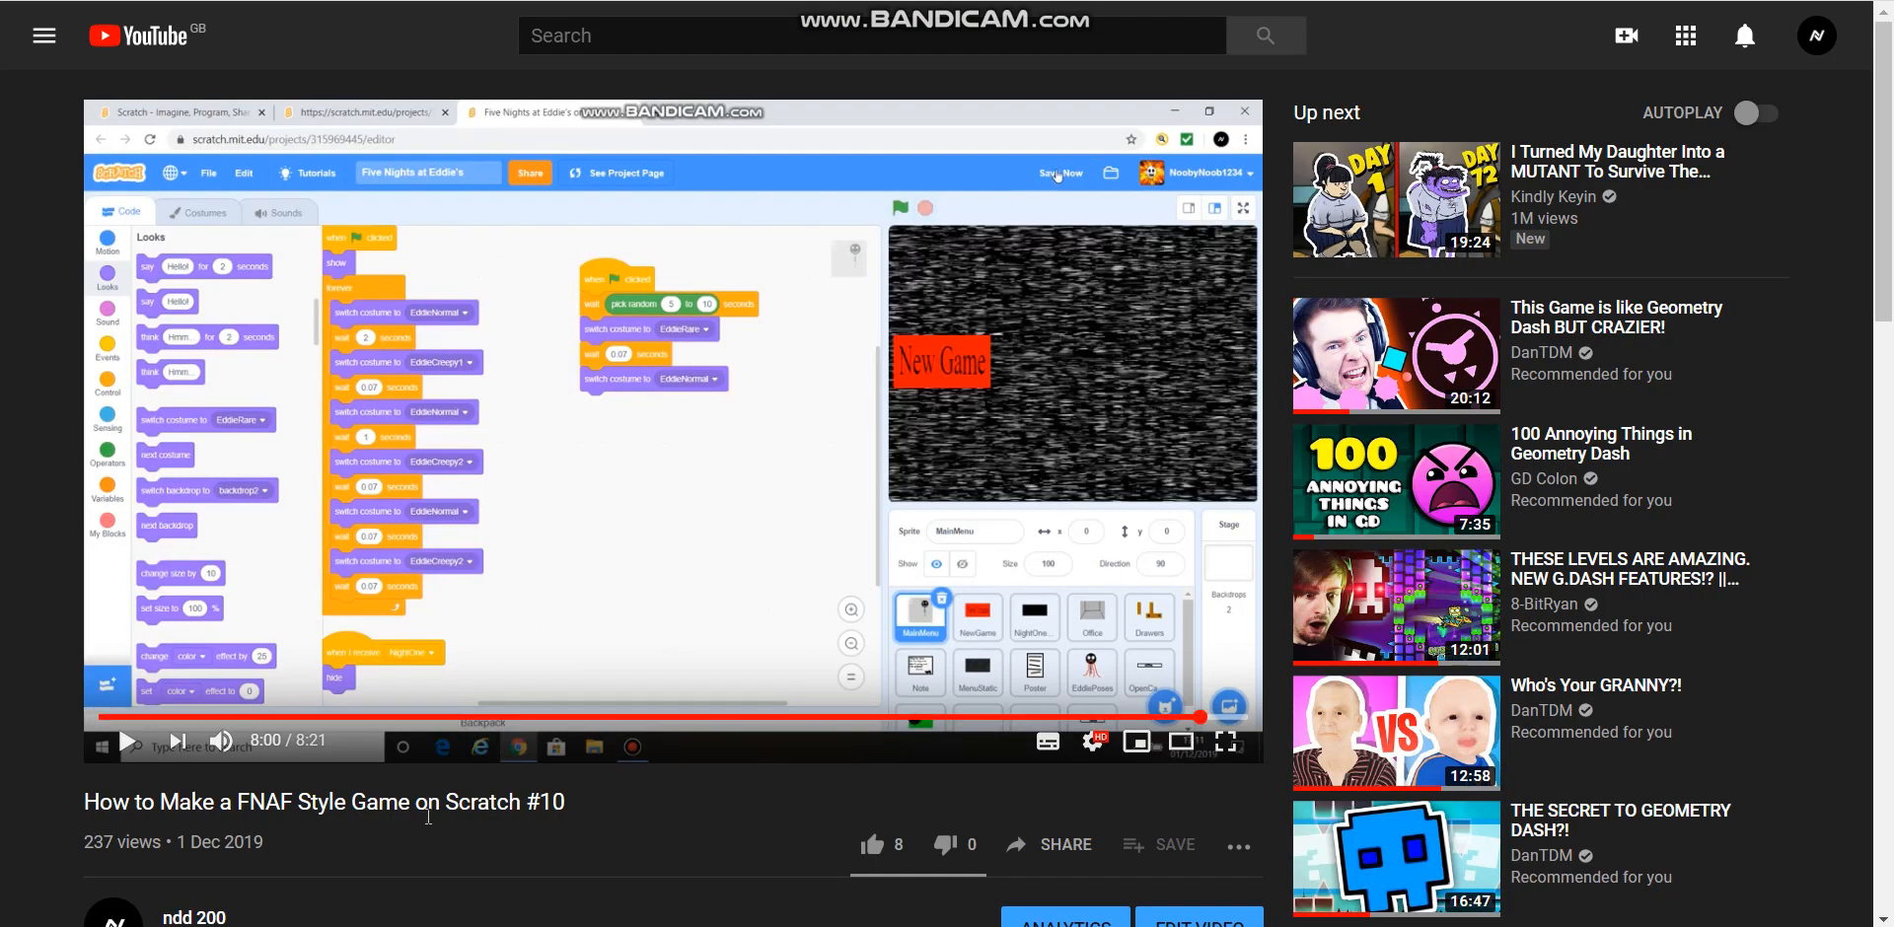
{"action": "mouse_move", "coordinate": [906, 217]}
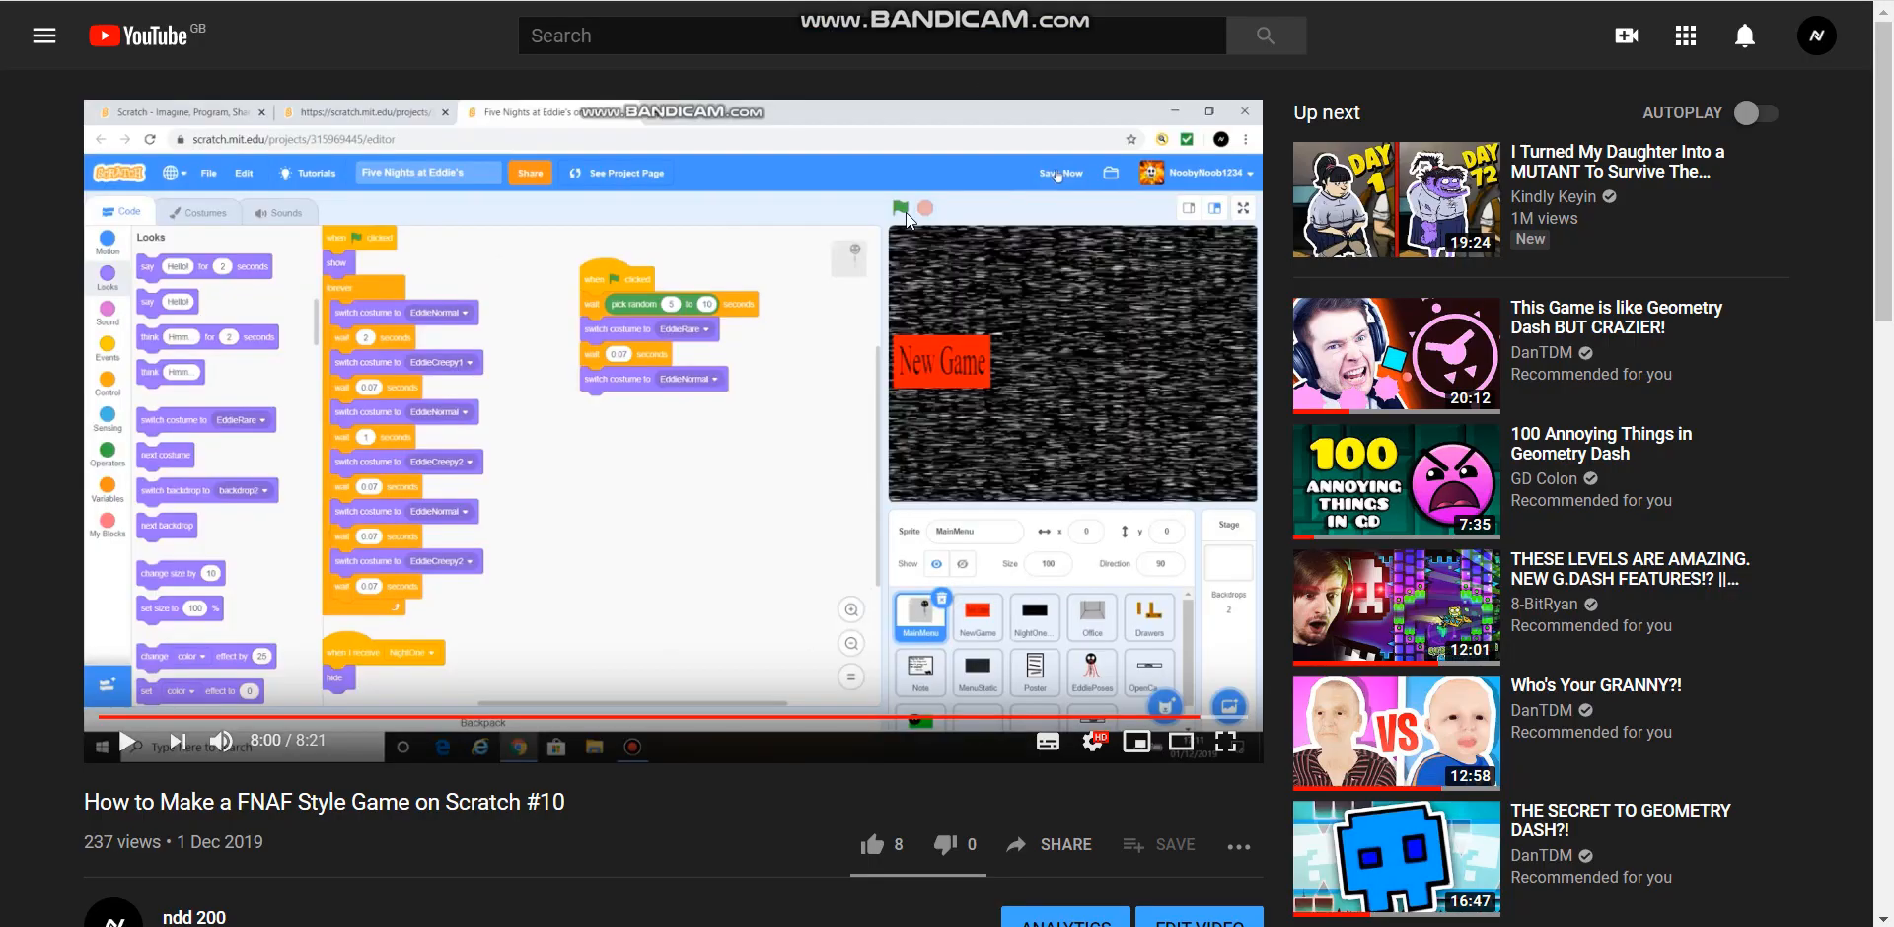
Switch from the YouTube tutorial back to the Five Nights at Eddie's Scratch project
{"action": "left_click", "coordinate": [1228, 742]}
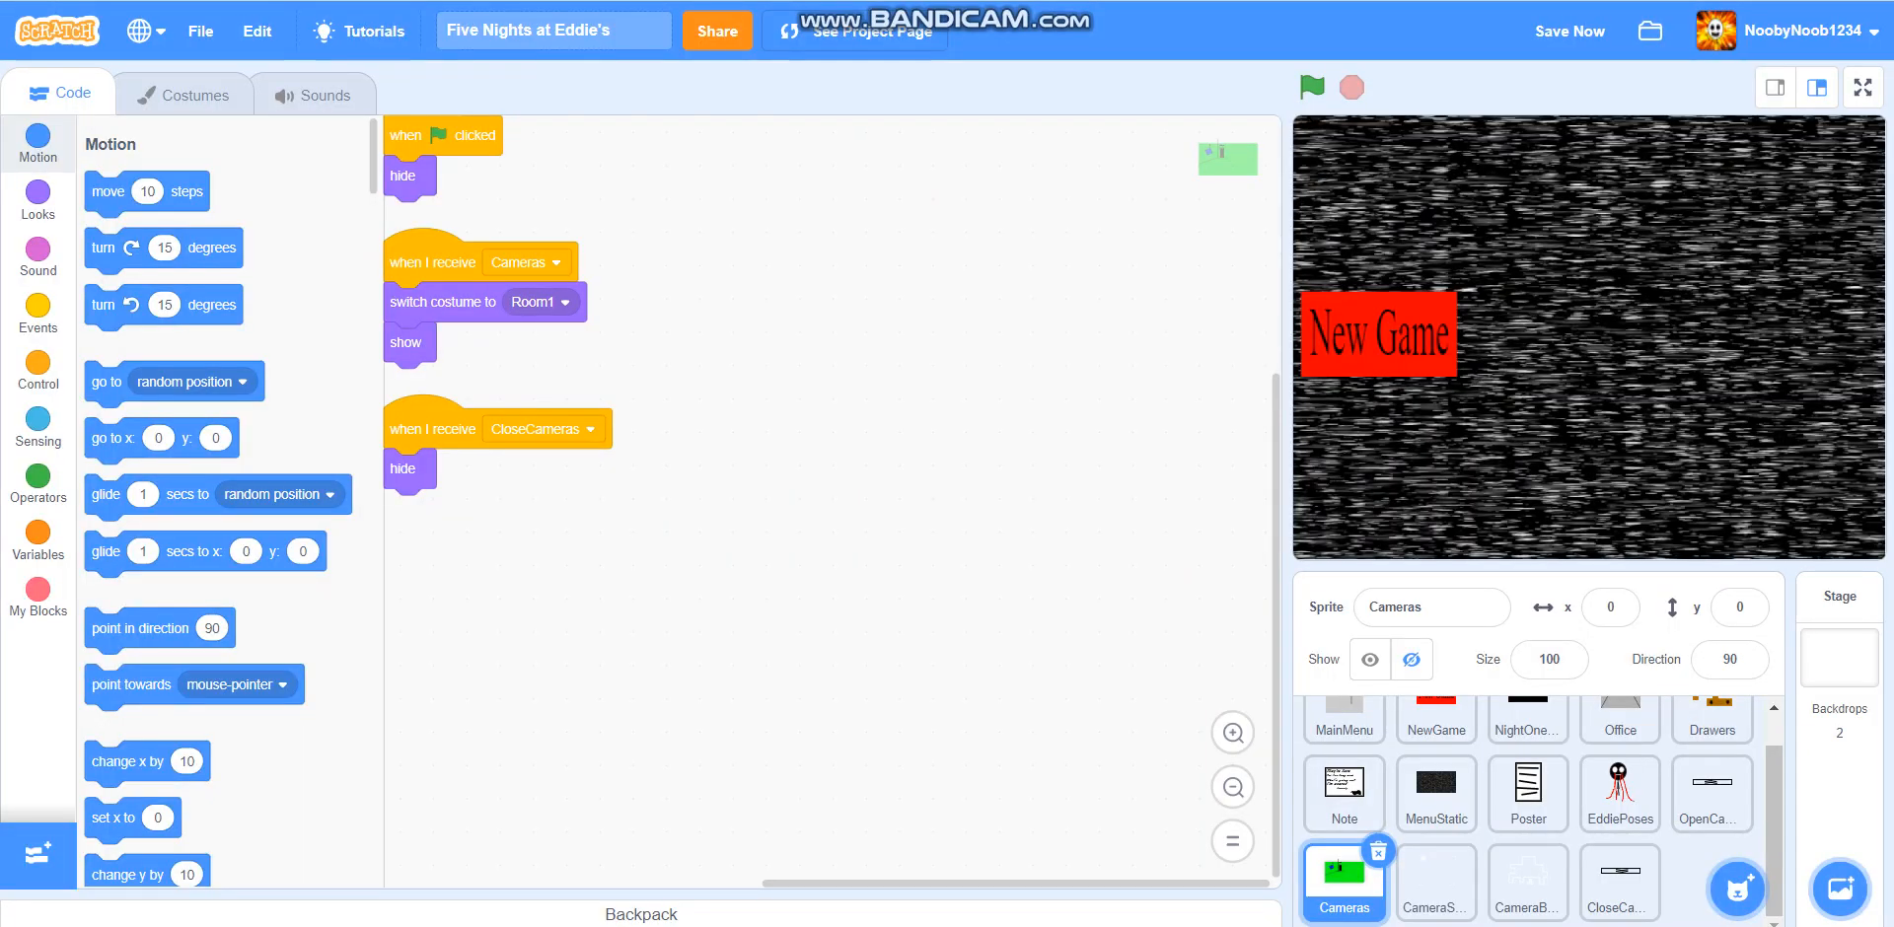
{"action": "mouse_move", "coordinate": [195, 112]}
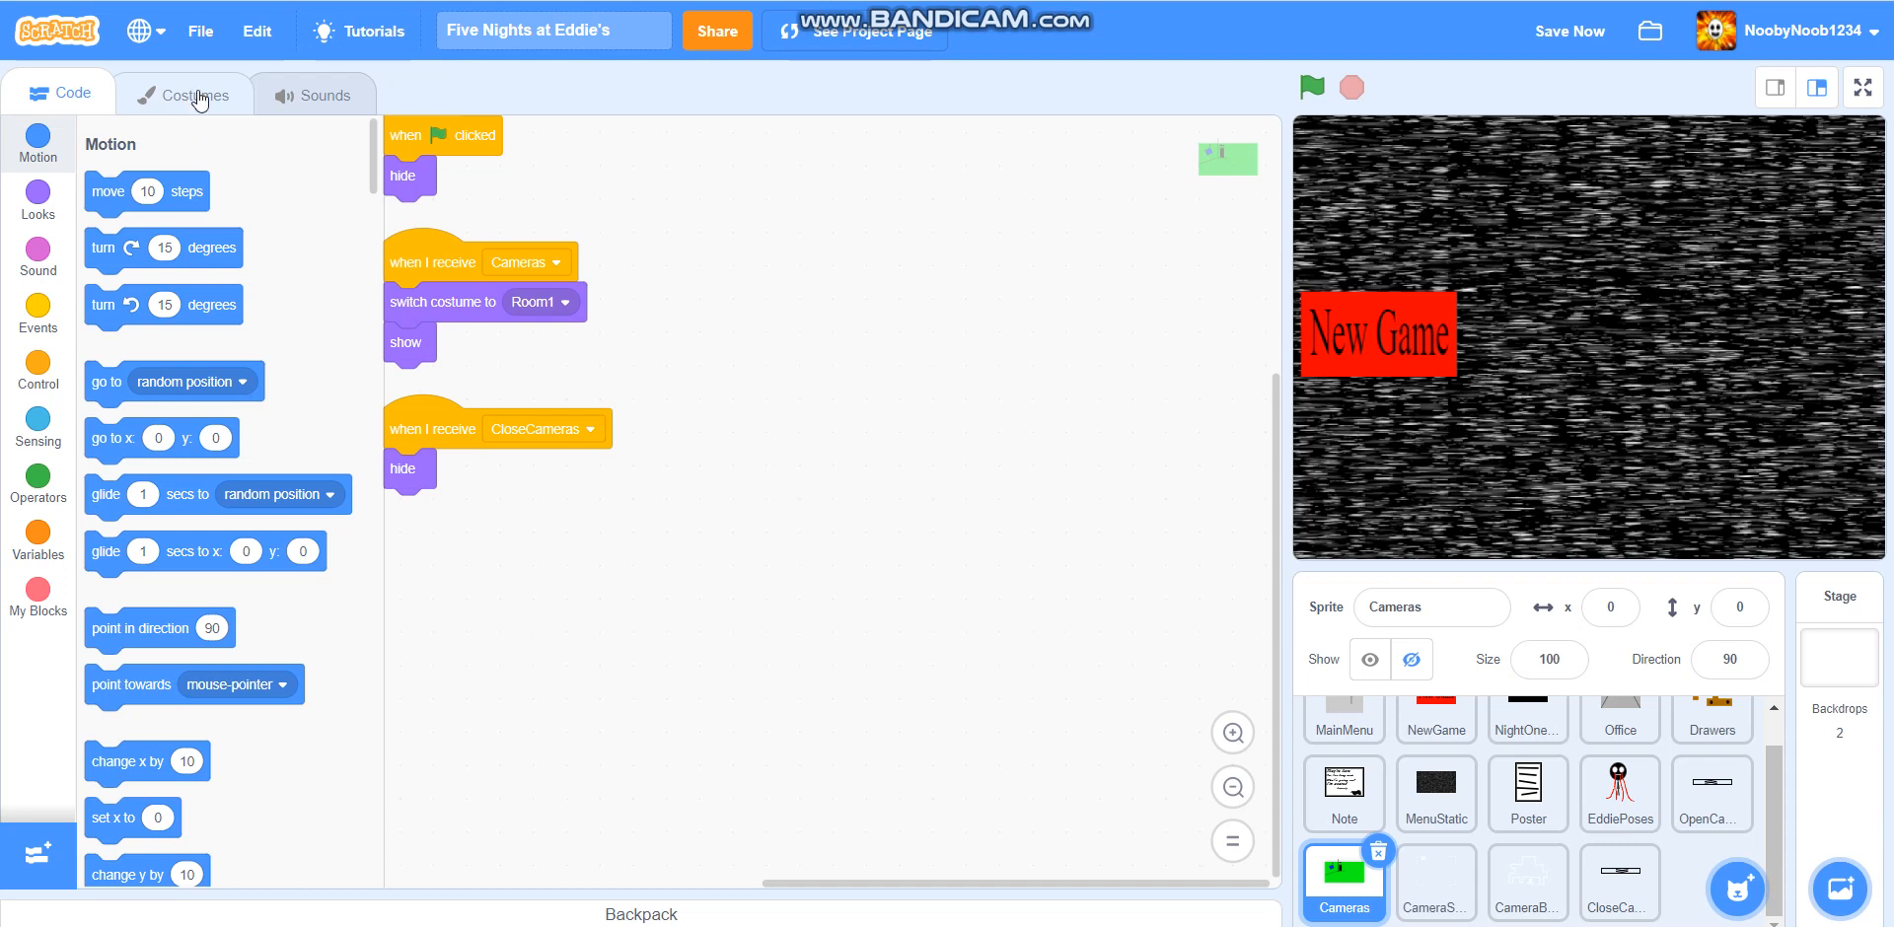
Show the Cameras sprite's Costumes tab with its room and Hallway1 costumes
{"action": "left_click", "coordinate": [185, 94]}
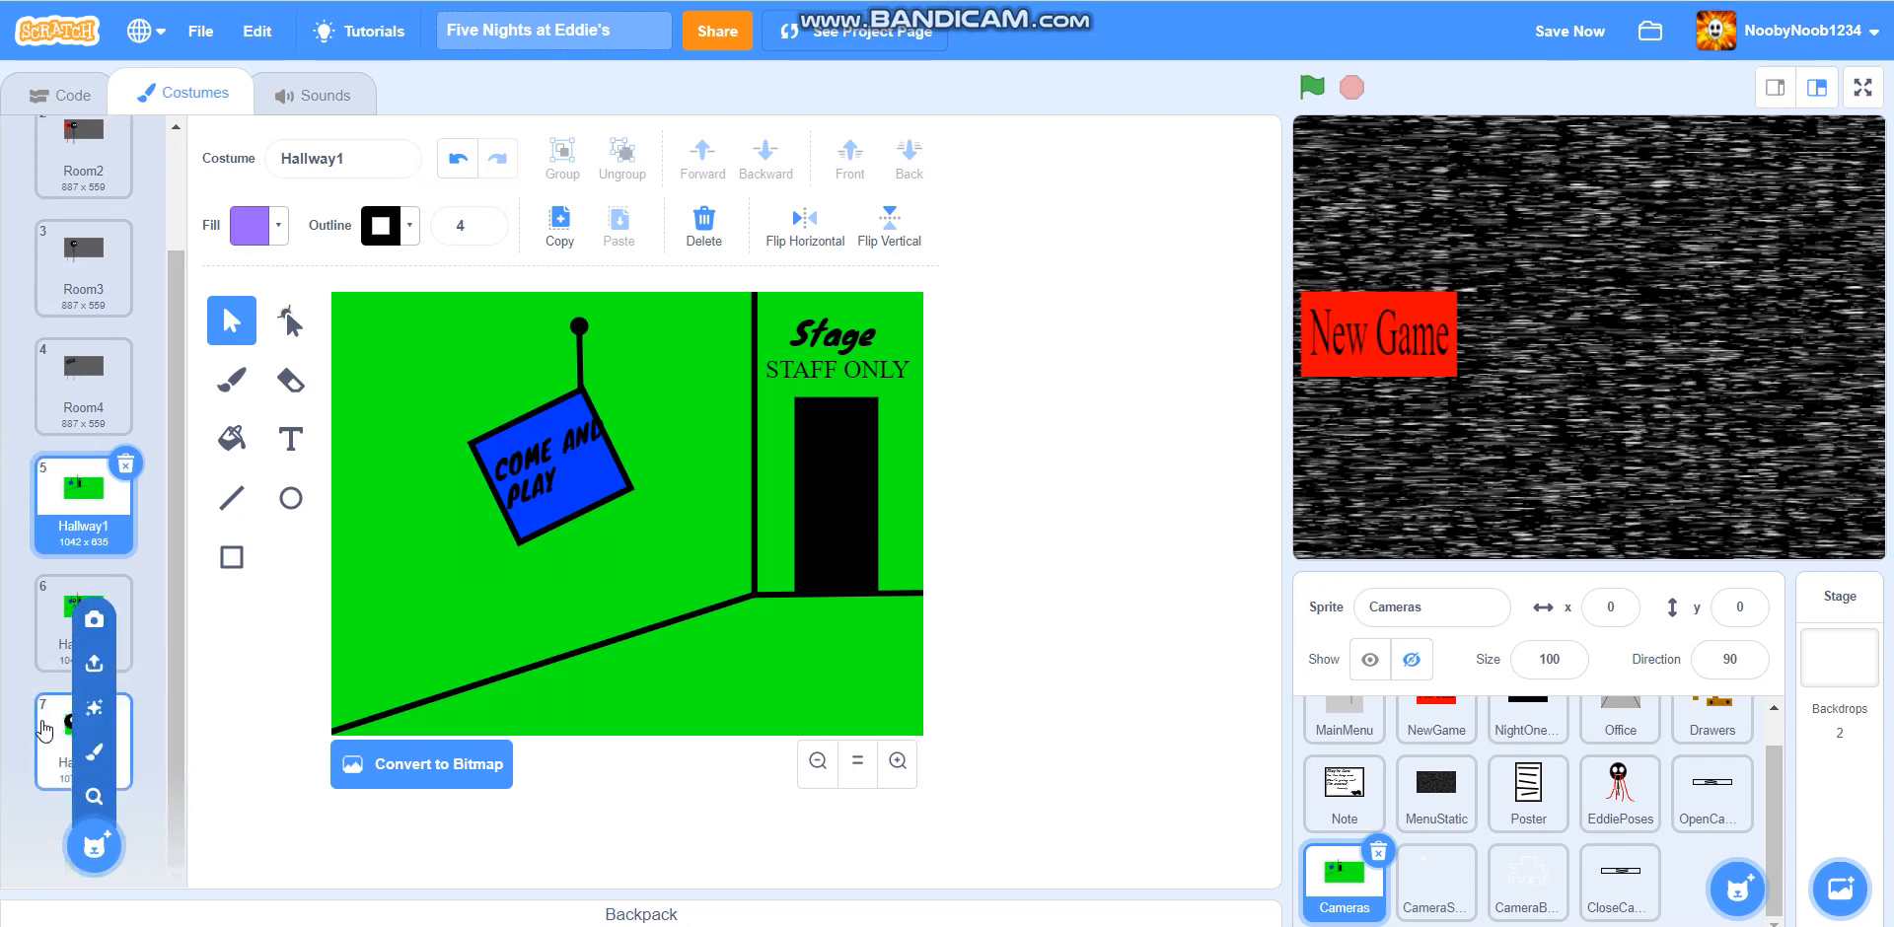
Paint a new blank costume for the Cameras sprite and choose the Rectangle tool
{"action": "left_click", "coordinate": [83, 740]}
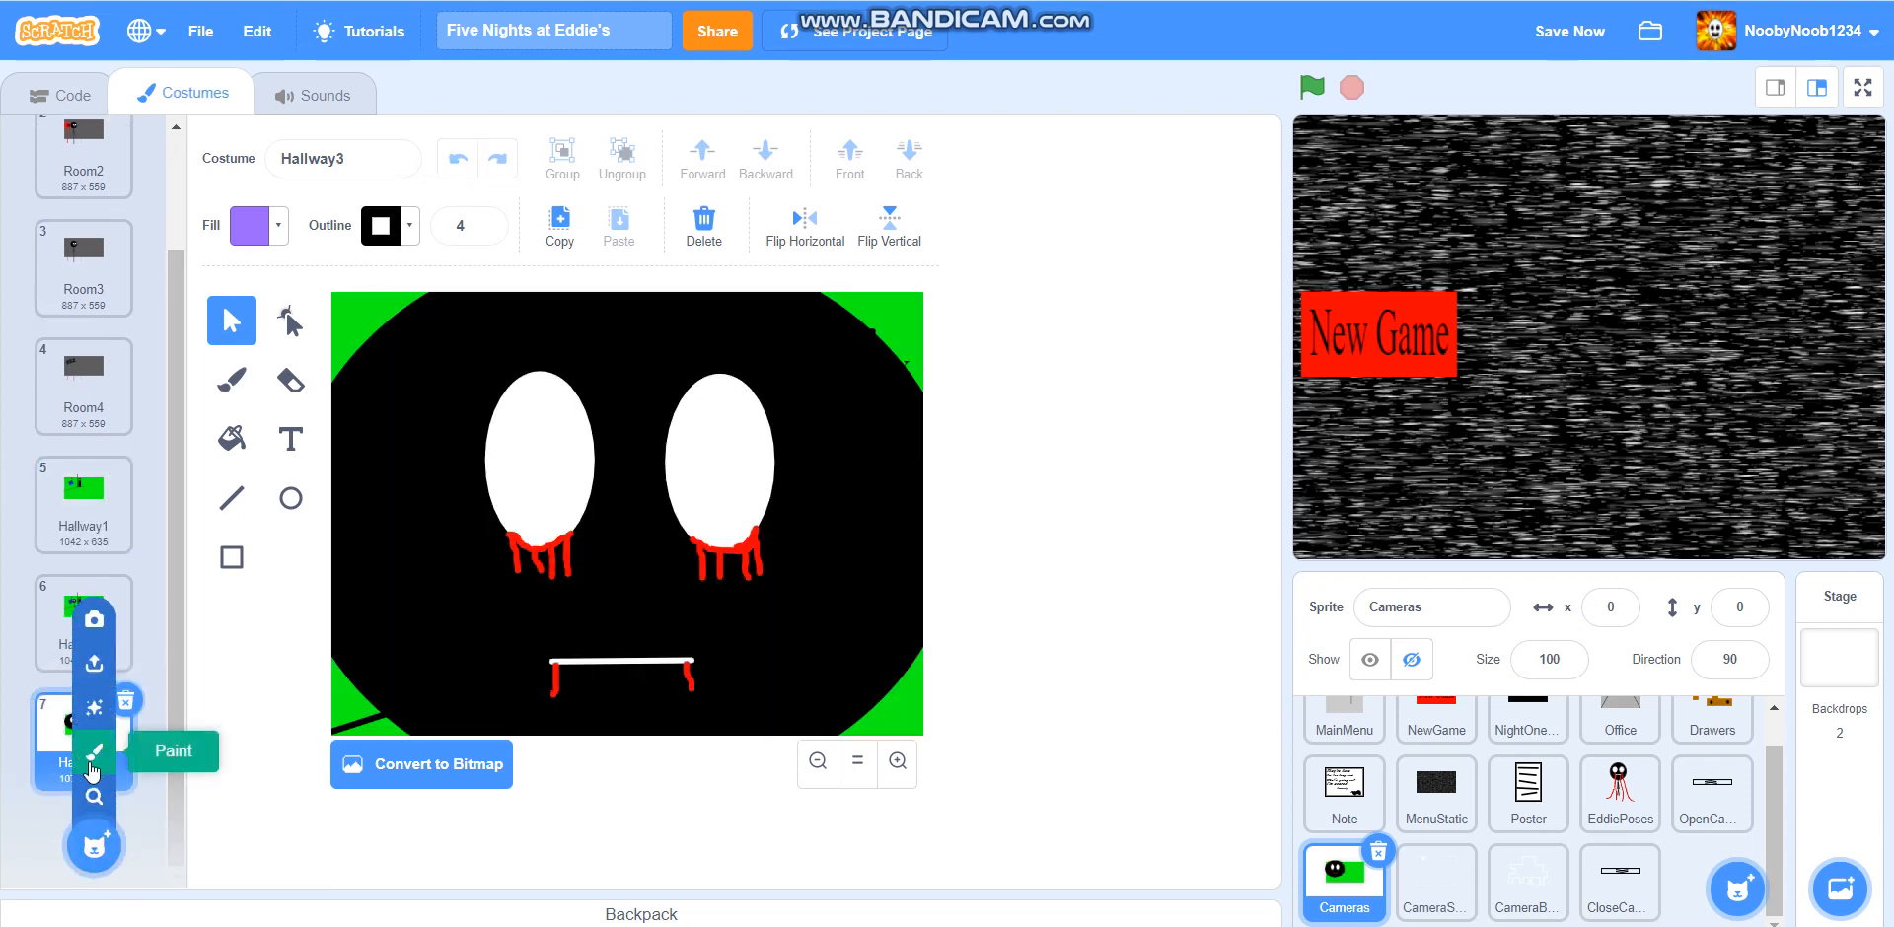
{"action": "left_click", "coordinate": [94, 750]}
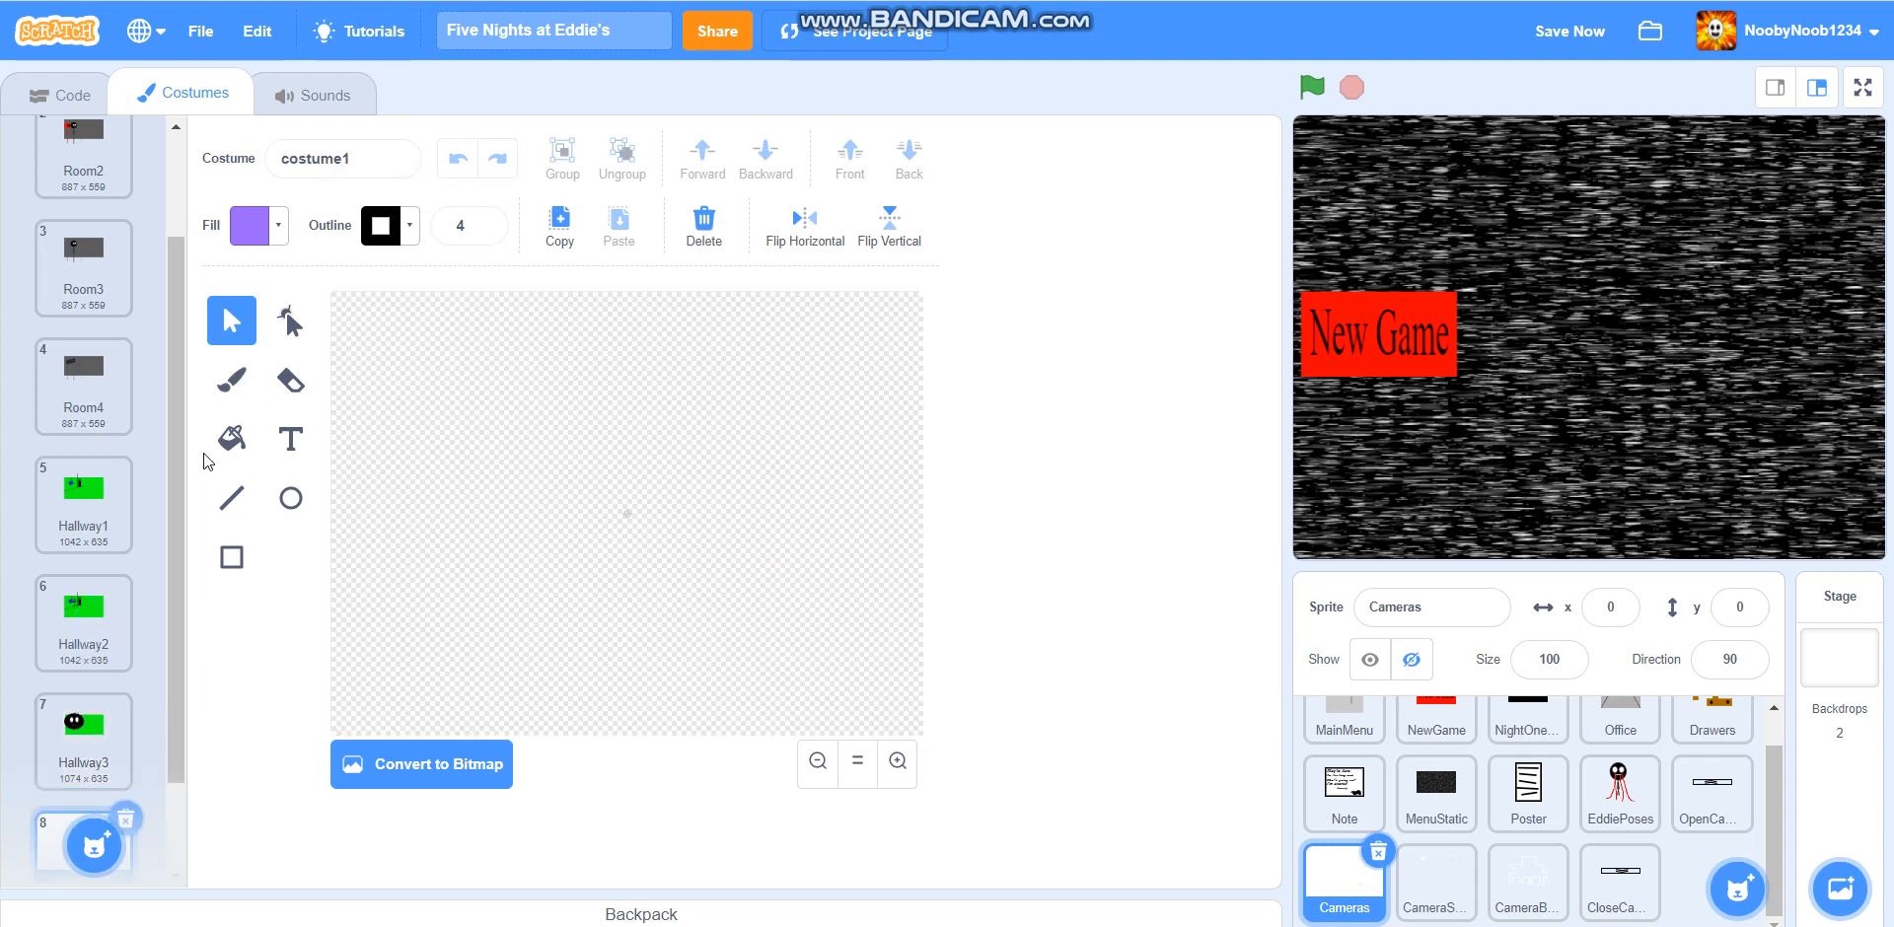
{"action": "mouse_move", "coordinate": [230, 497]}
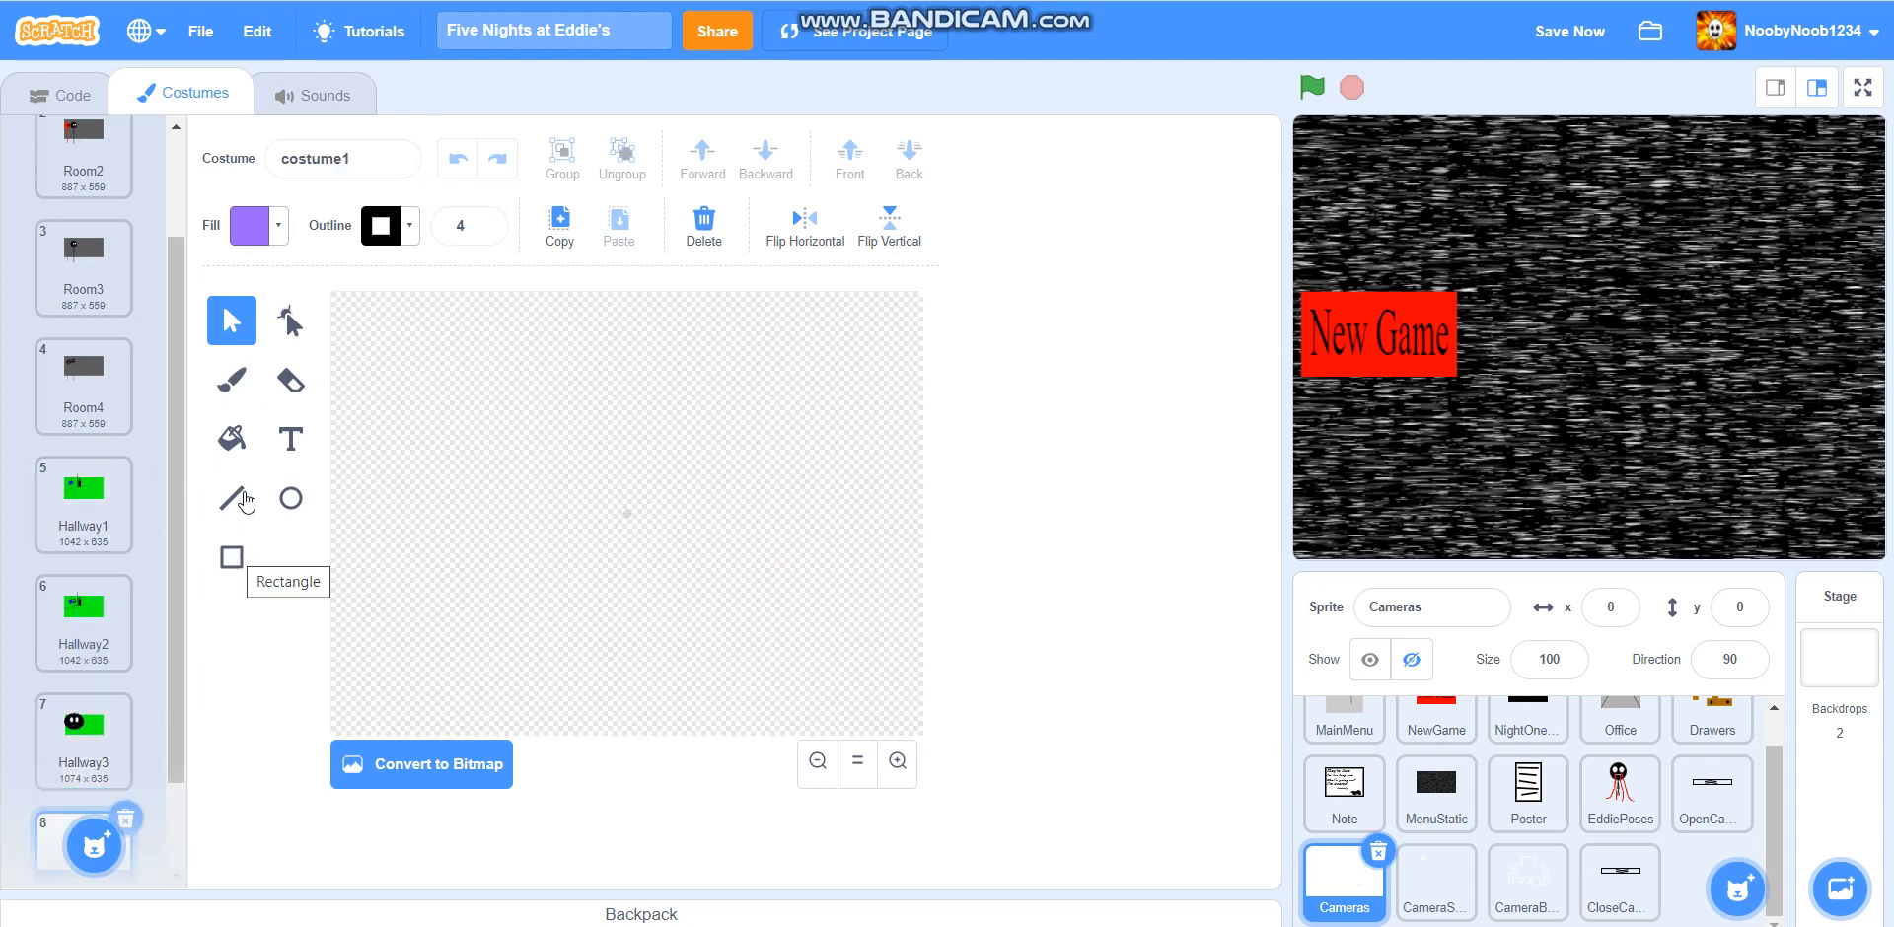
{"action": "left_click", "coordinate": [230, 557]}
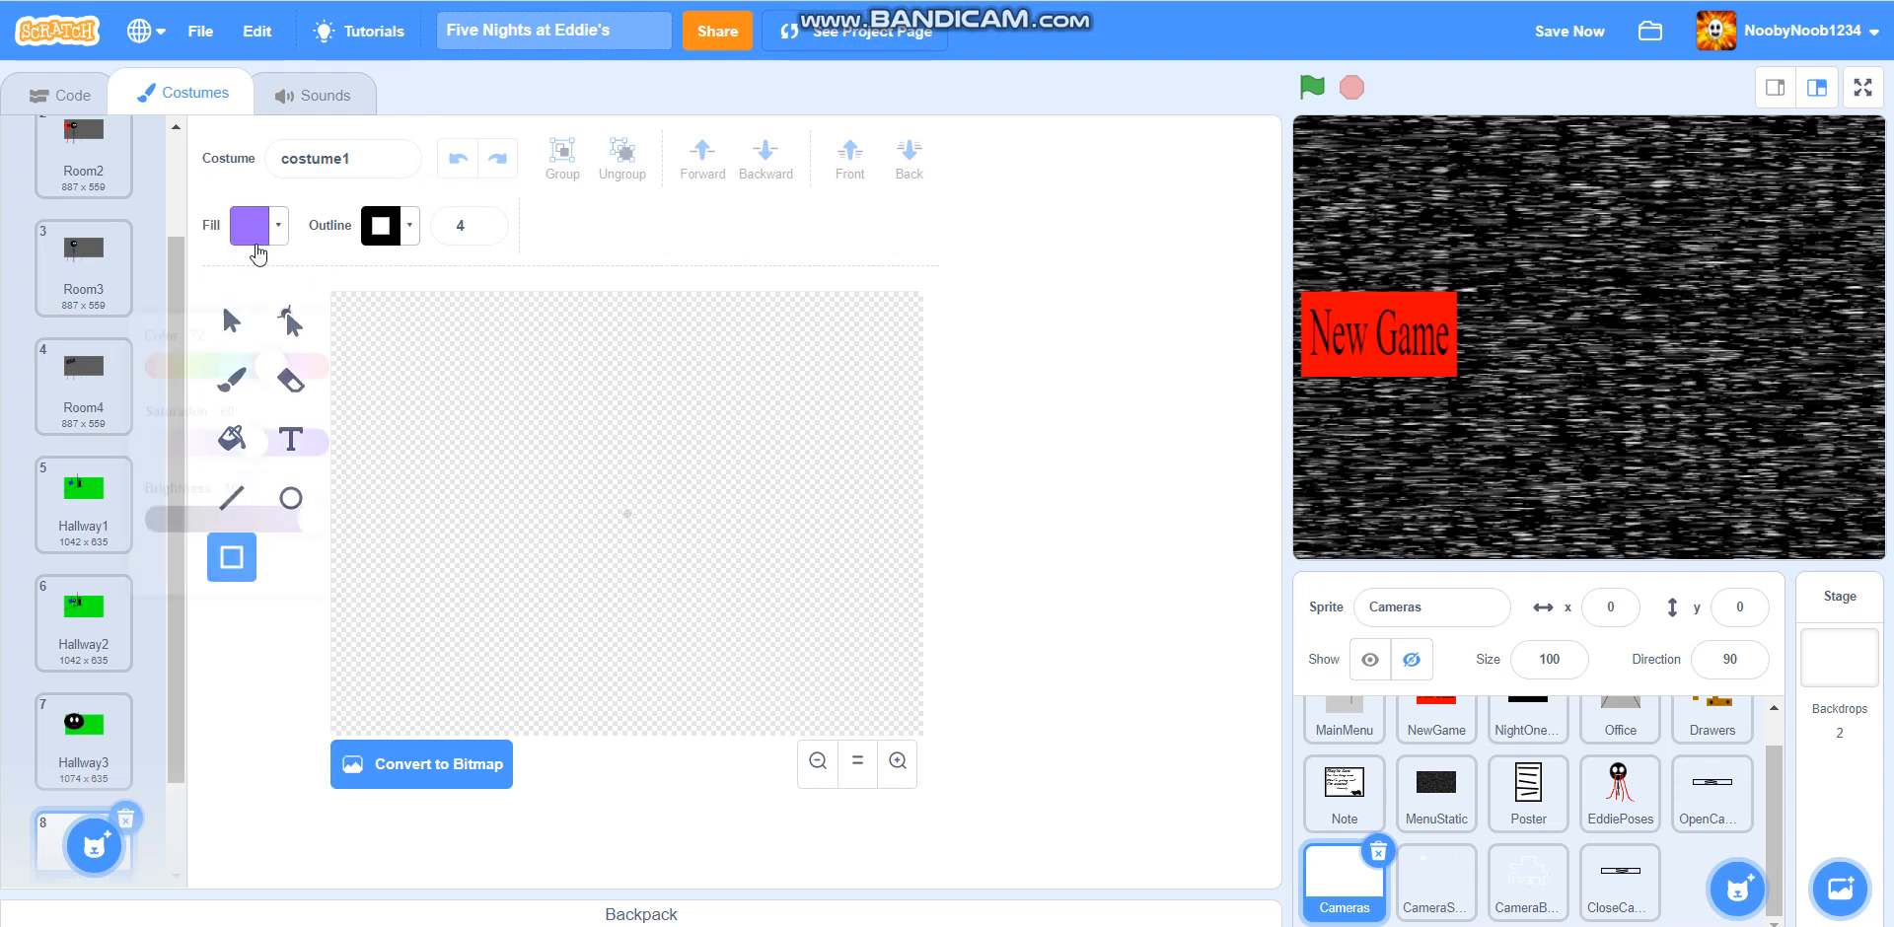
Set the rectangle colours to unsaturated medium grey with outline width 10
{"action": "left_click", "coordinate": [251, 226]}
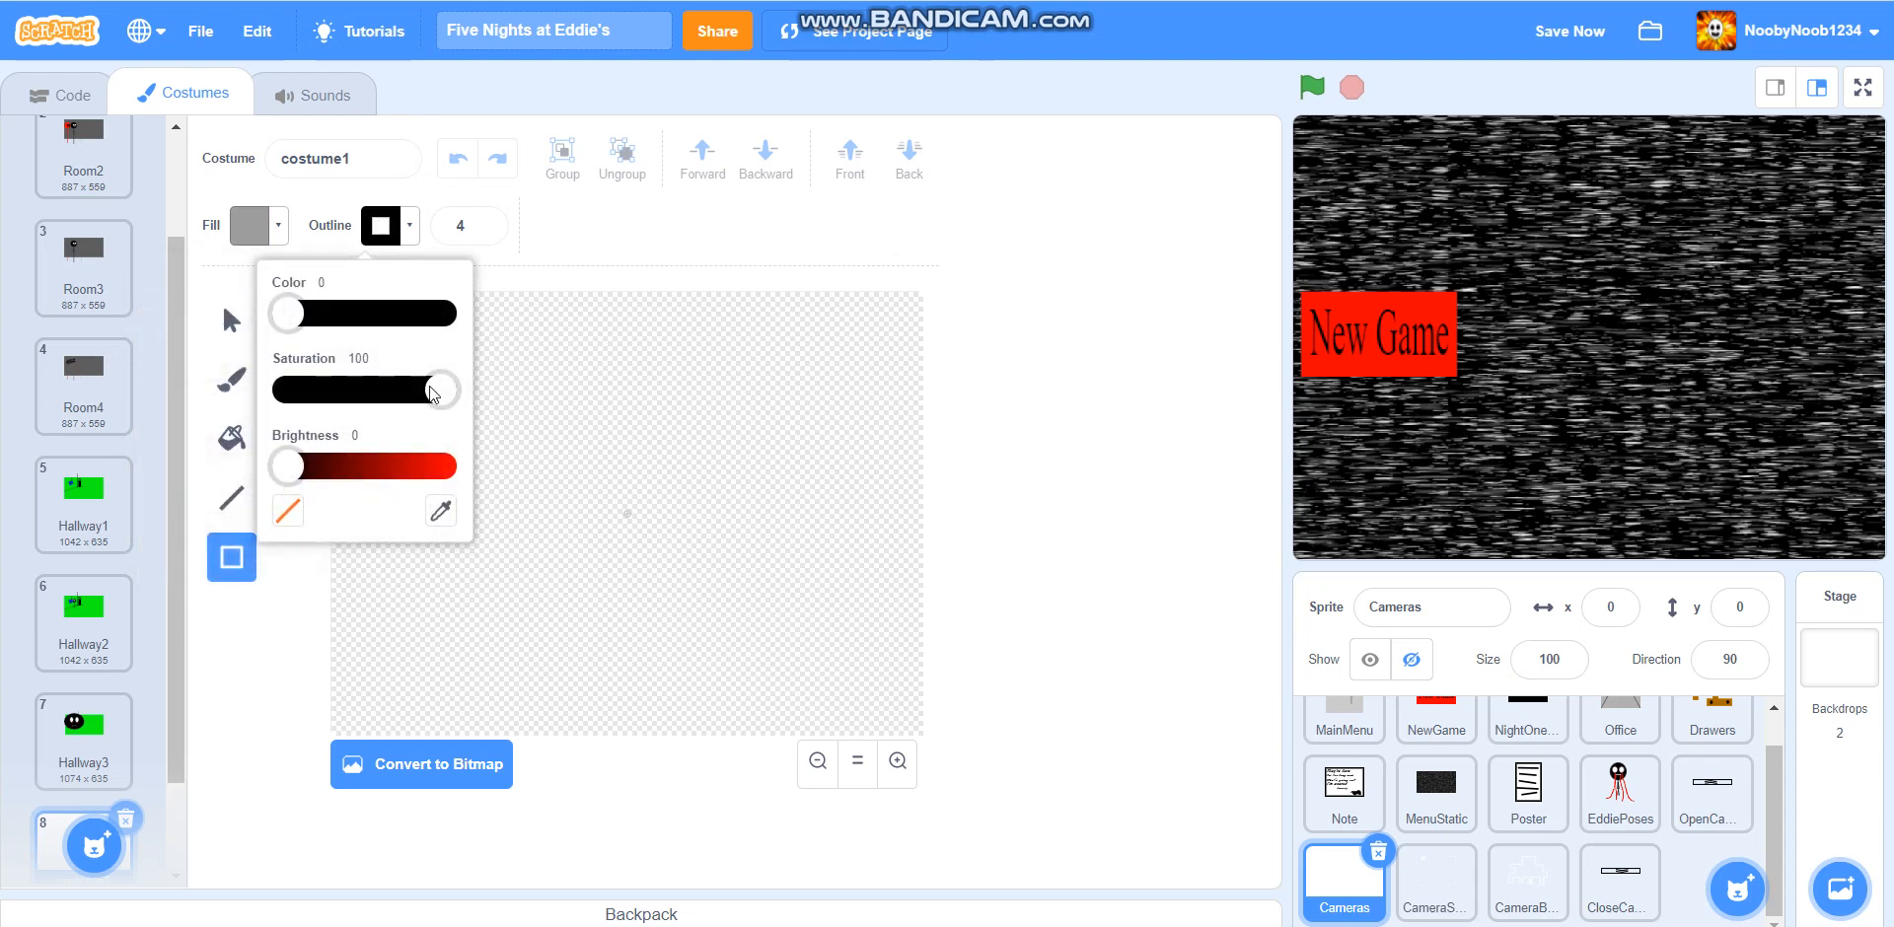
{"action": "left_click_drag", "start_coordinate": [438, 388], "coordinate": [310, 389]}
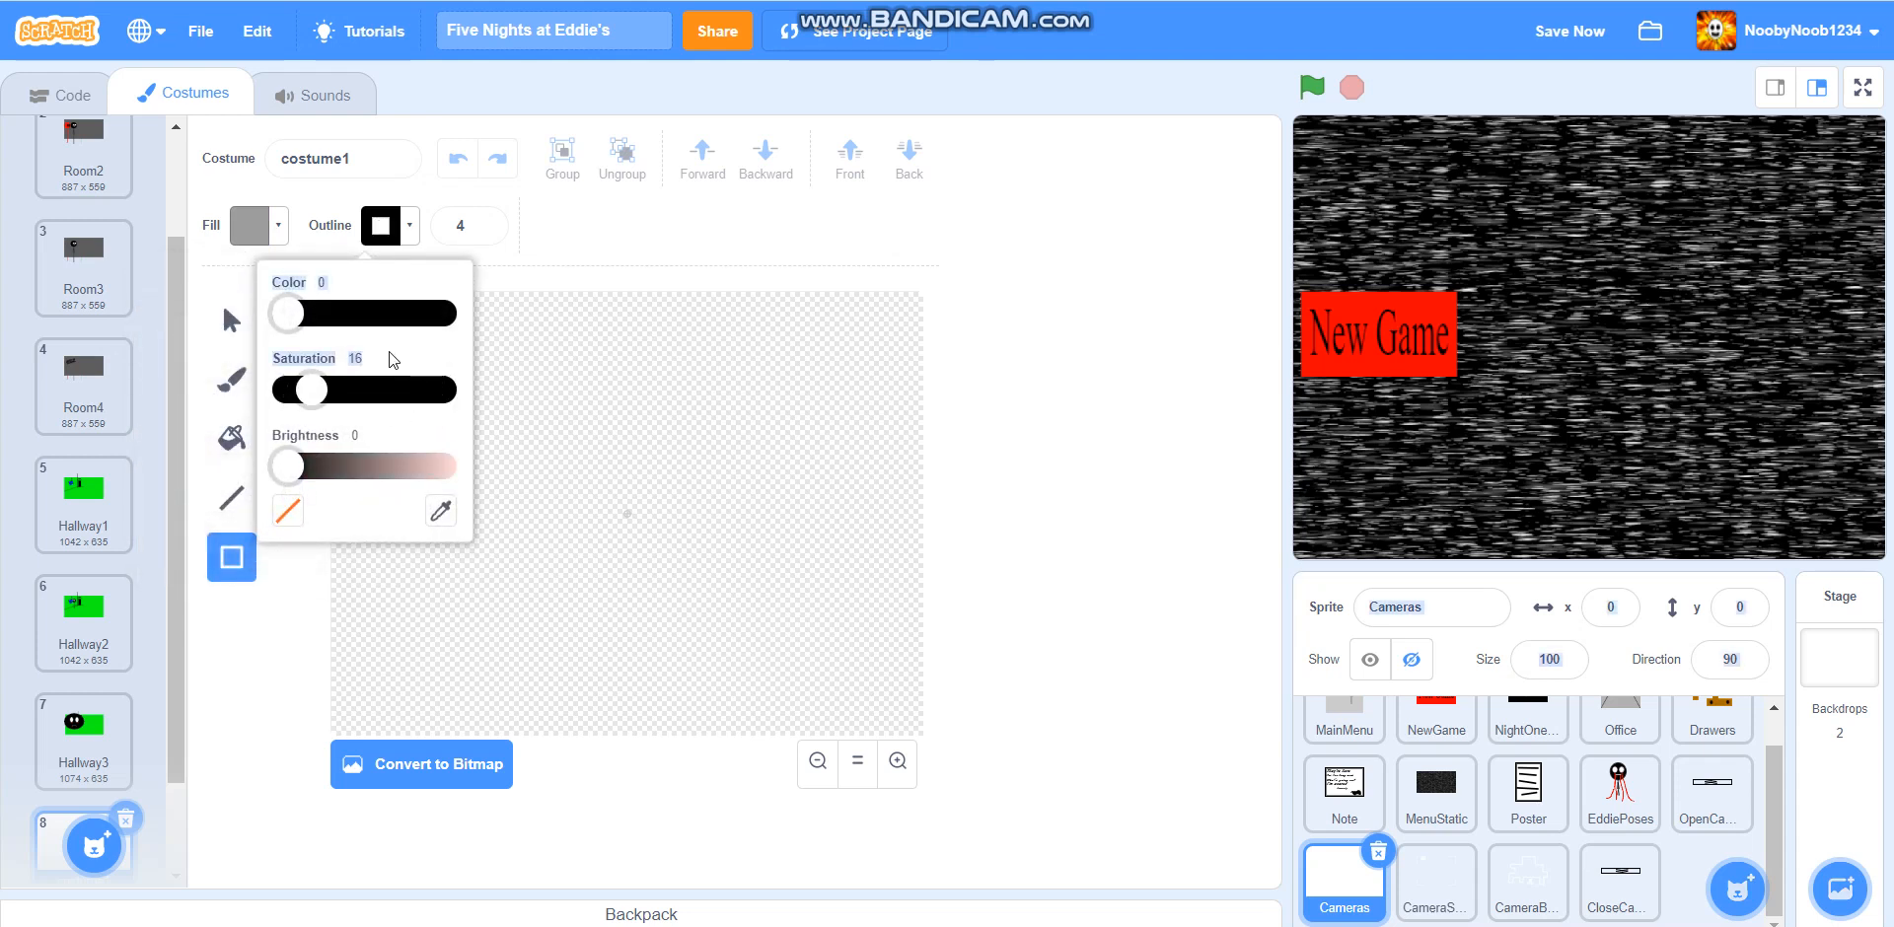
{"action": "left_click_drag", "start_coordinate": [312, 388], "coordinate": [279, 389]}
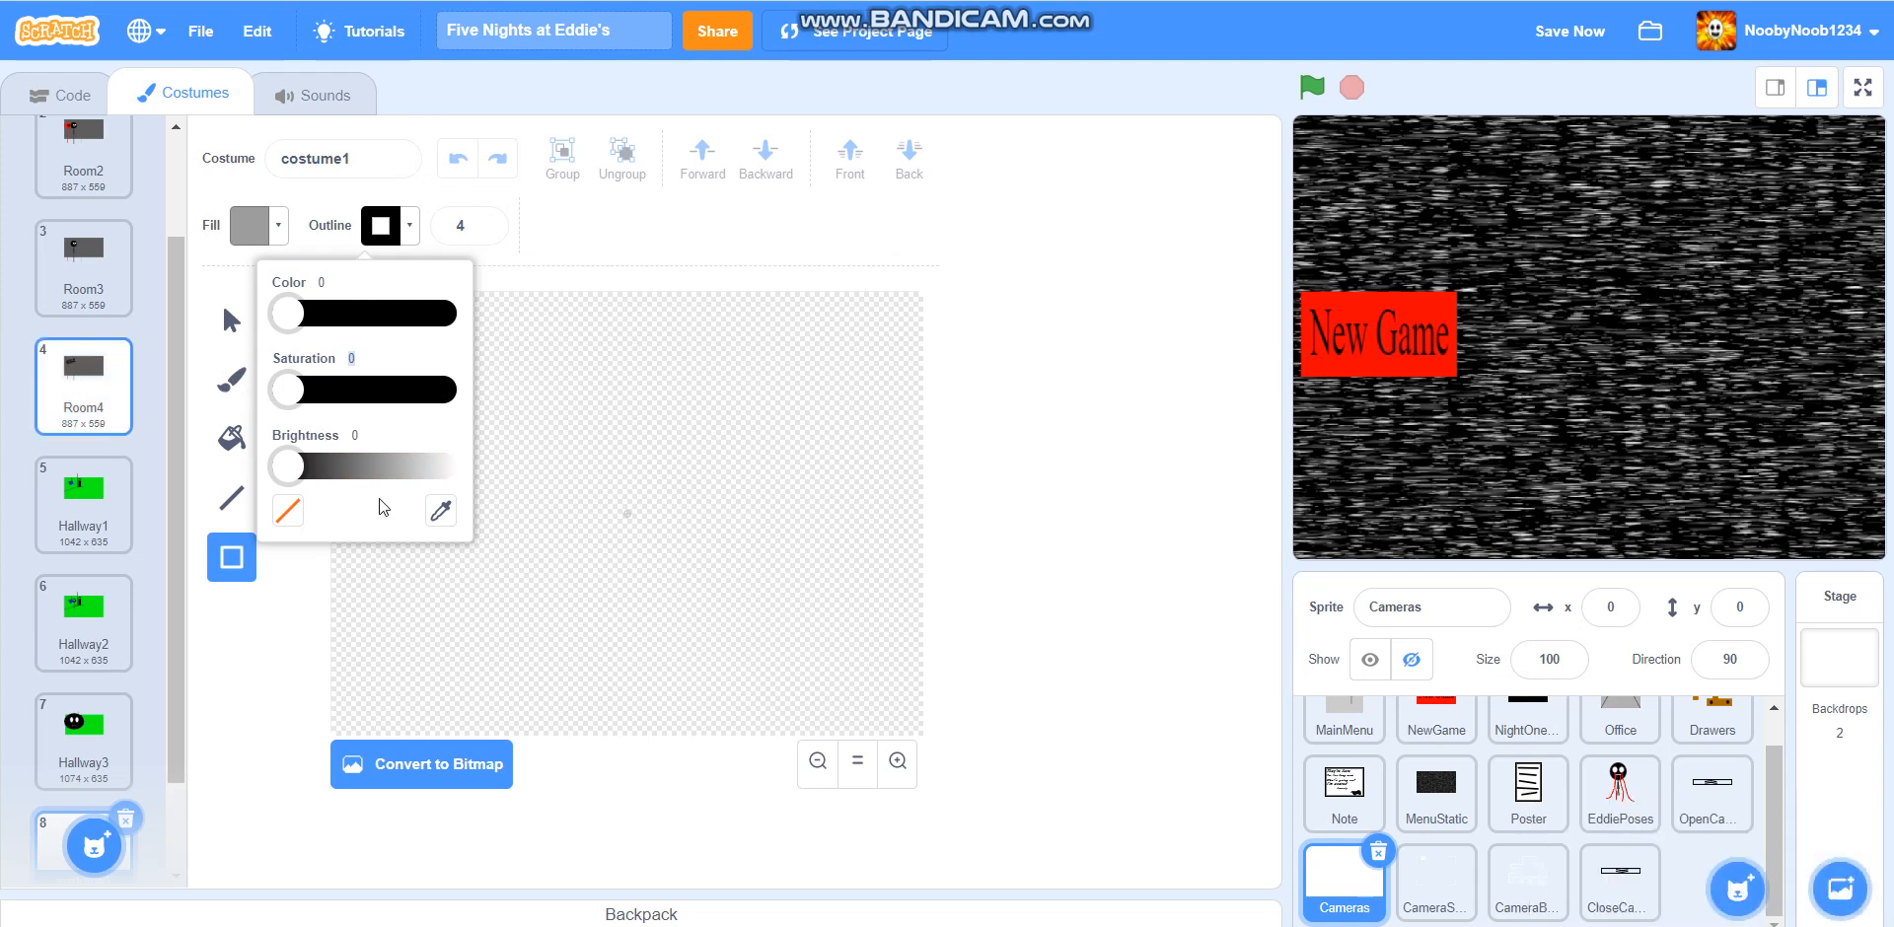
{"action": "left_click_drag", "start_coordinate": [284, 466], "coordinate": [387, 466]}
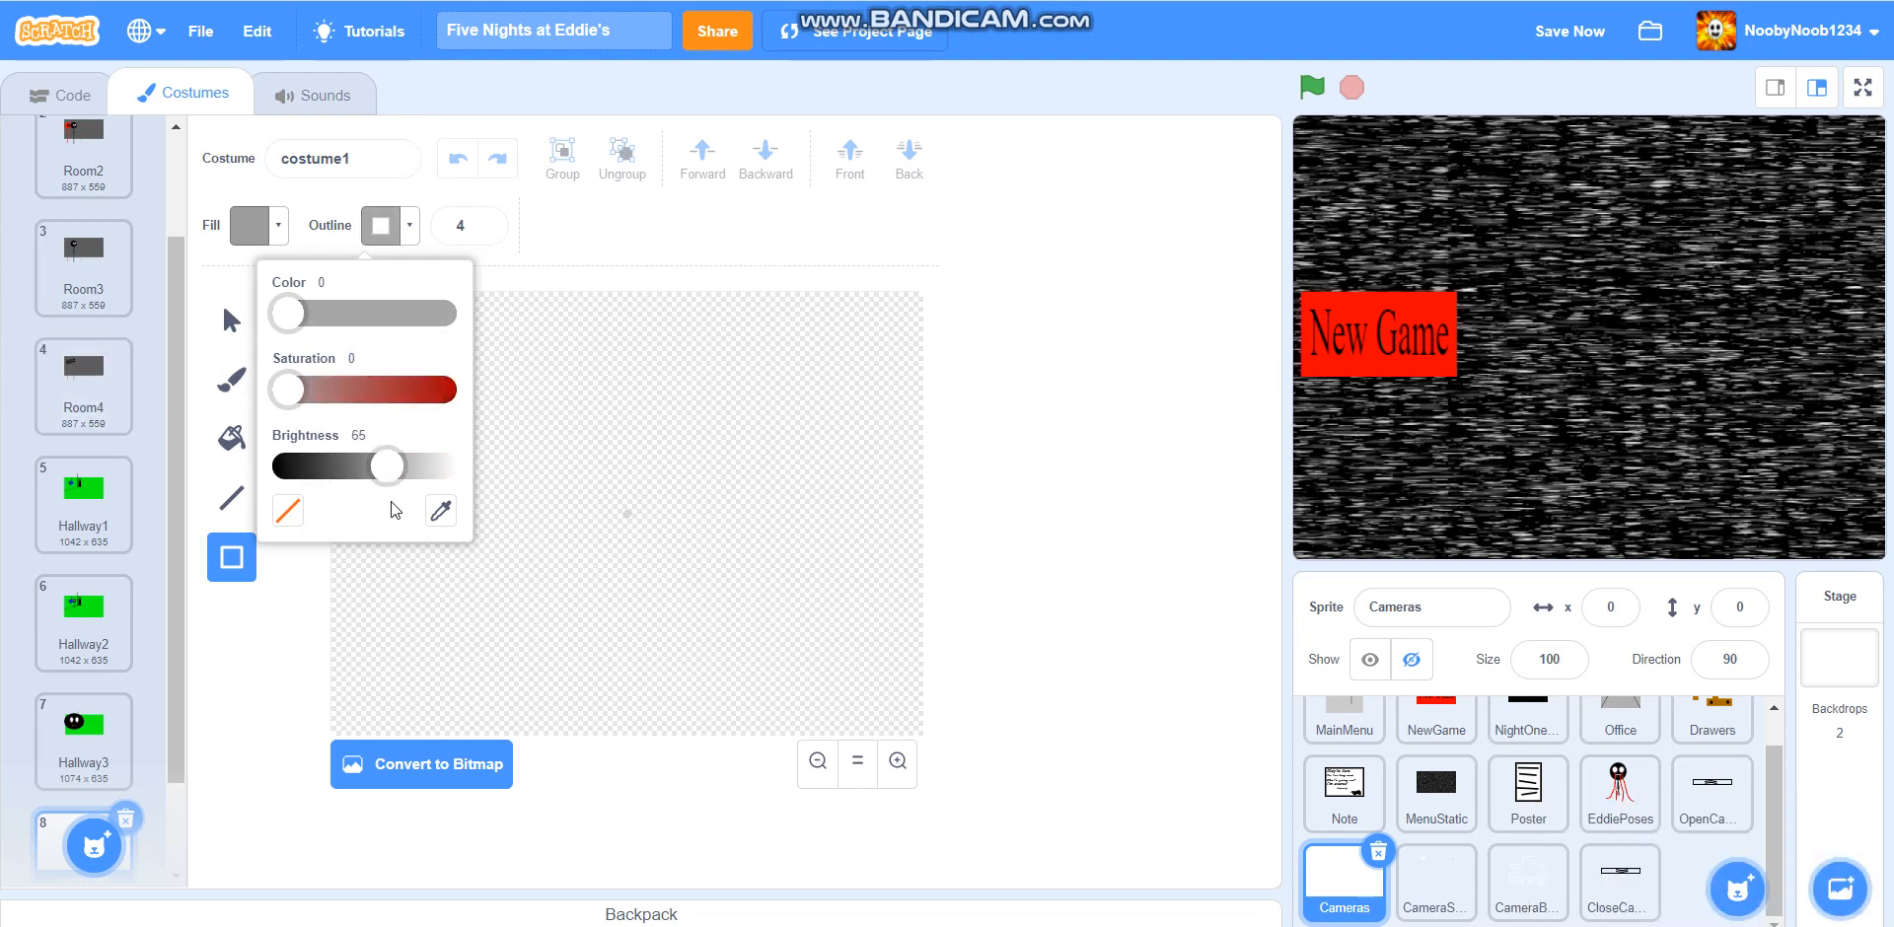
{"action": "left_click", "coordinate": [507, 222]}
{"action": "type", "text": "10"}
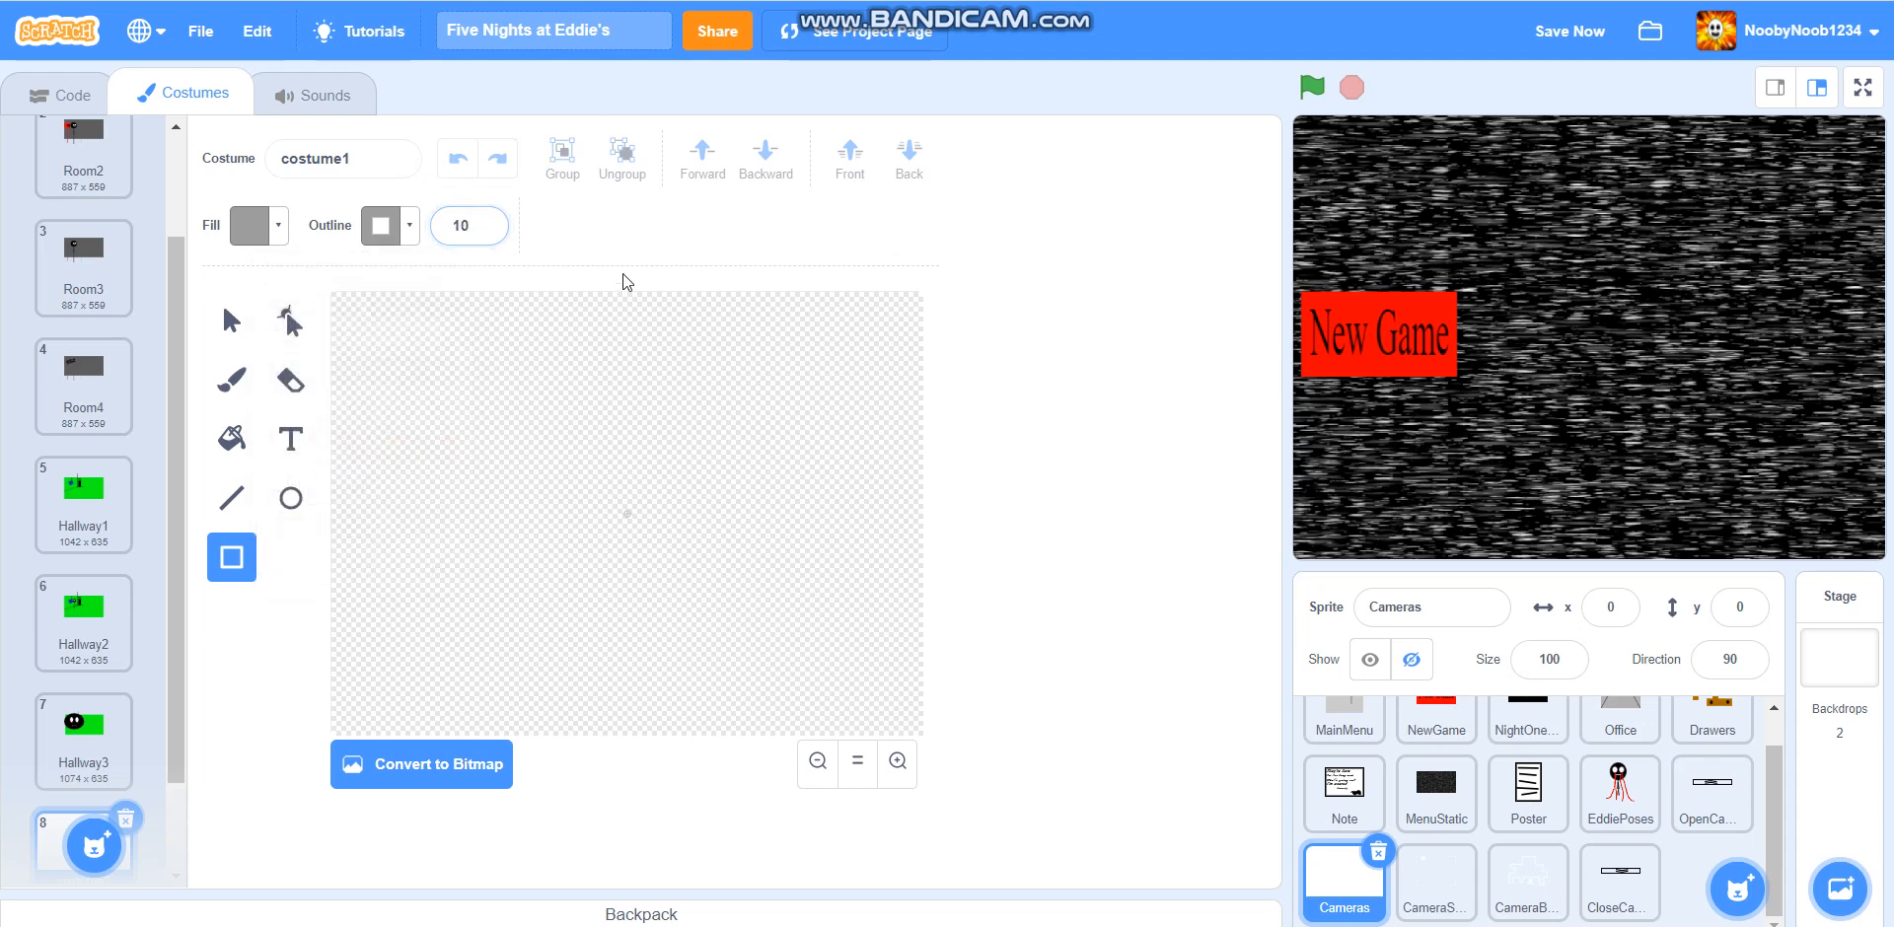
{"action": "mouse_move", "coordinate": [1484, 657]}
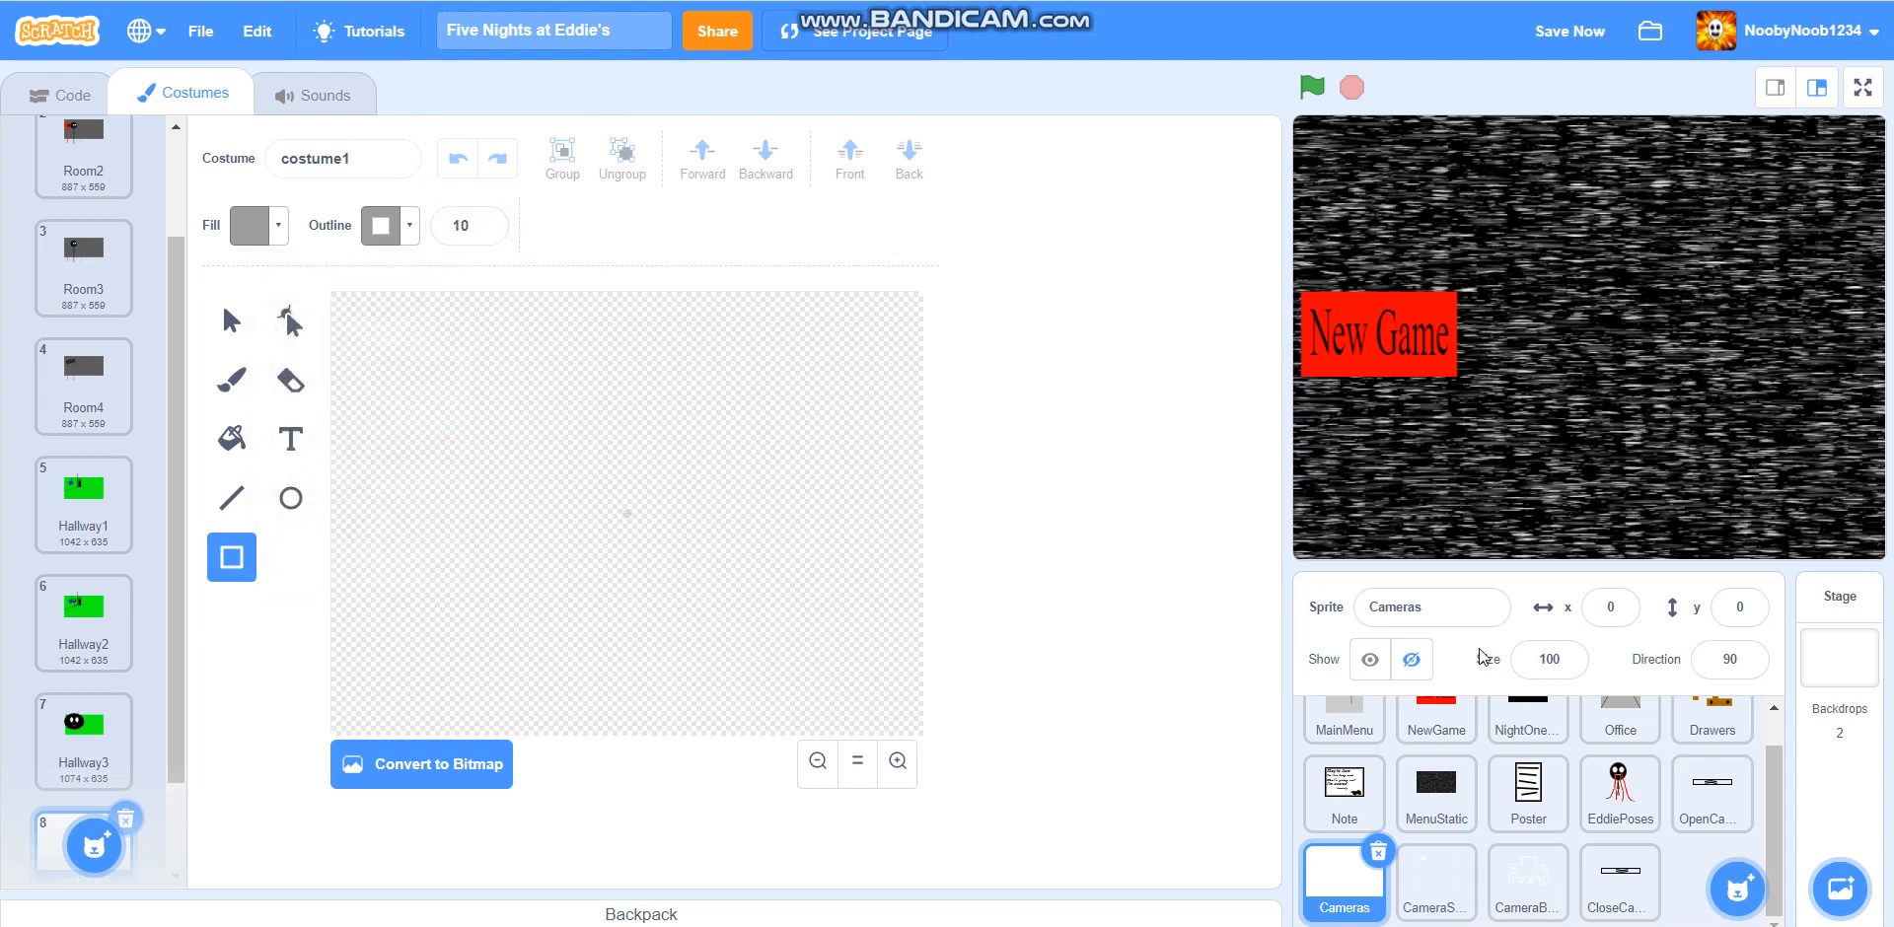
{"action": "mouse_move", "coordinate": [338, 302]}
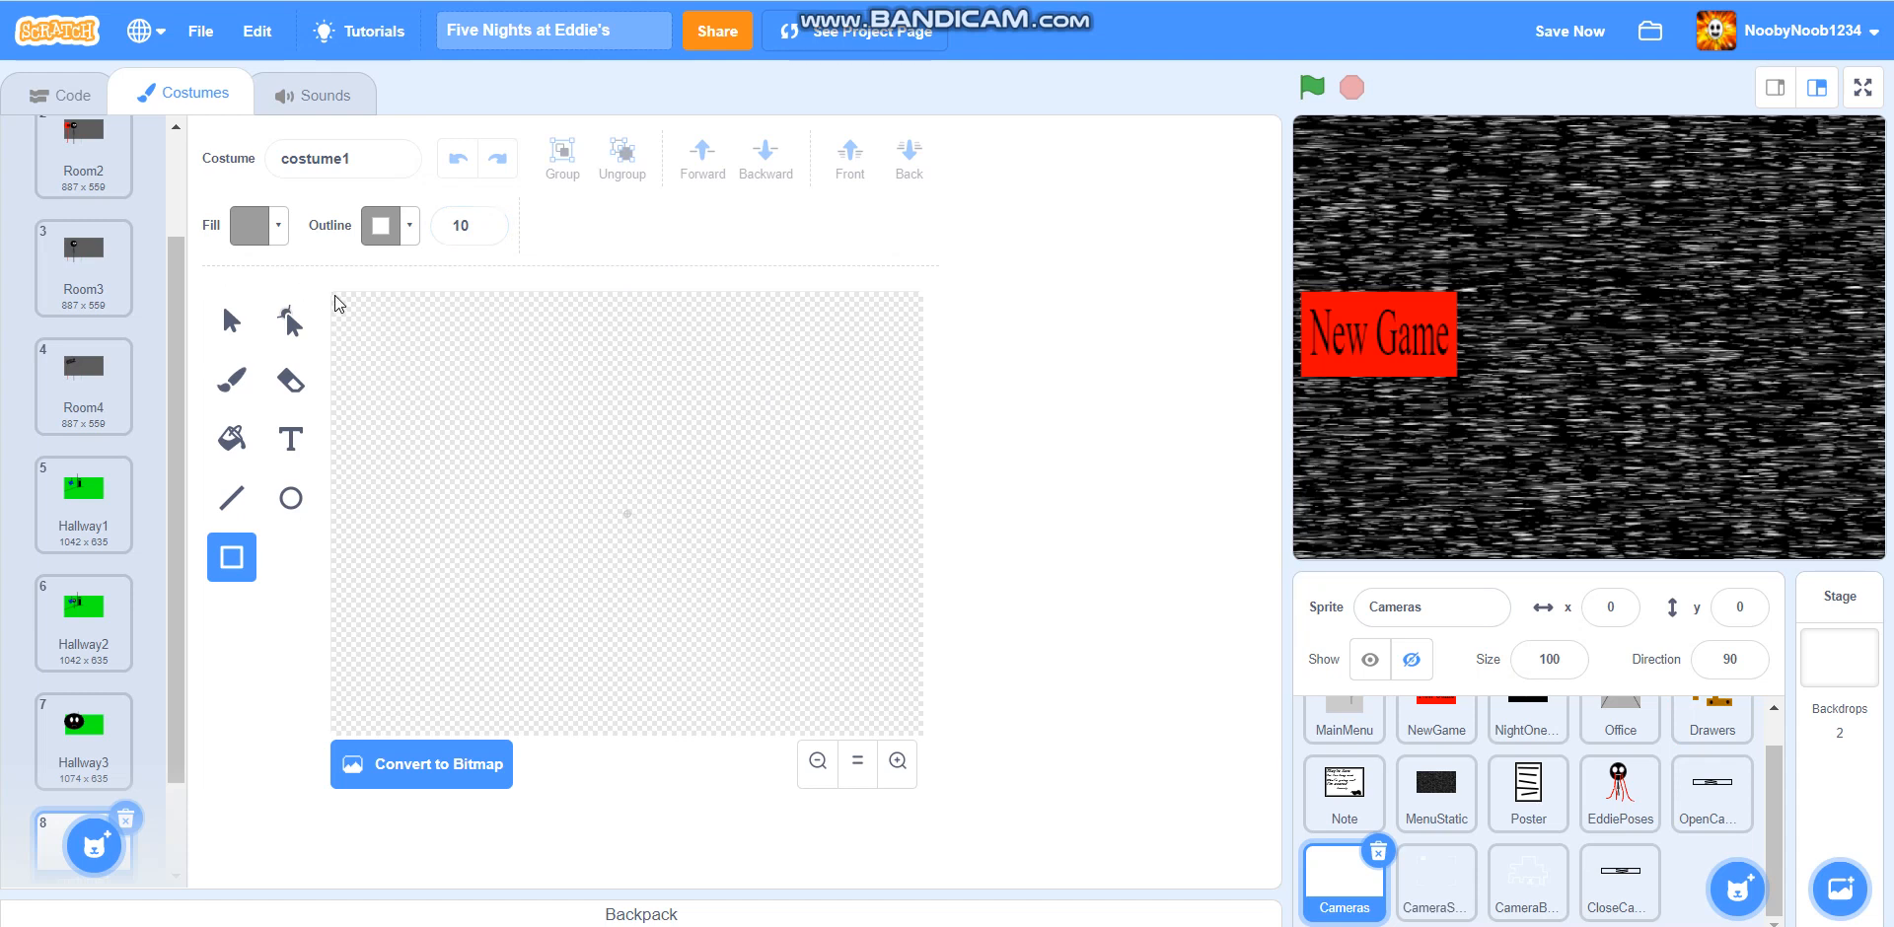
Fill the whole canvas with a grey rectangle and set the line colour to black
{"action": "left_click_drag", "start_coordinate": [338, 306], "coordinate": [918, 730]}
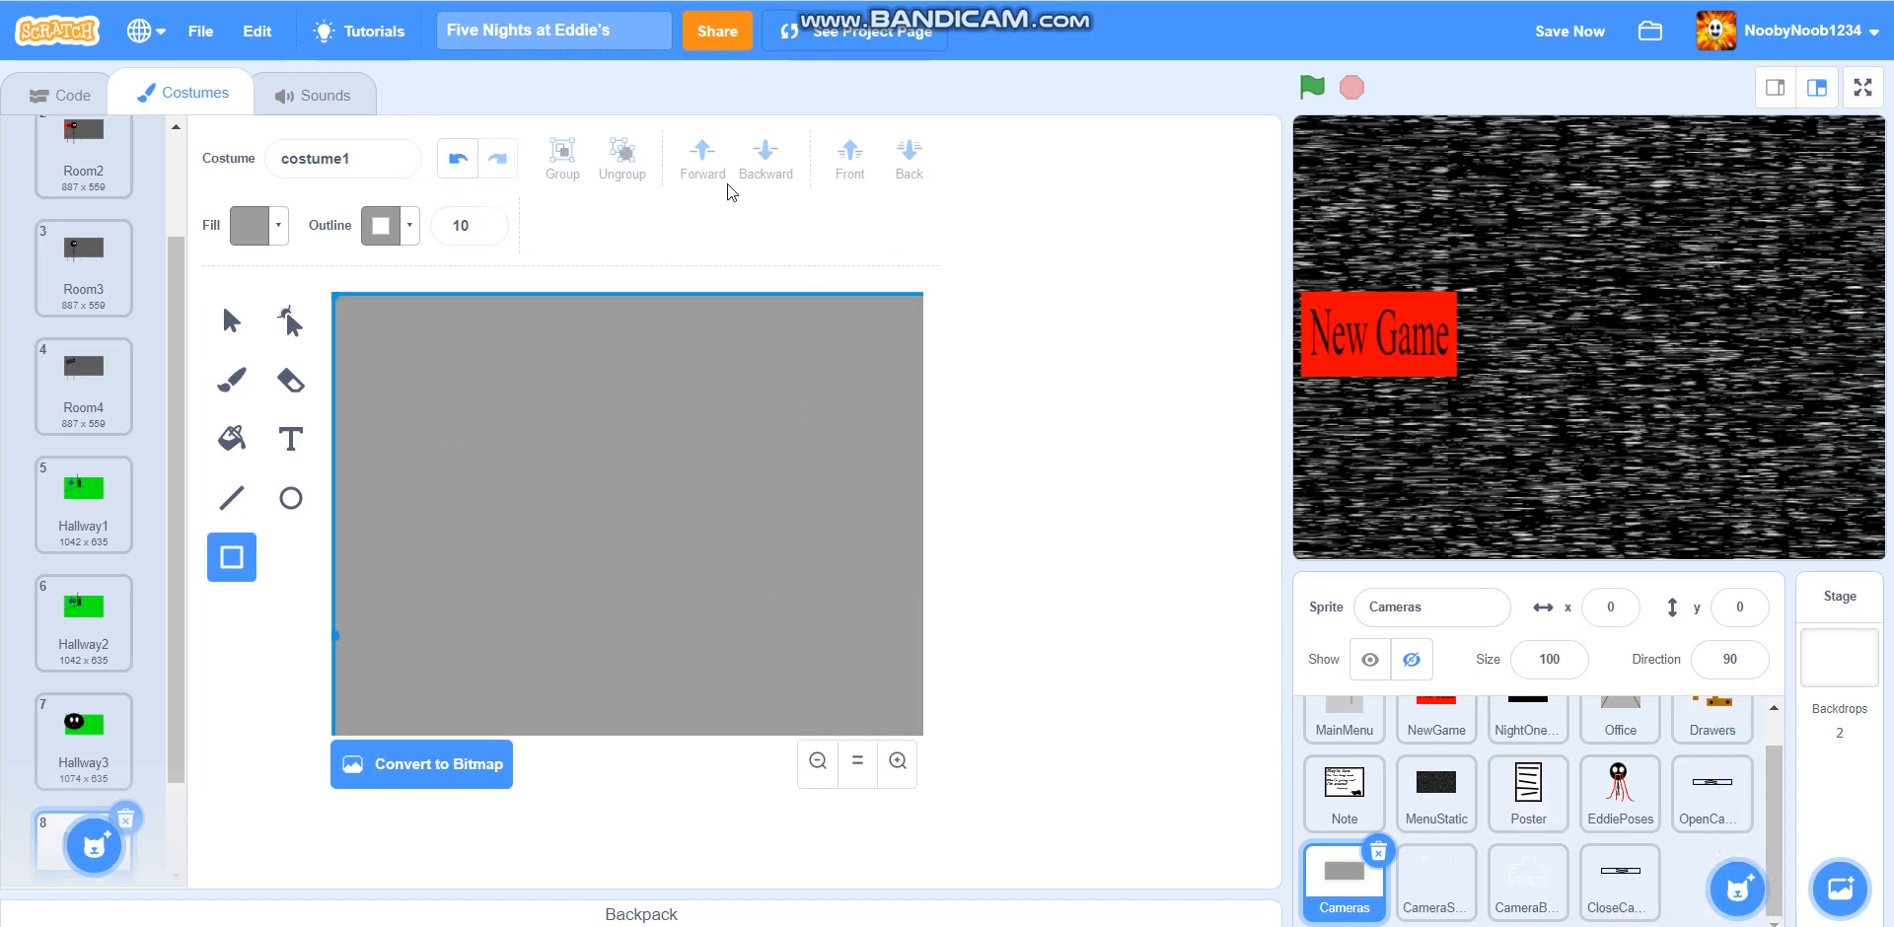
{"action": "mouse_move", "coordinate": [186, 521]}
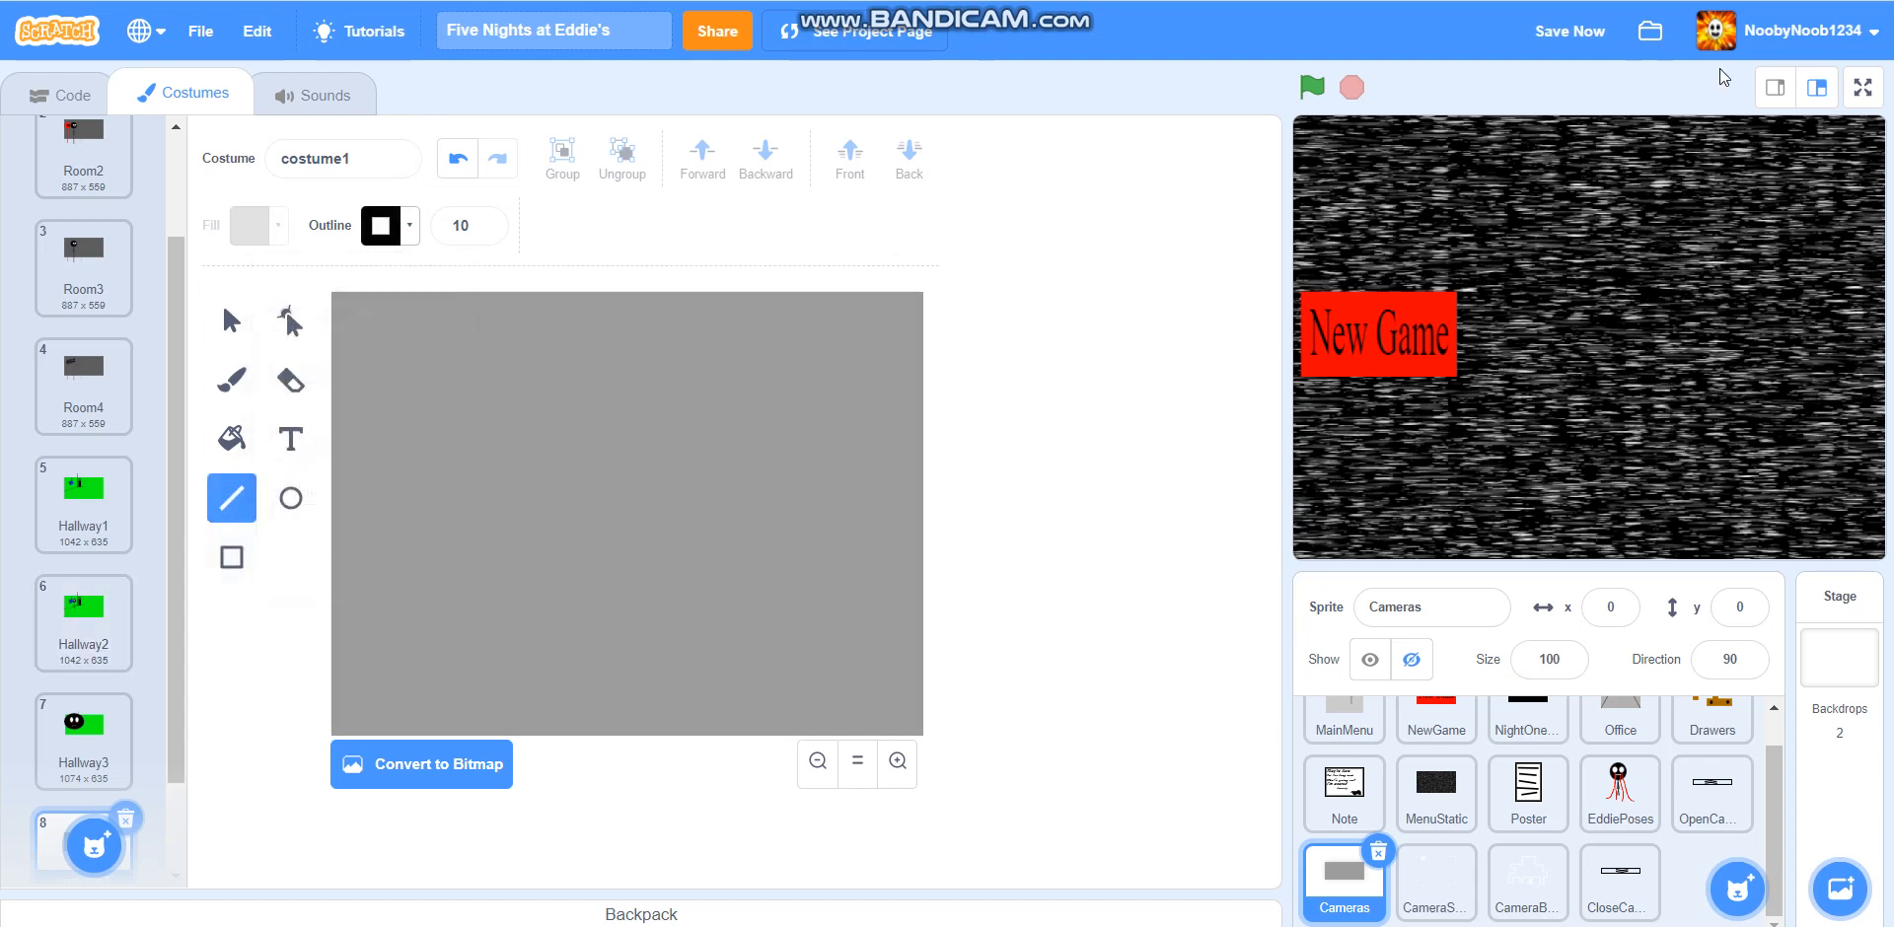
{"action": "mouse_move", "coordinate": [335, 746]}
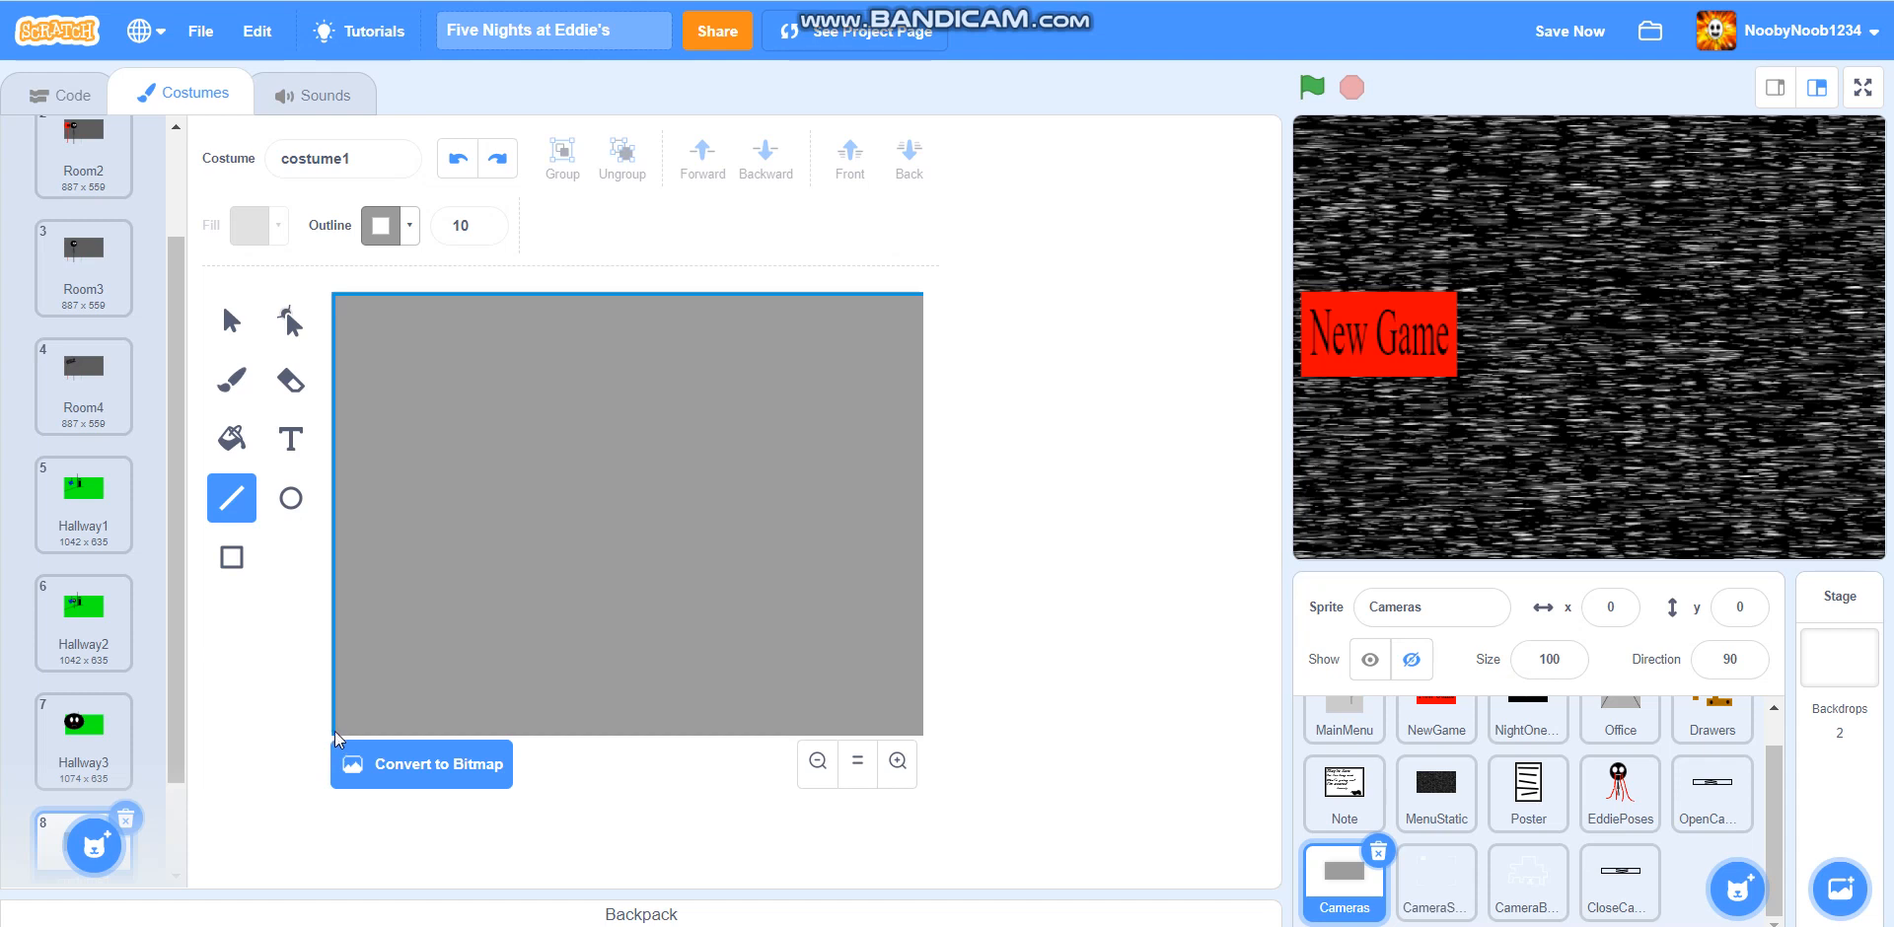
{"action": "mouse_move", "coordinate": [408, 249]}
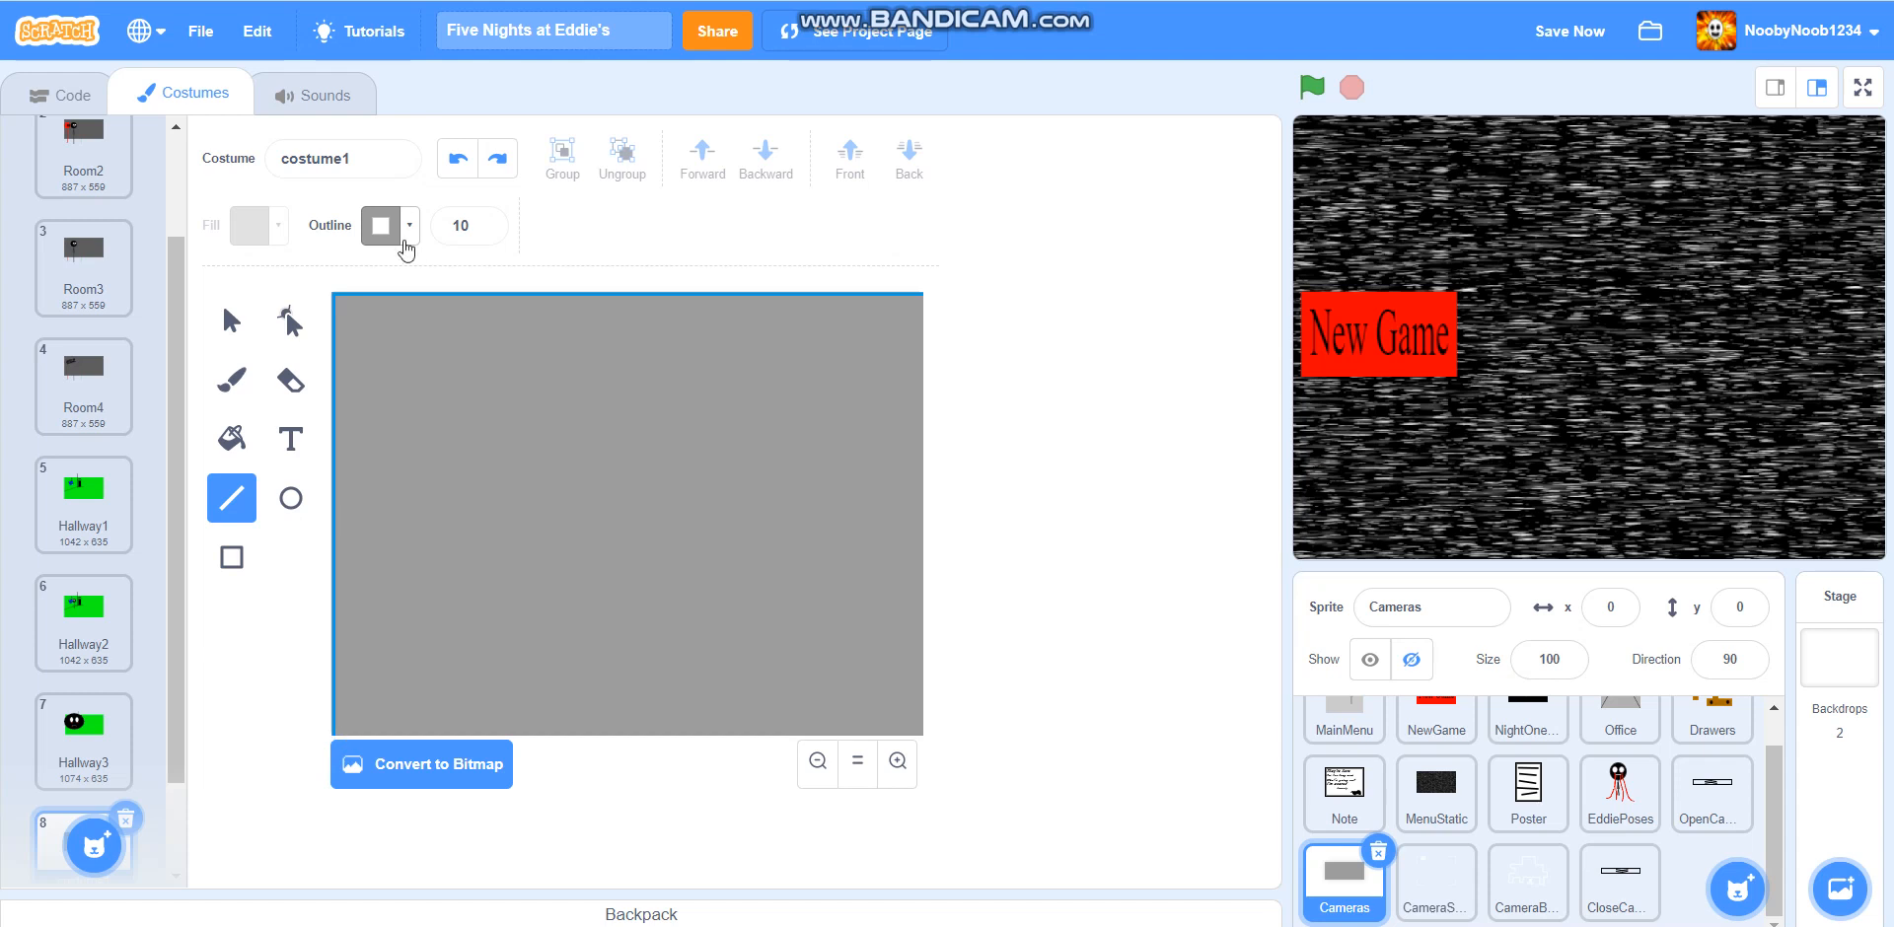
{"action": "left_click", "coordinate": [383, 226]}
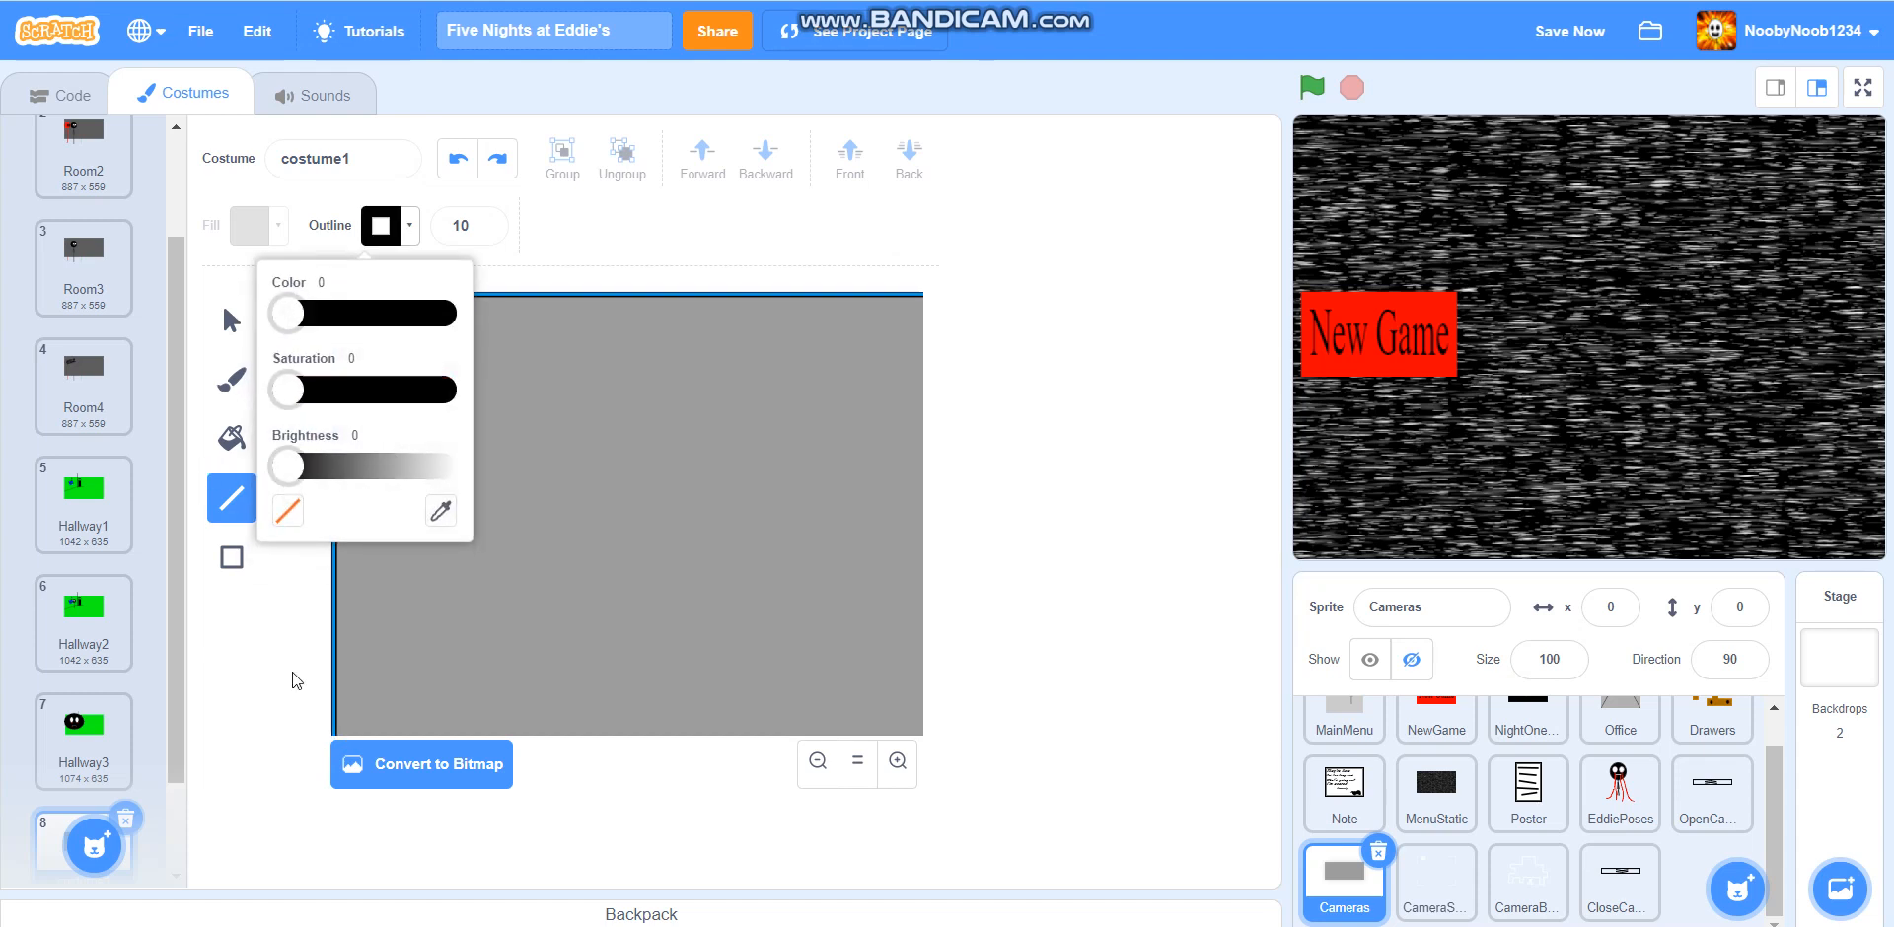
{"action": "left_click_drag", "start_coordinate": [284, 388], "coordinate": [435, 389]}
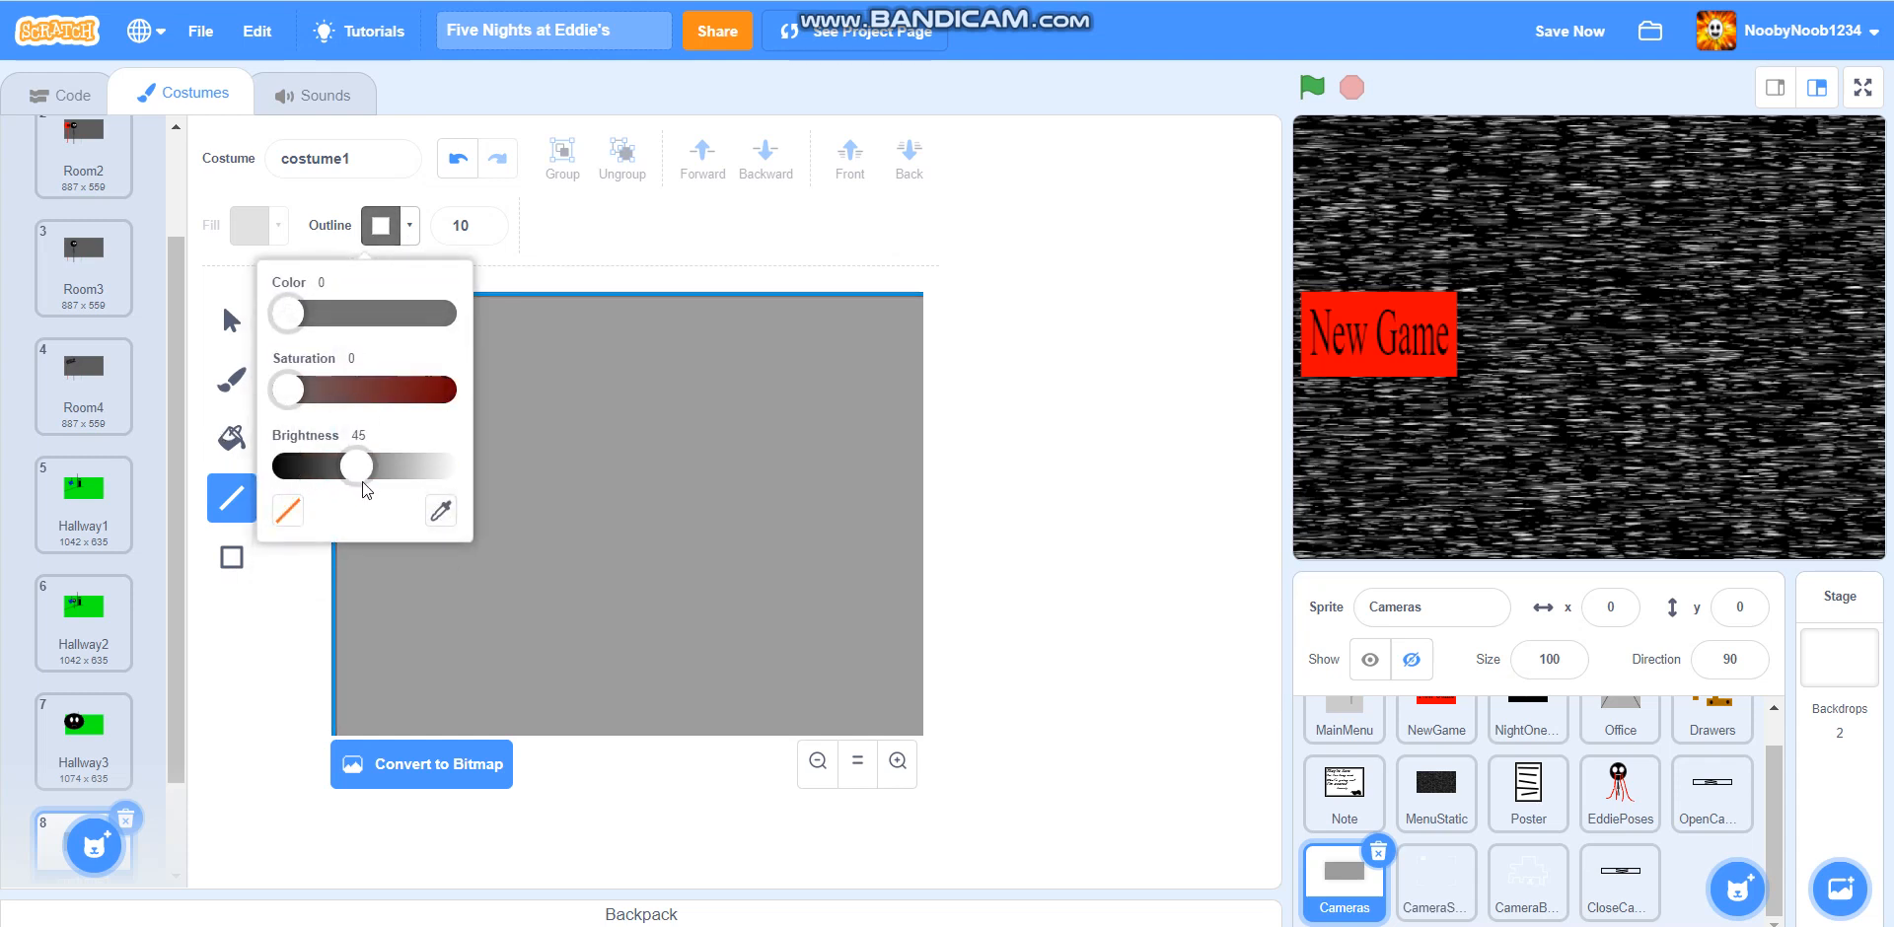
{"action": "left_click_drag", "start_coordinate": [354, 466], "coordinate": [382, 466]}
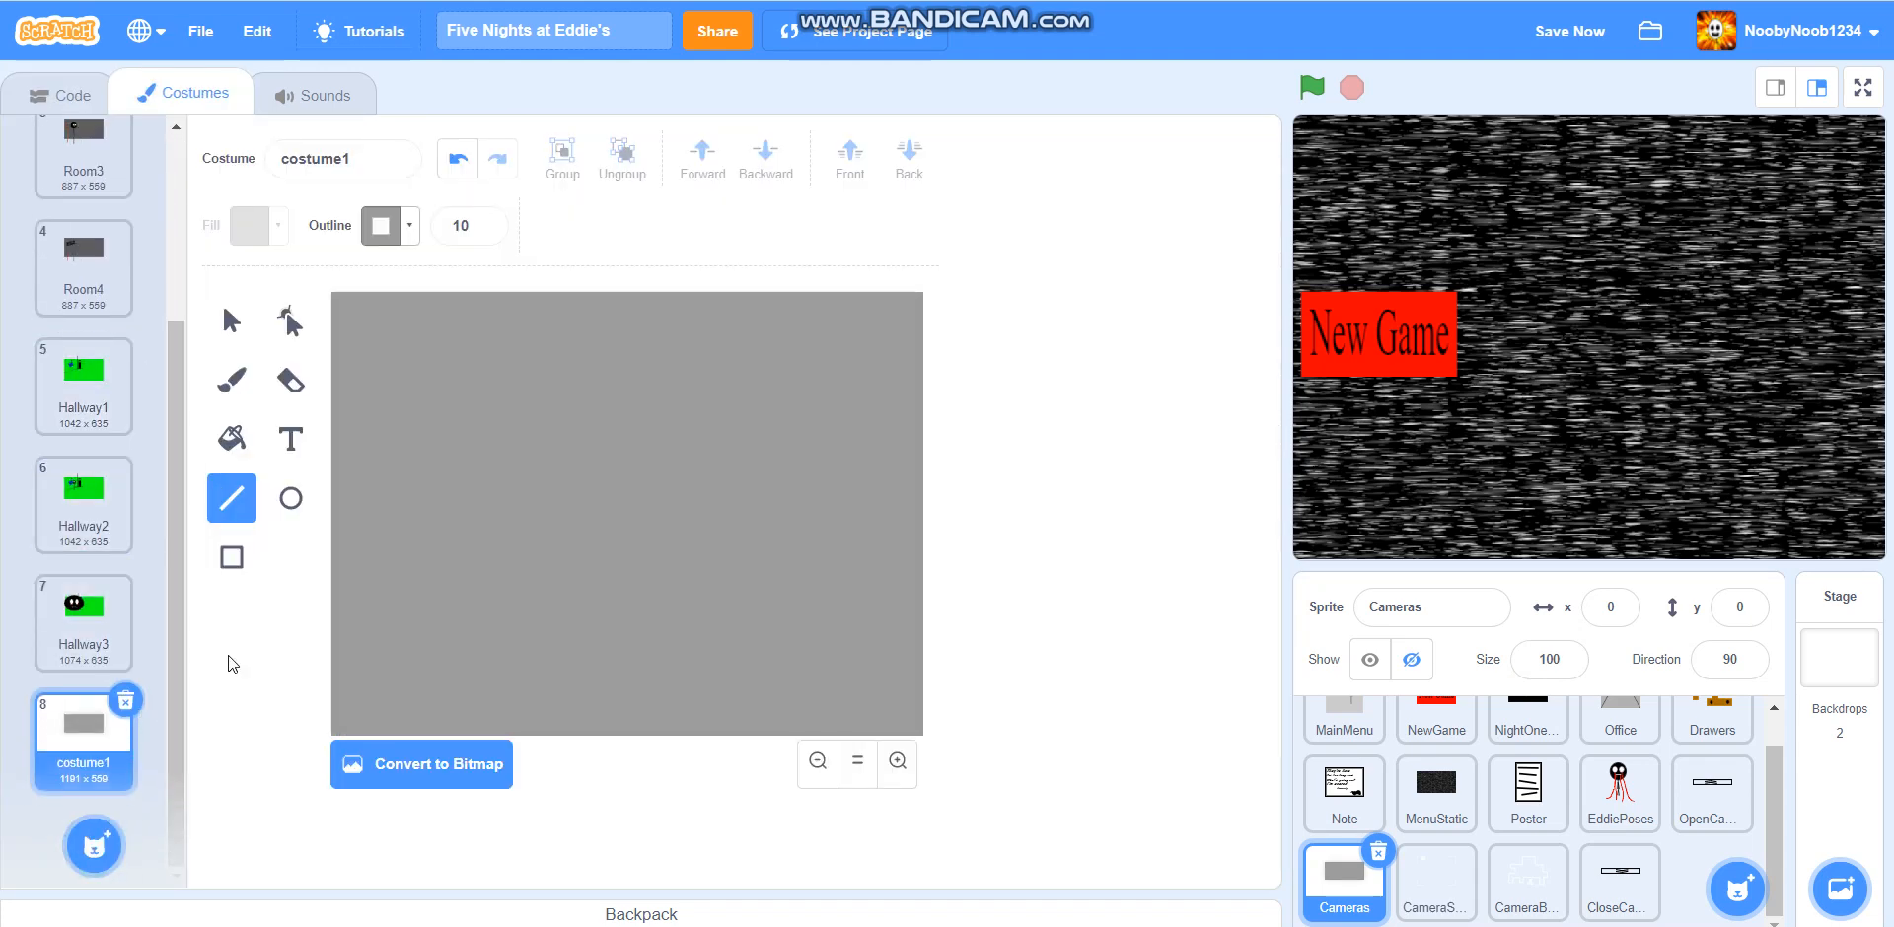
{"action": "mouse_move", "coordinate": [275, 712]}
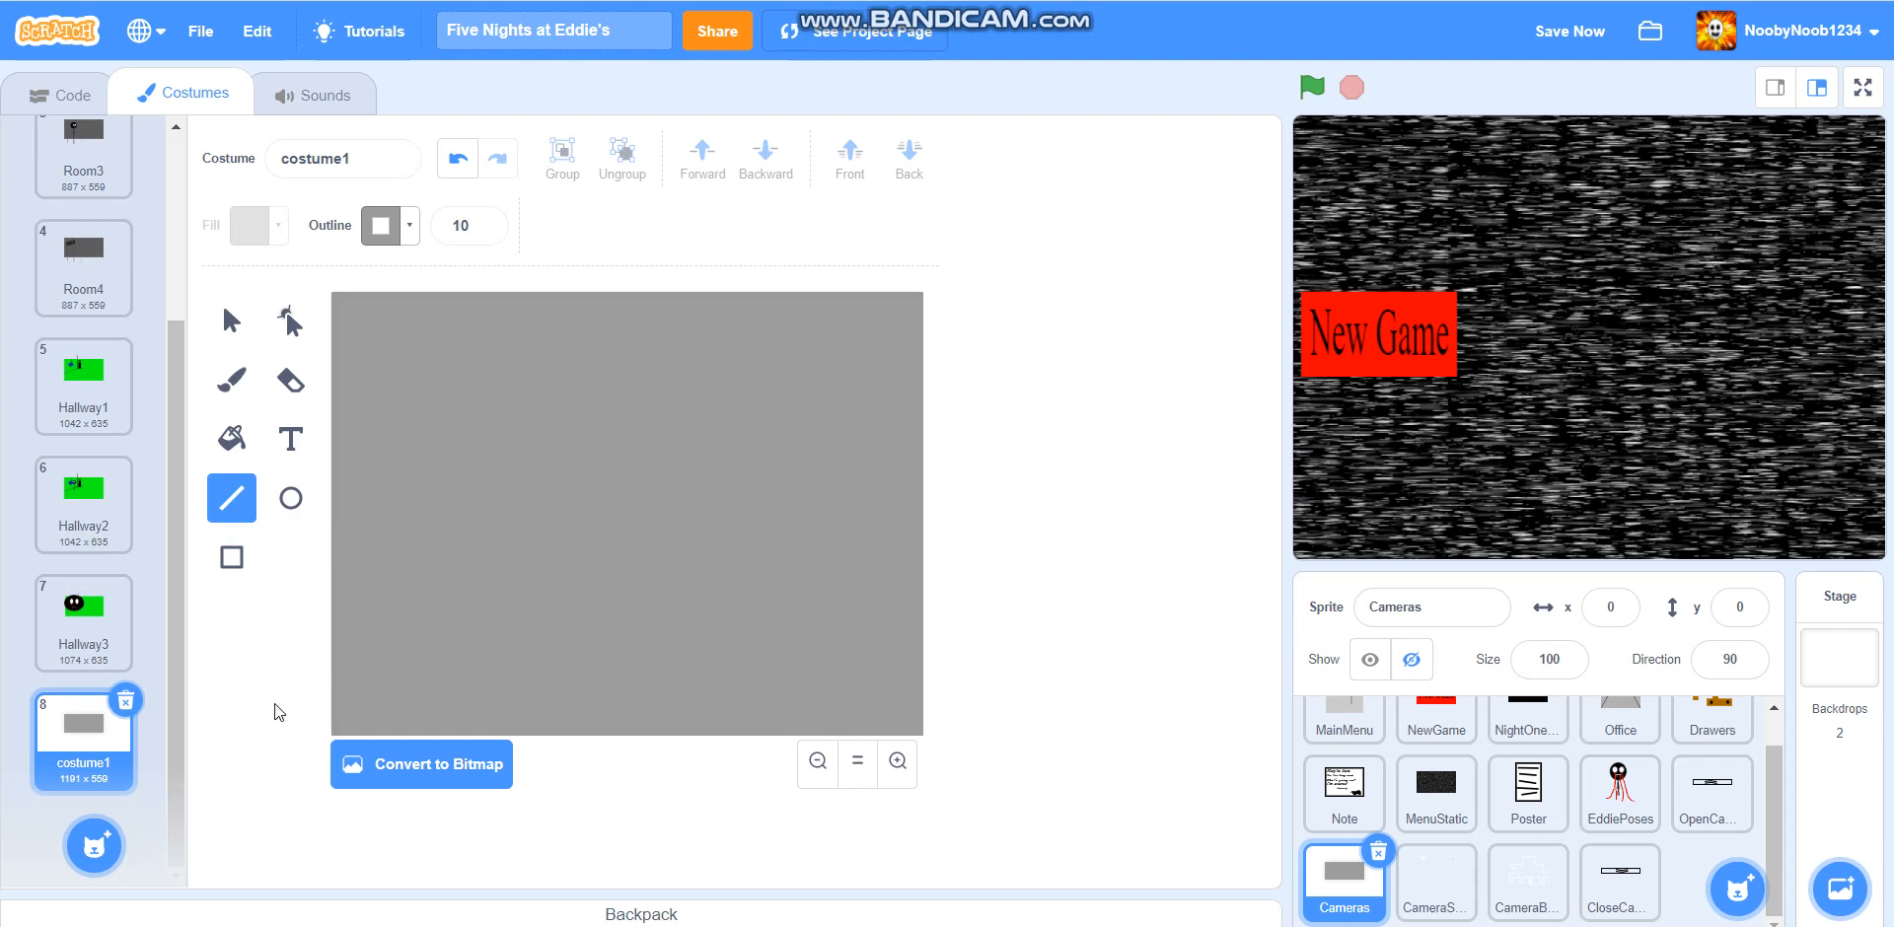
{"action": "left_click", "coordinate": [382, 226]}
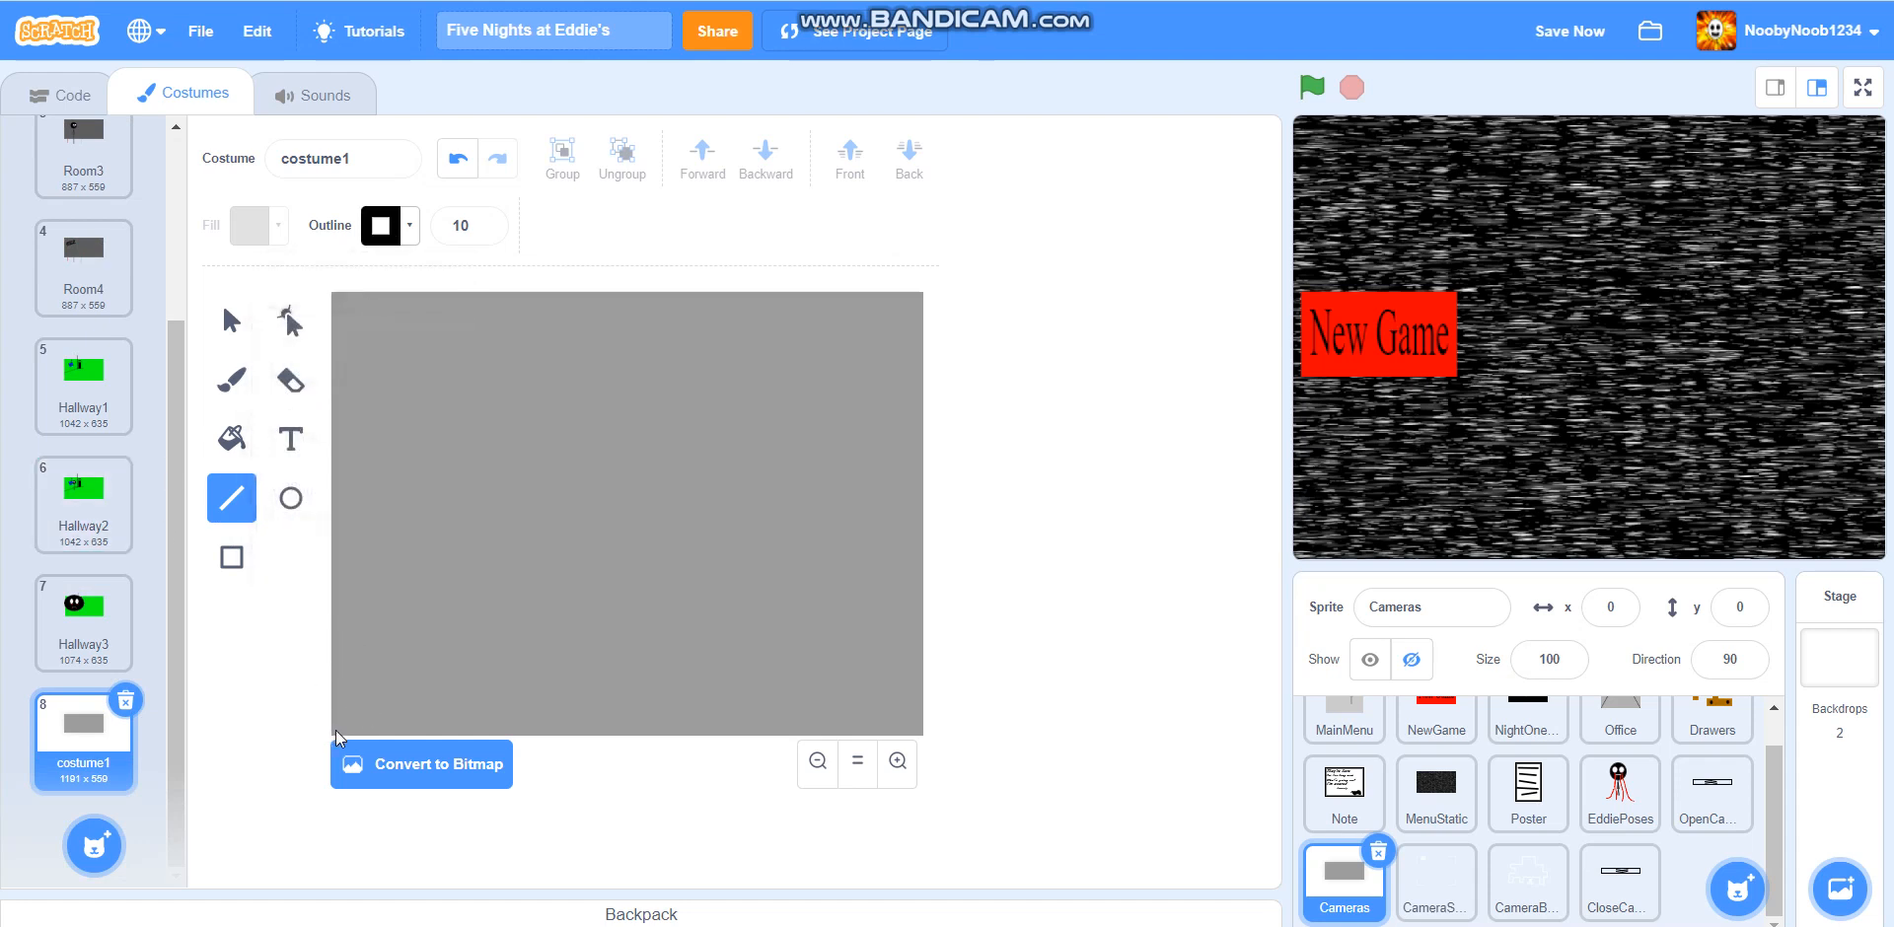
Draw black lines for the diagonal floor edge and the back wall's bottom edge
{"action": "left_click_drag", "start_coordinate": [338, 743], "coordinate": [854, 368]}
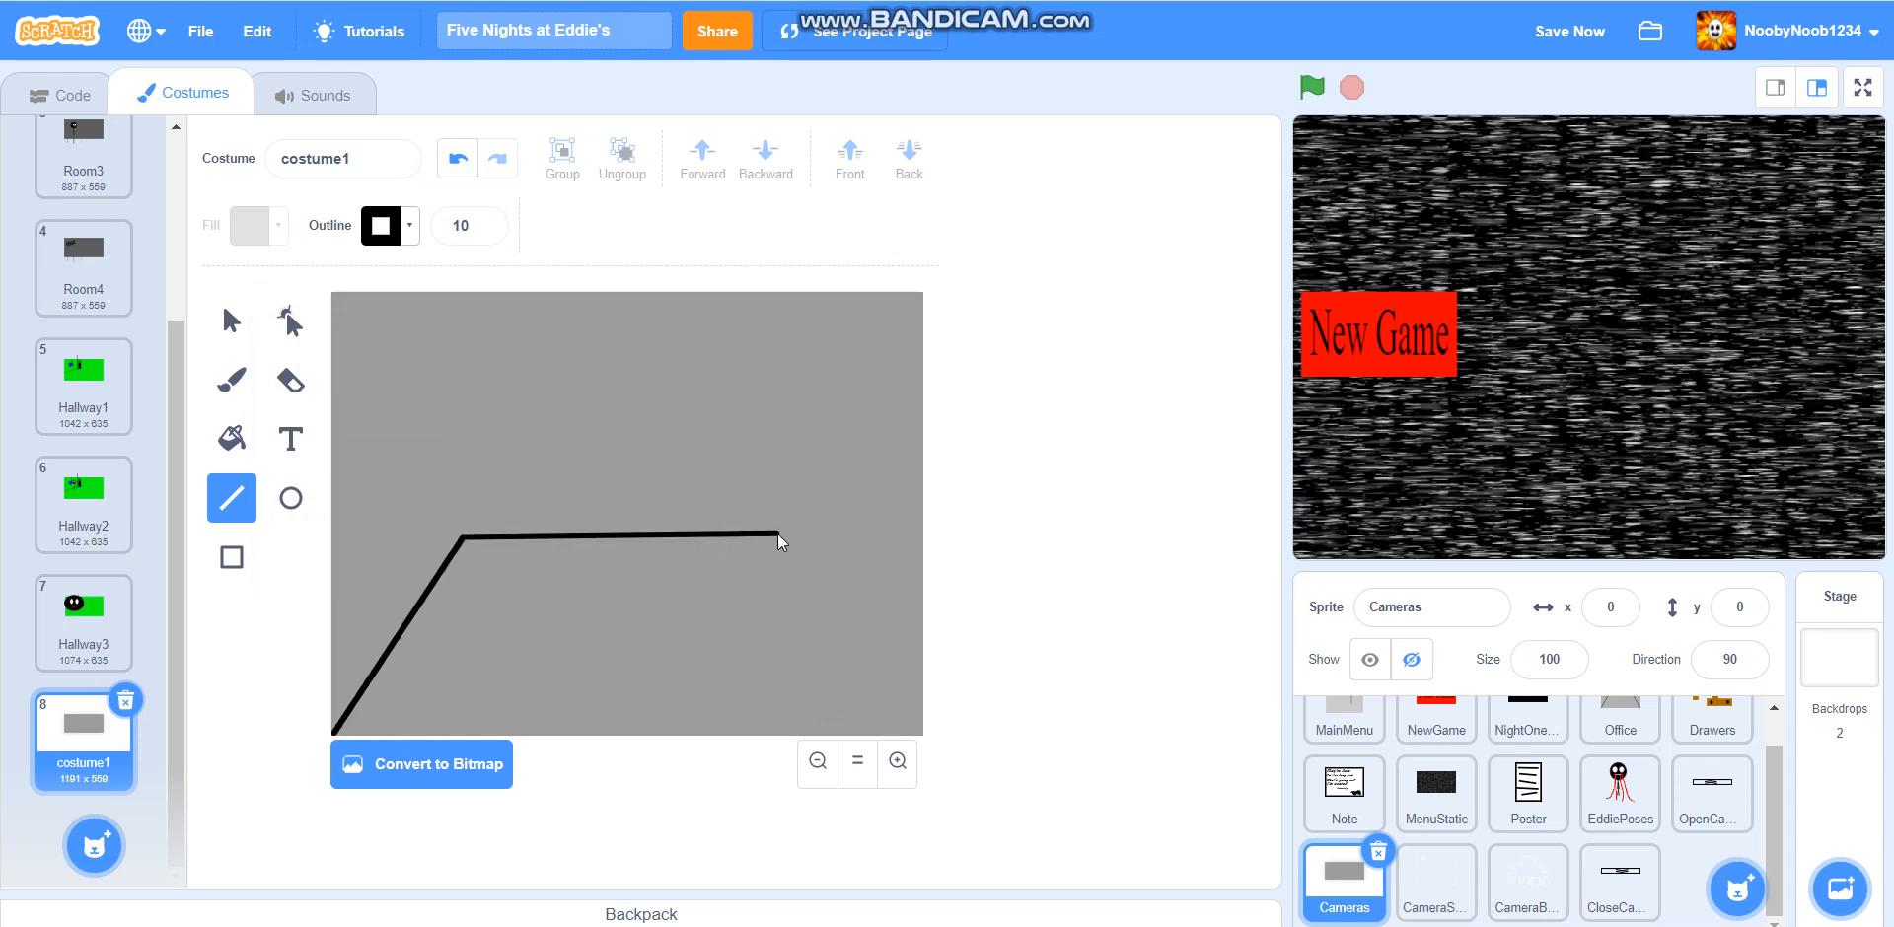
{"action": "left_click_drag", "start_coordinate": [779, 533], "coordinate": [920, 743]}
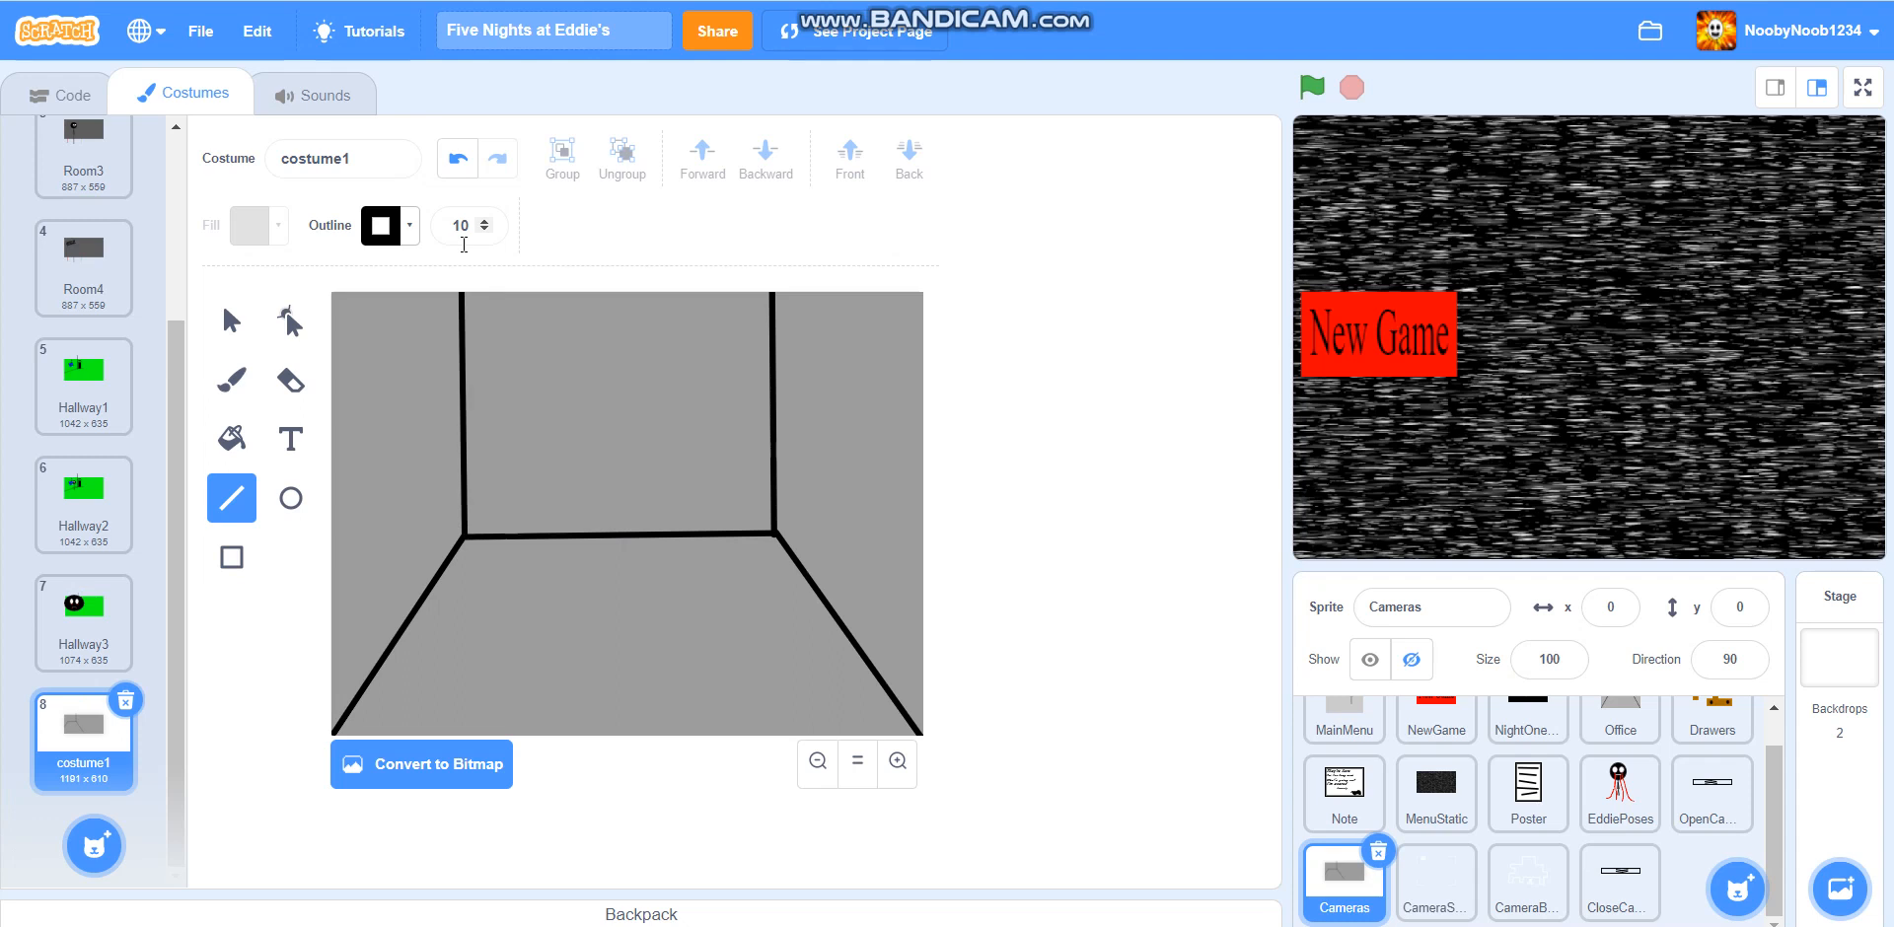
Set the rectangle fill to a fully saturated, full-brightness yellow
{"action": "left_click", "coordinate": [230, 556]}
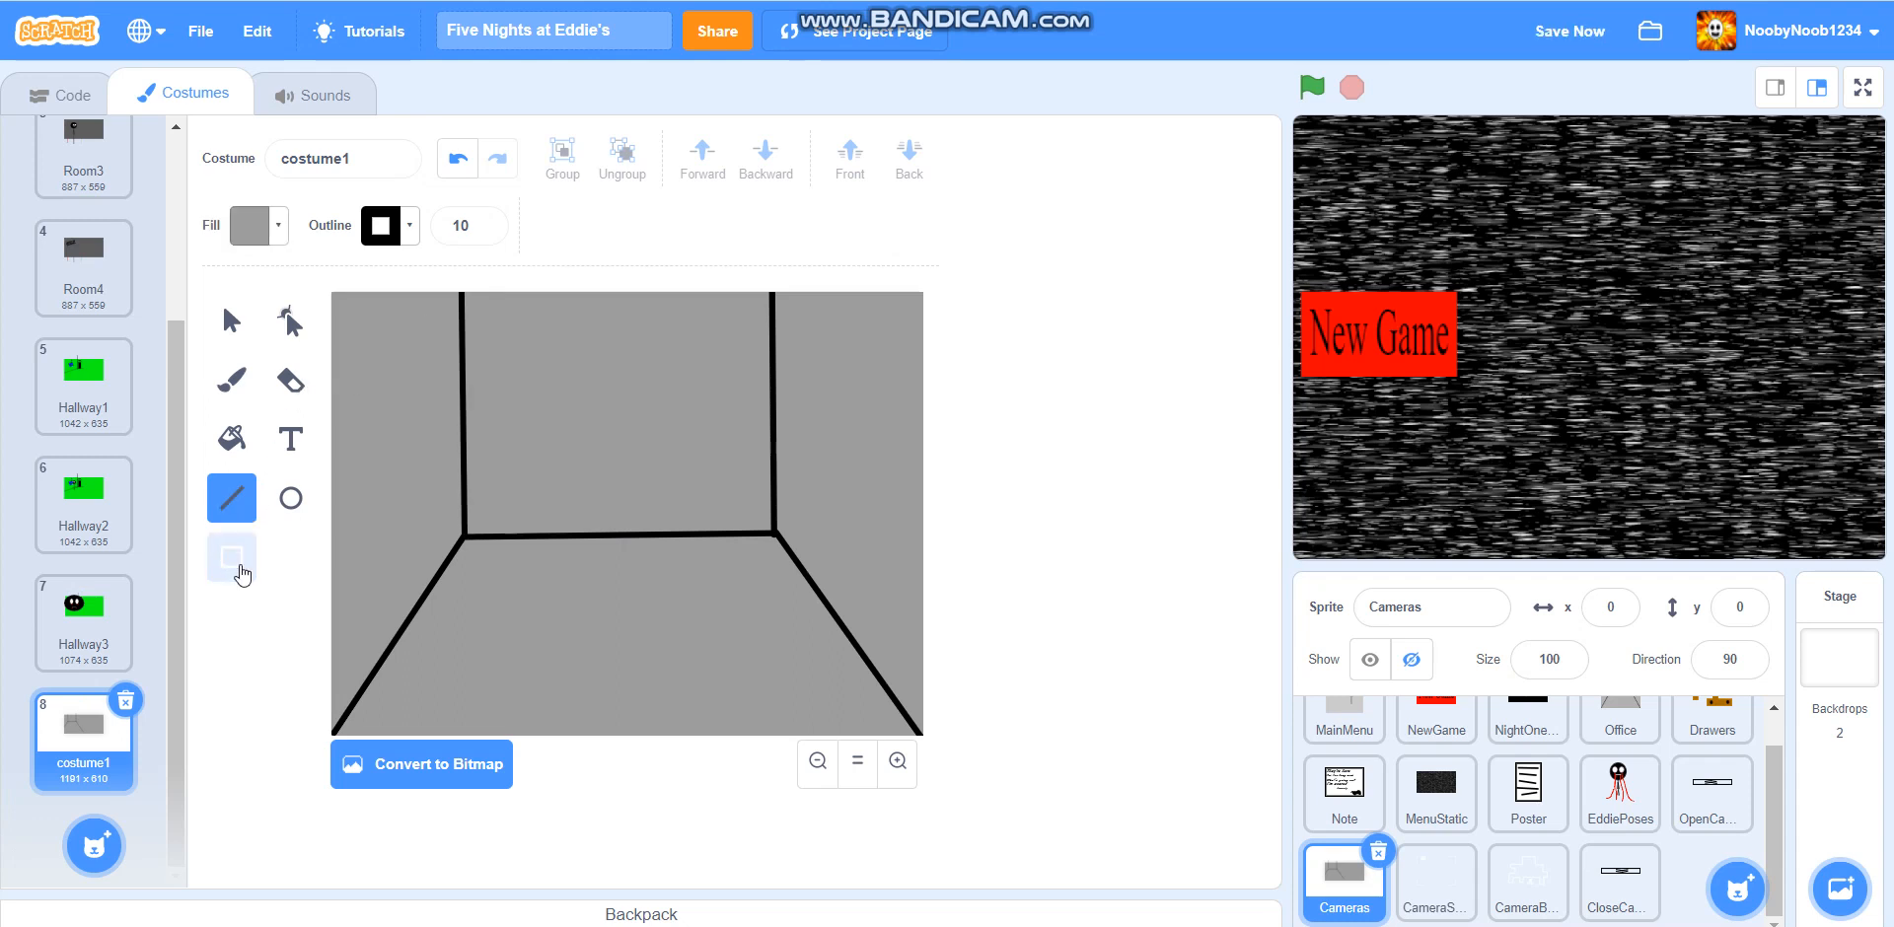
{"action": "left_click", "coordinate": [249, 226]}
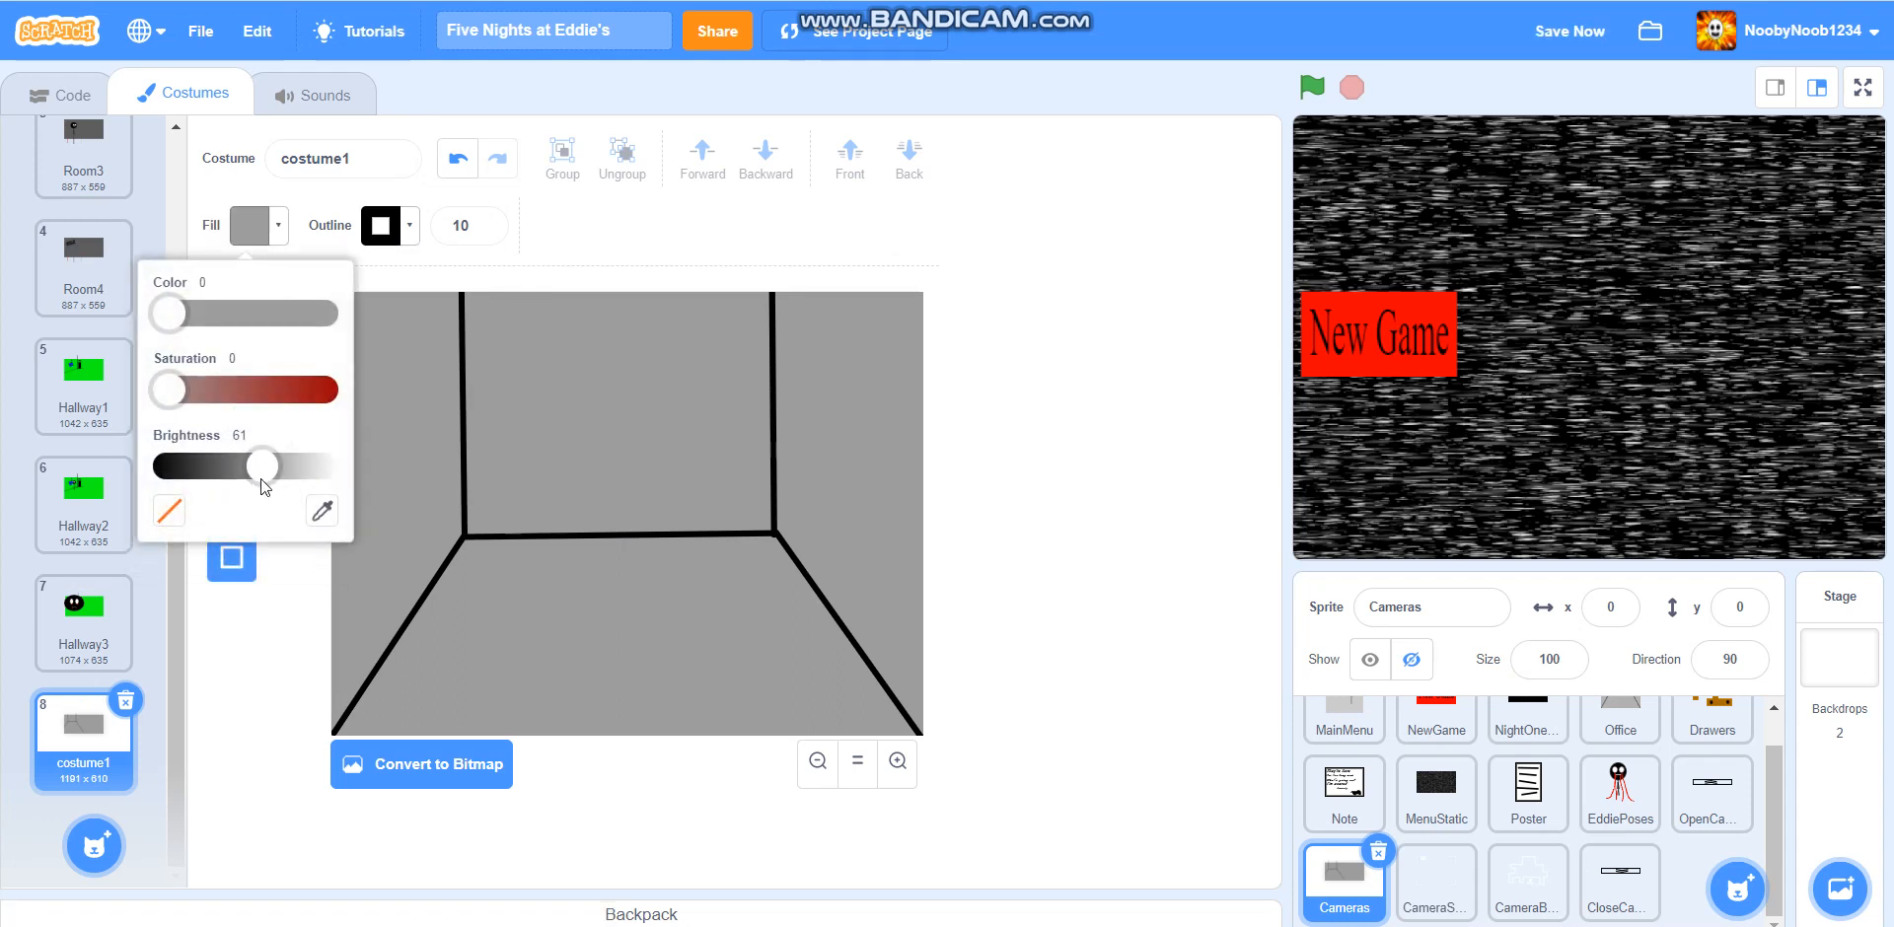
{"action": "left_click_drag", "start_coordinate": [263, 466], "coordinate": [319, 466]}
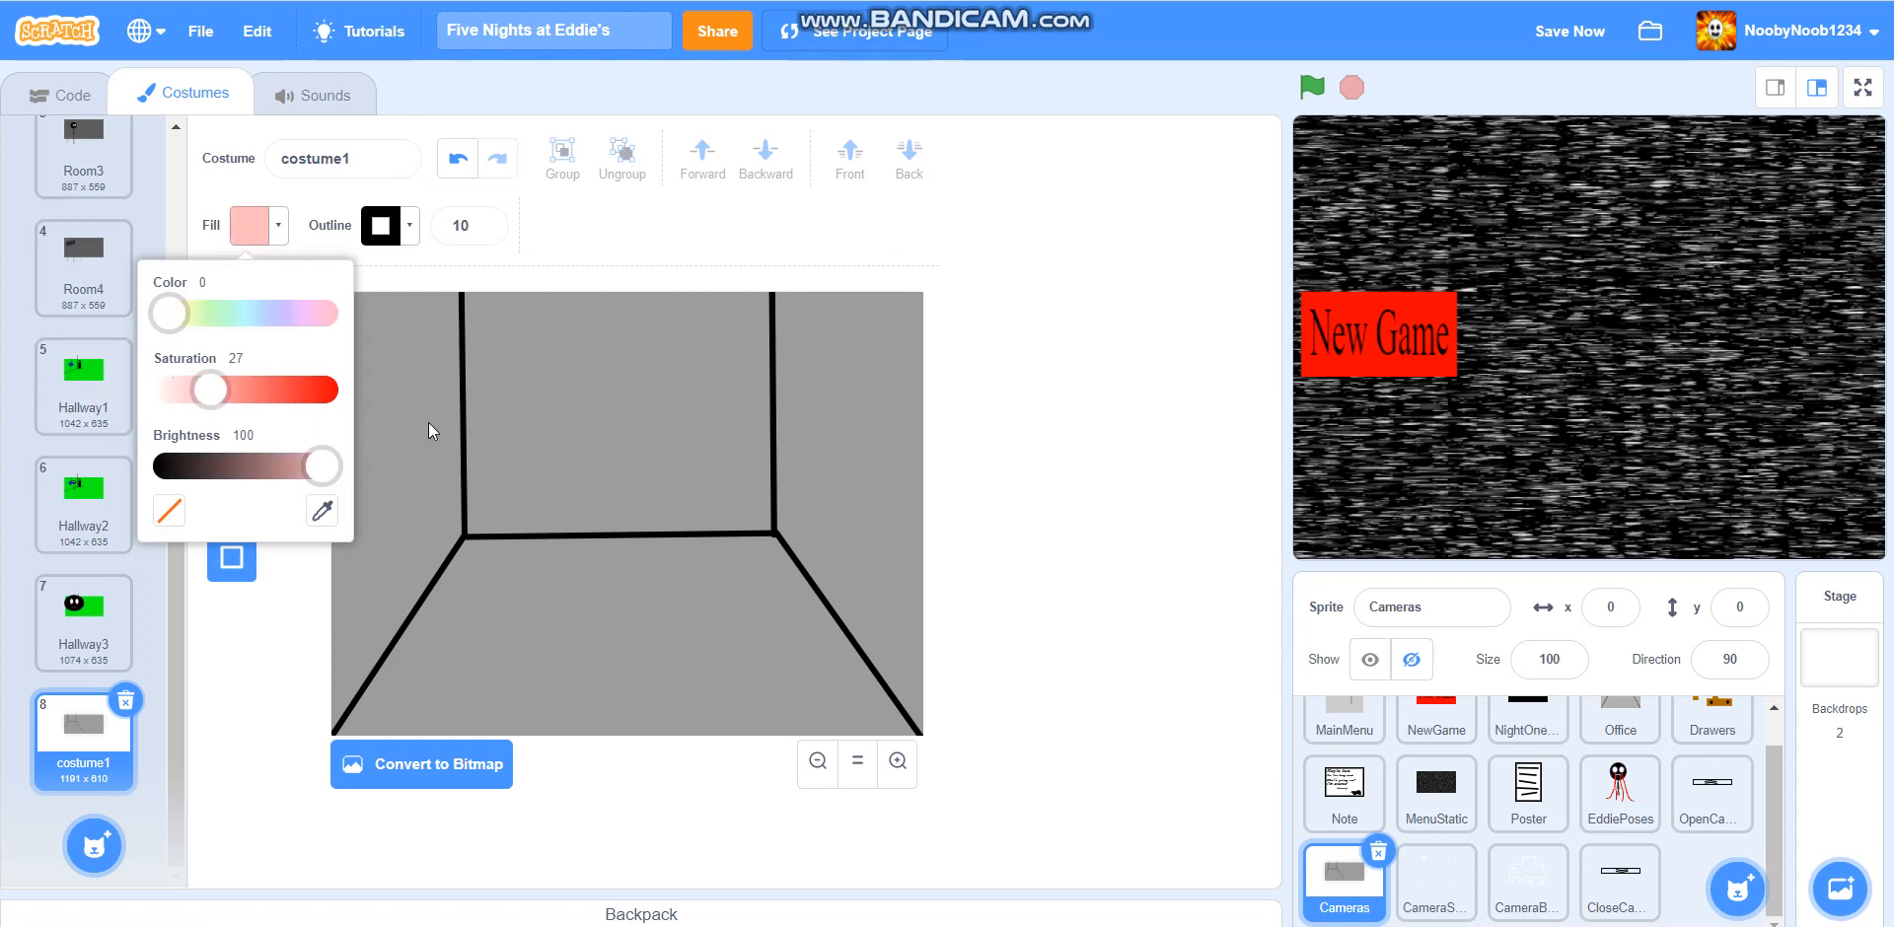
{"action": "left_click_drag", "start_coordinate": [211, 314], "coordinate": [169, 314]}
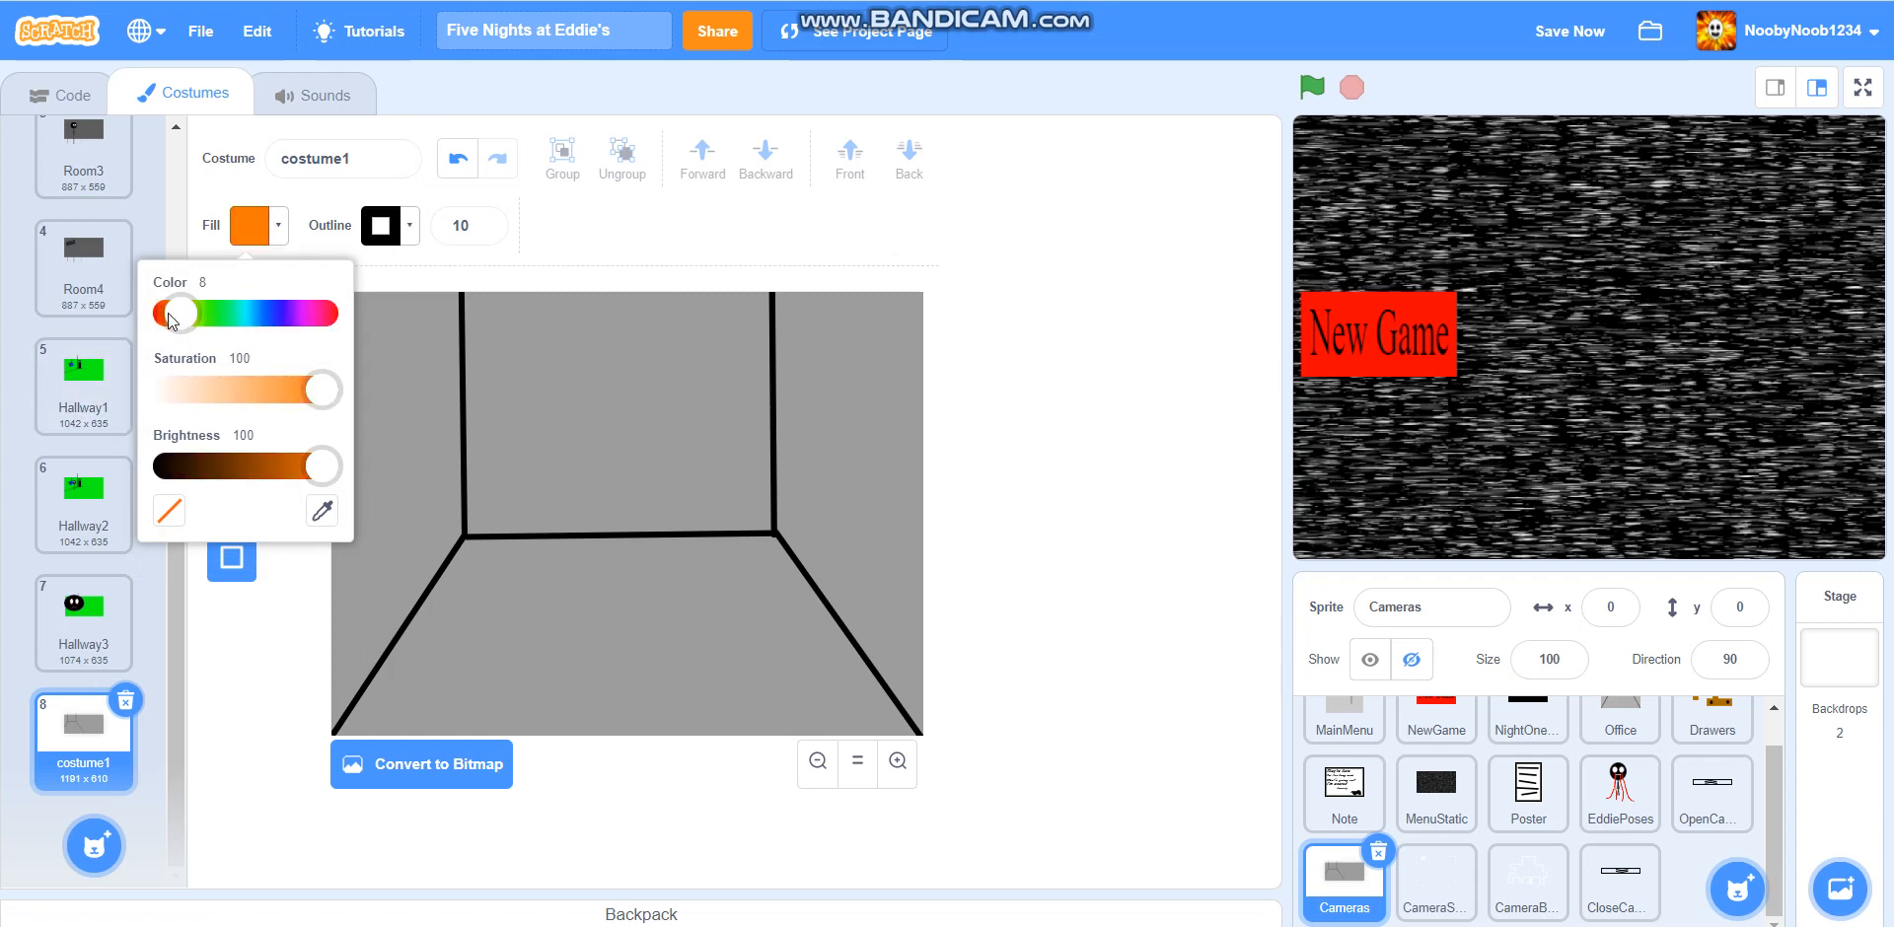
{"action": "left_click_drag", "start_coordinate": [169, 313], "coordinate": [185, 313]}
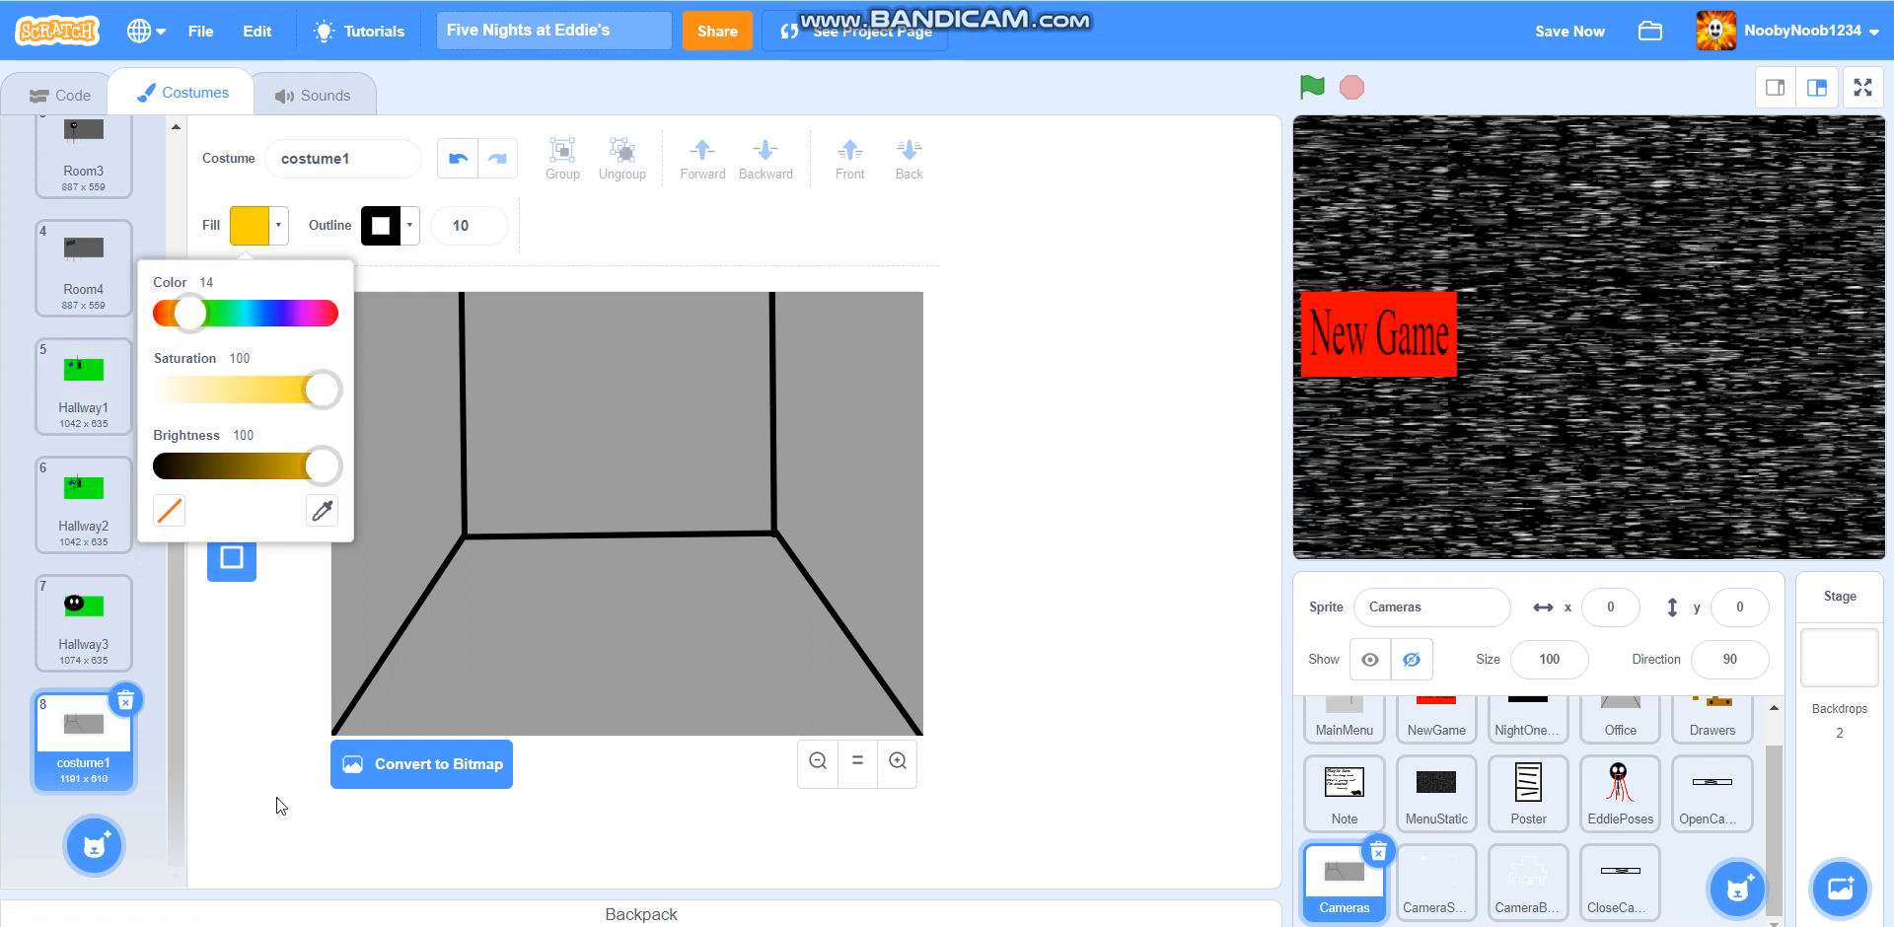
{"action": "left_click", "coordinate": [509, 322]}
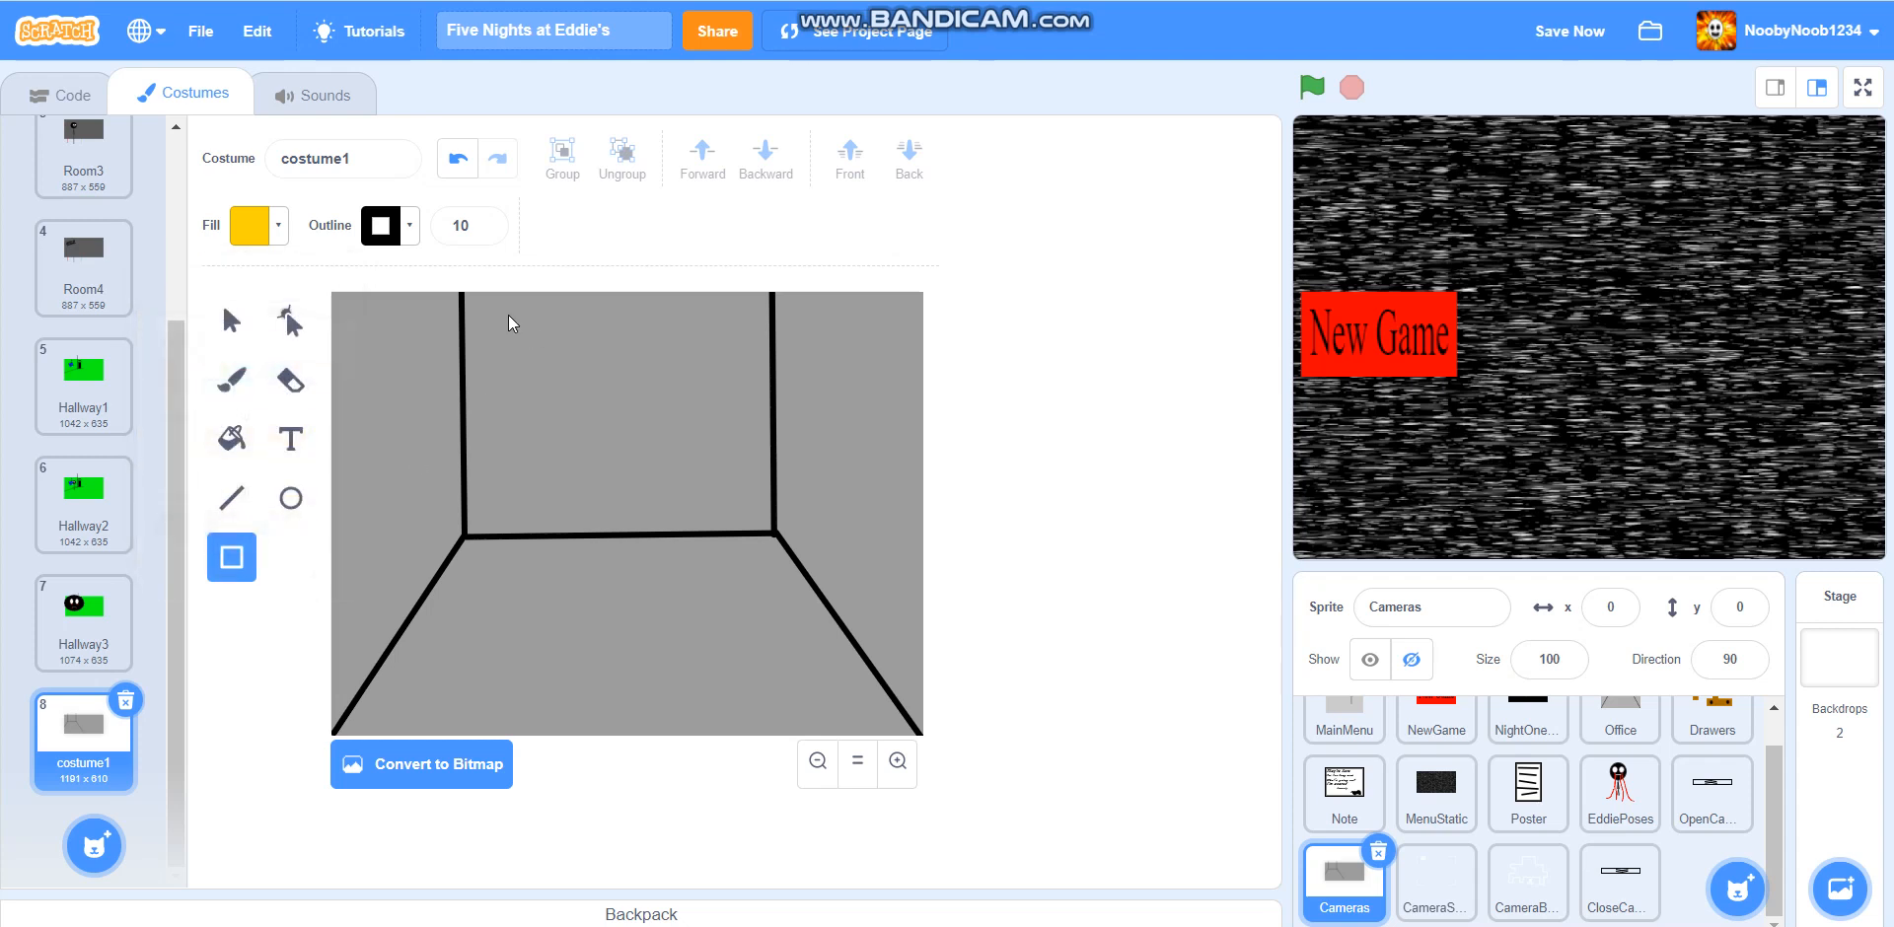
{"action": "mouse_move", "coordinate": [1788, 88]}
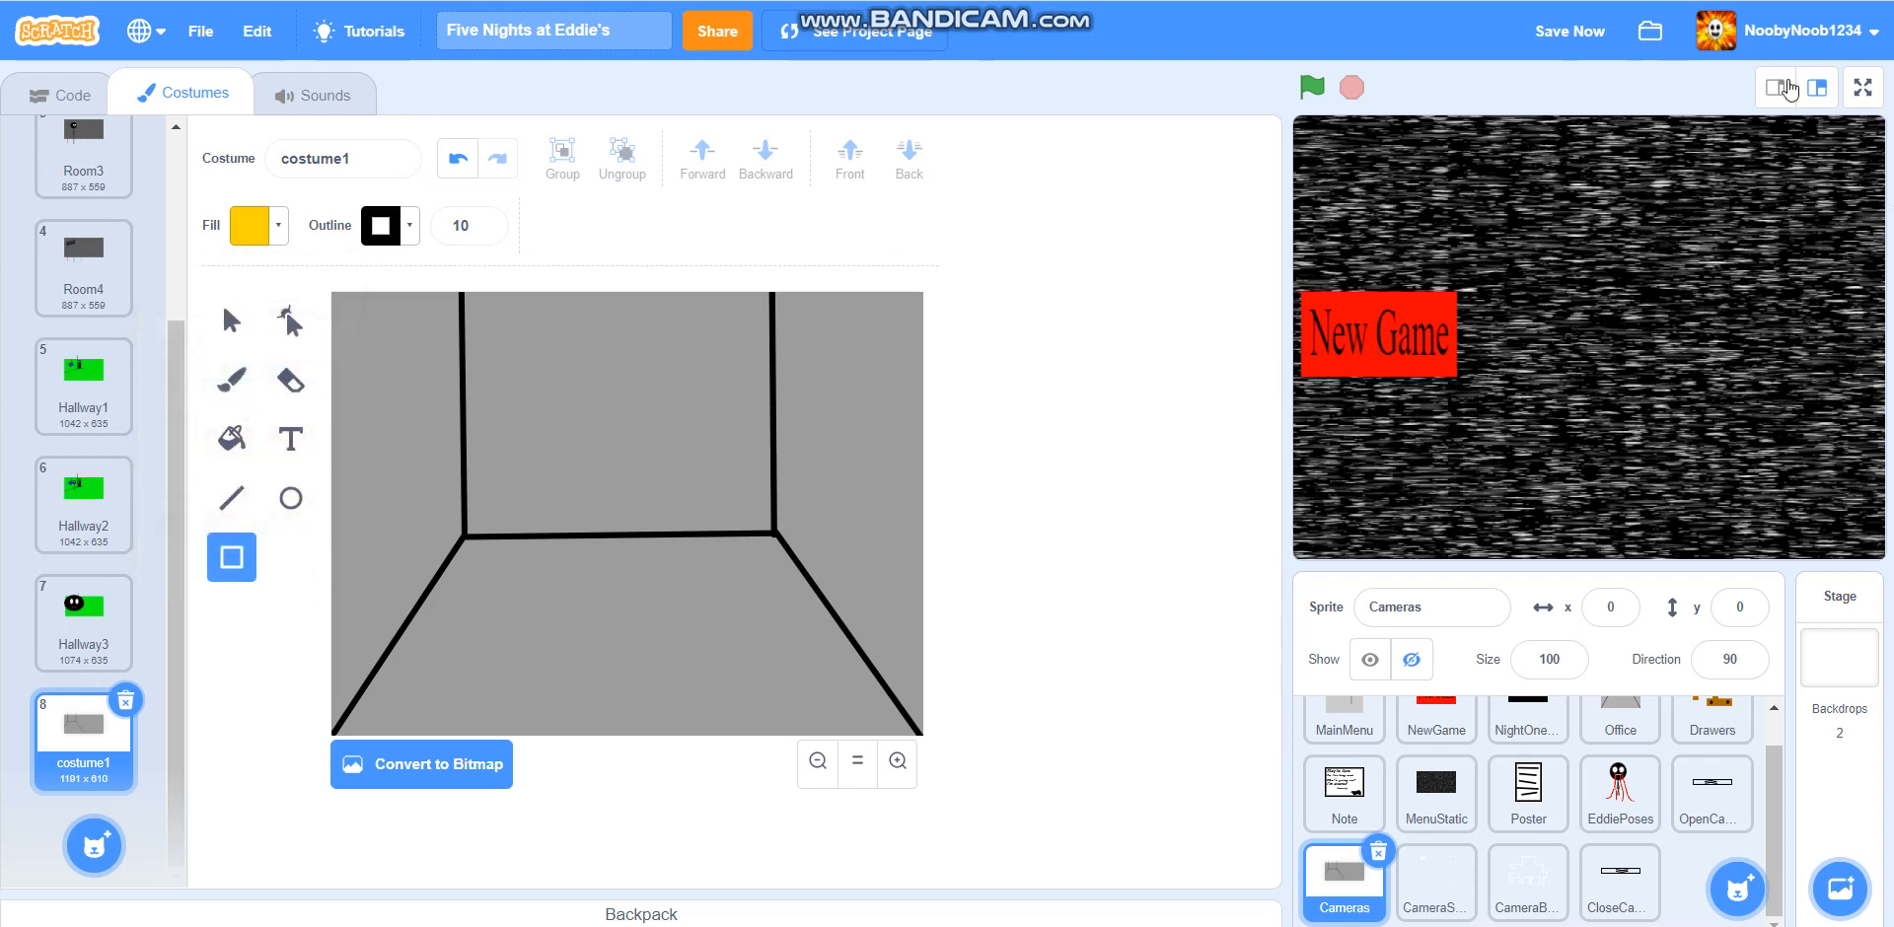
Save the project and draw a large yellow poster rectangle on the back wall
{"action": "left_click", "coordinate": [1569, 31]}
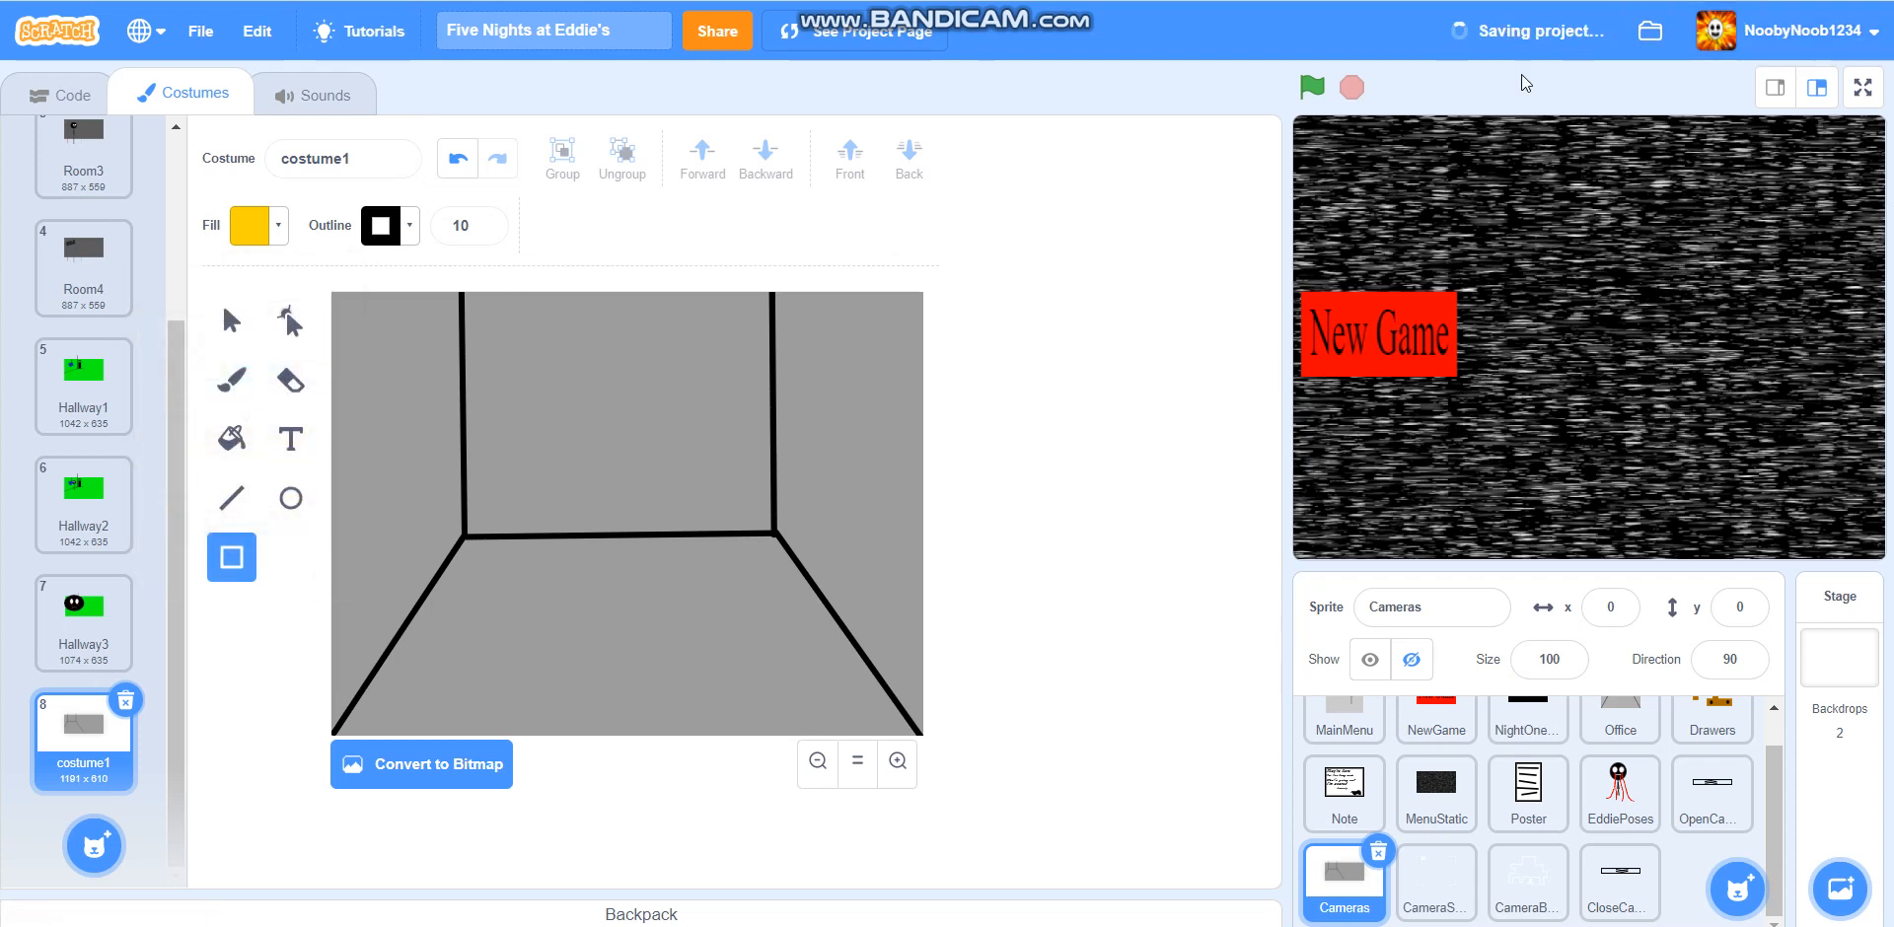
{"action": "left_click_drag", "start_coordinate": [489, 321], "coordinate": [634, 322]}
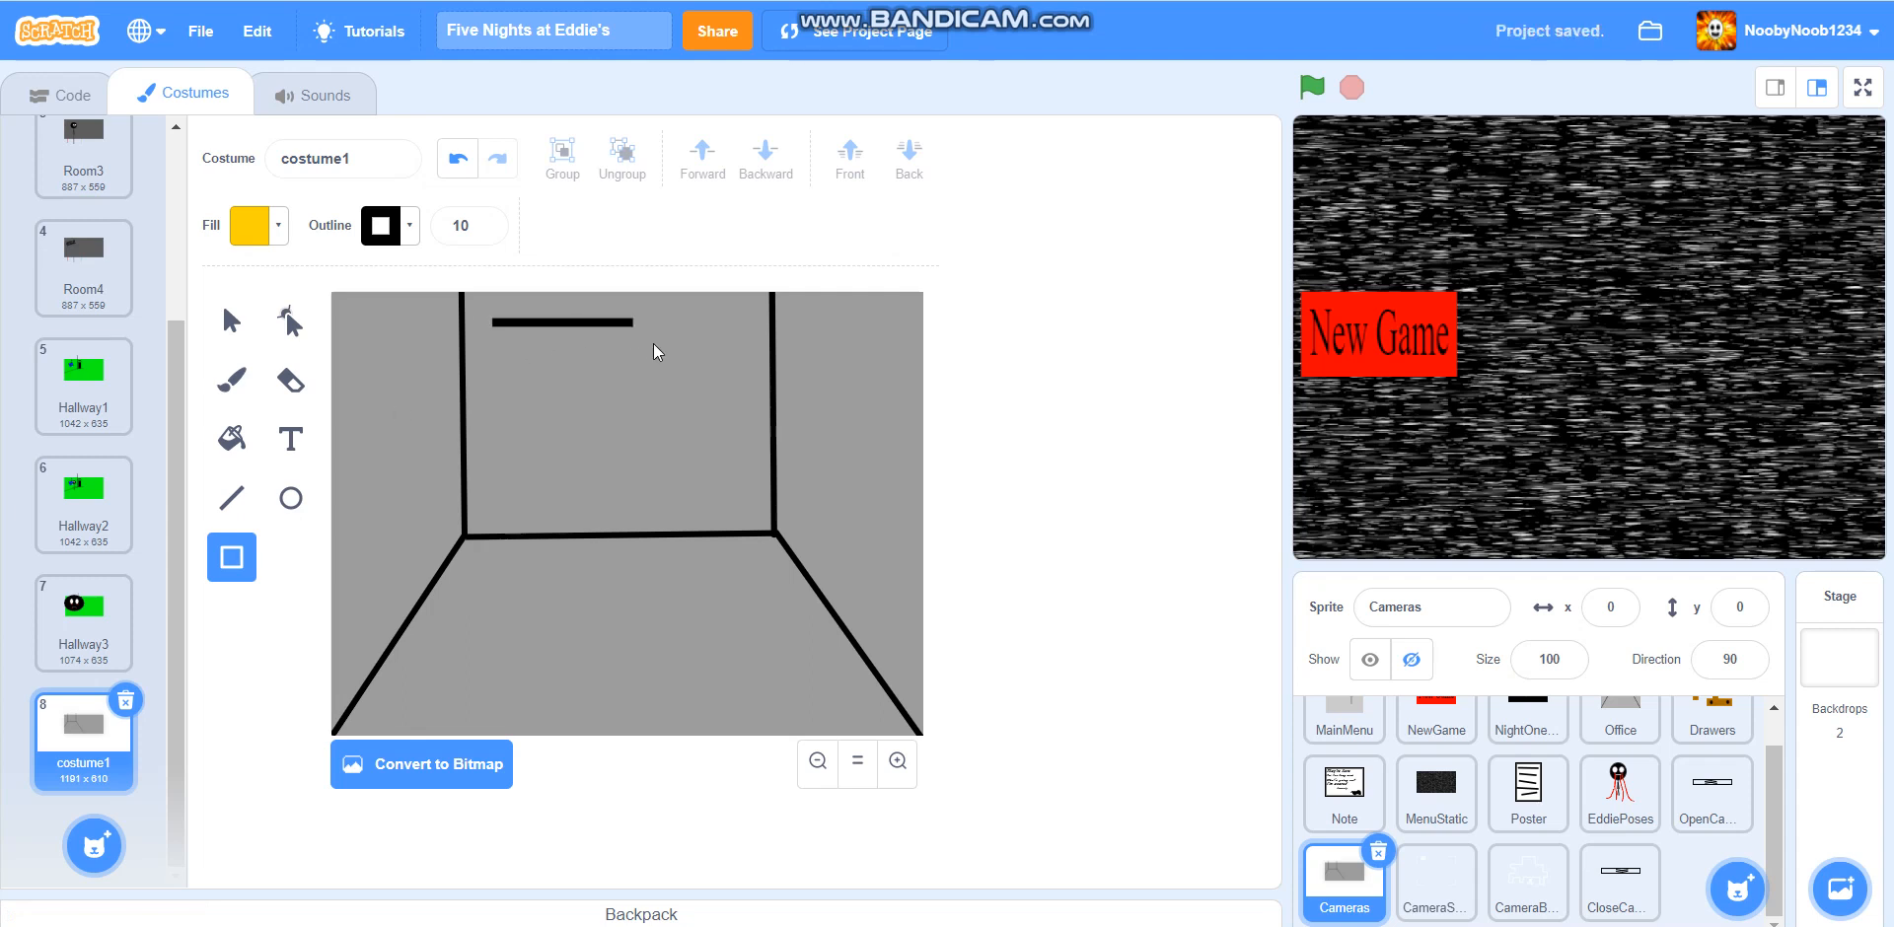
{"action": "left_click_drag", "start_coordinate": [491, 323], "coordinate": [746, 511]}
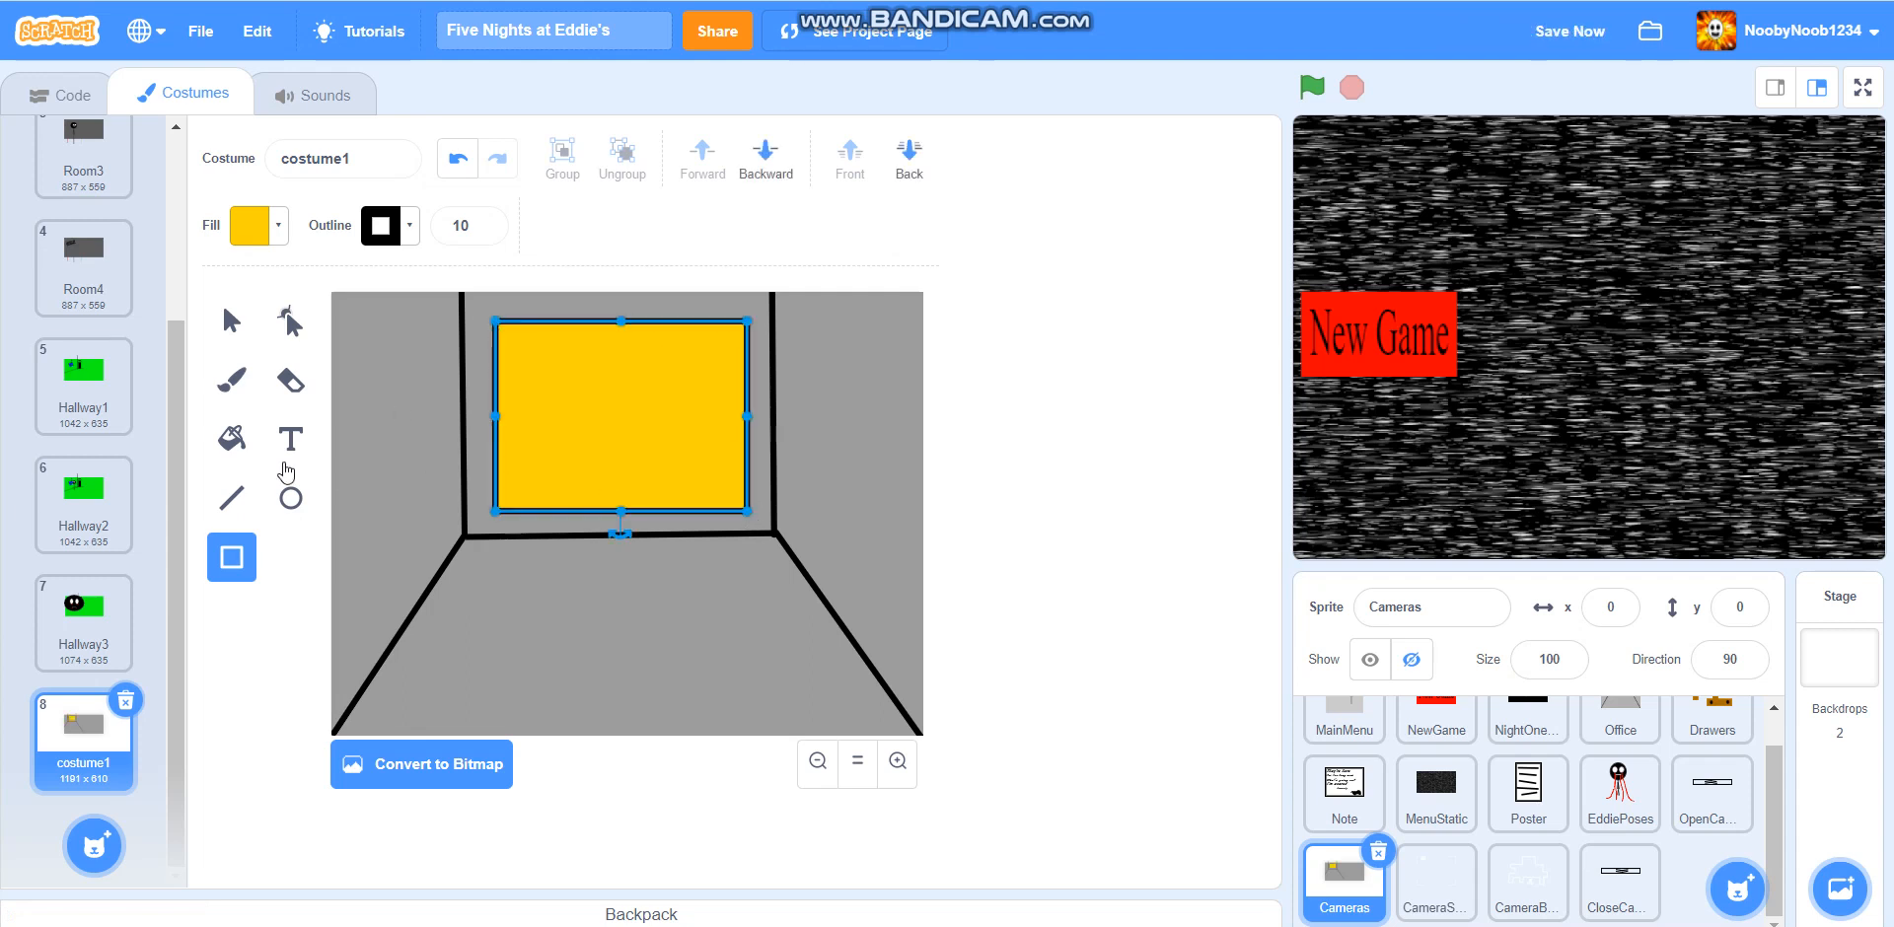
Letter 'MORE TIME EQUALS MORE MONEY' in black Marker font across the yellow poster
{"action": "left_click", "coordinate": [290, 438]}
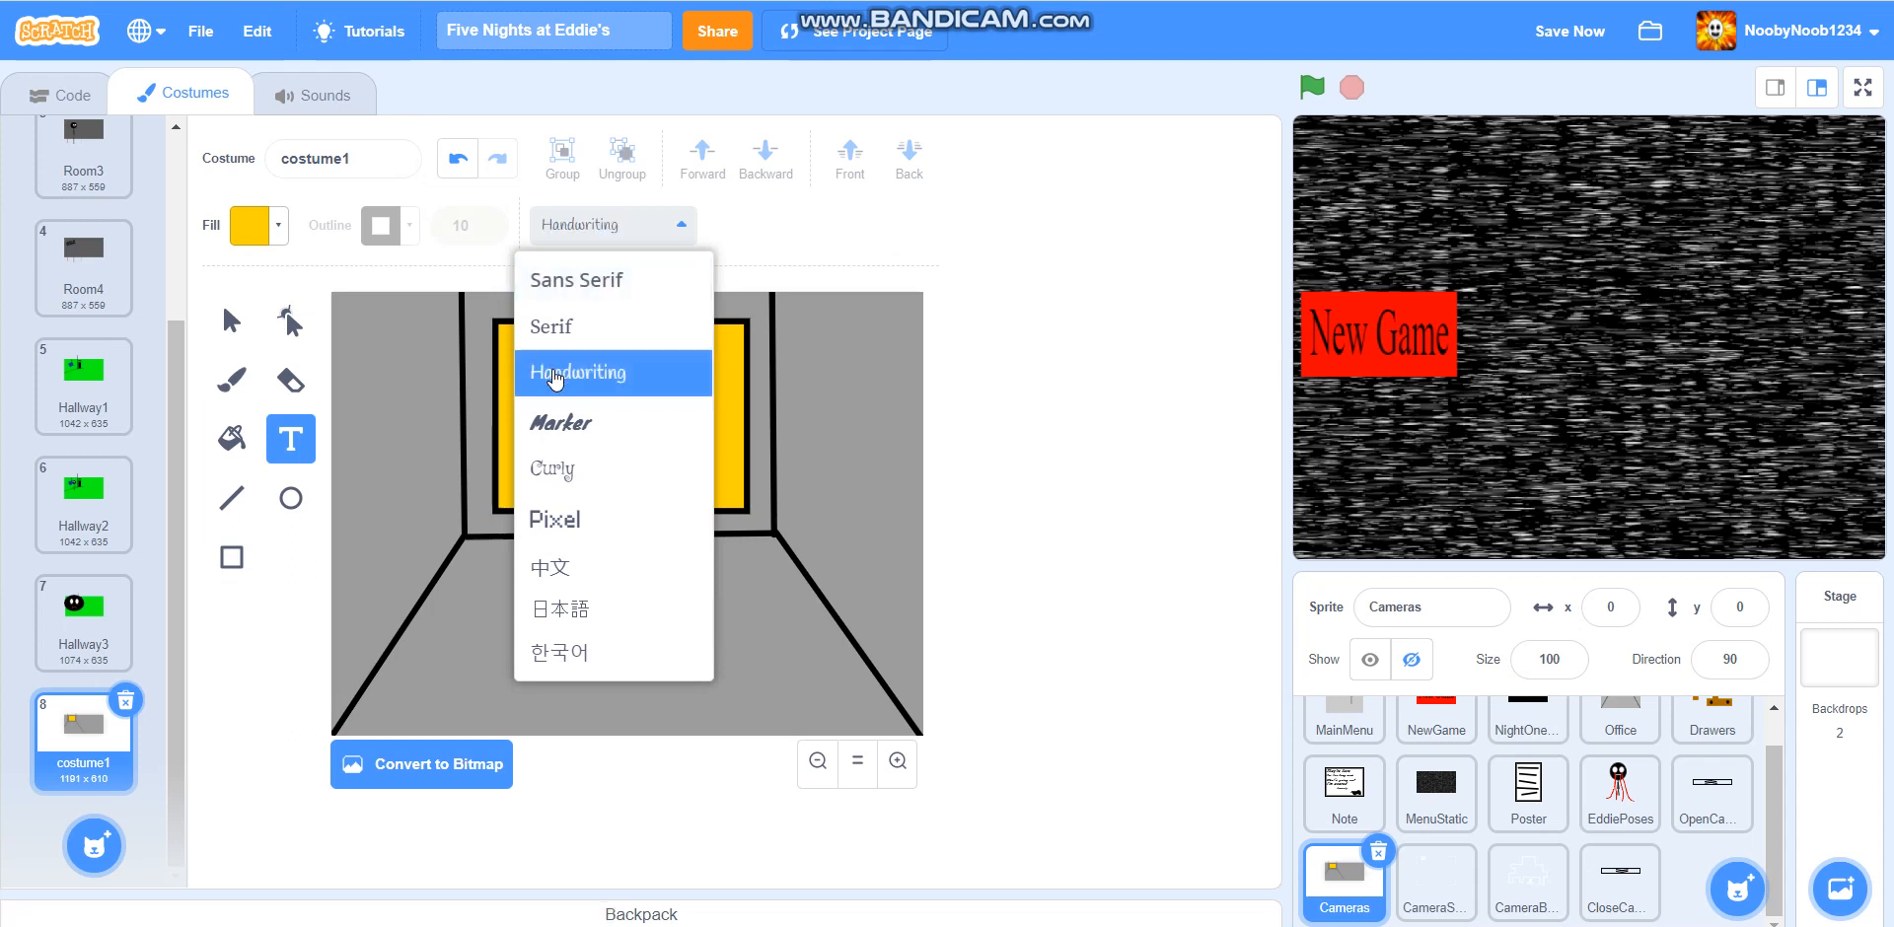
{"action": "left_click", "coordinate": [559, 421]}
{"action": "type", "text": "MORE T"}
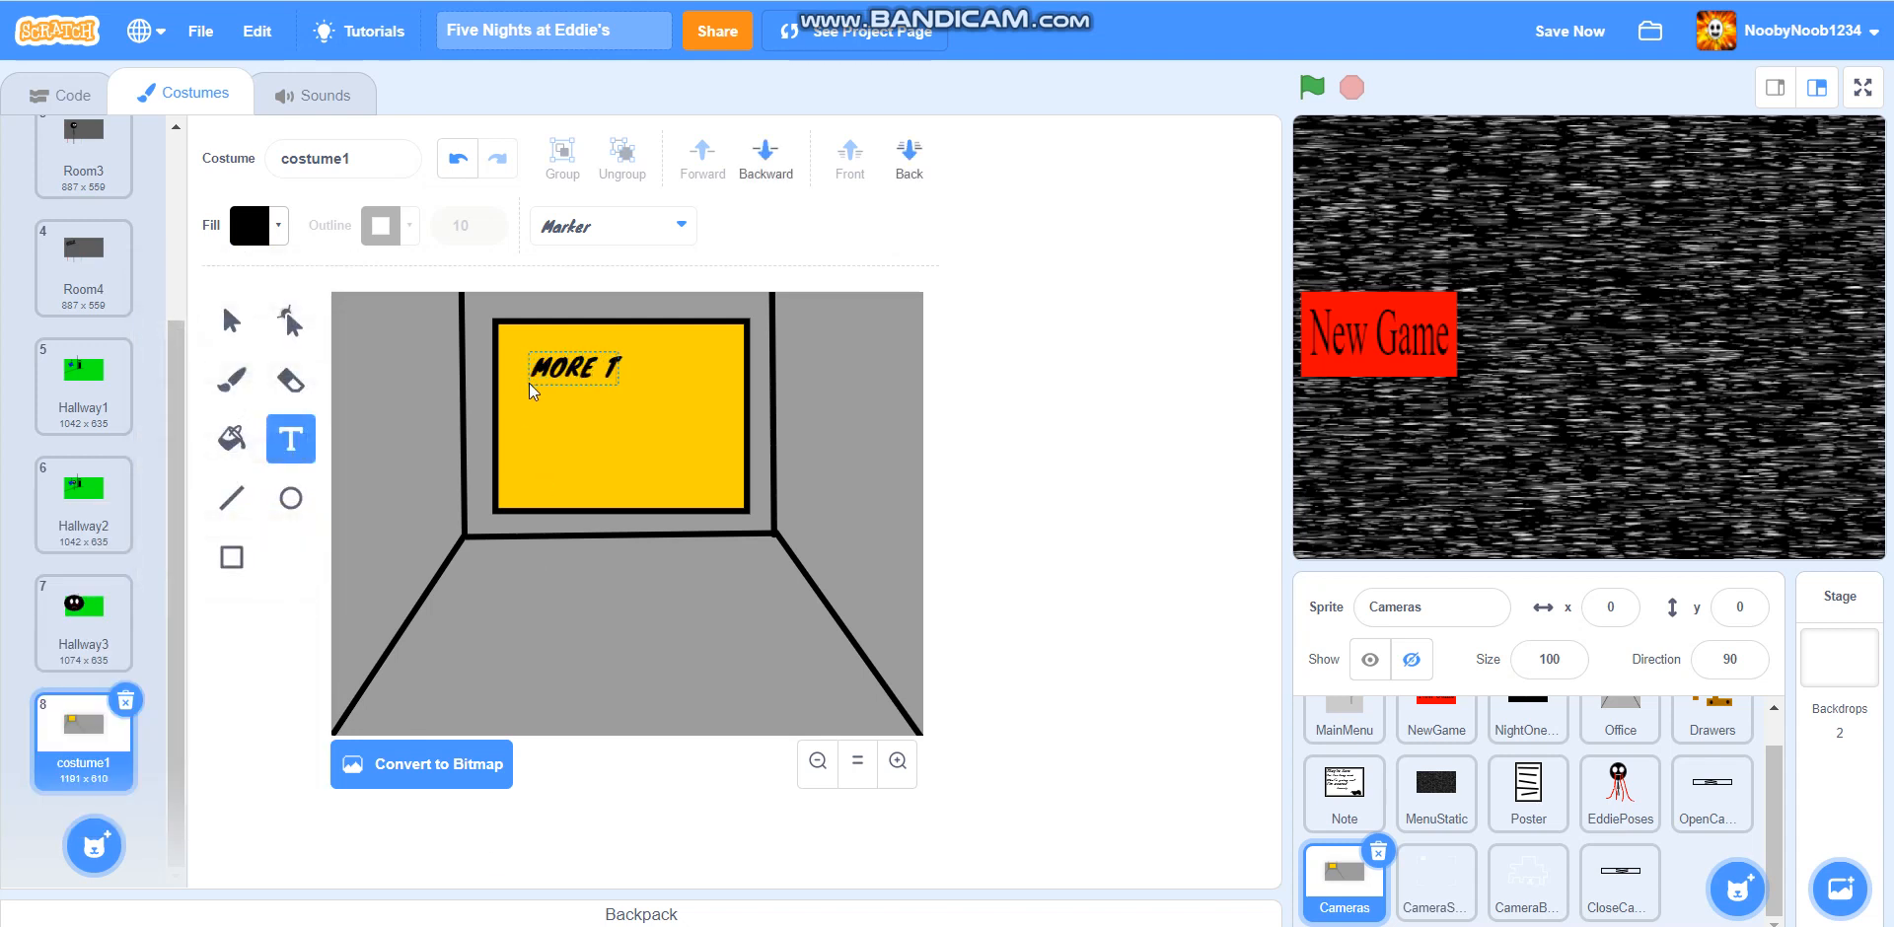
{"action": "type", "text": "IME"}
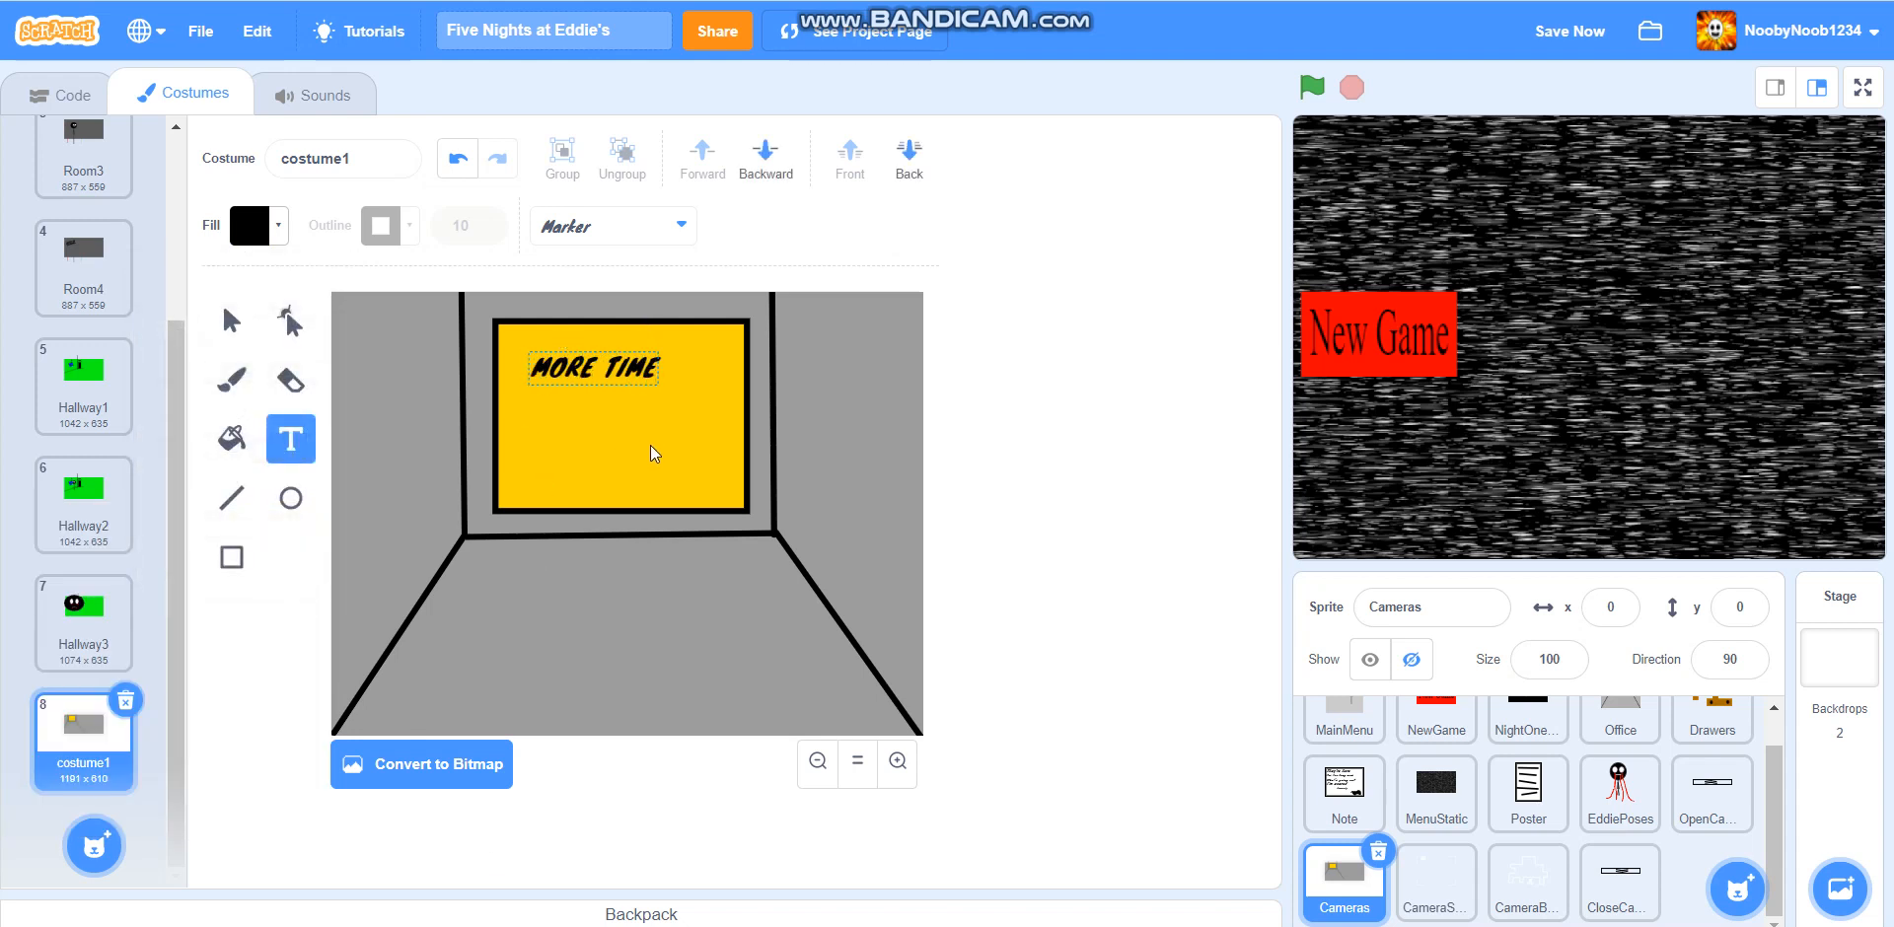
{"action": "left_click", "coordinate": [592, 366]}
{"action": "type", "text": "EQUALS"}
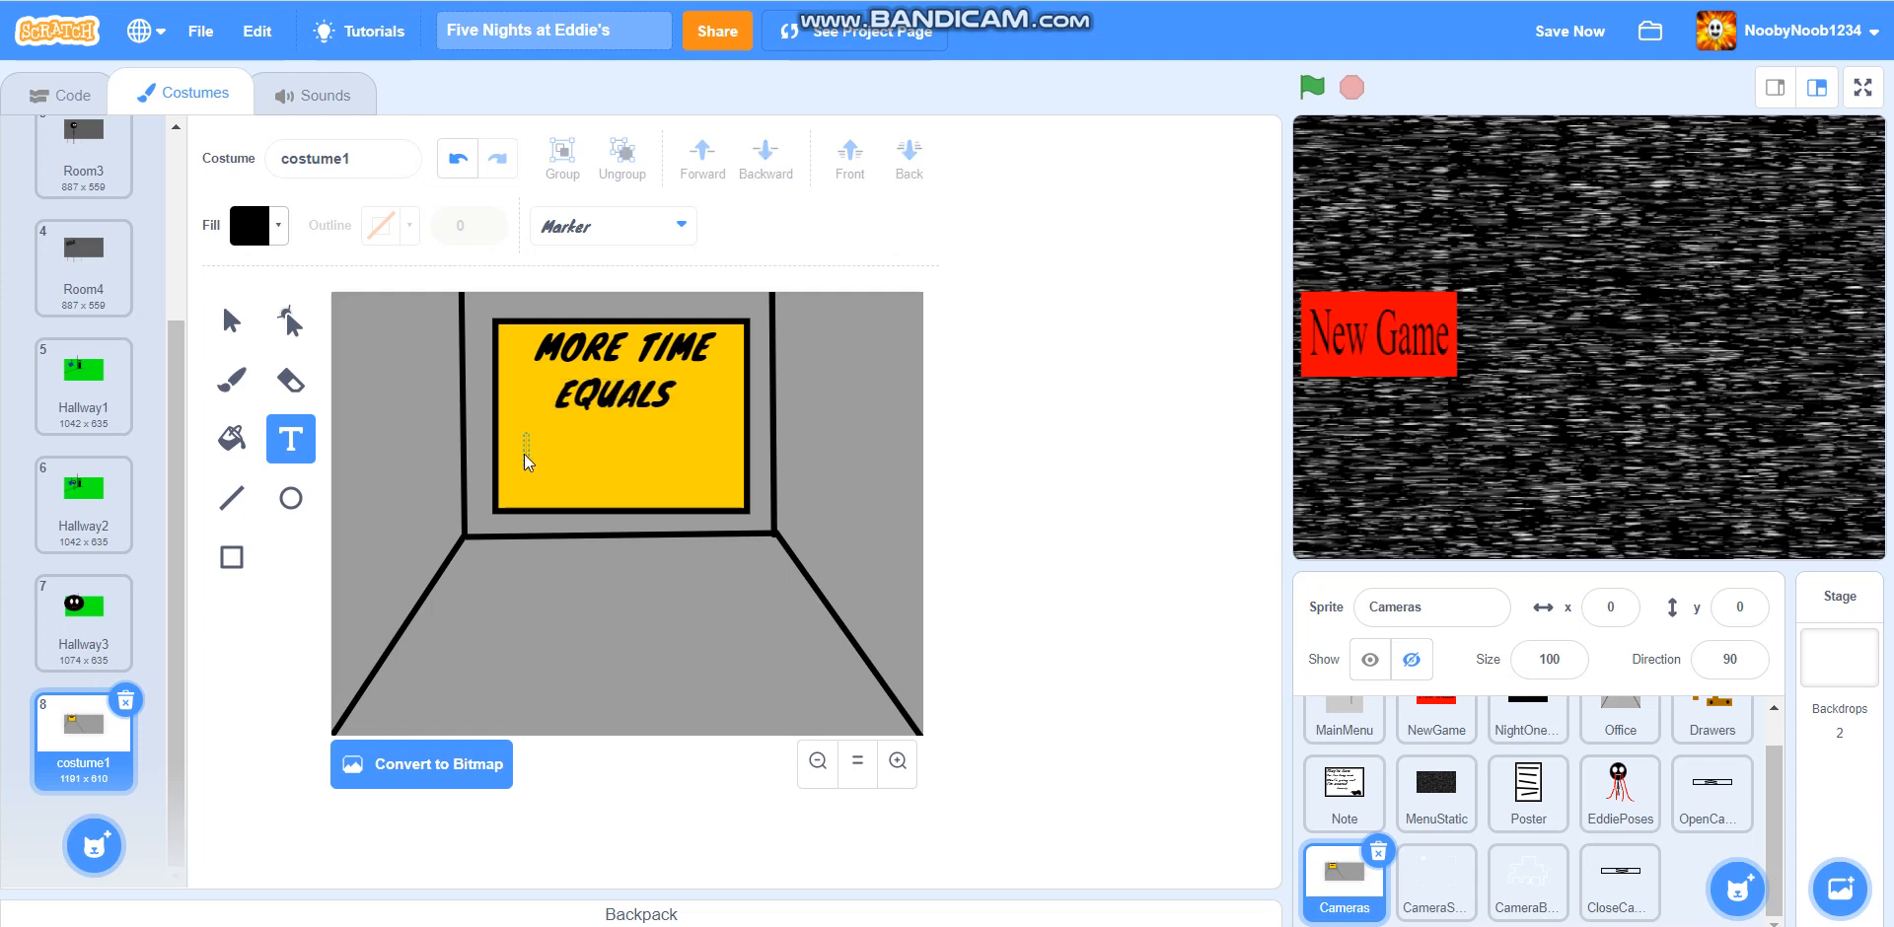
{"action": "type", "text": "MORE"}
{"action": "type", "text": "MONEY"}
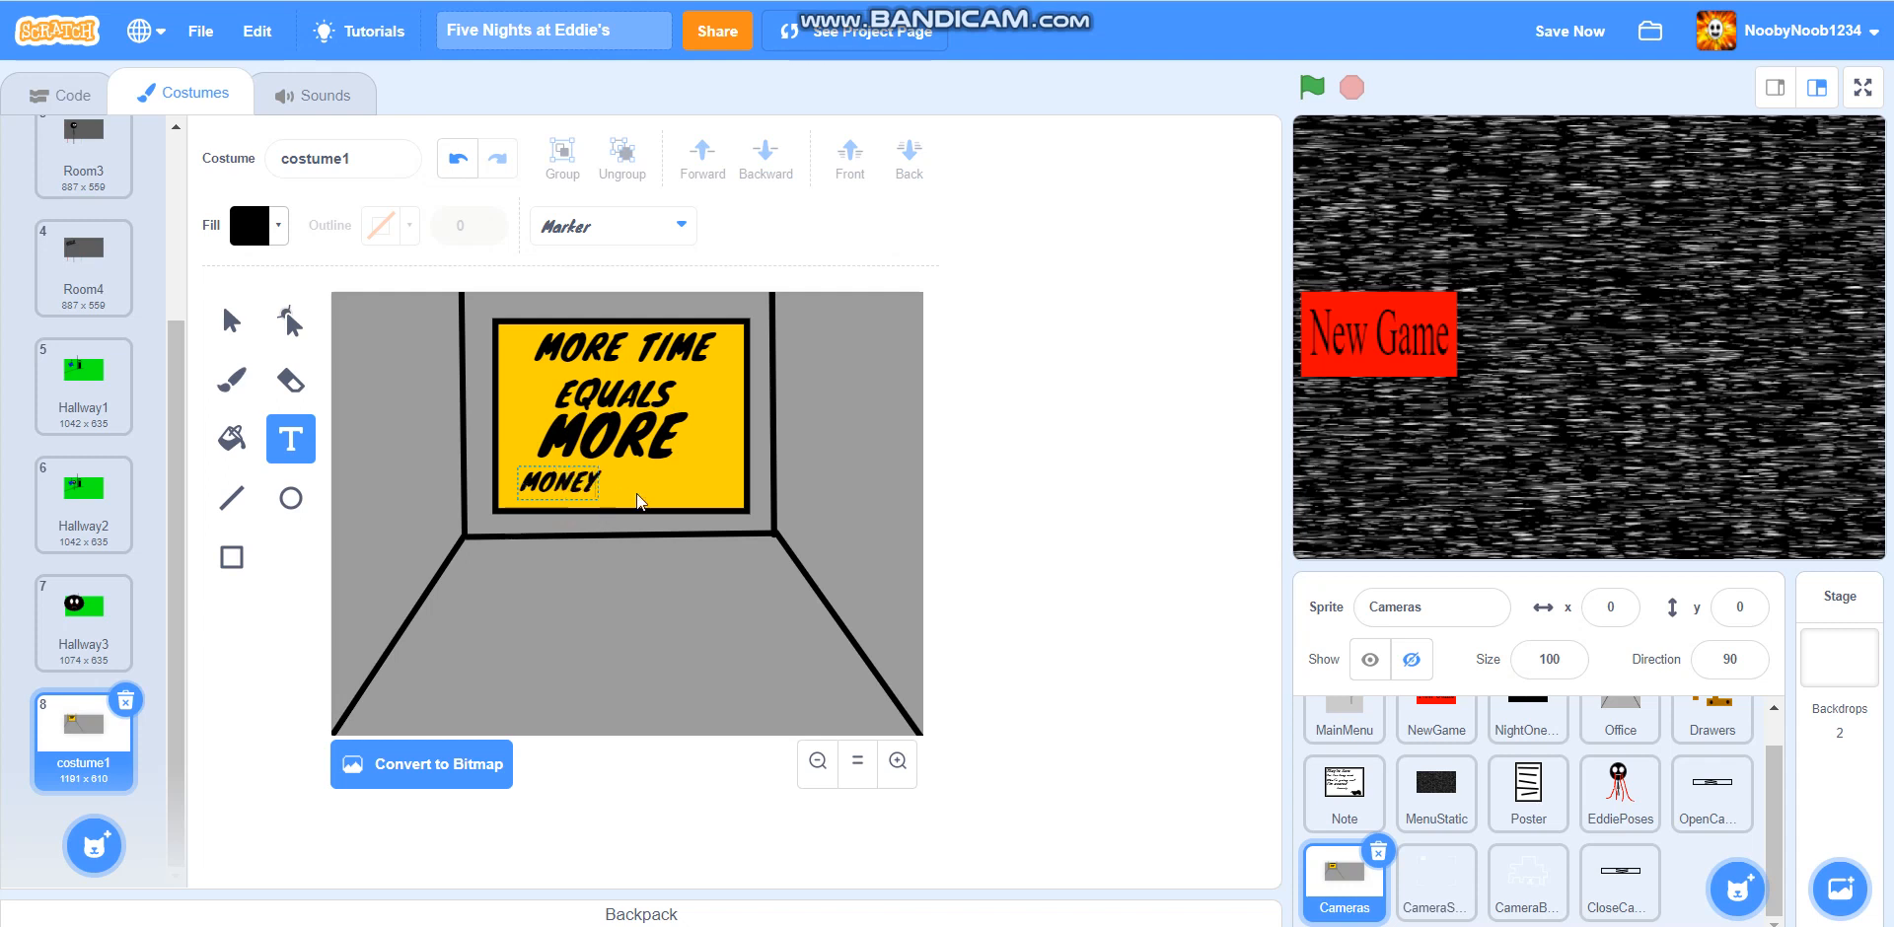
{"action": "left_click", "coordinate": [574, 492]}
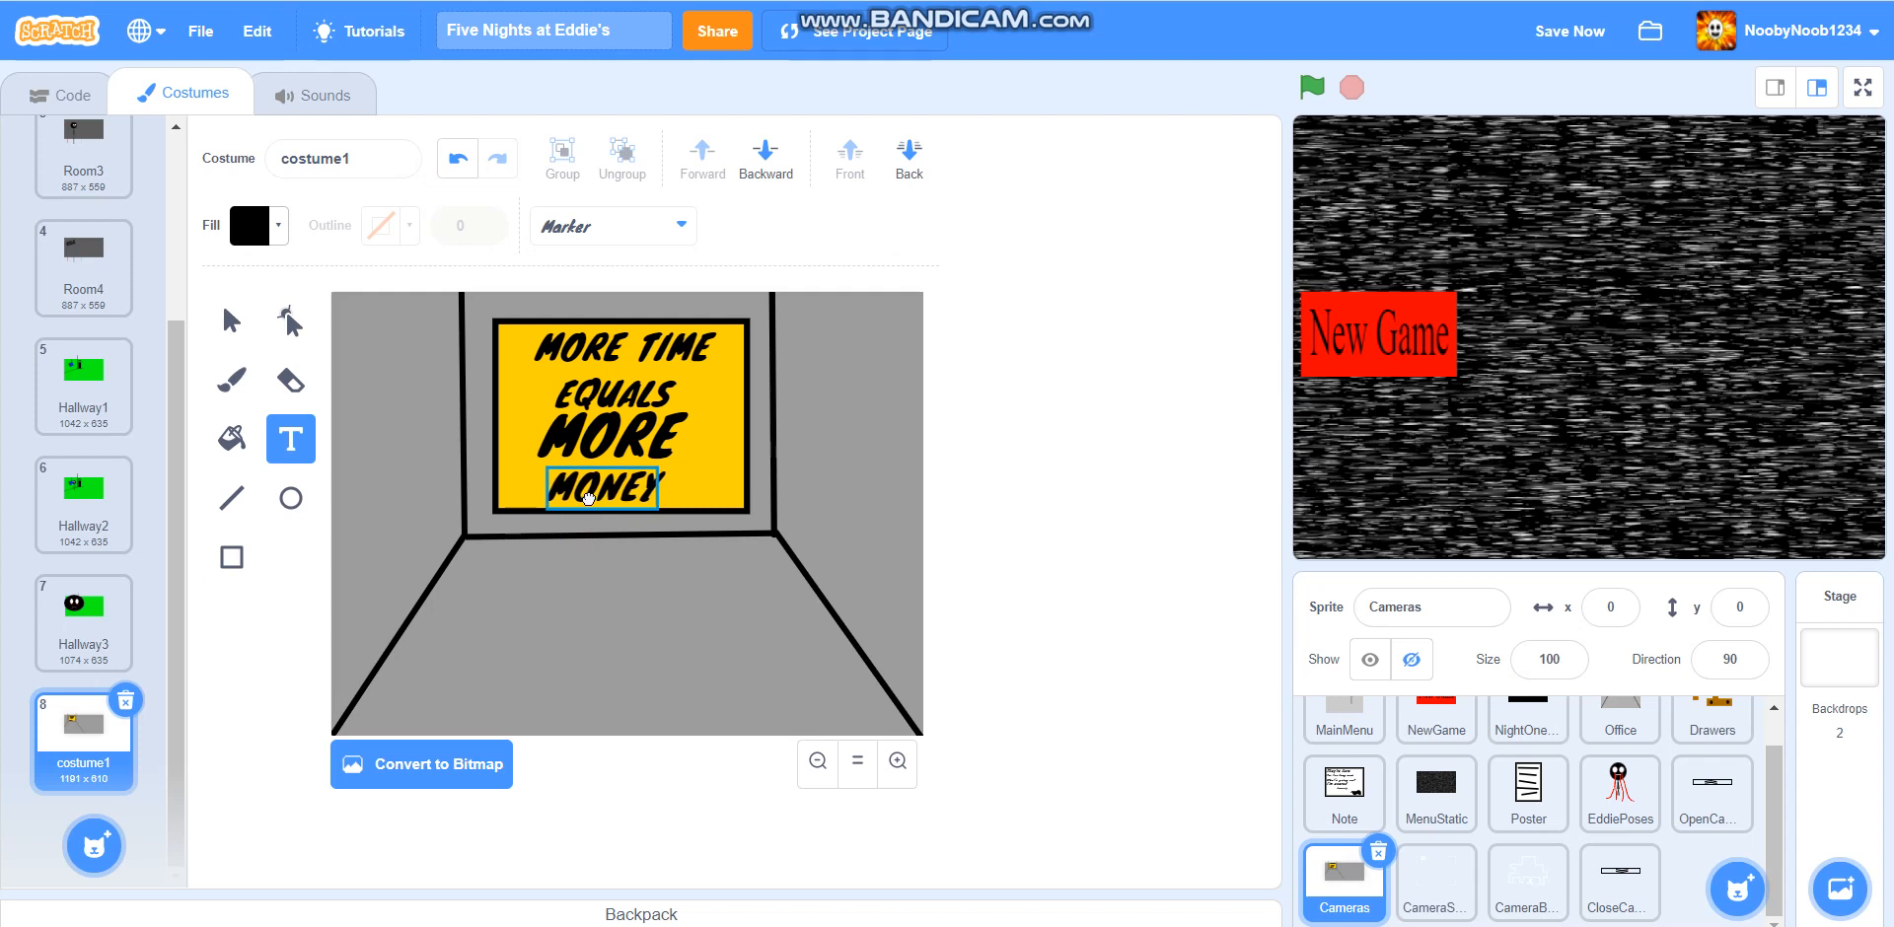
{"action": "left_click", "coordinate": [588, 489]}
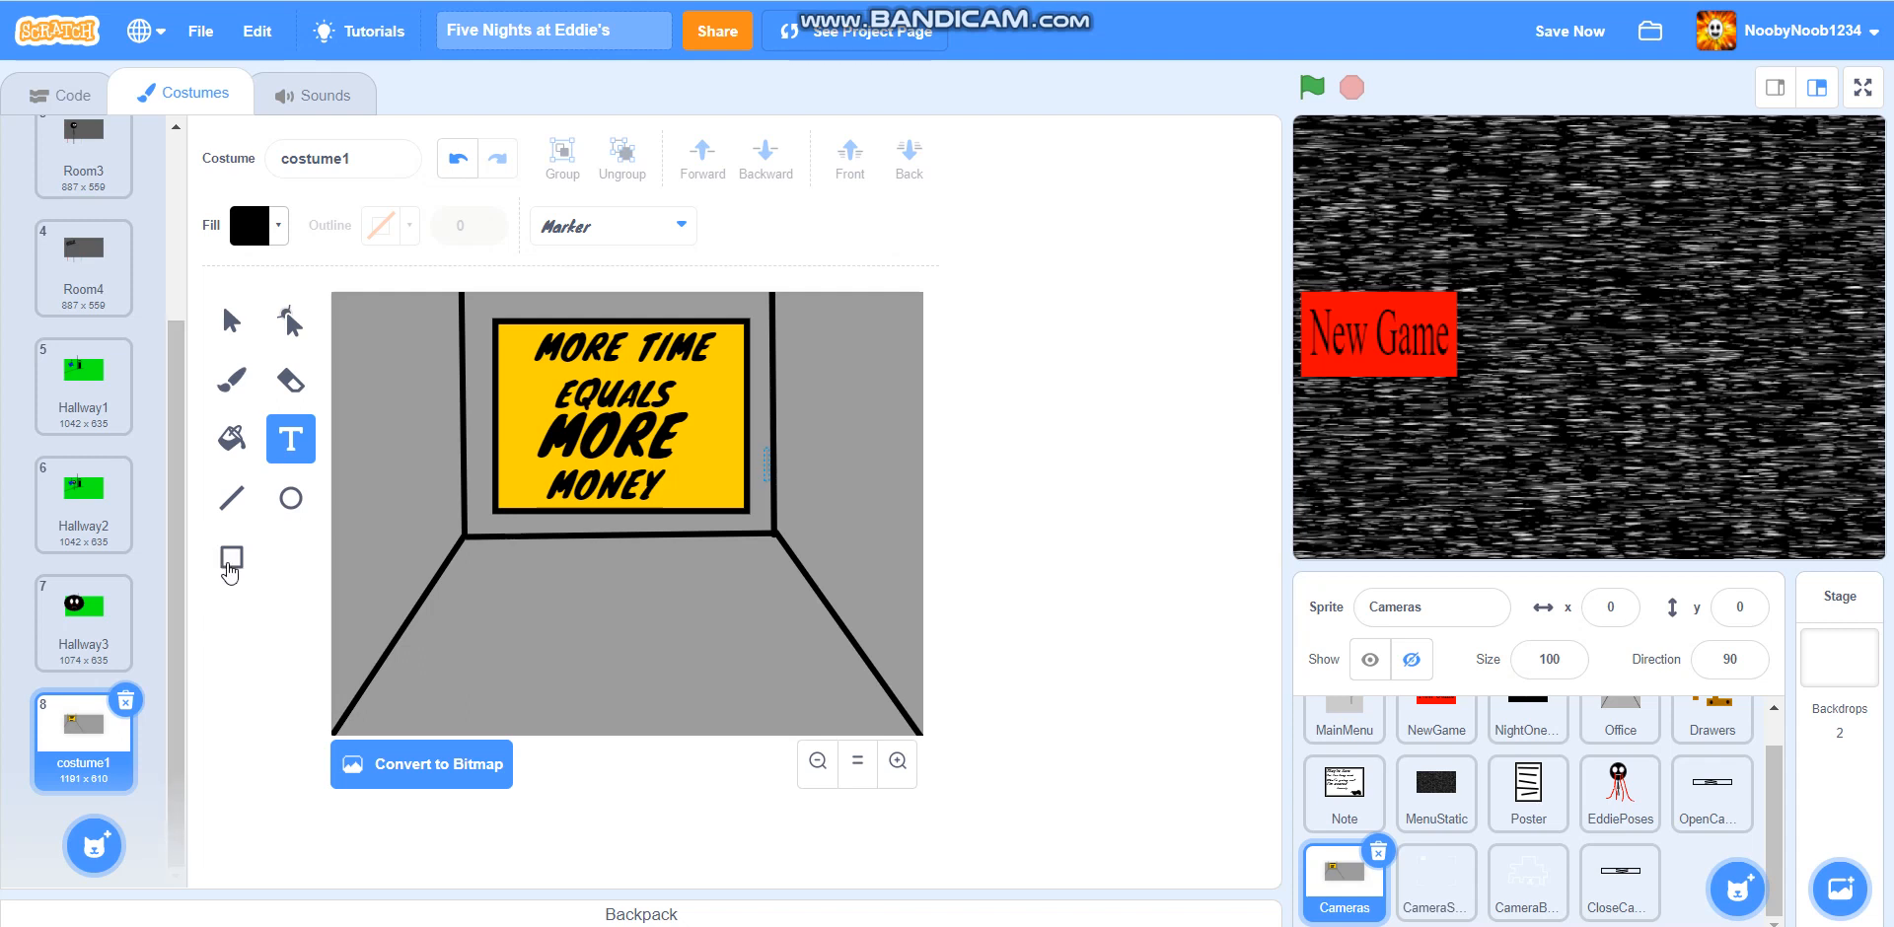
Choose the Rectangle tool with an orange fill darkened to brown
{"action": "left_click", "coordinate": [230, 557]}
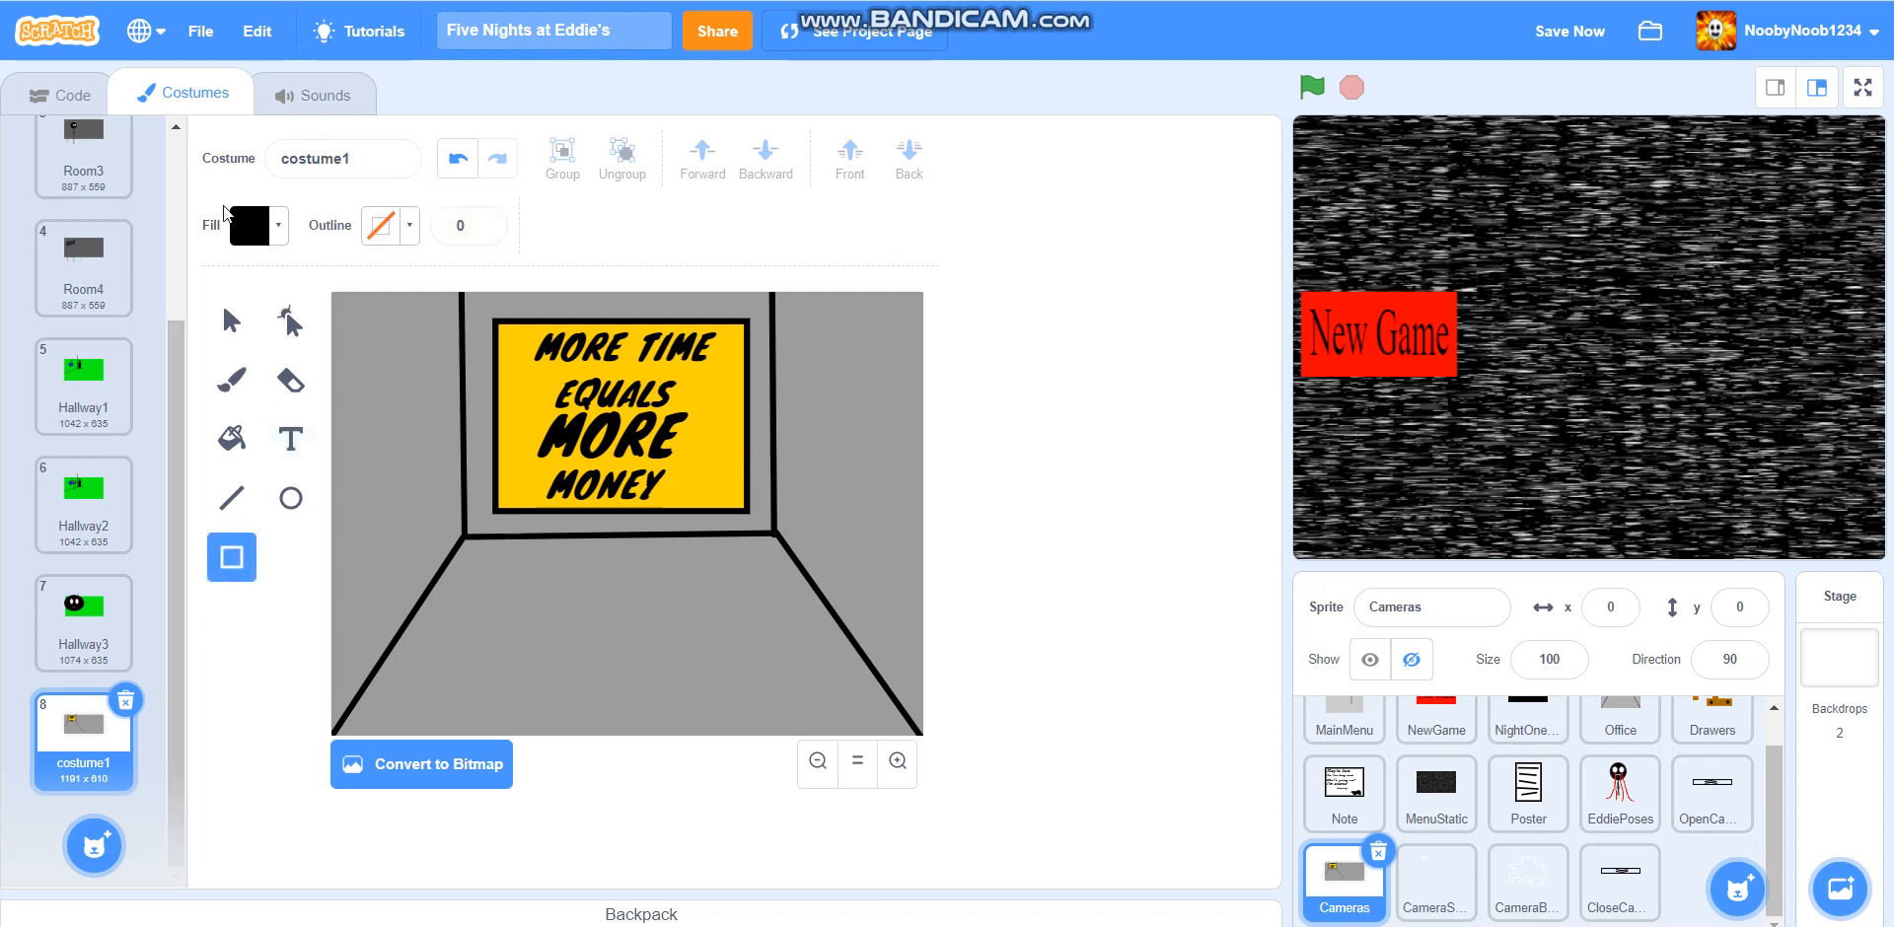
{"action": "left_click", "coordinate": [250, 226]}
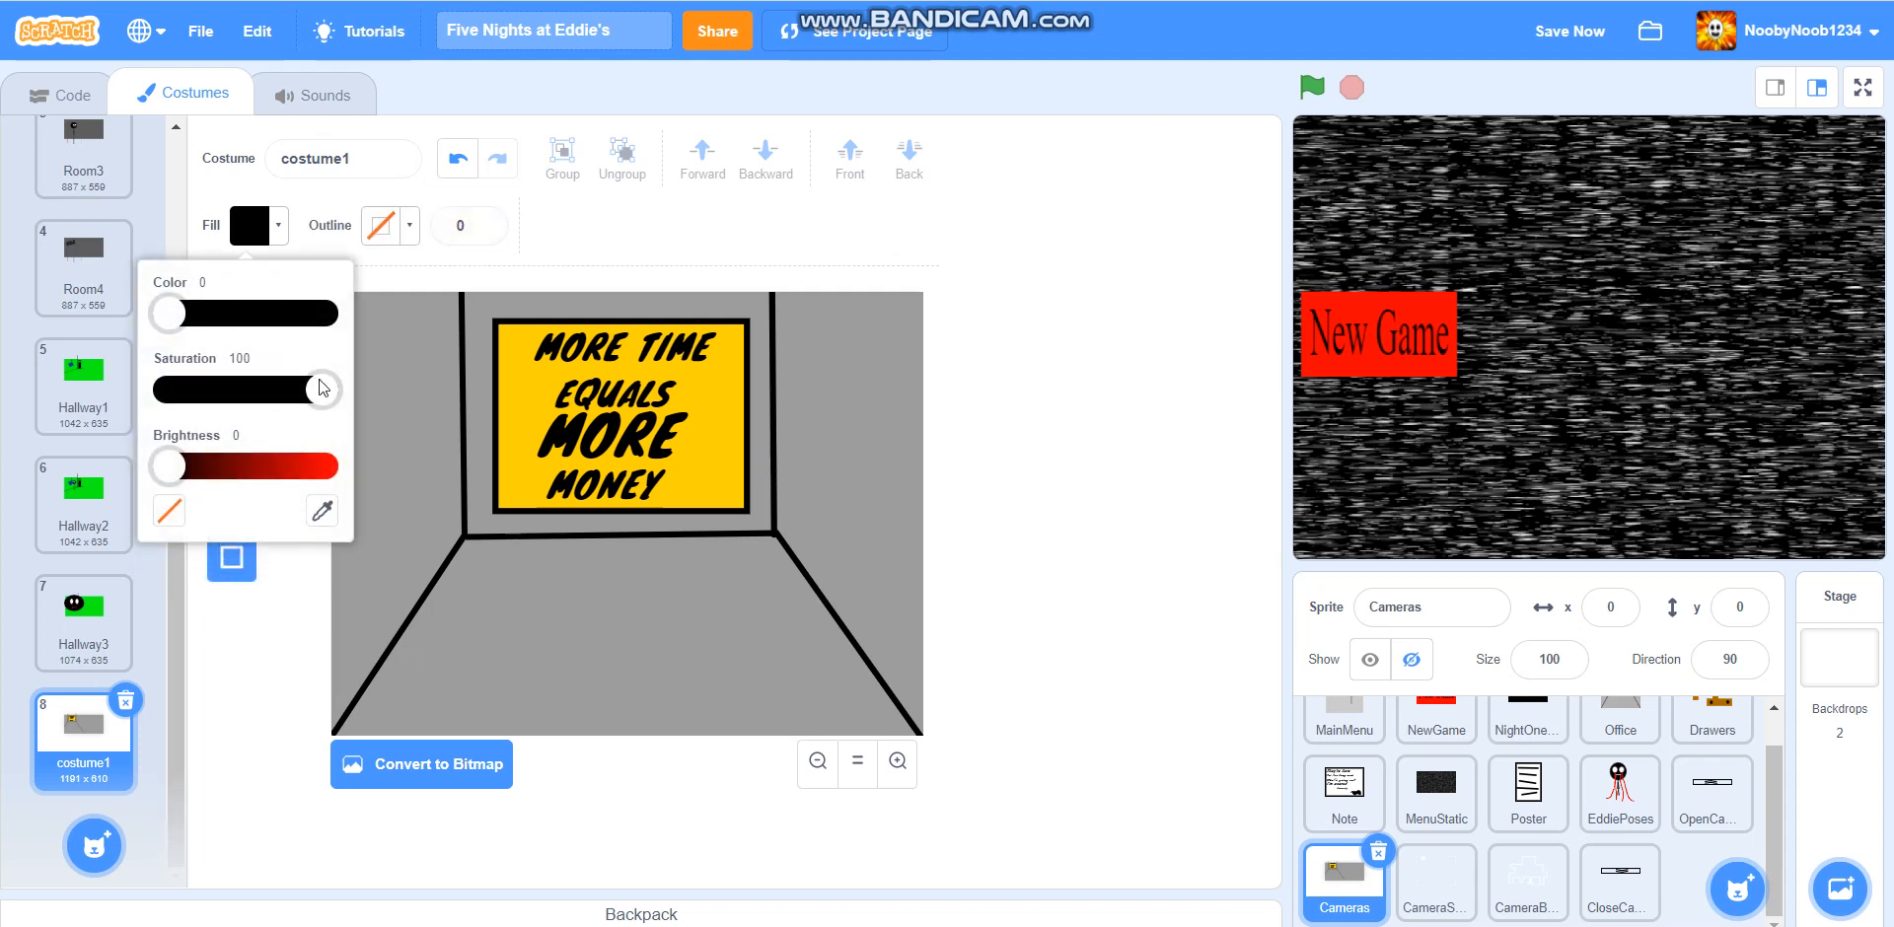
{"action": "left_click_drag", "start_coordinate": [319, 389], "coordinate": [163, 389]}
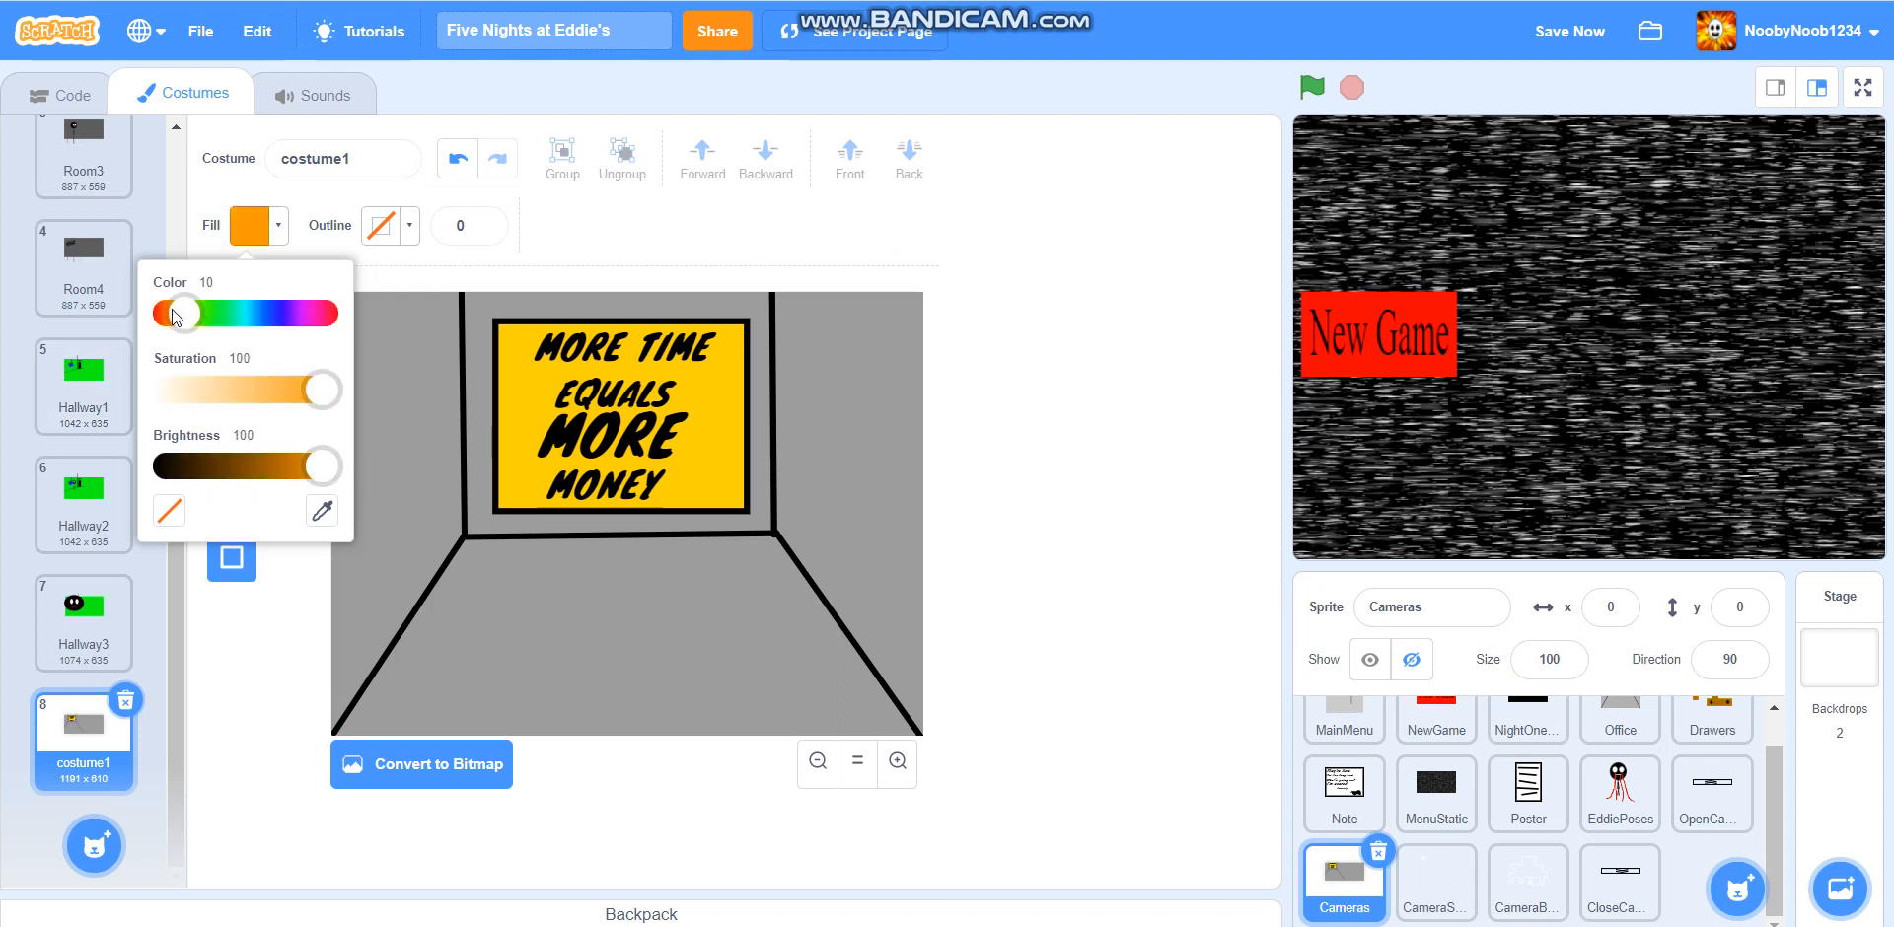
{"action": "left_click_drag", "start_coordinate": [322, 466], "coordinate": [283, 466]}
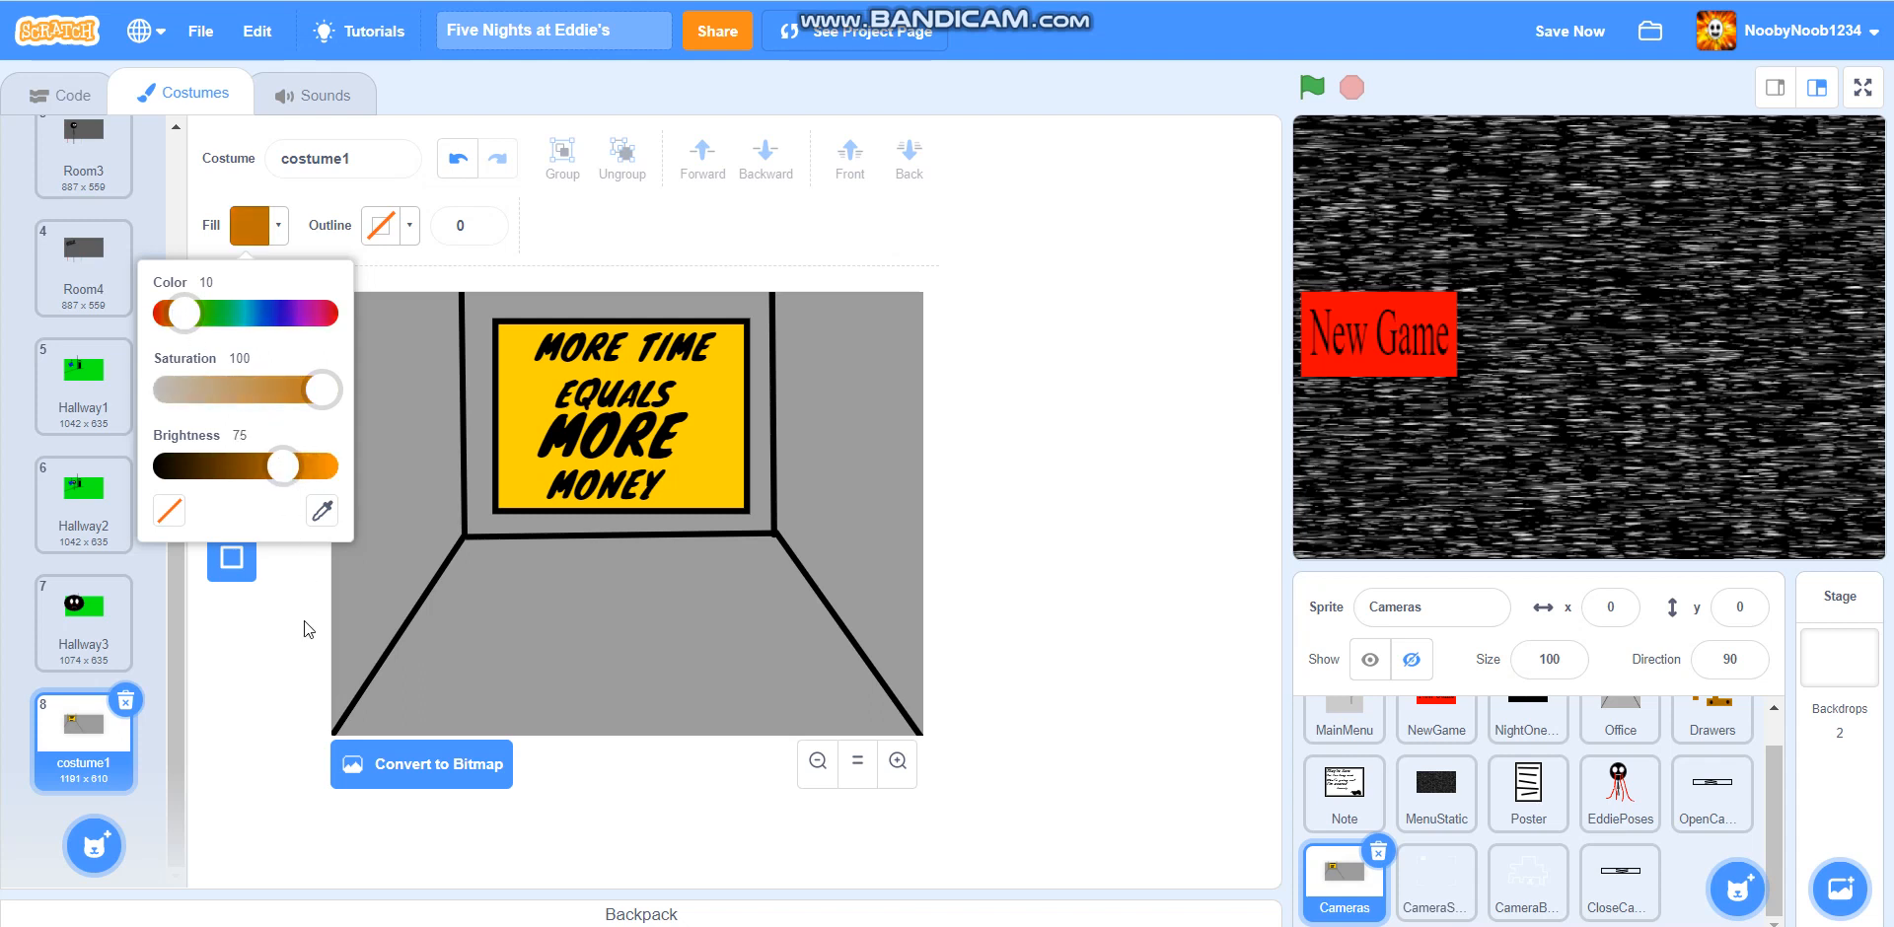
Set the outline to a matching dark orange-brown, 10 wide
{"action": "left_click", "coordinate": [378, 226]}
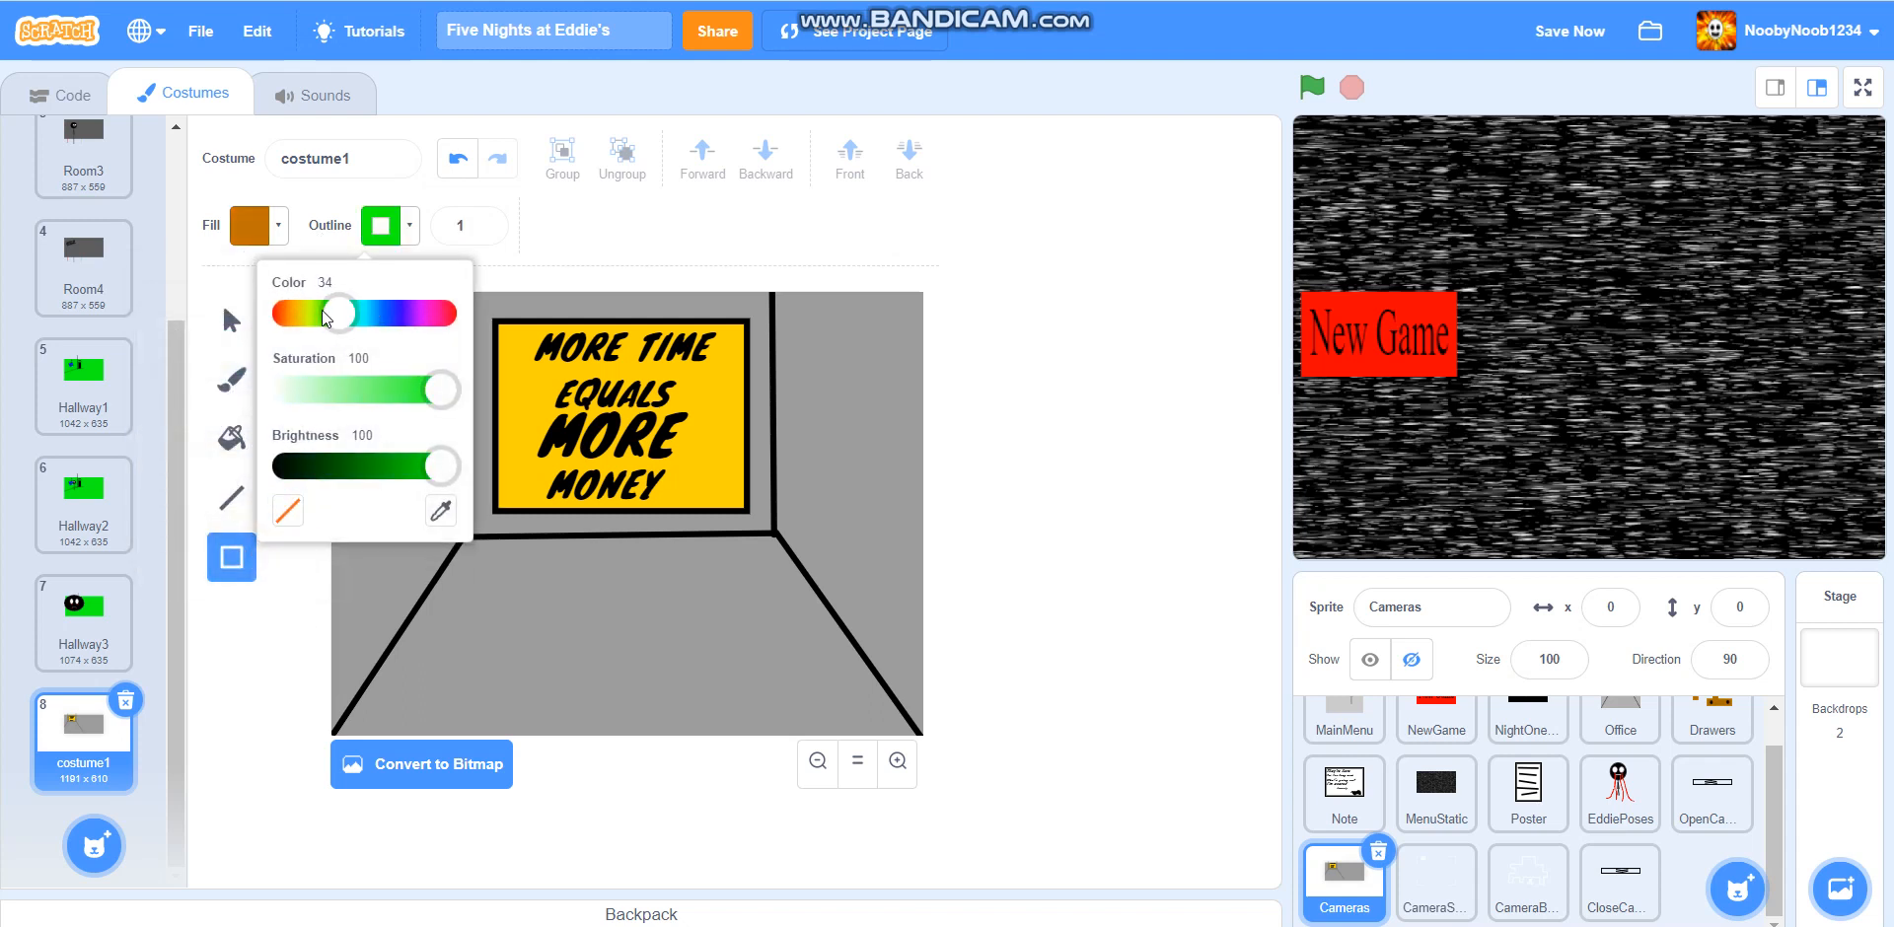
{"action": "left_click_drag", "start_coordinate": [338, 312], "coordinate": [294, 311]}
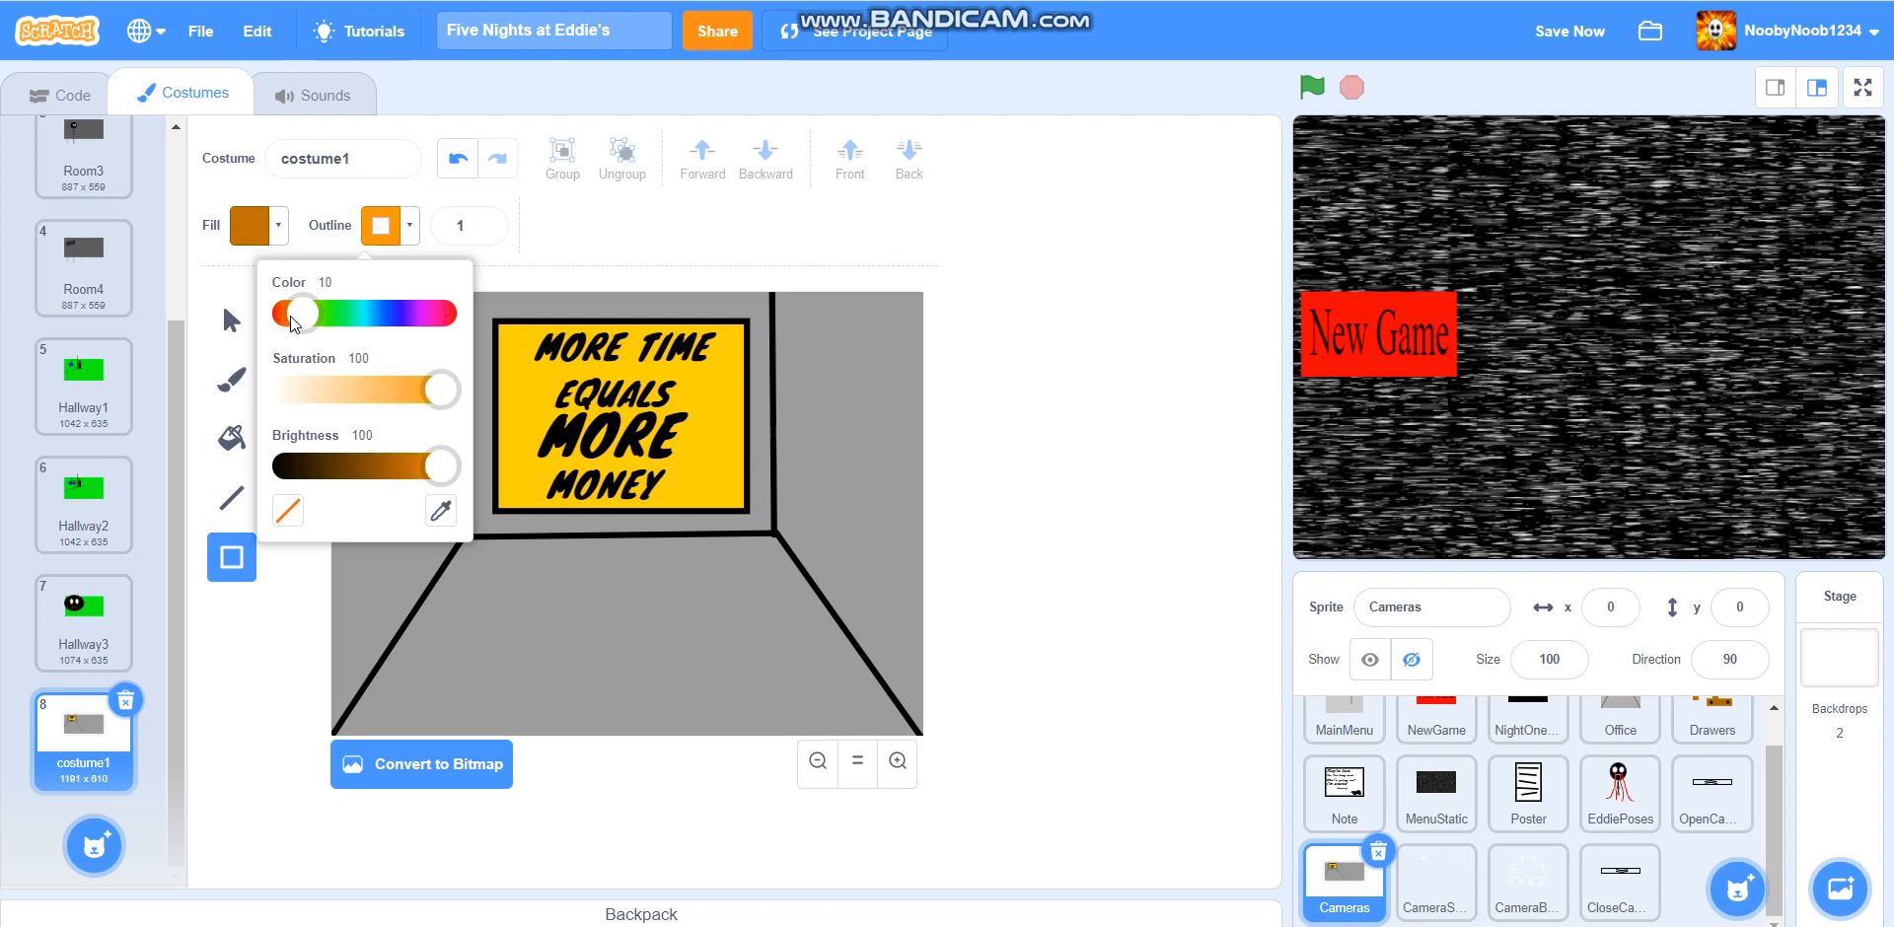
{"action": "left_click_drag", "start_coordinate": [443, 466], "coordinate": [402, 466]}
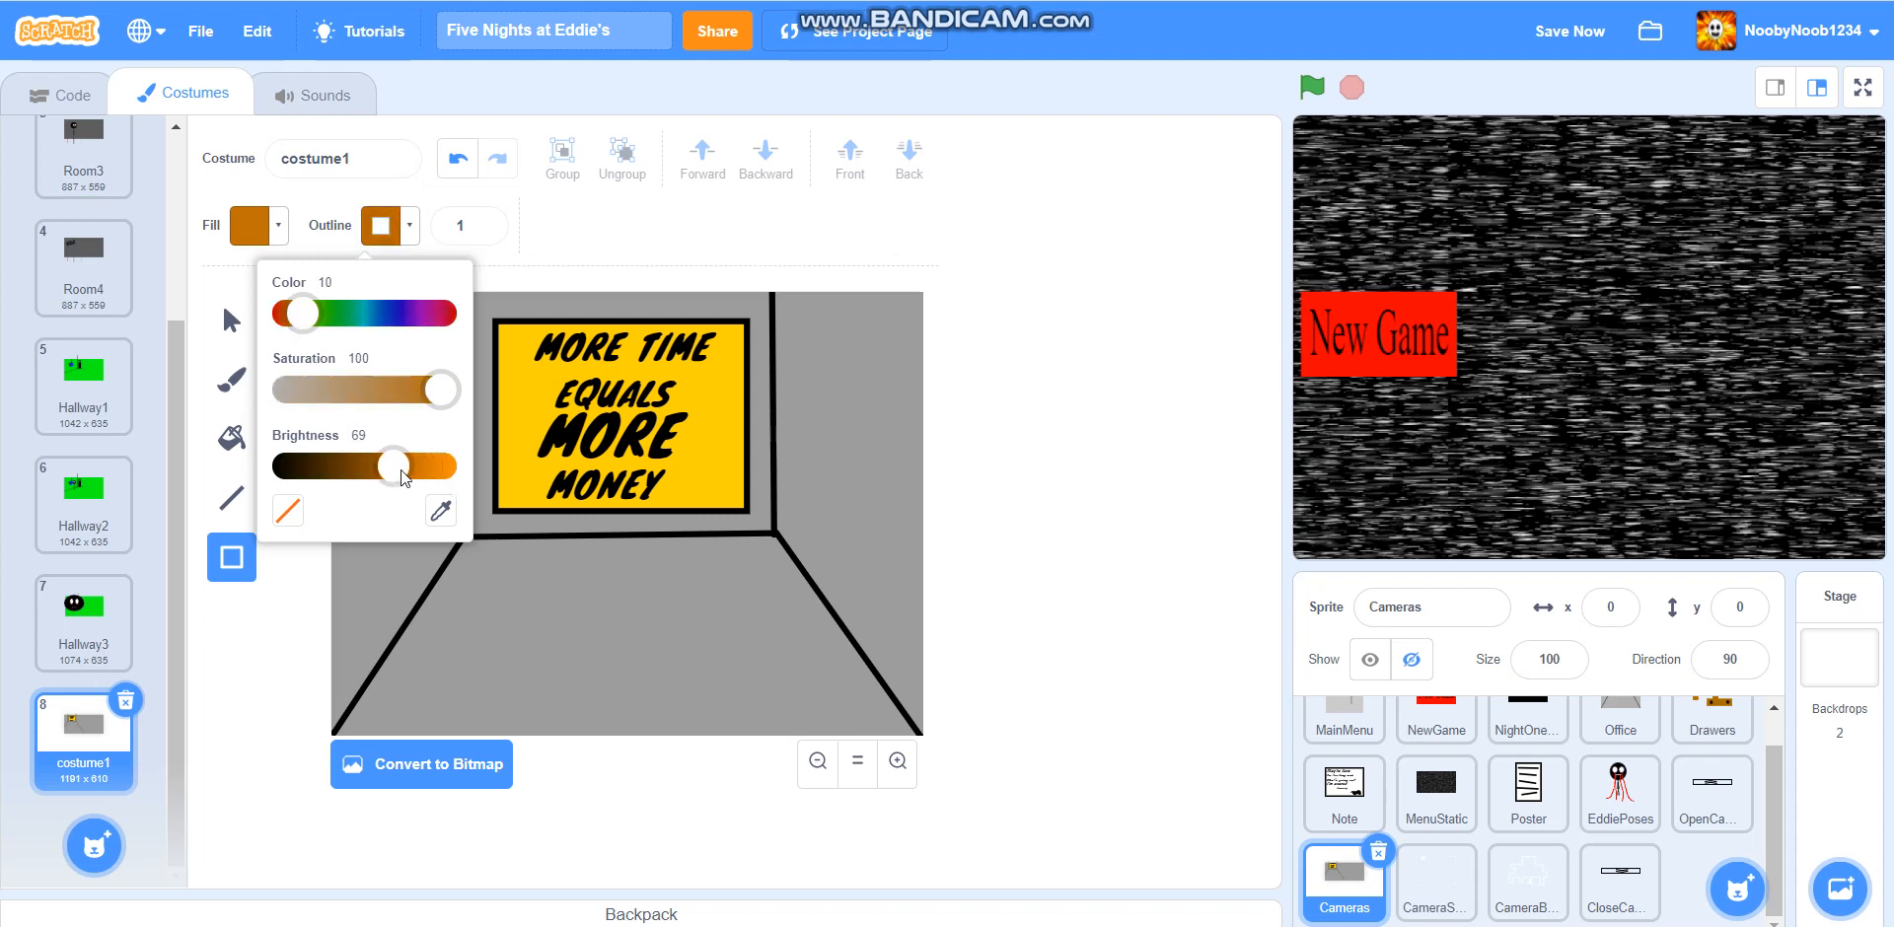
{"action": "left_click_drag", "start_coordinate": [384, 466], "coordinate": [404, 466]}
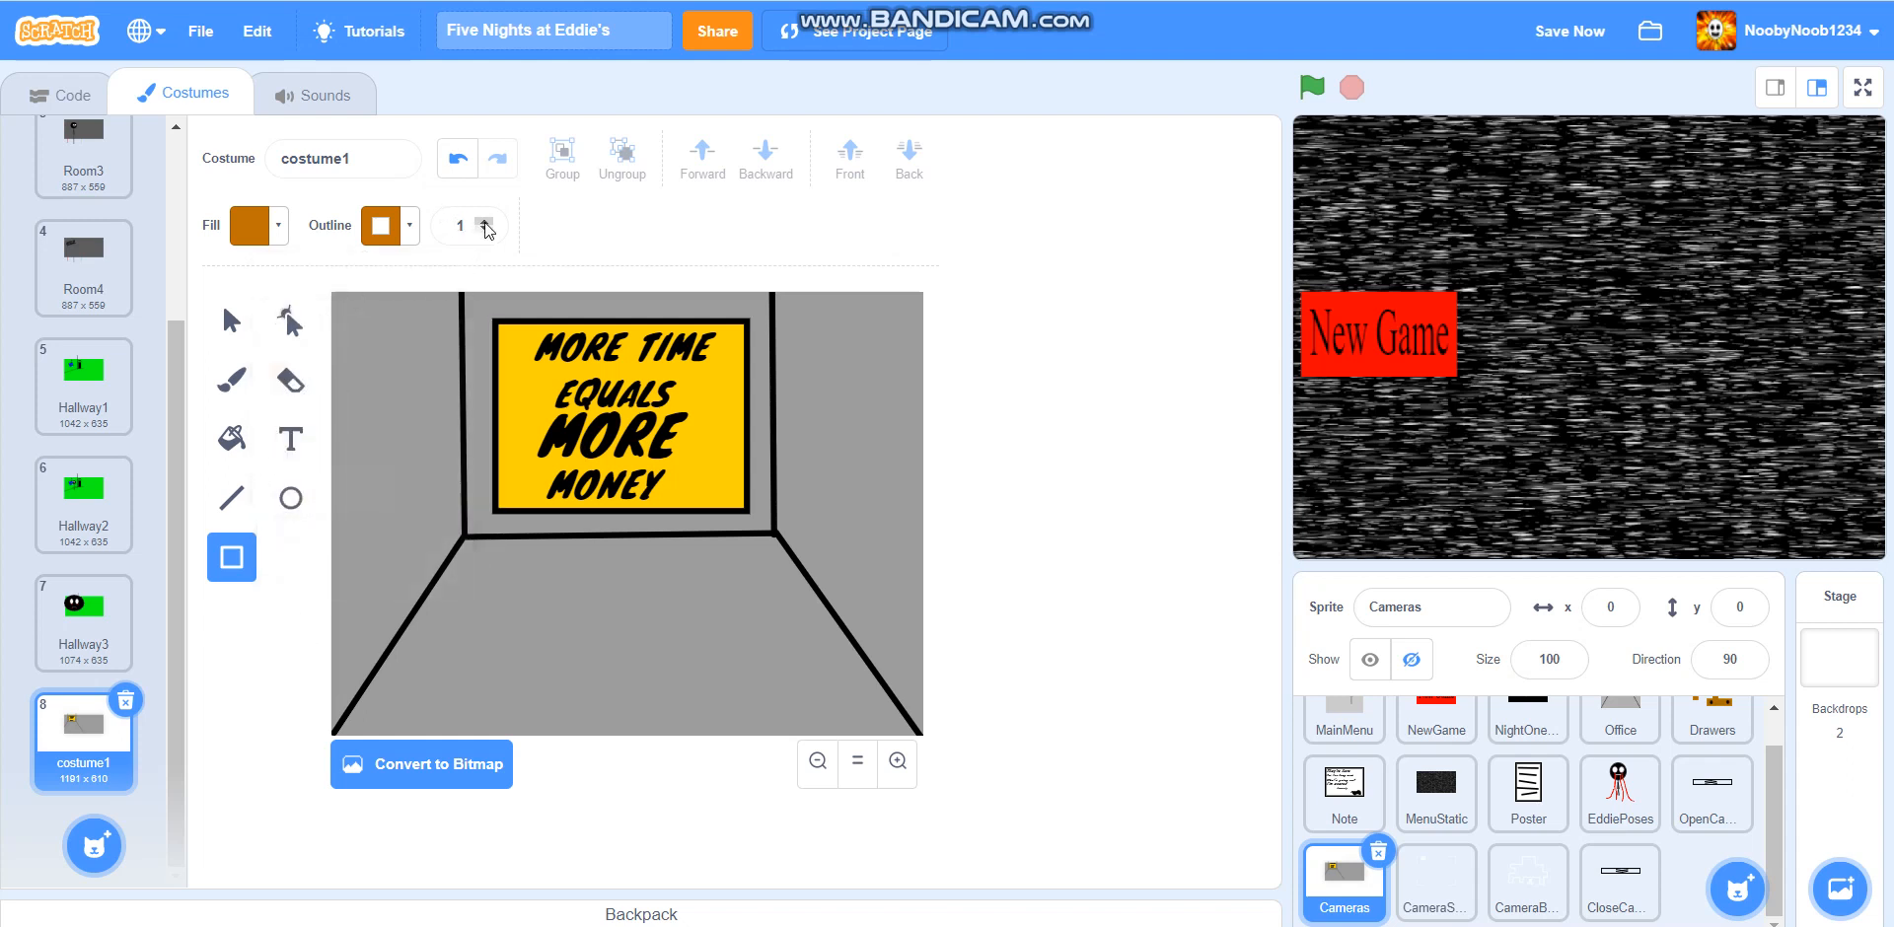
{"action": "left_click", "coordinate": [486, 220]}
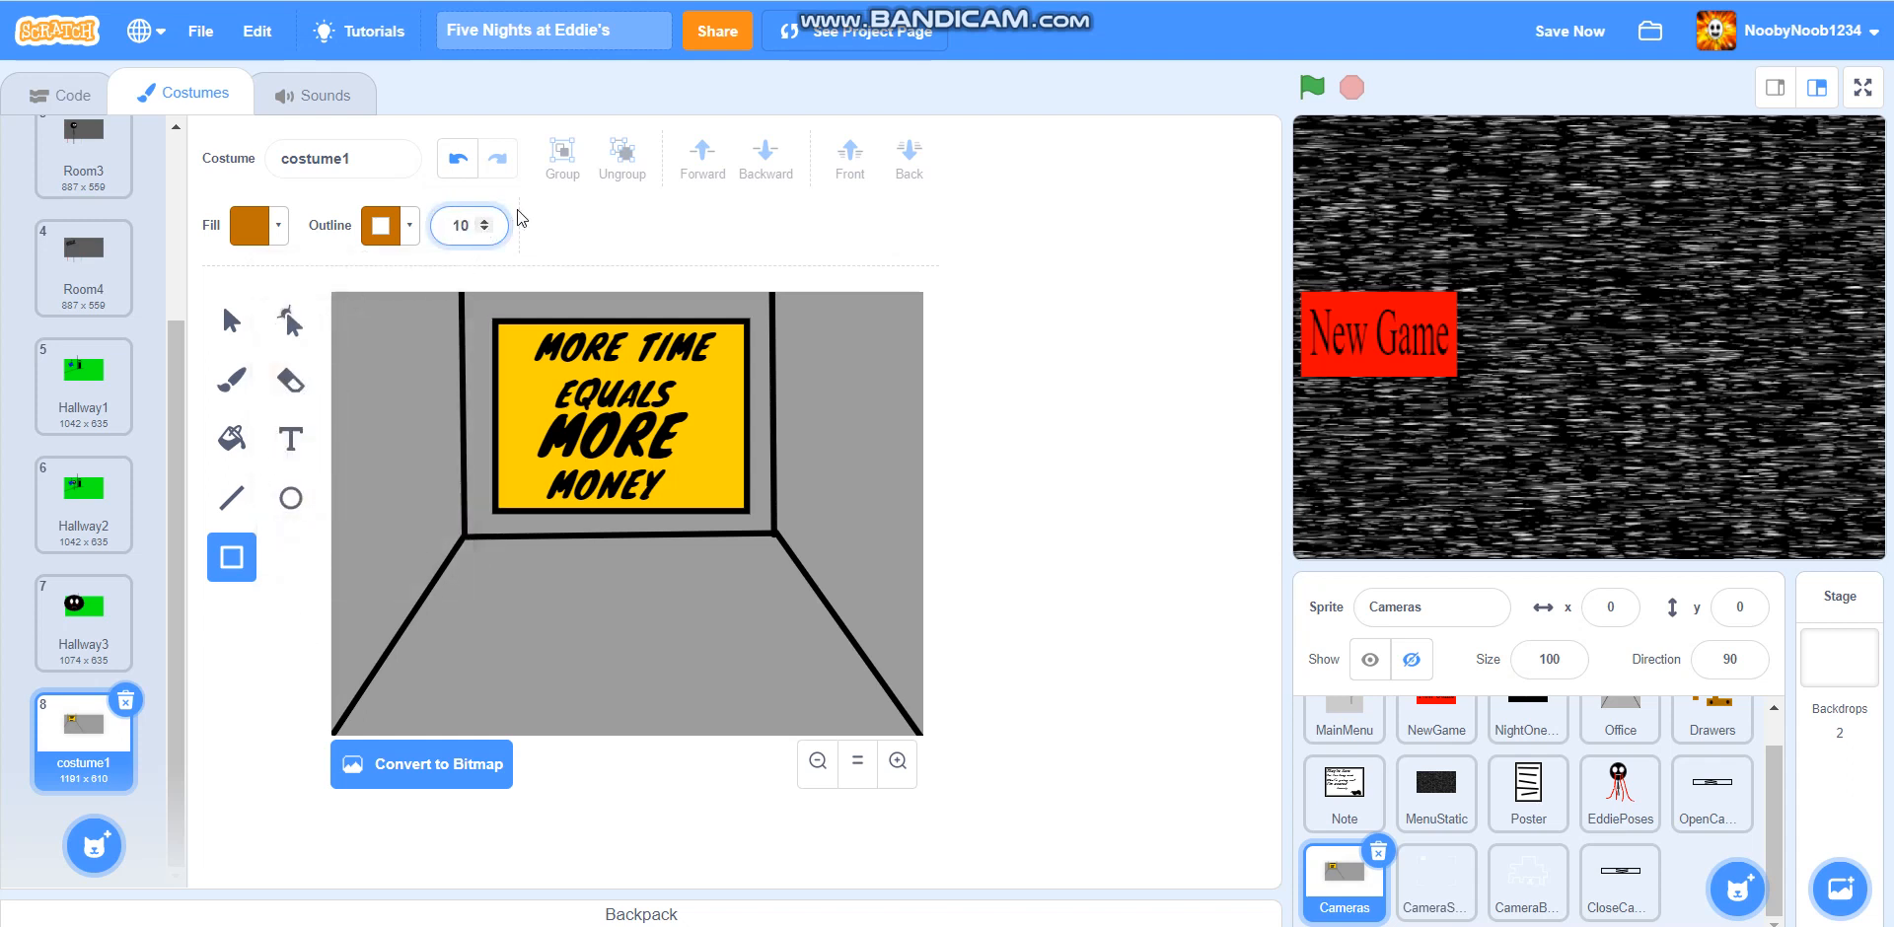
Draw the brown desk, widen its top, and place a second leg under the right end
{"action": "left_click_drag", "start_coordinate": [483, 583], "coordinate": [564, 668]}
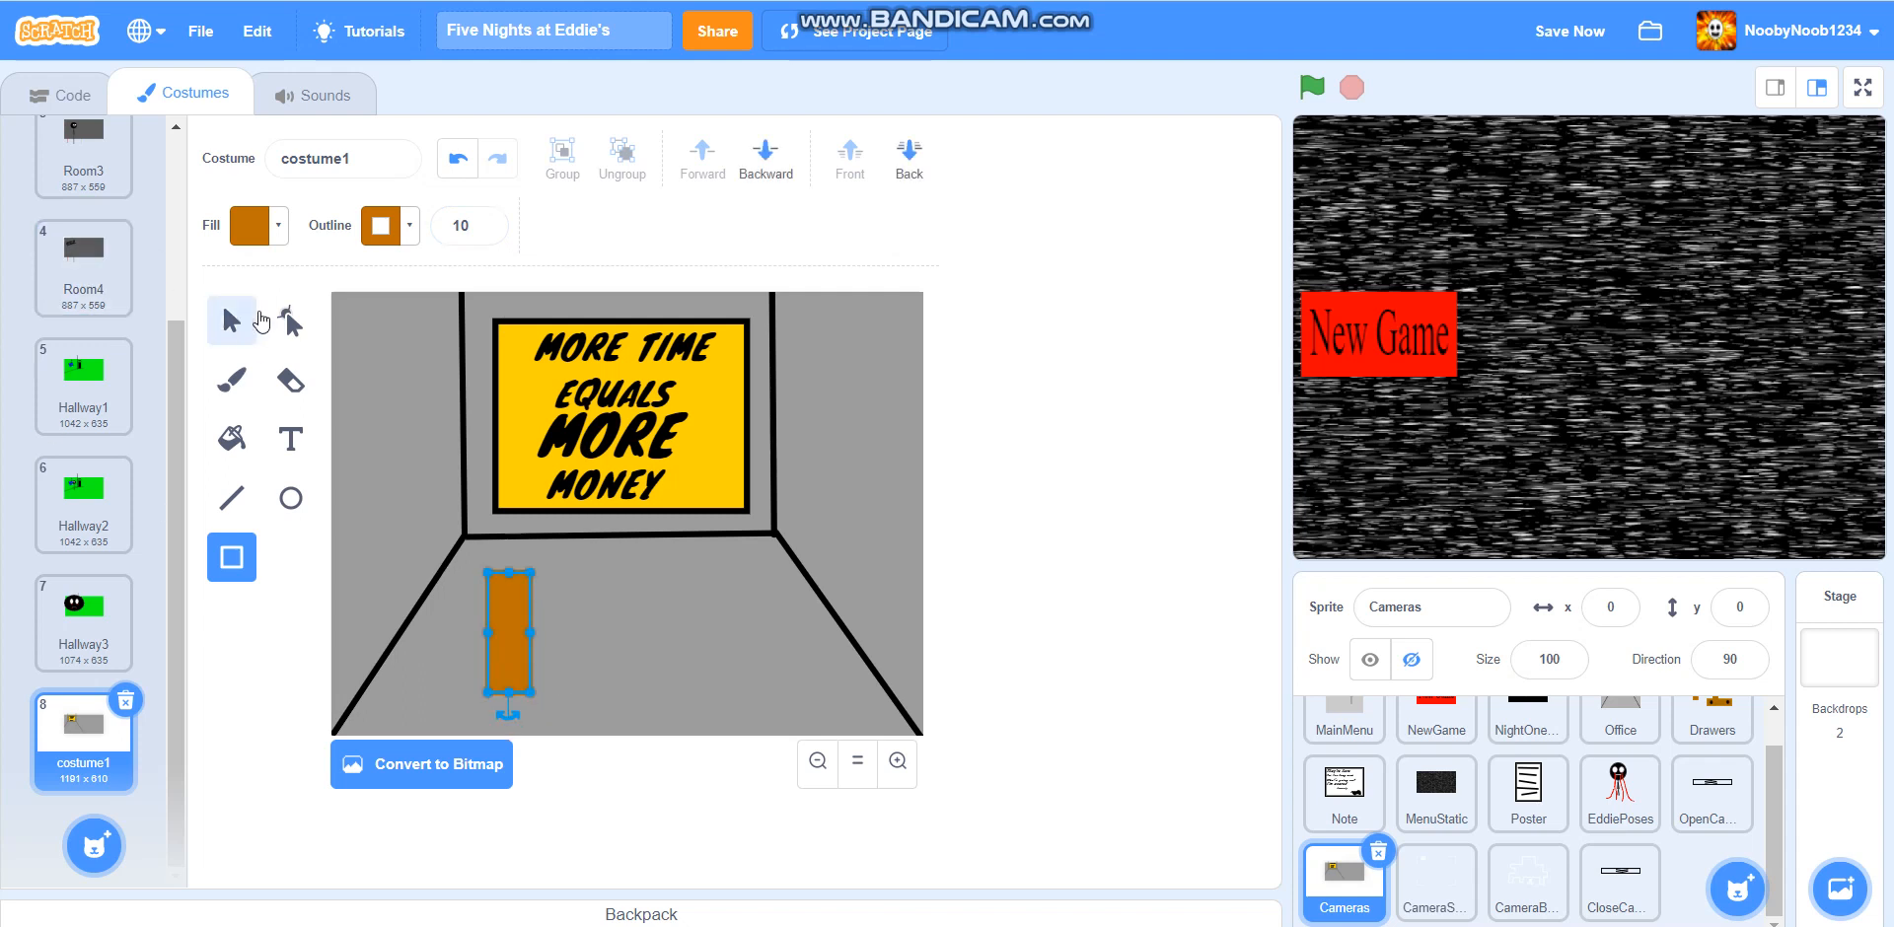
{"action": "left_click", "coordinate": [231, 320]}
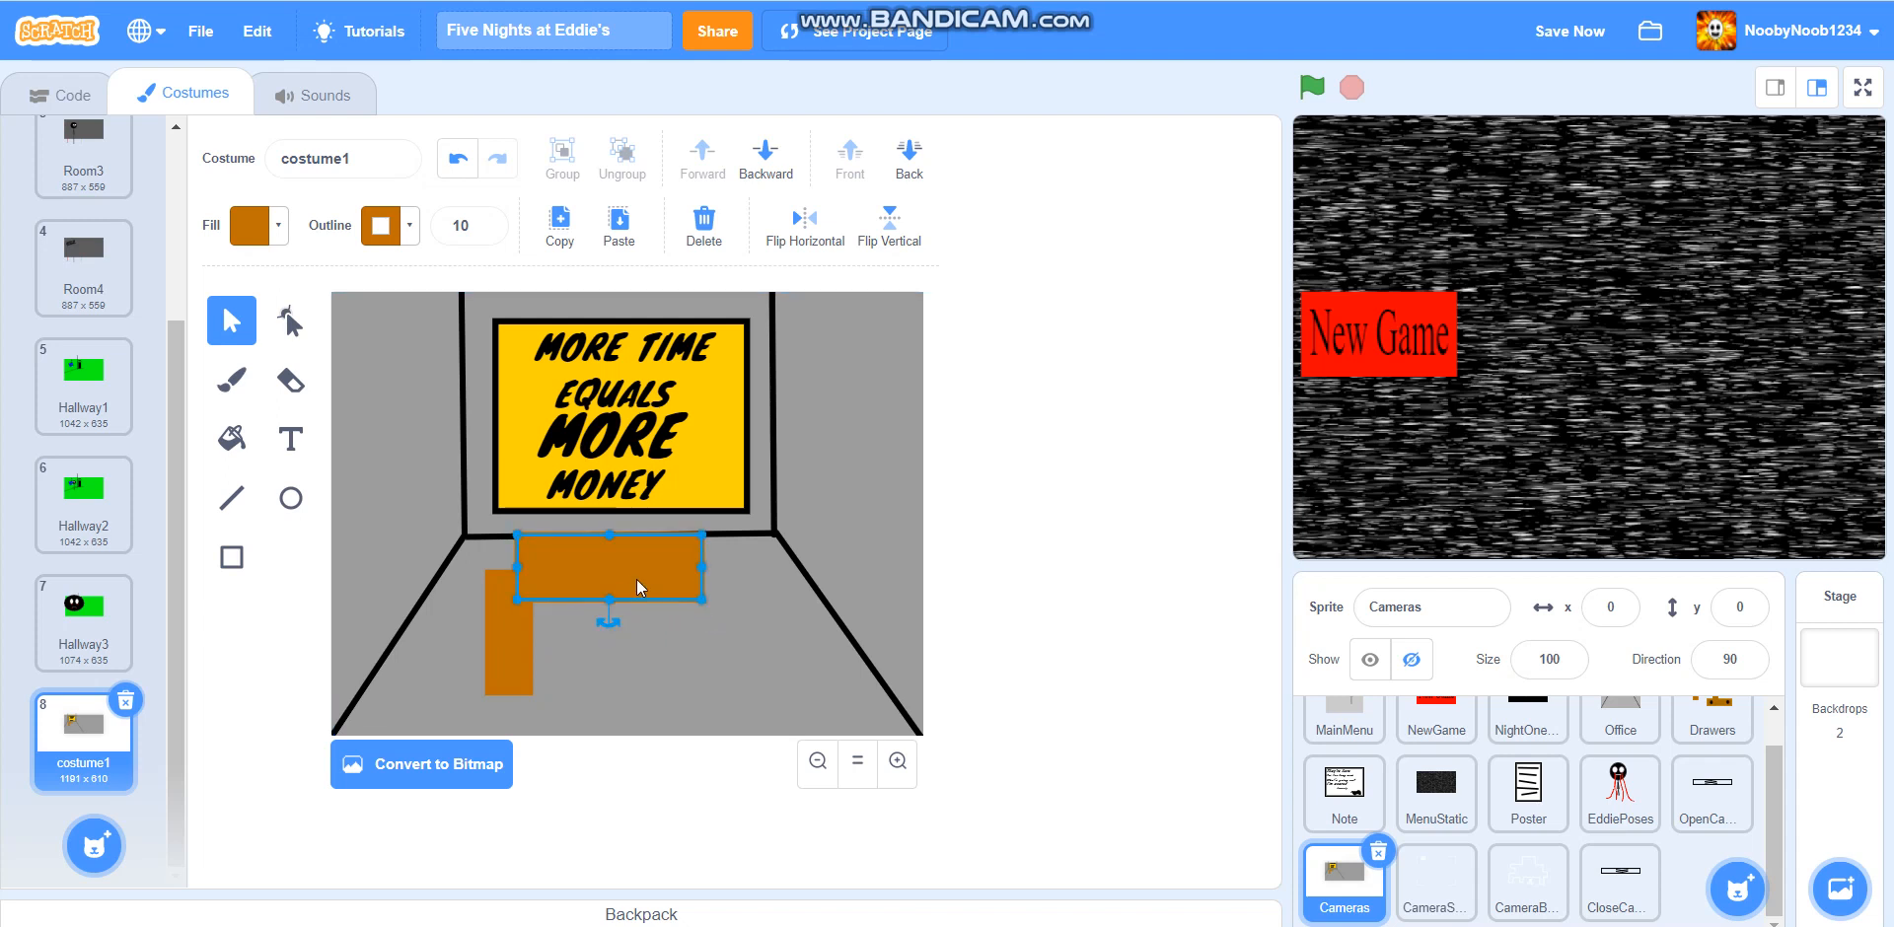
{"action": "left_click_drag", "start_coordinate": [636, 587], "coordinate": [660, 603]}
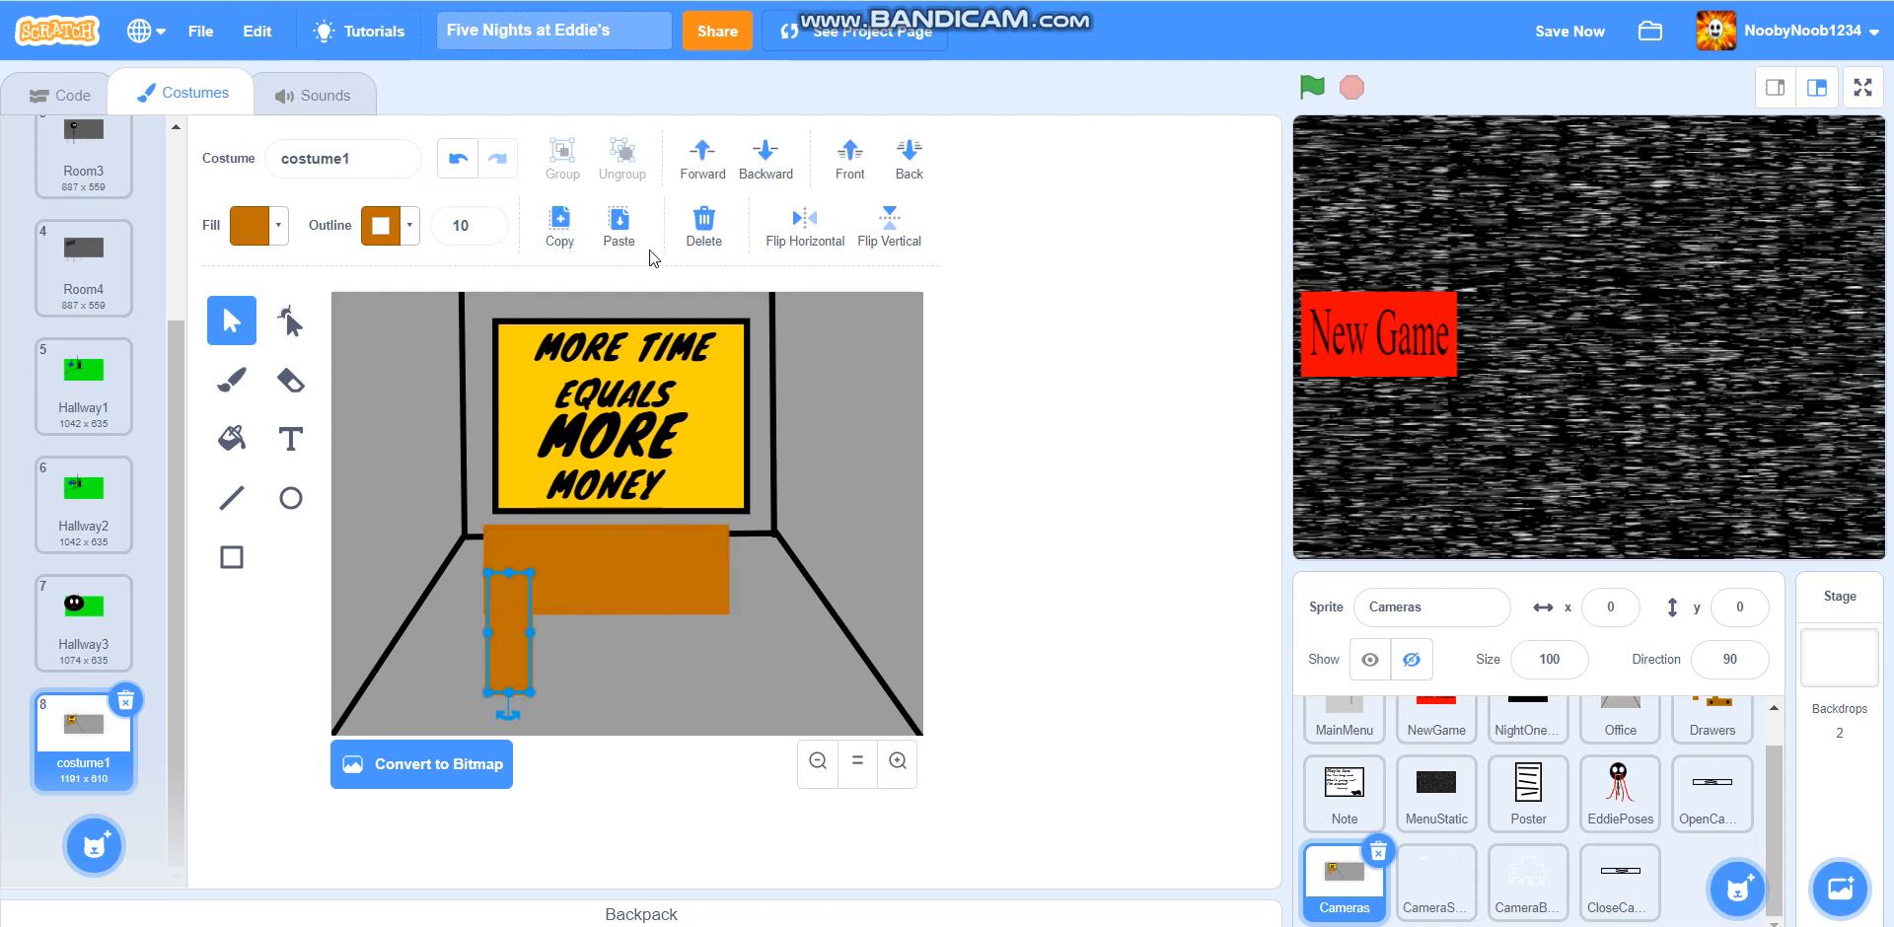
{"action": "left_click_drag", "start_coordinate": [507, 641], "coordinate": [663, 676]}
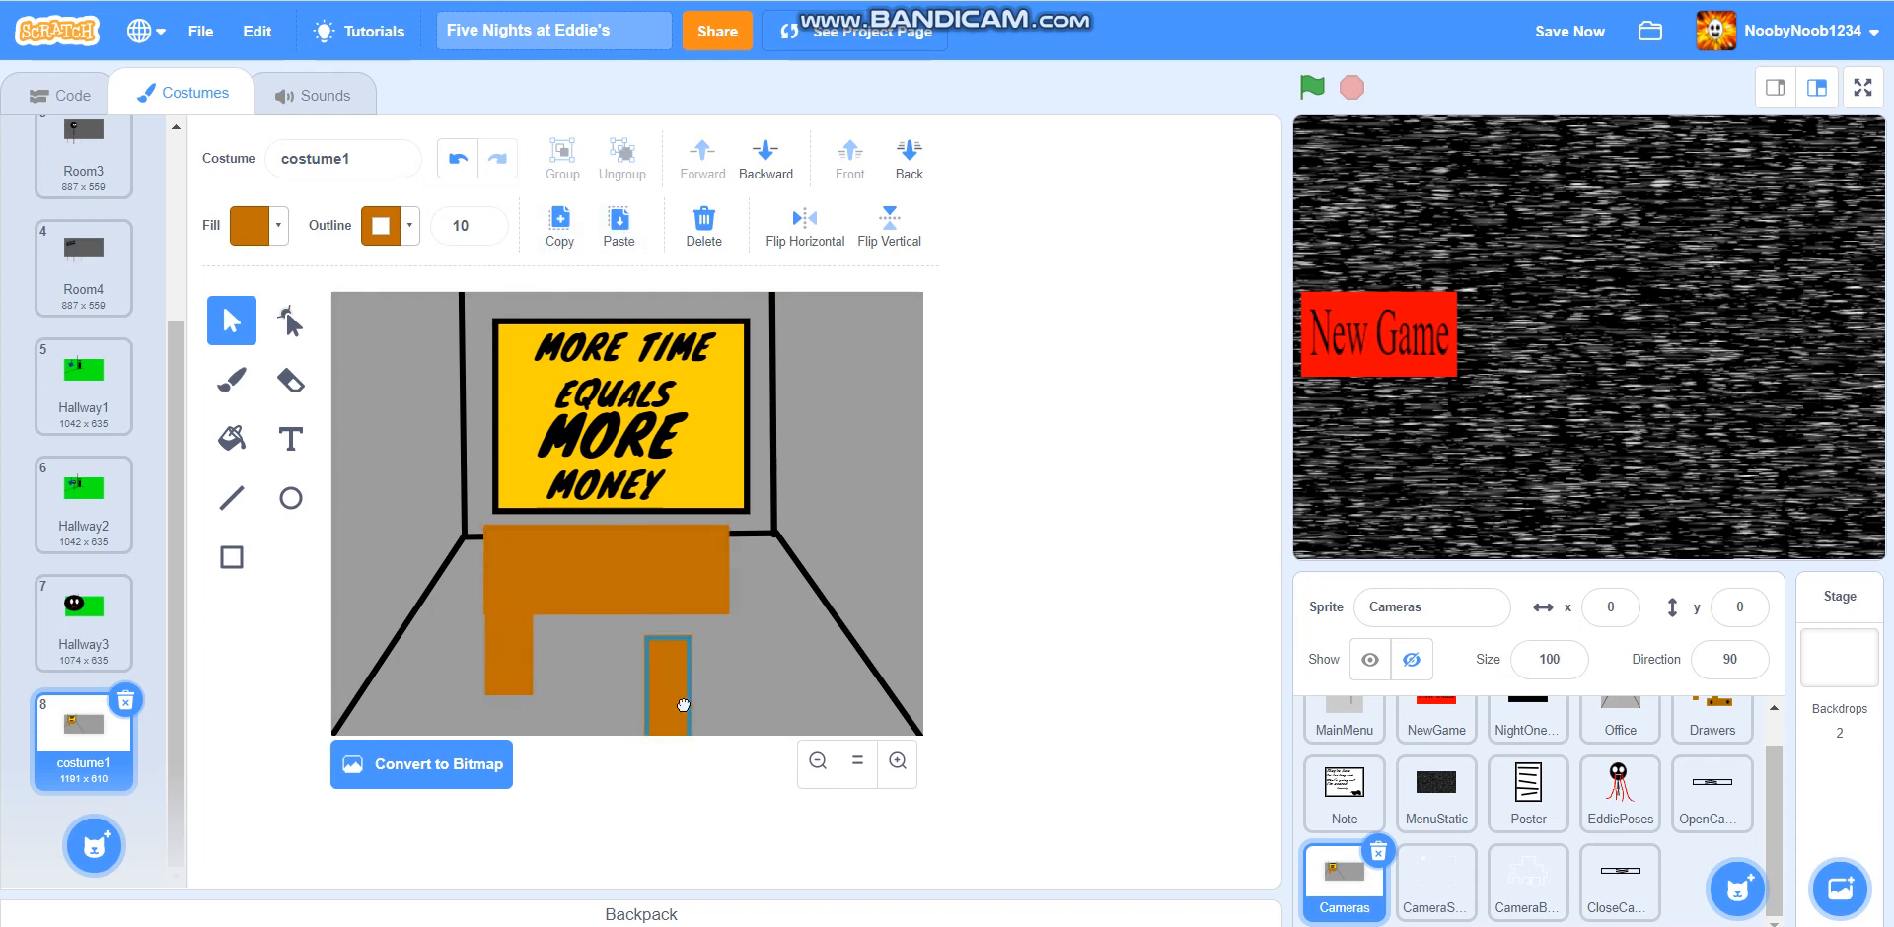
{"action": "left_click_drag", "start_coordinate": [671, 706], "coordinate": [695, 664]}
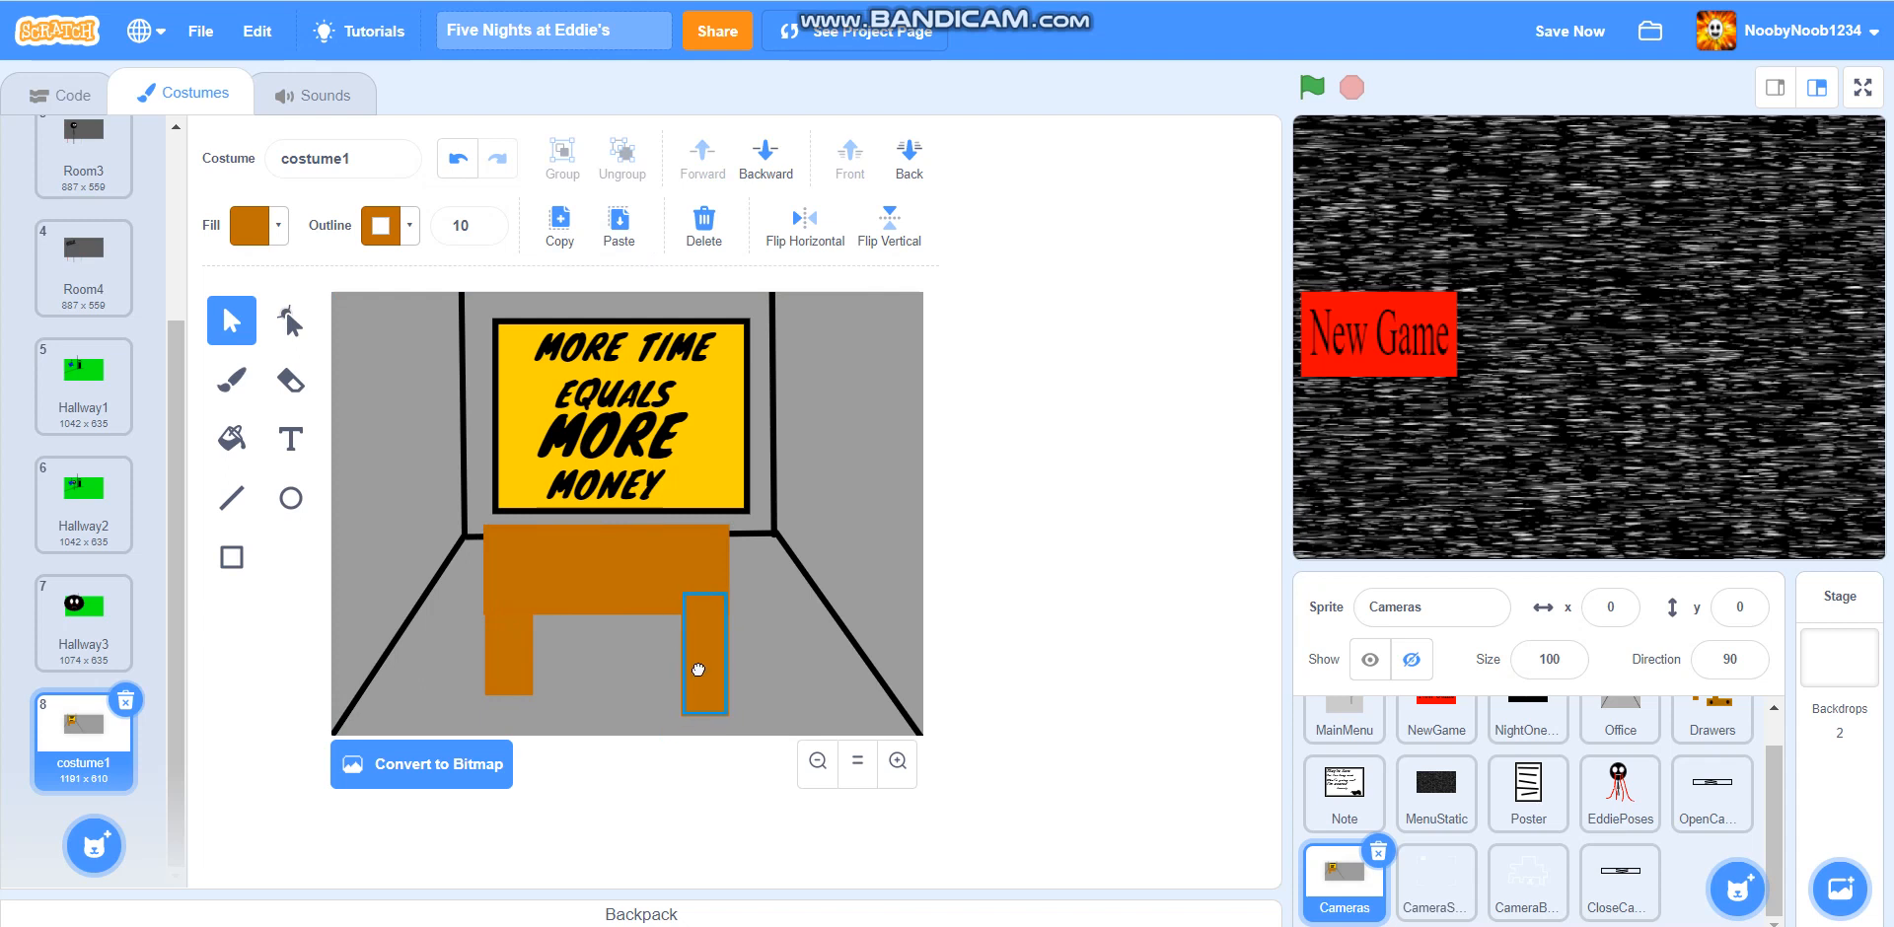
{"action": "left_click_drag", "start_coordinate": [698, 670], "coordinate": [507, 648]}
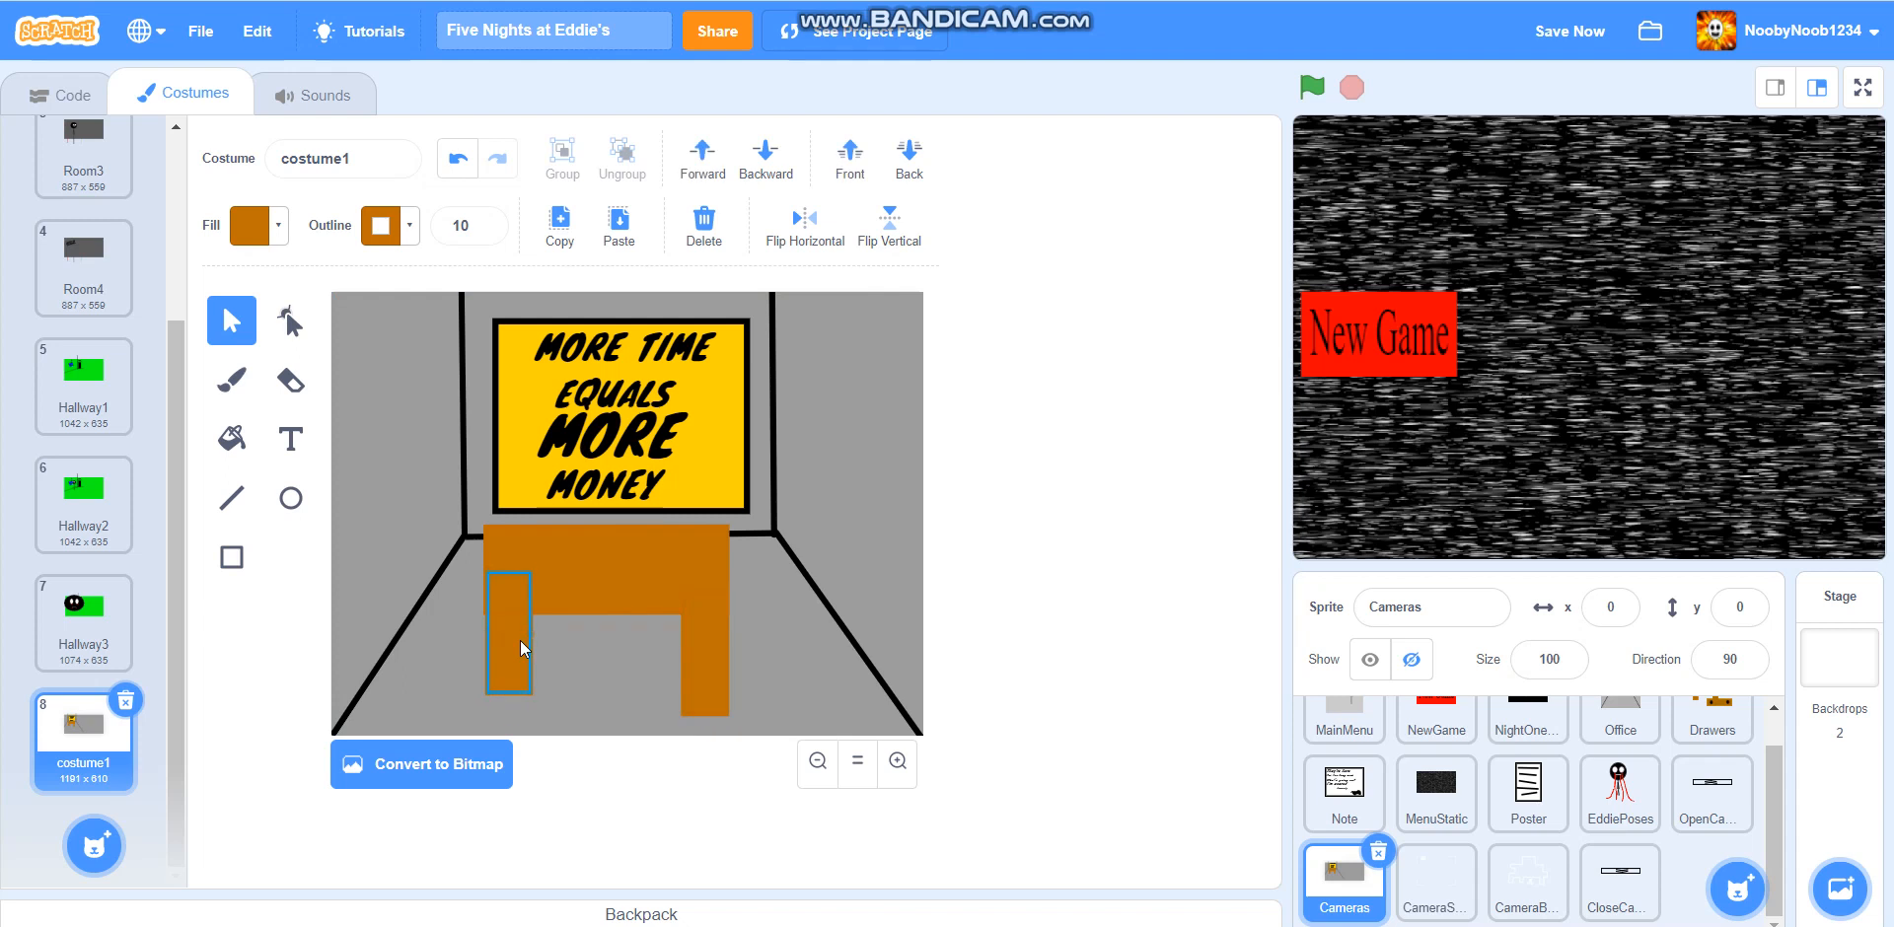
{"action": "mouse_move", "coordinate": [517, 637]}
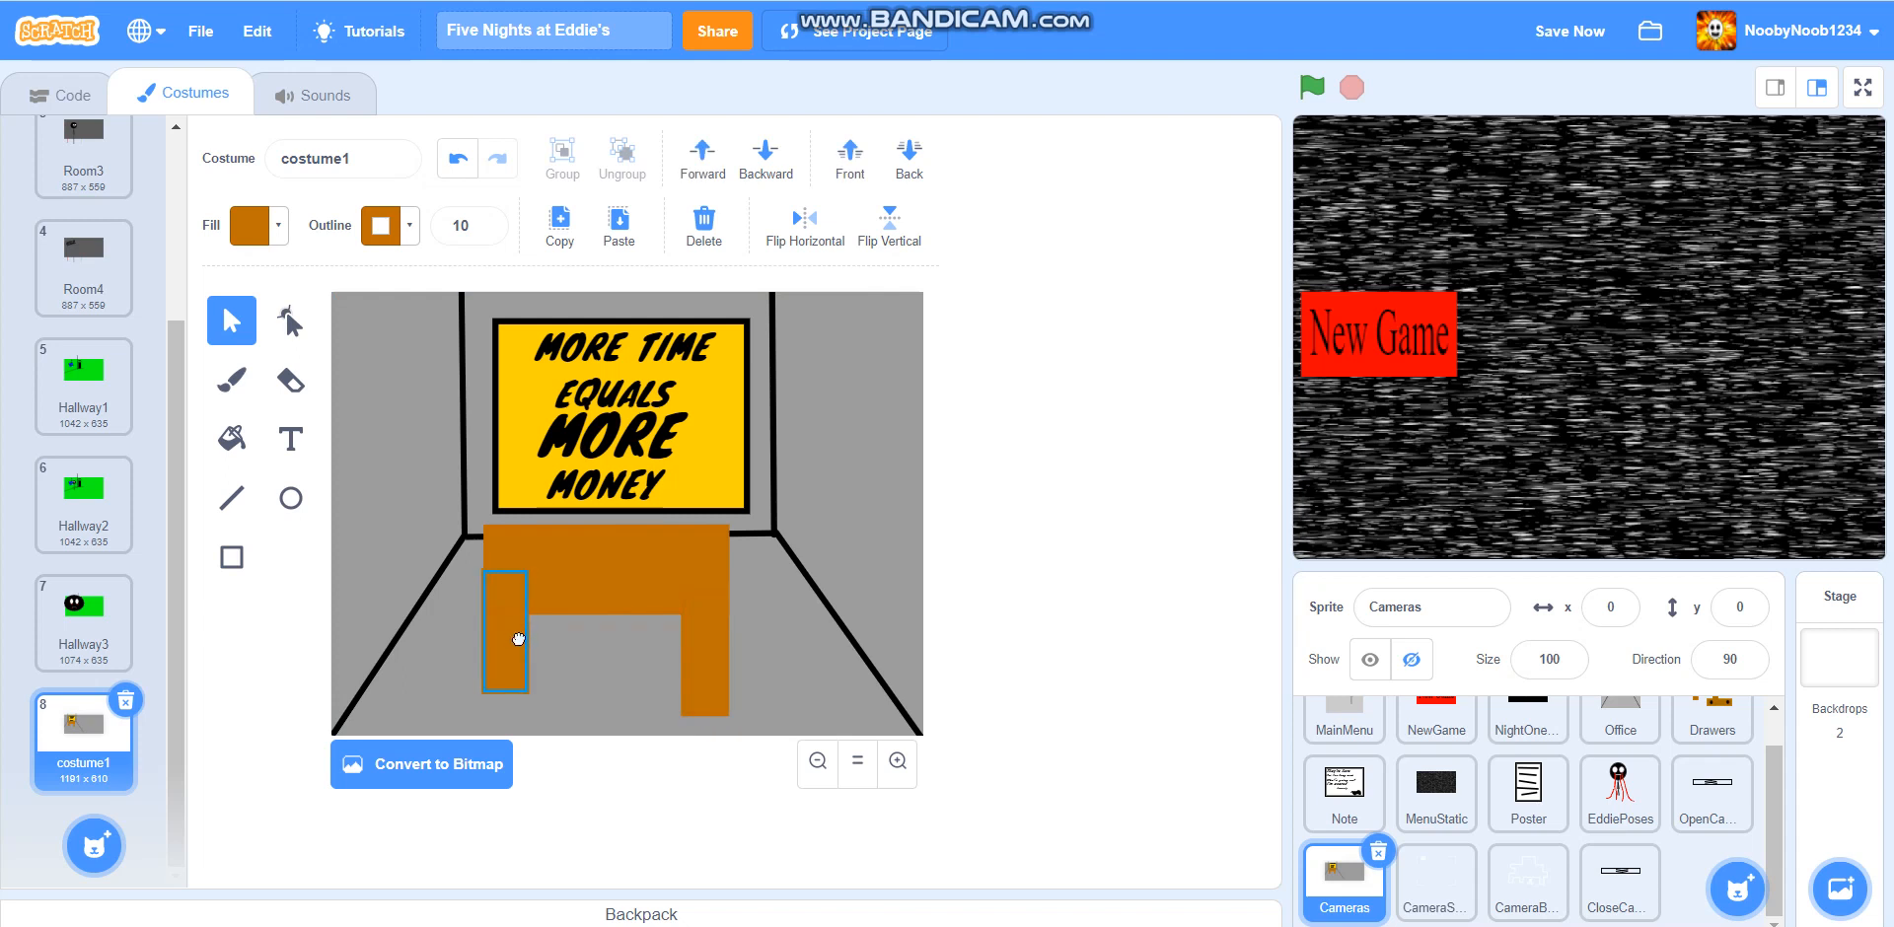
{"action": "left_click", "coordinate": [513, 634]}
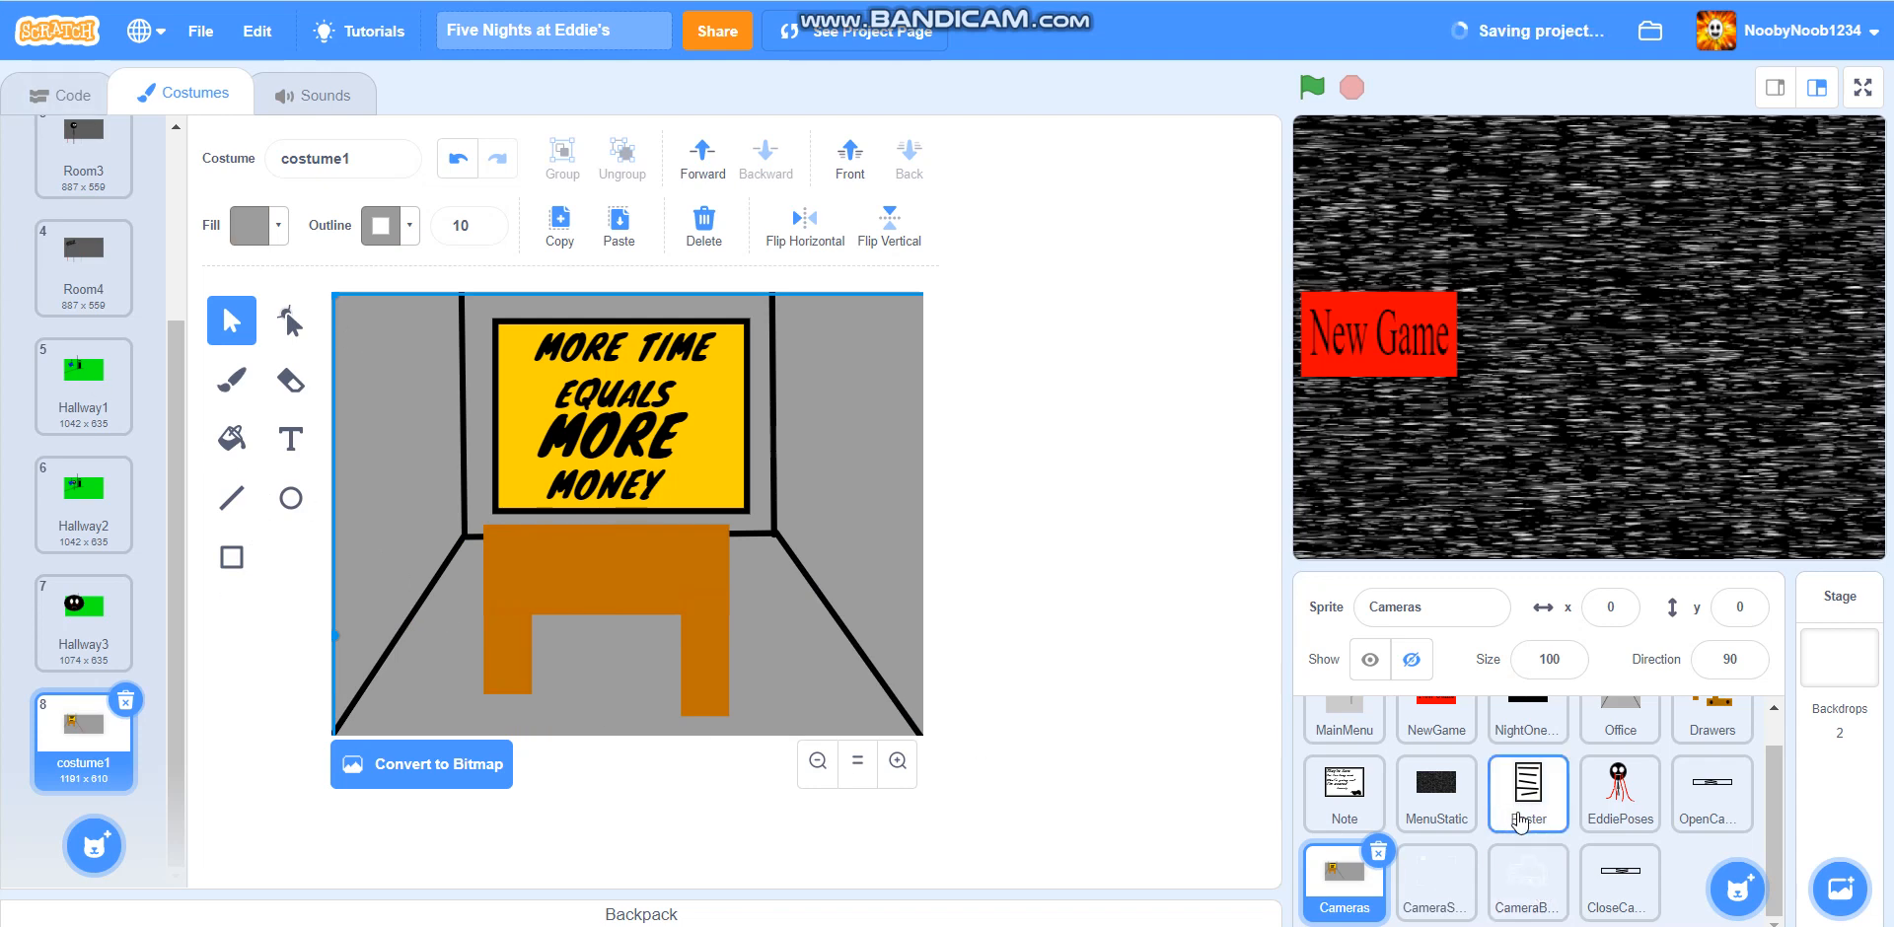
Paste the Poster sprite's paper into the Cameras office costume, undoing an accidental sign shift
{"action": "left_click", "coordinate": [1526, 793]}
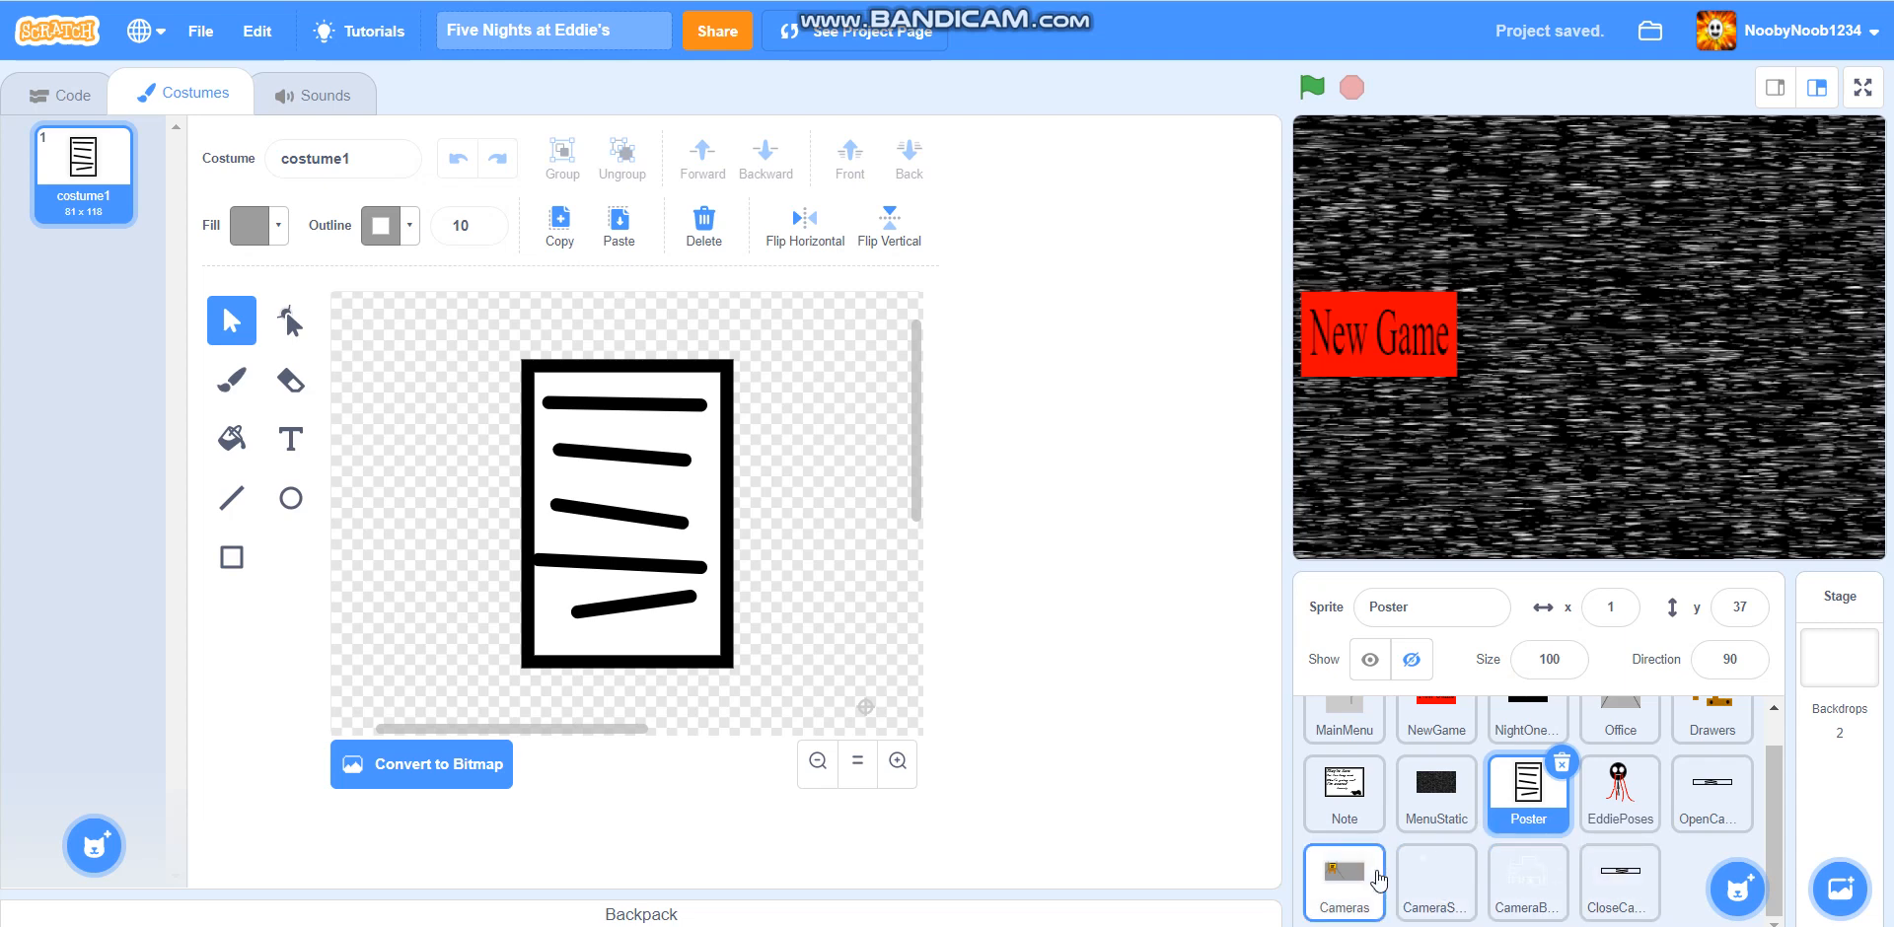
{"action": "mouse_move", "coordinate": [1315, 881]}
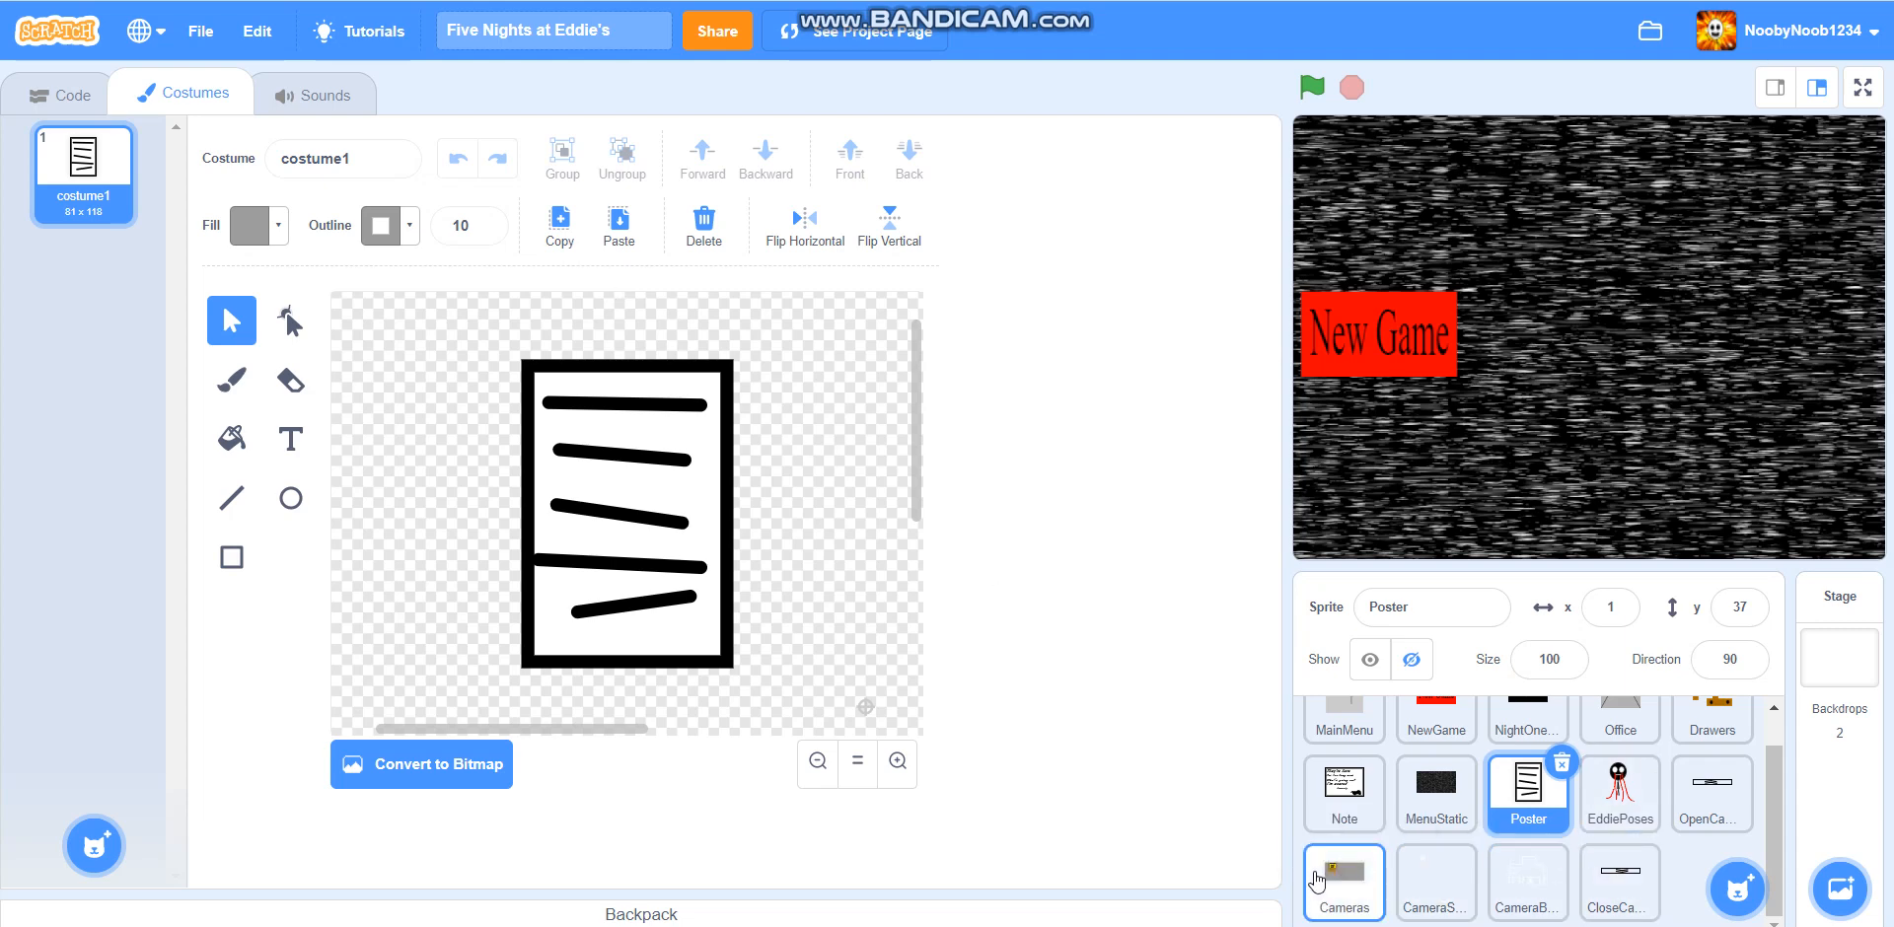
{"action": "left_click", "coordinate": [1341, 879]}
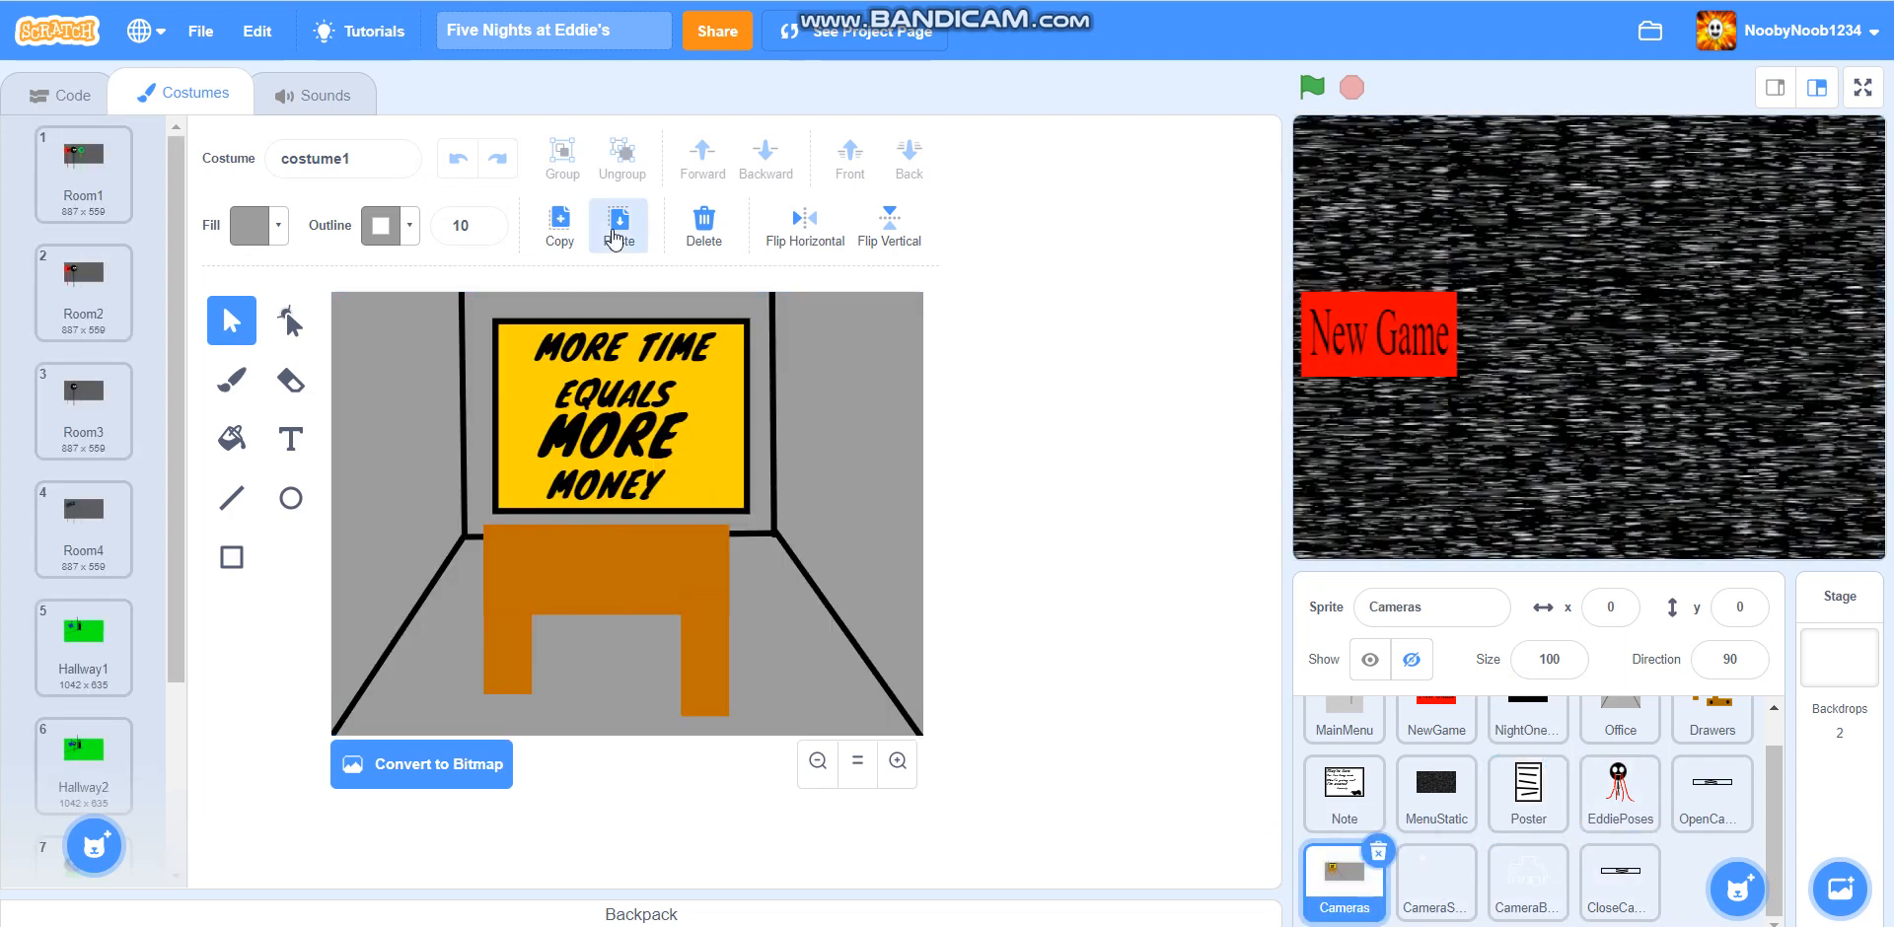
{"action": "left_click", "coordinate": [617, 225]}
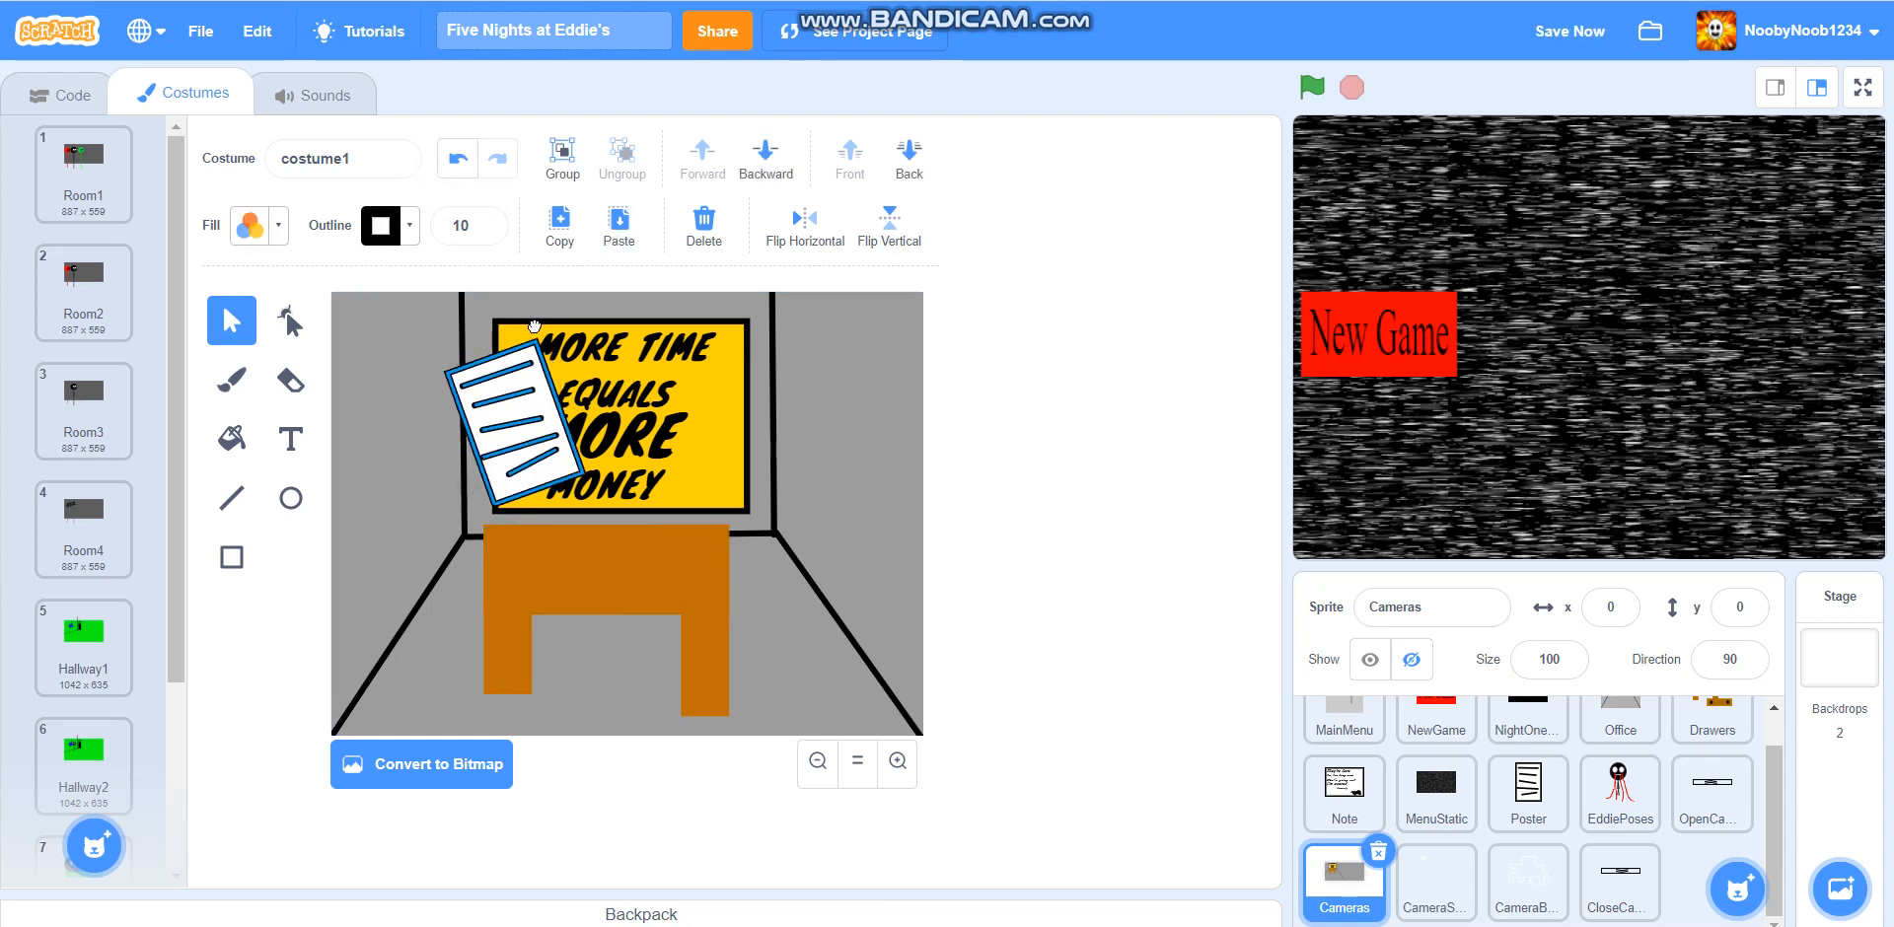
{"action": "left_click", "coordinate": [505, 411]}
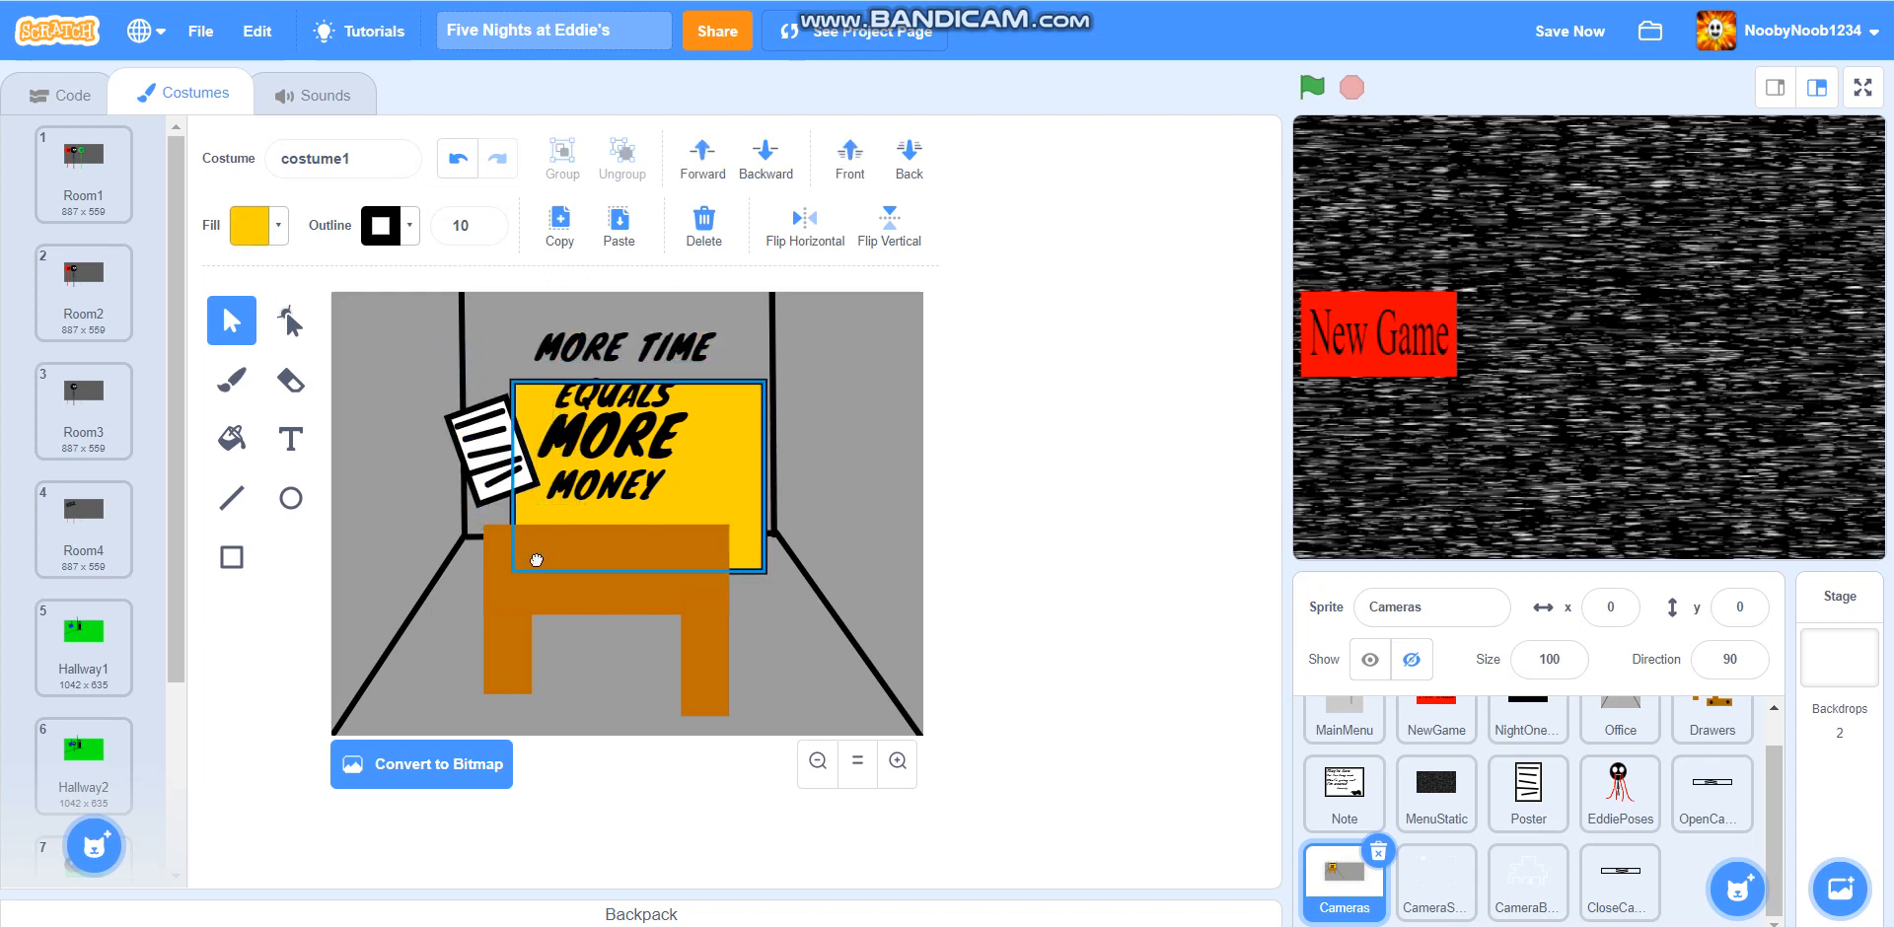
{"action": "left_click", "coordinate": [507, 453]}
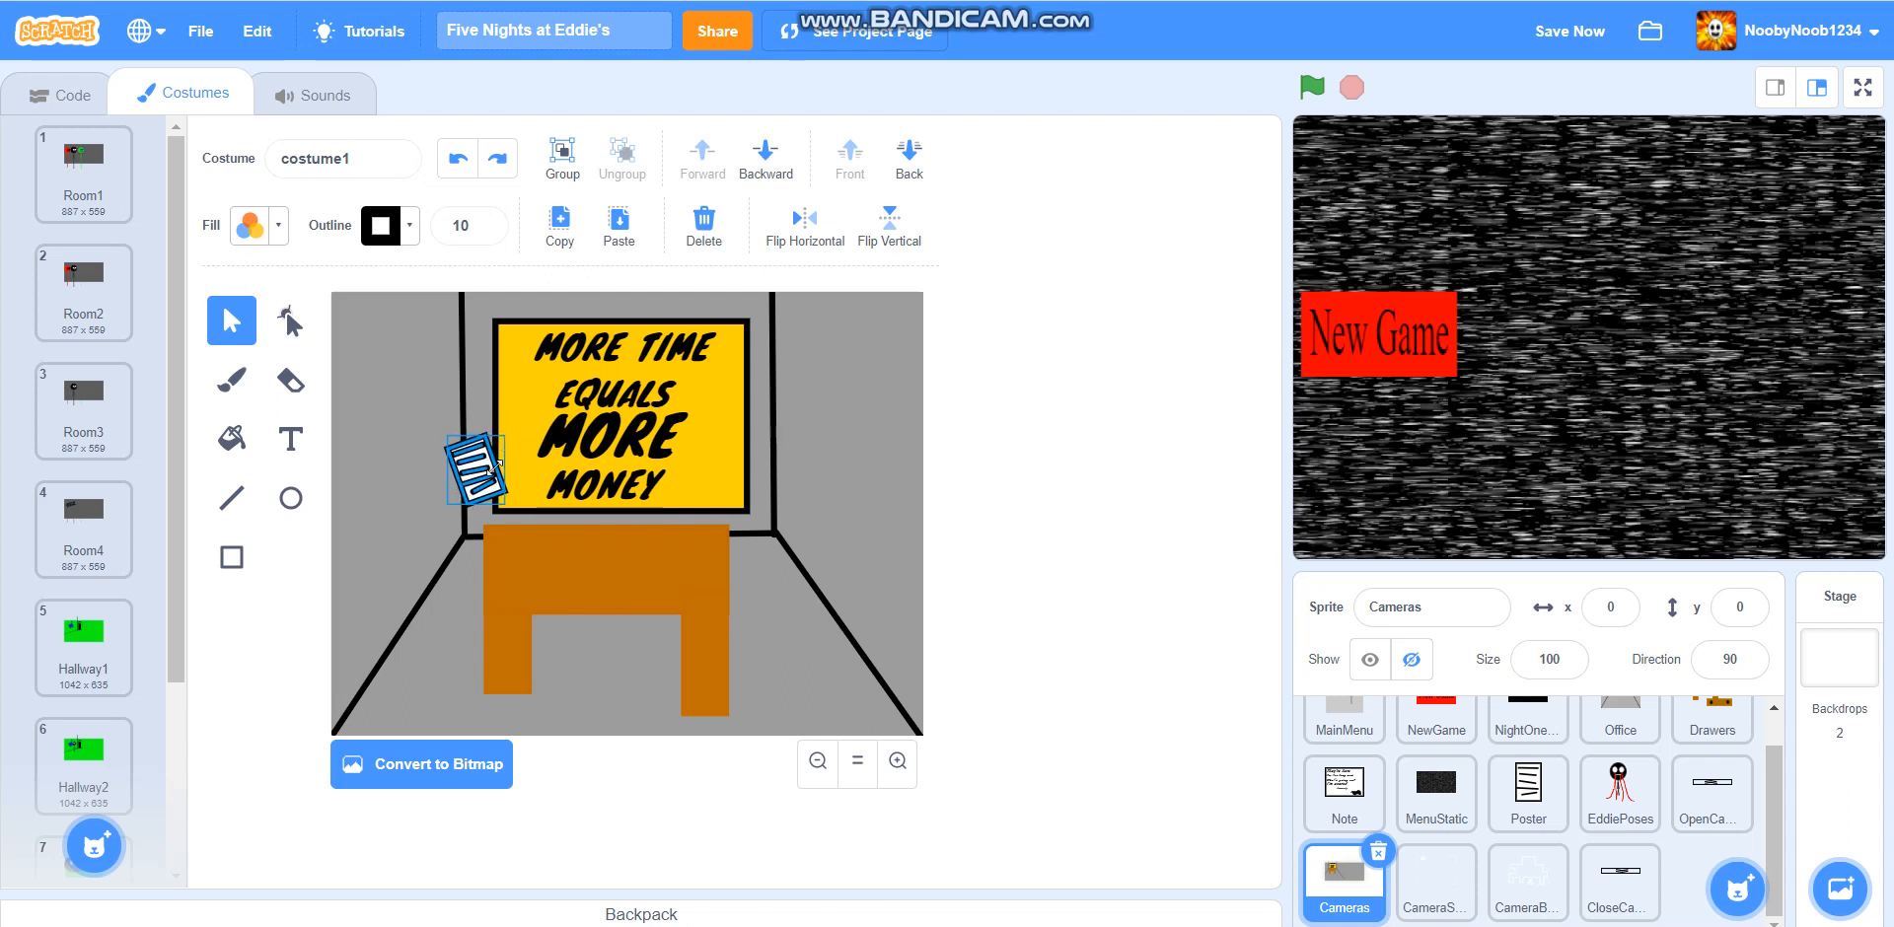
Place, tilt and duplicate several paper sheets across the desk top
{"action": "left_click_drag", "start_coordinate": [474, 465], "coordinate": [523, 567]}
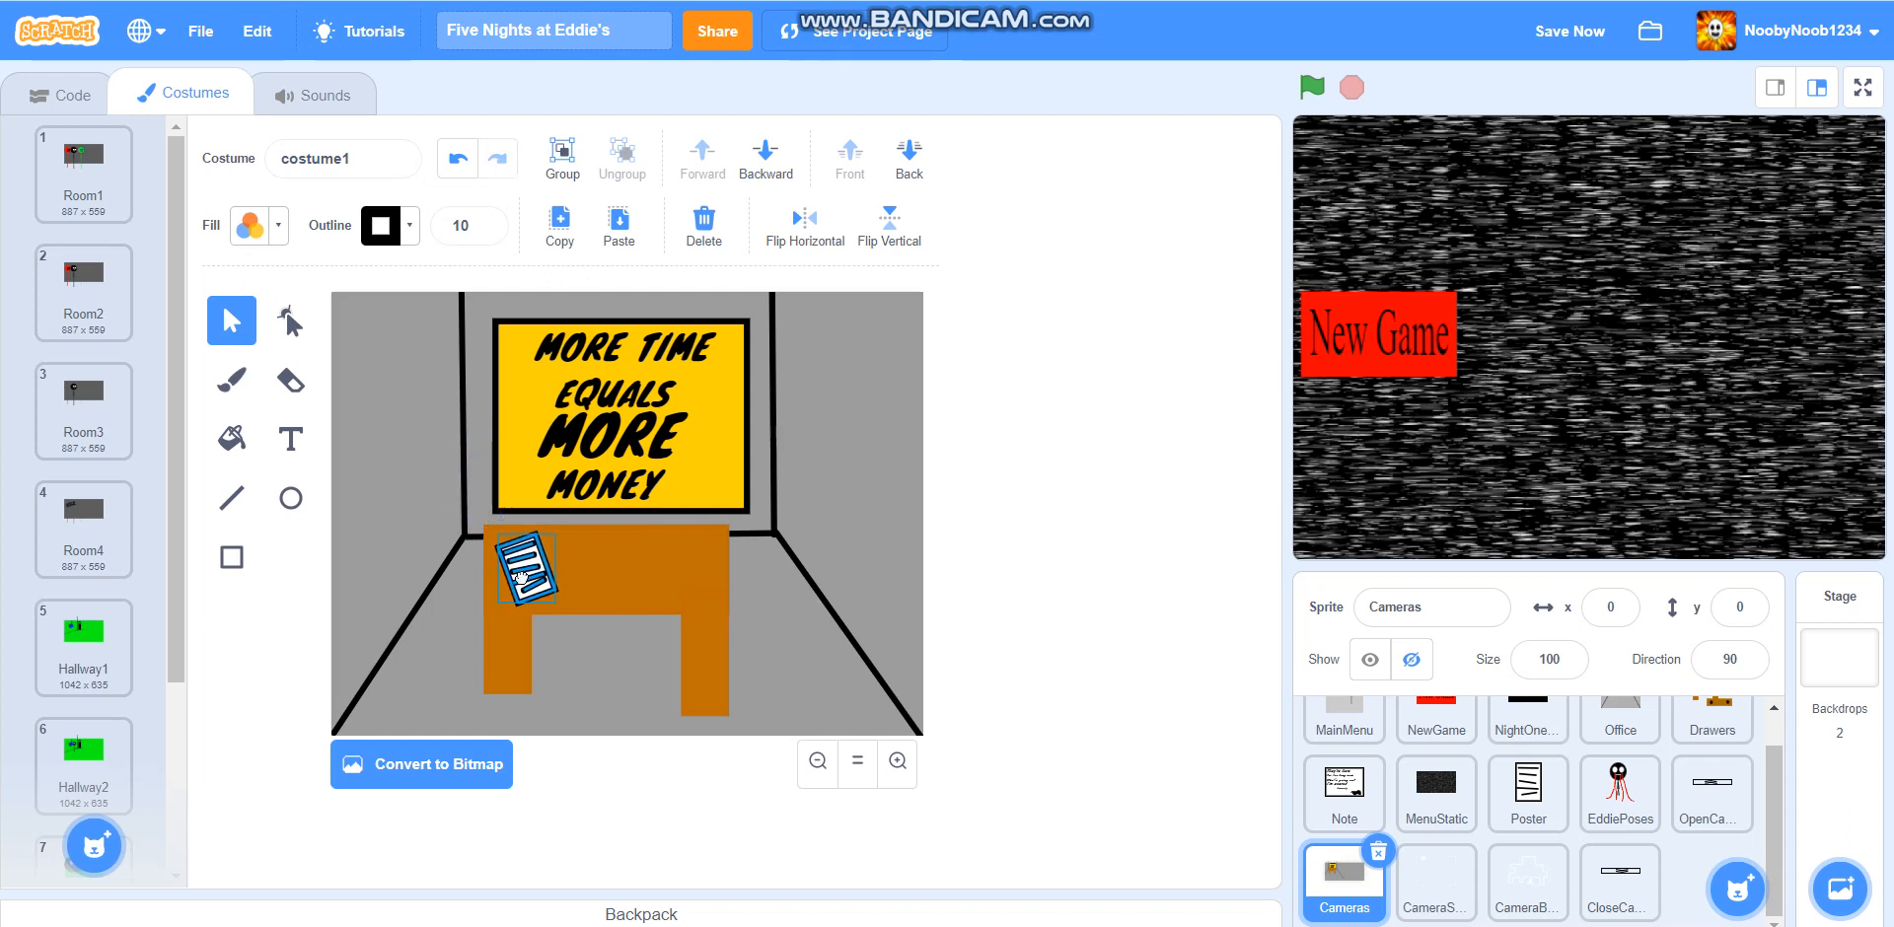
{"action": "left_click_drag", "start_coordinate": [526, 574], "coordinate": [520, 429]}
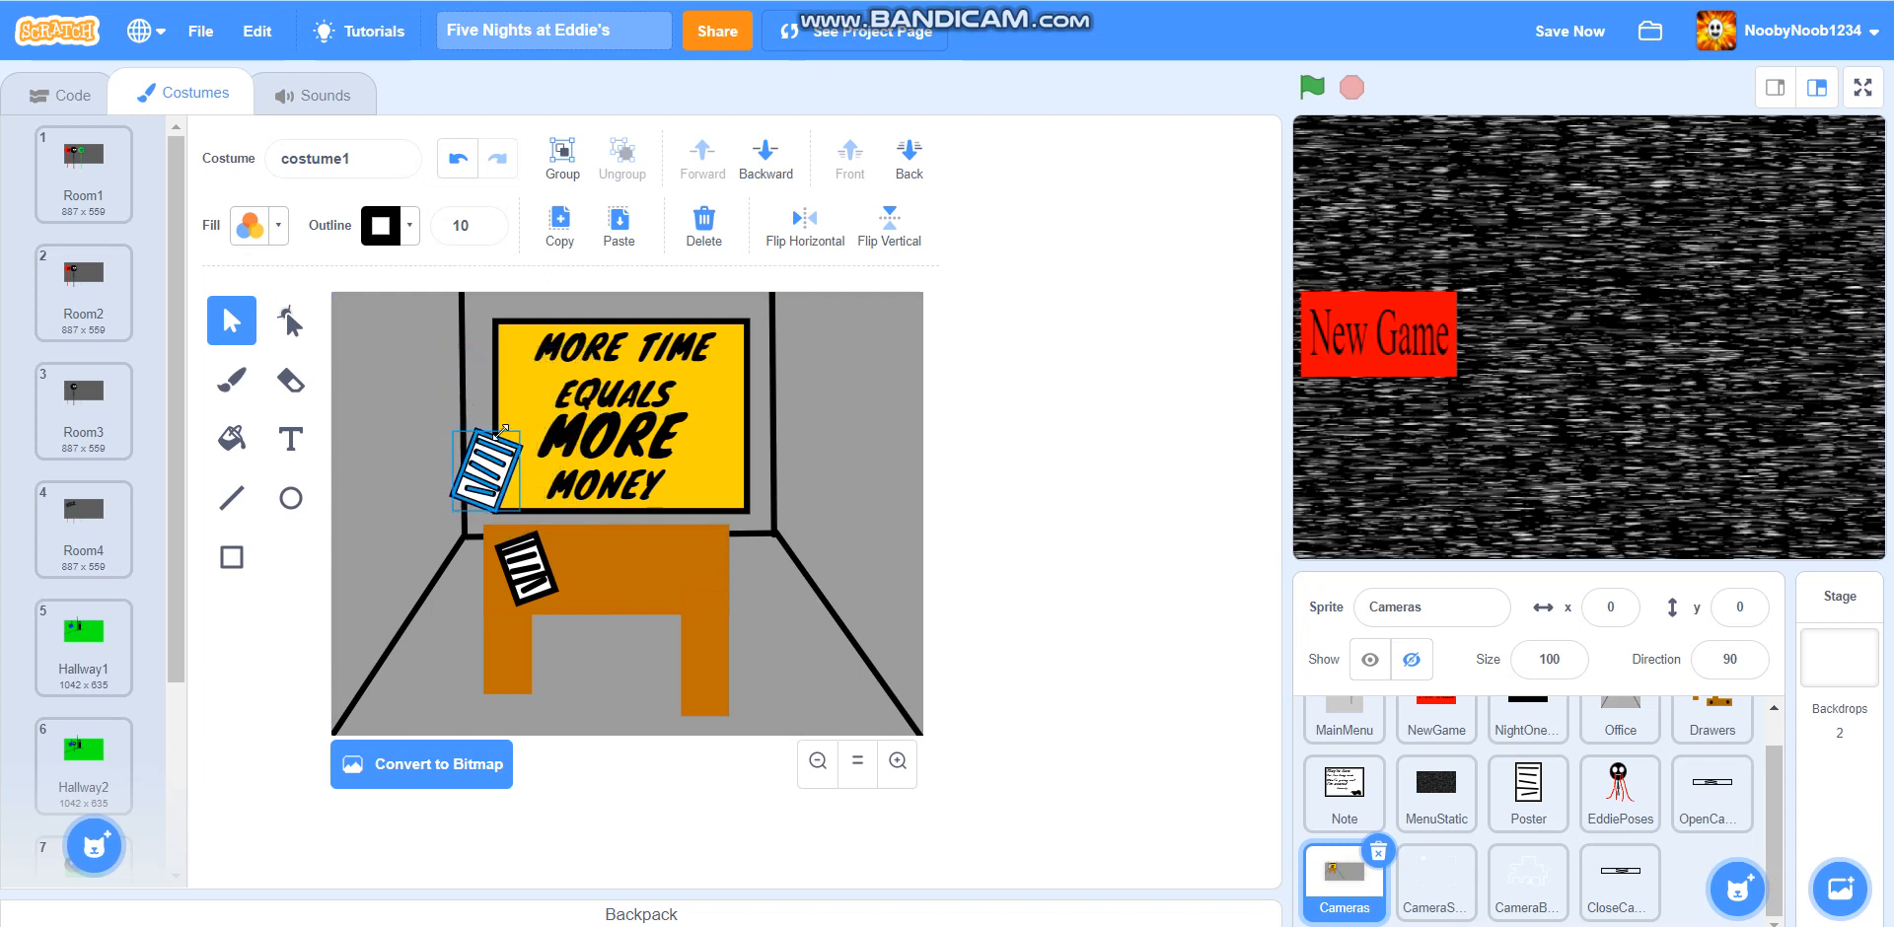
{"action": "left_click_drag", "start_coordinate": [483, 471], "coordinate": [556, 567]}
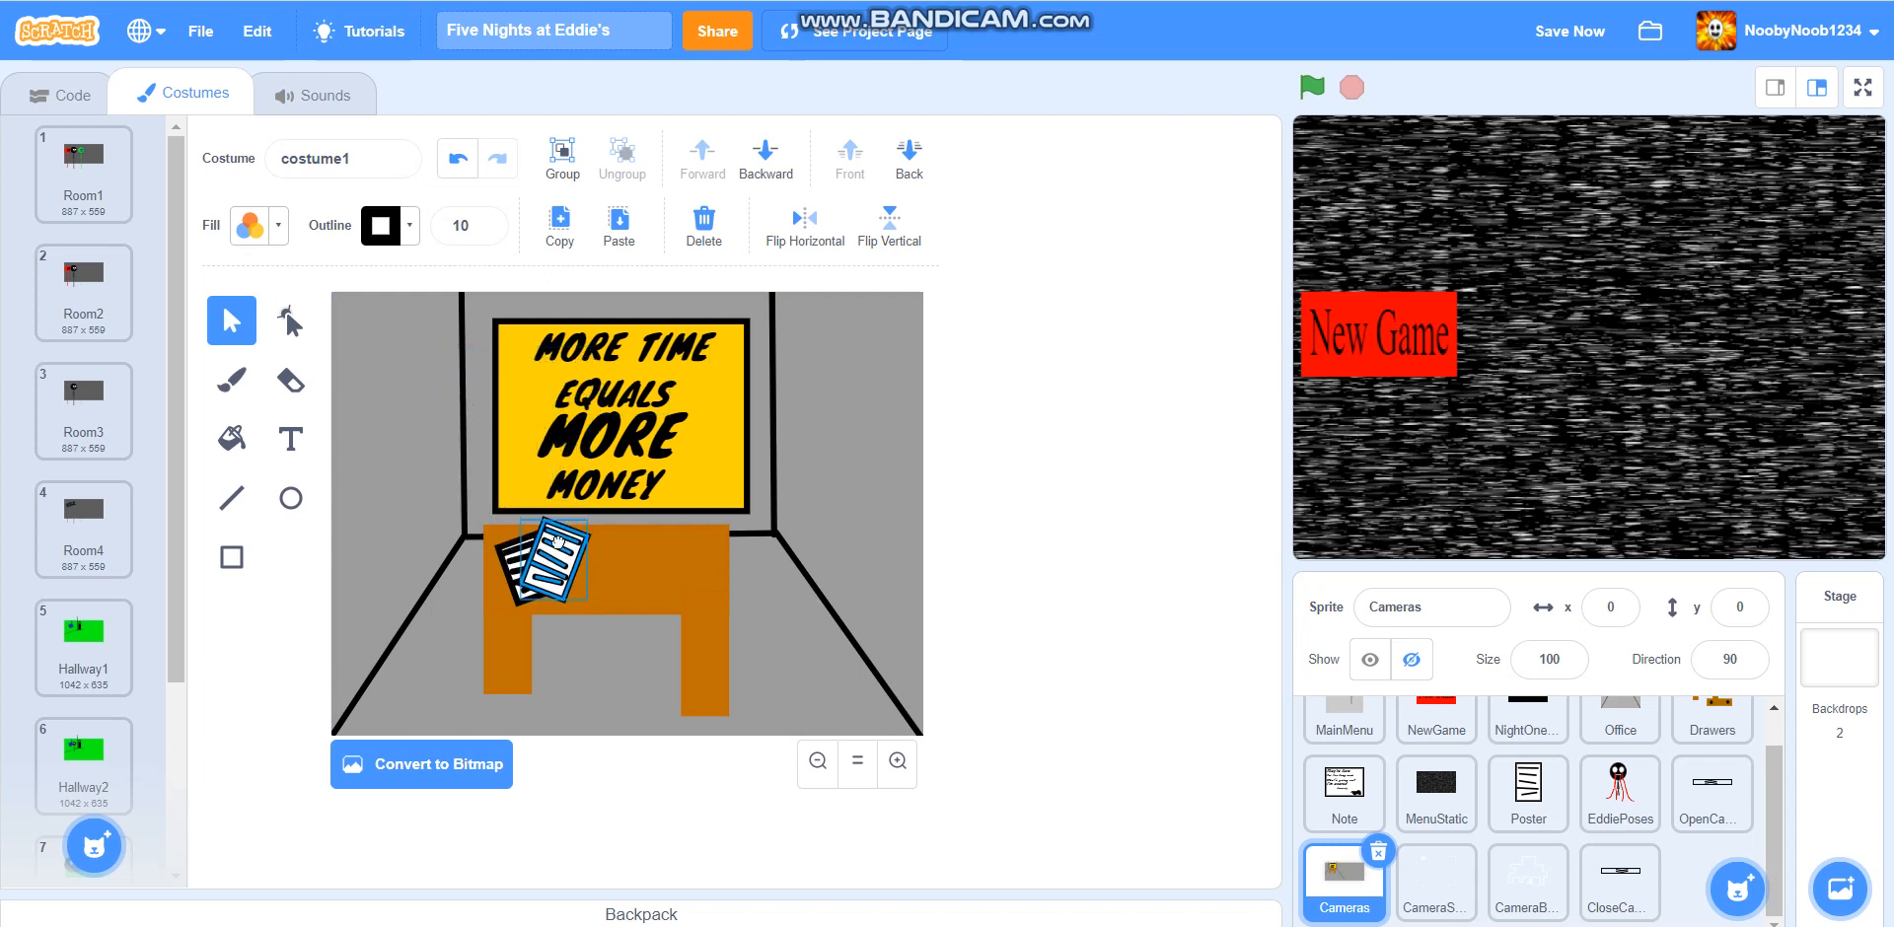
{"action": "left_click", "coordinate": [549, 565]}
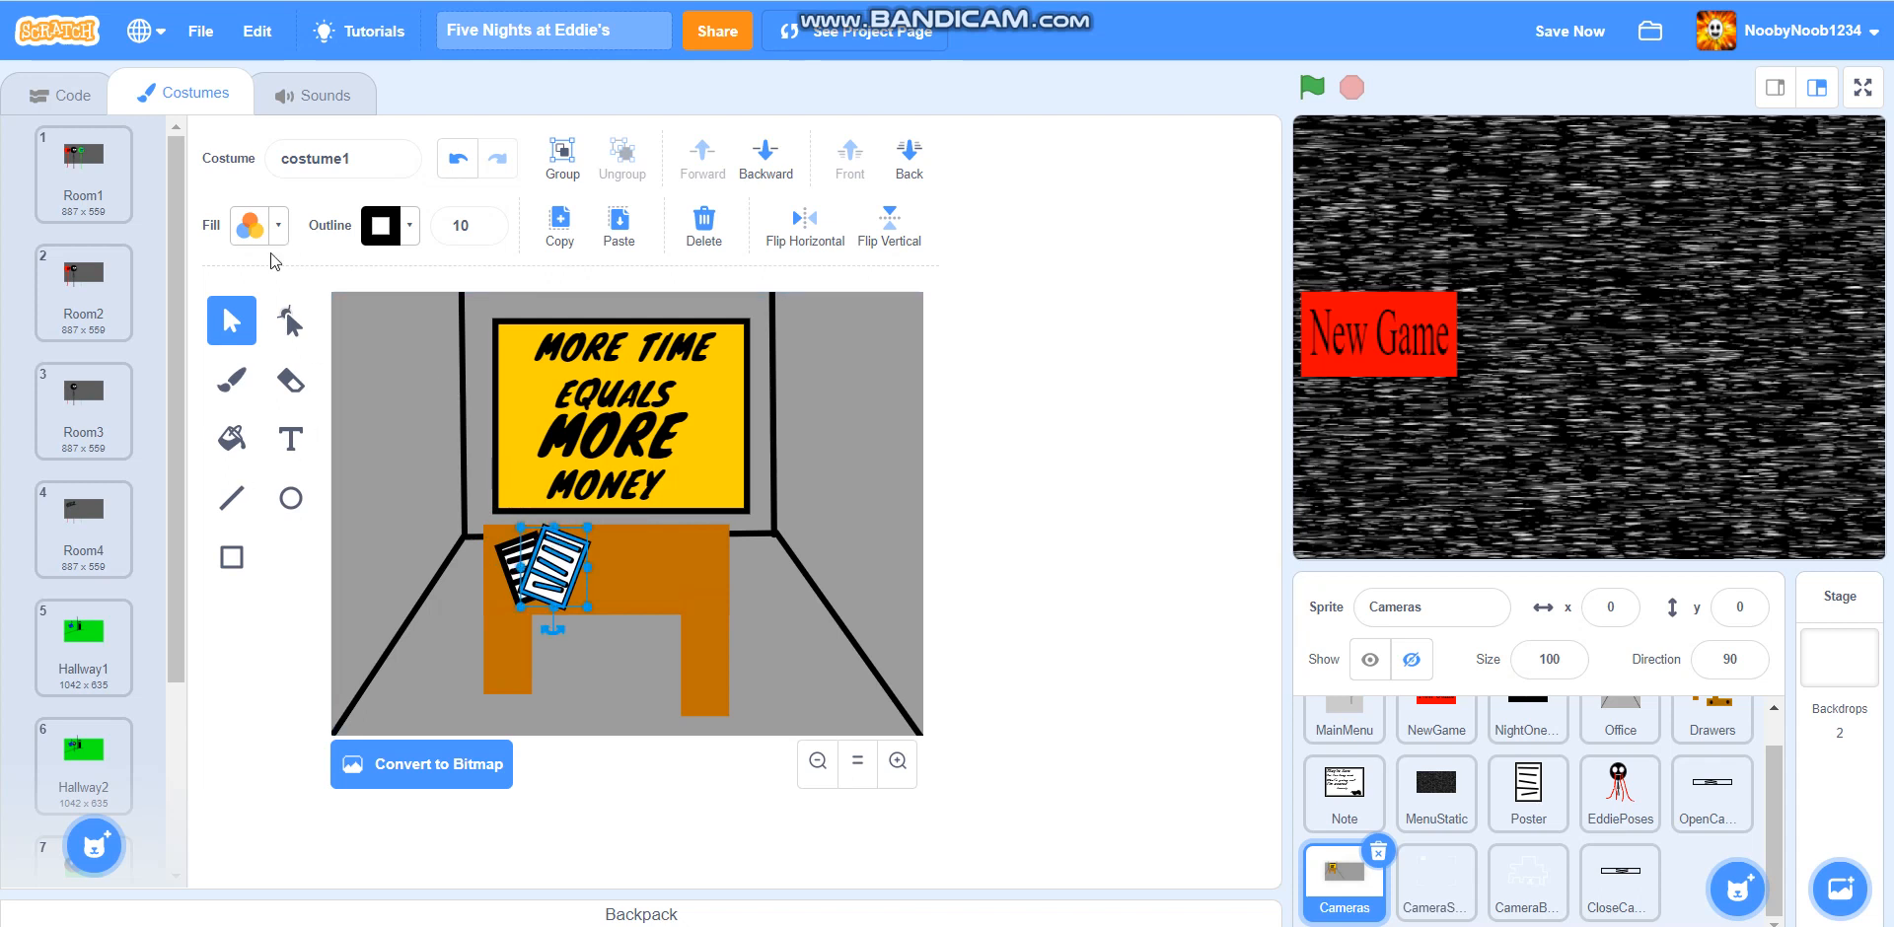
{"action": "left_click", "coordinate": [618, 226]}
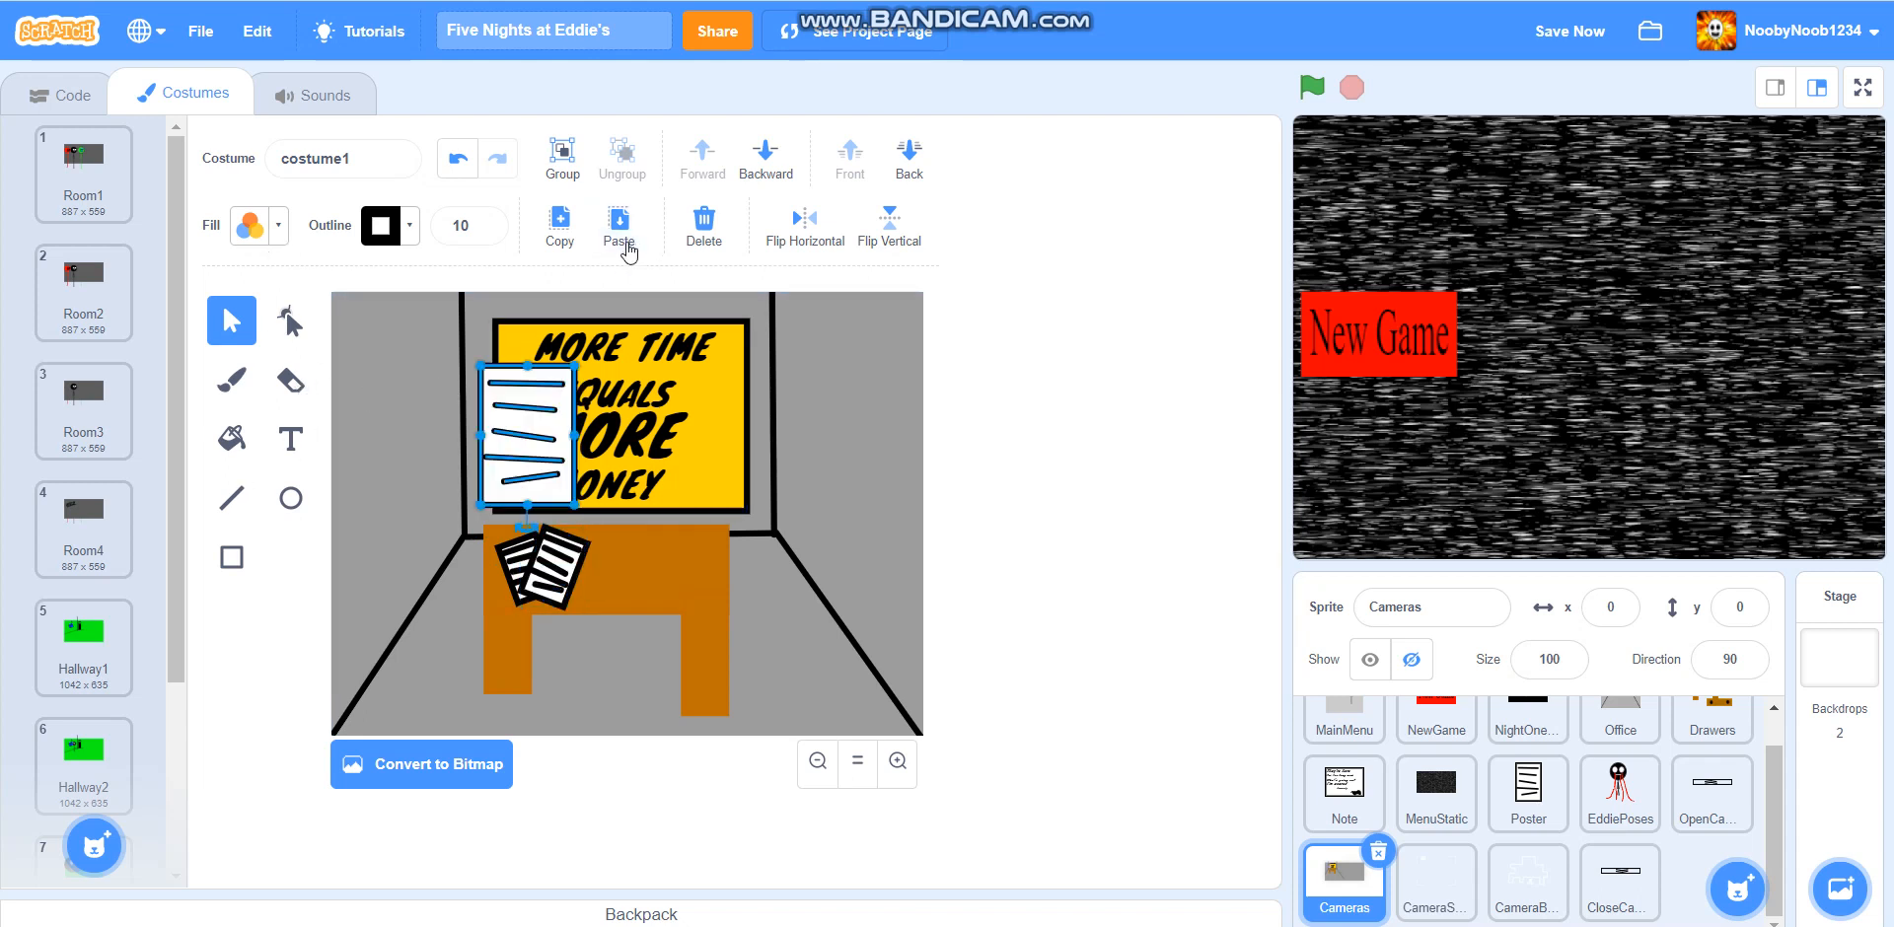
{"action": "mouse_move", "coordinate": [432, 567]}
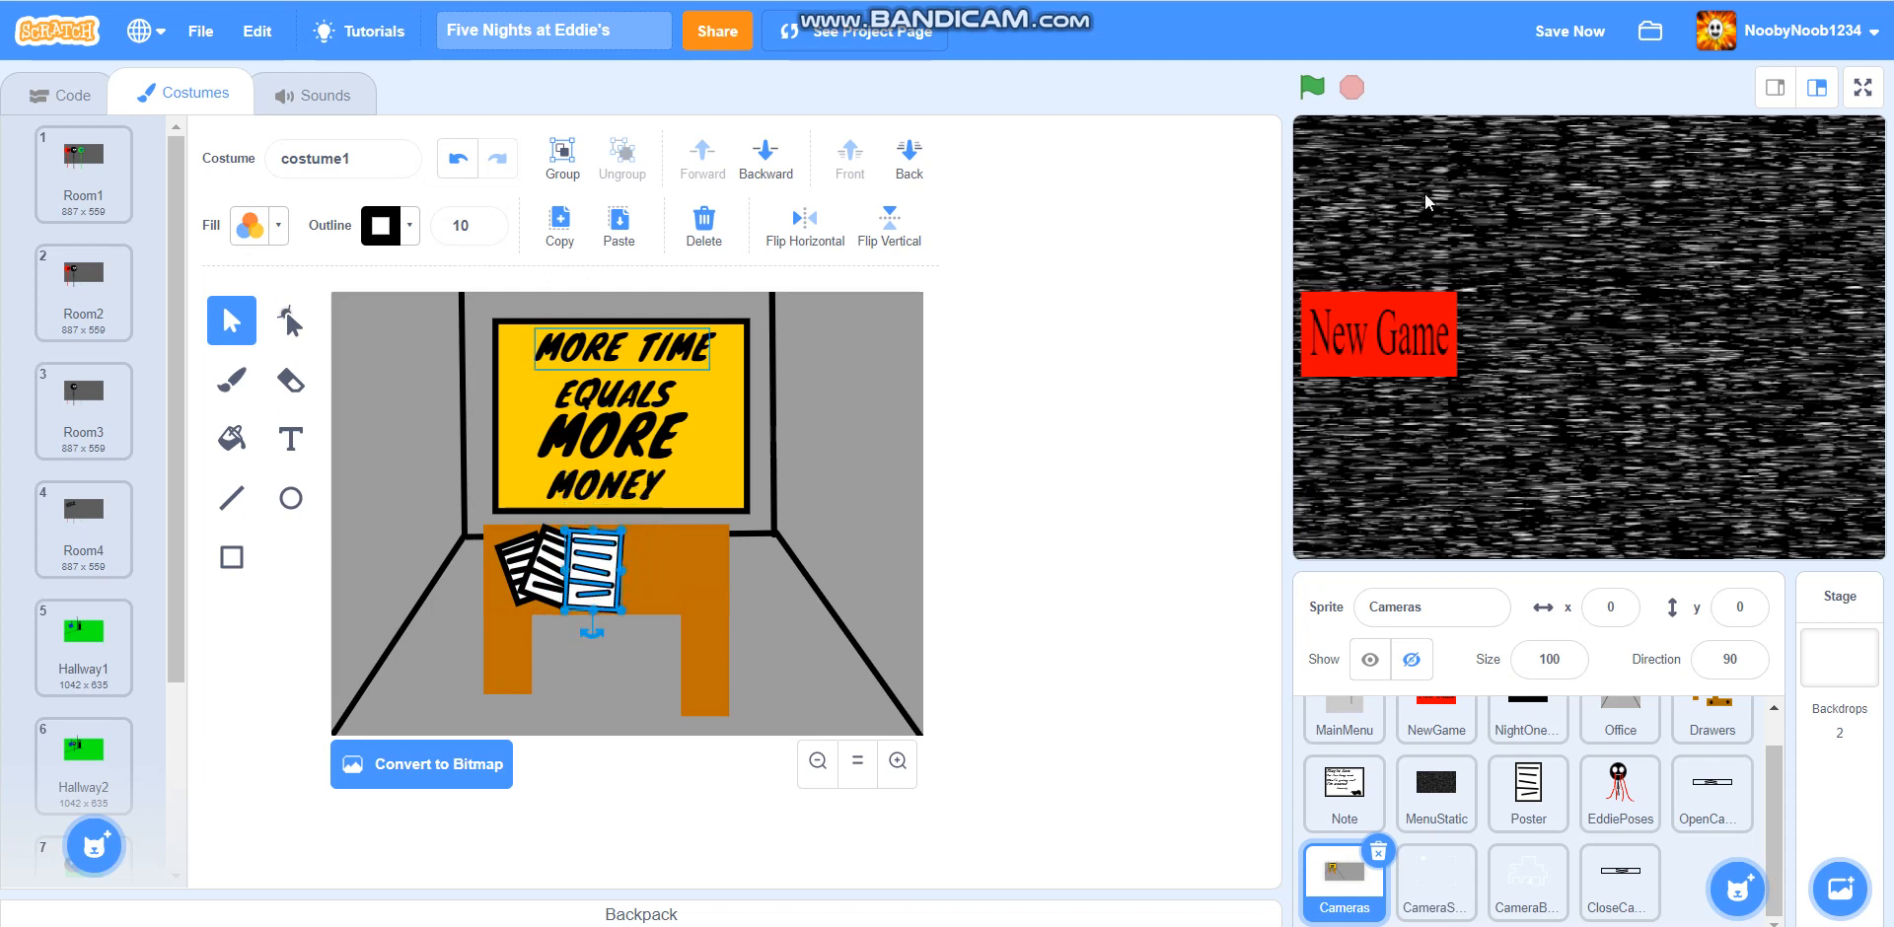
{"action": "left_click", "coordinate": [457, 157]}
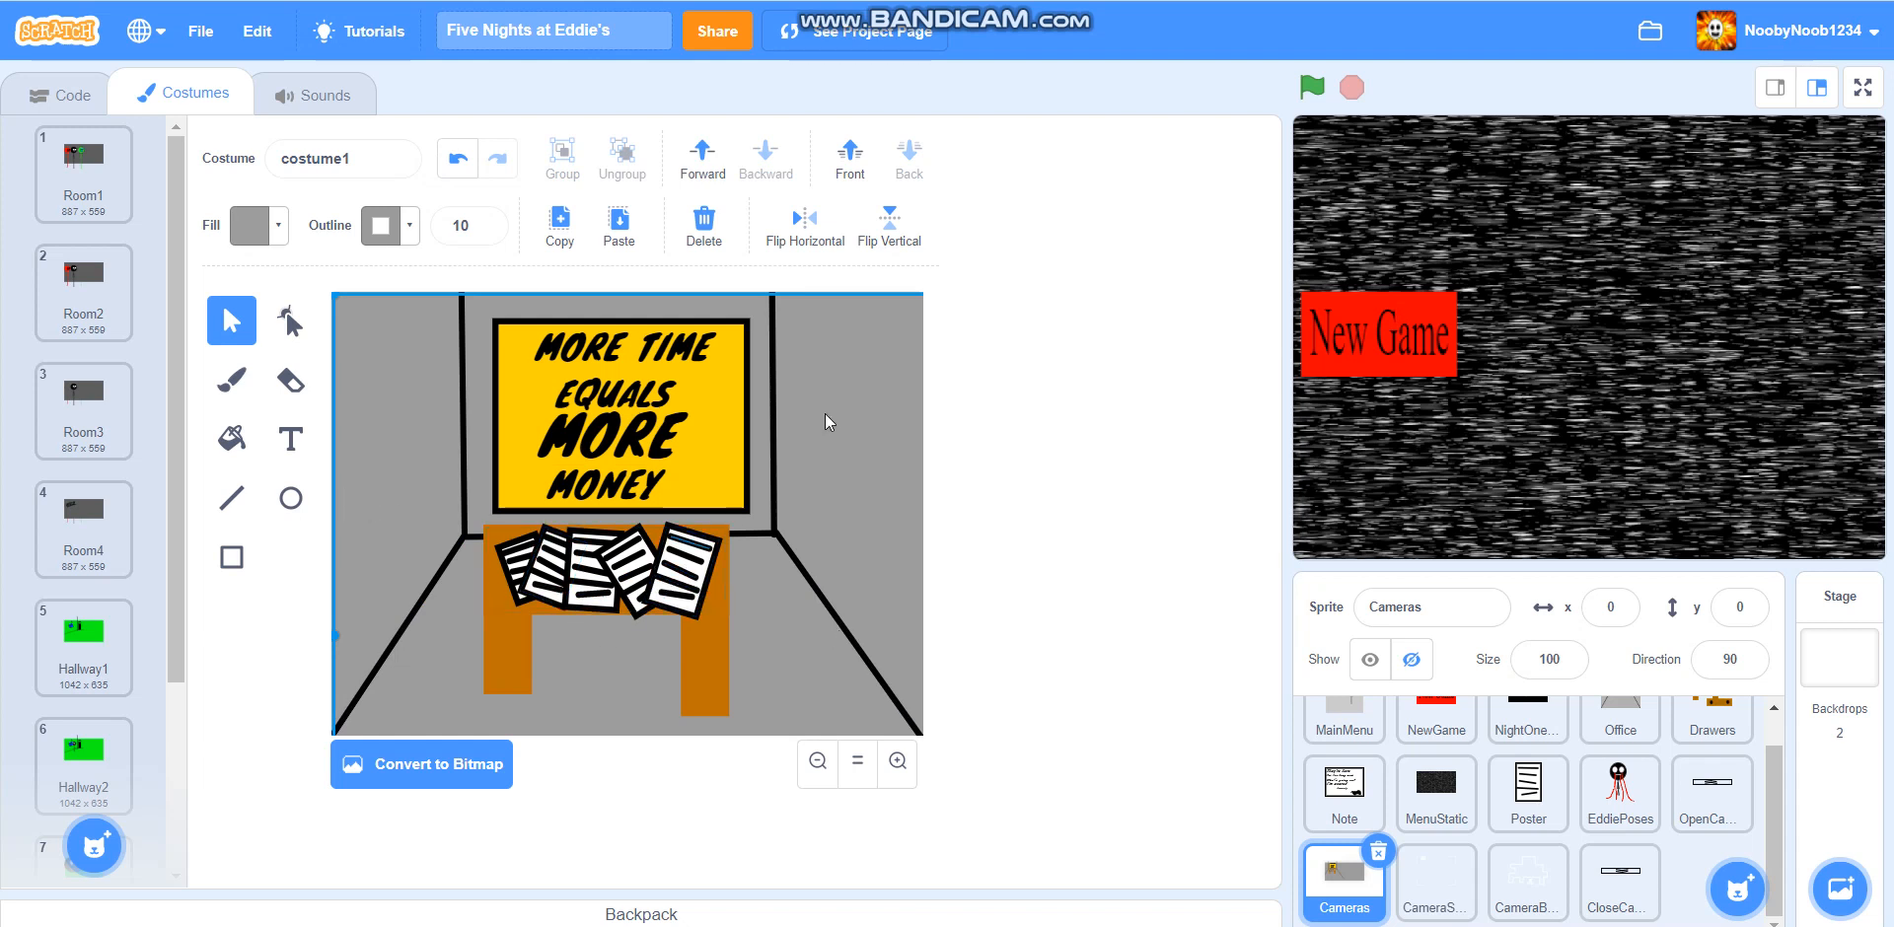
{"action": "mouse_move", "coordinate": [719, 471]}
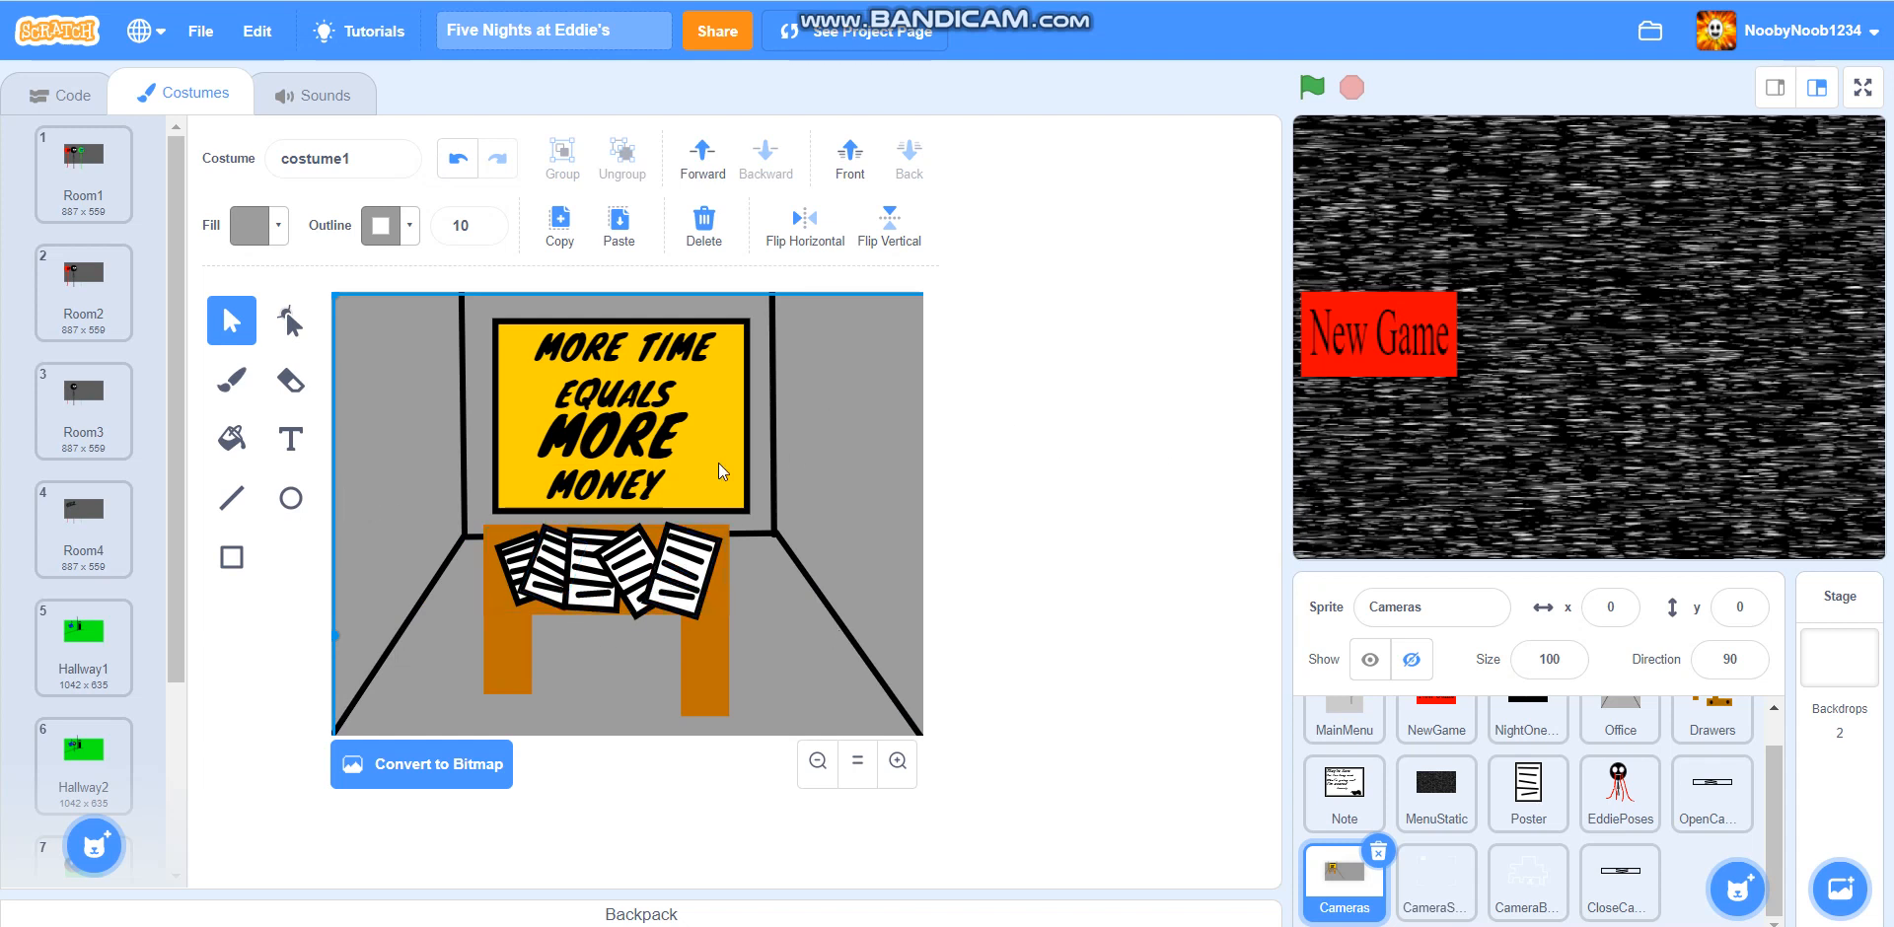
{"action": "mouse_move", "coordinate": [357, 486]}
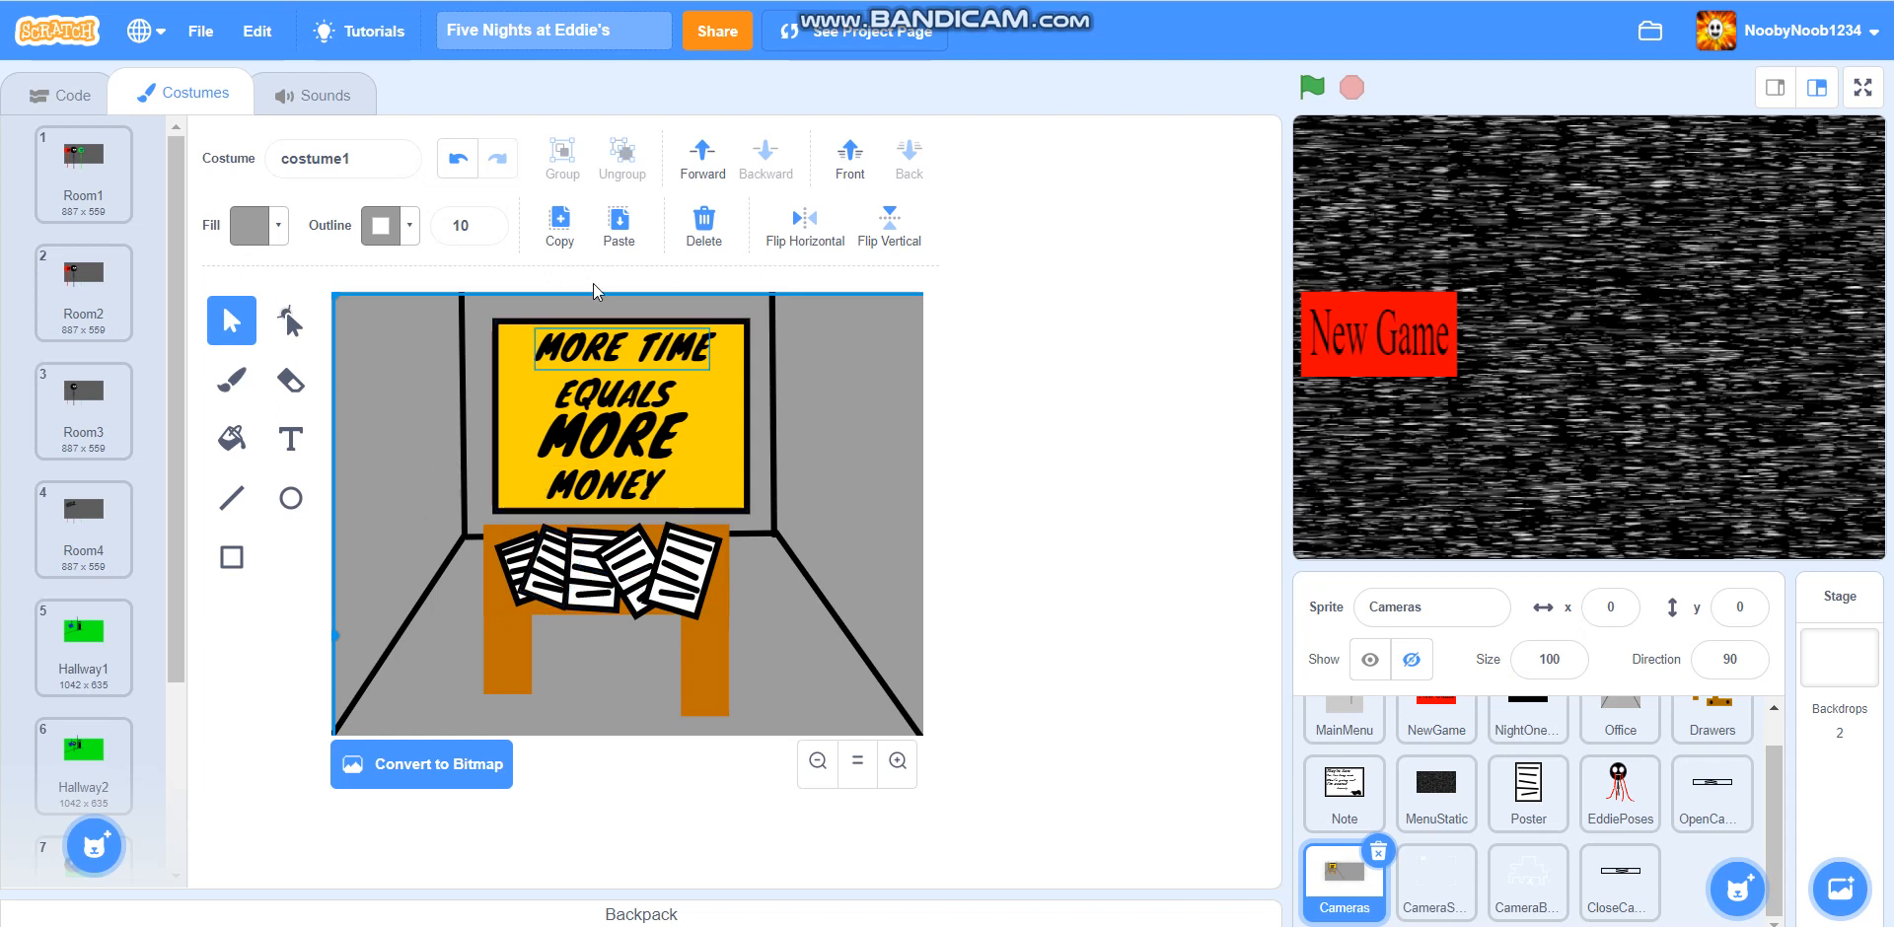
Paste paper copies, stacking them against the right wall and onto the desk
{"action": "left_click", "coordinate": [618, 225]}
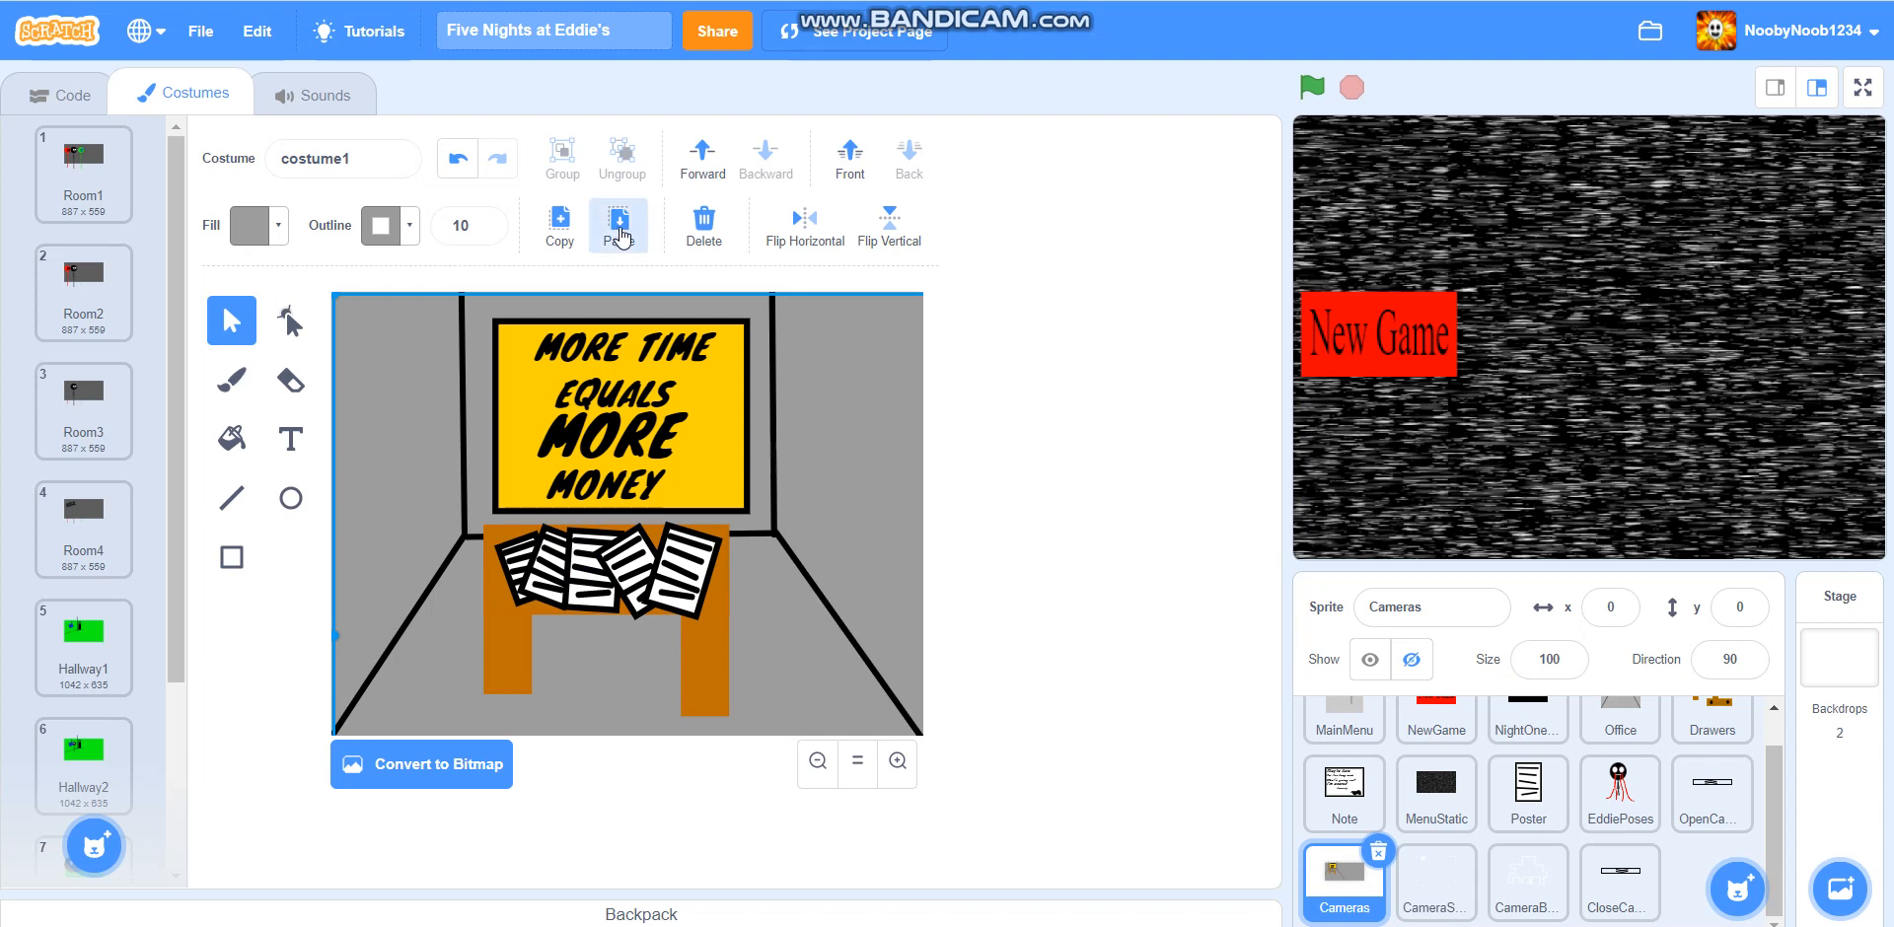
{"action": "left_click", "coordinate": [617, 225]}
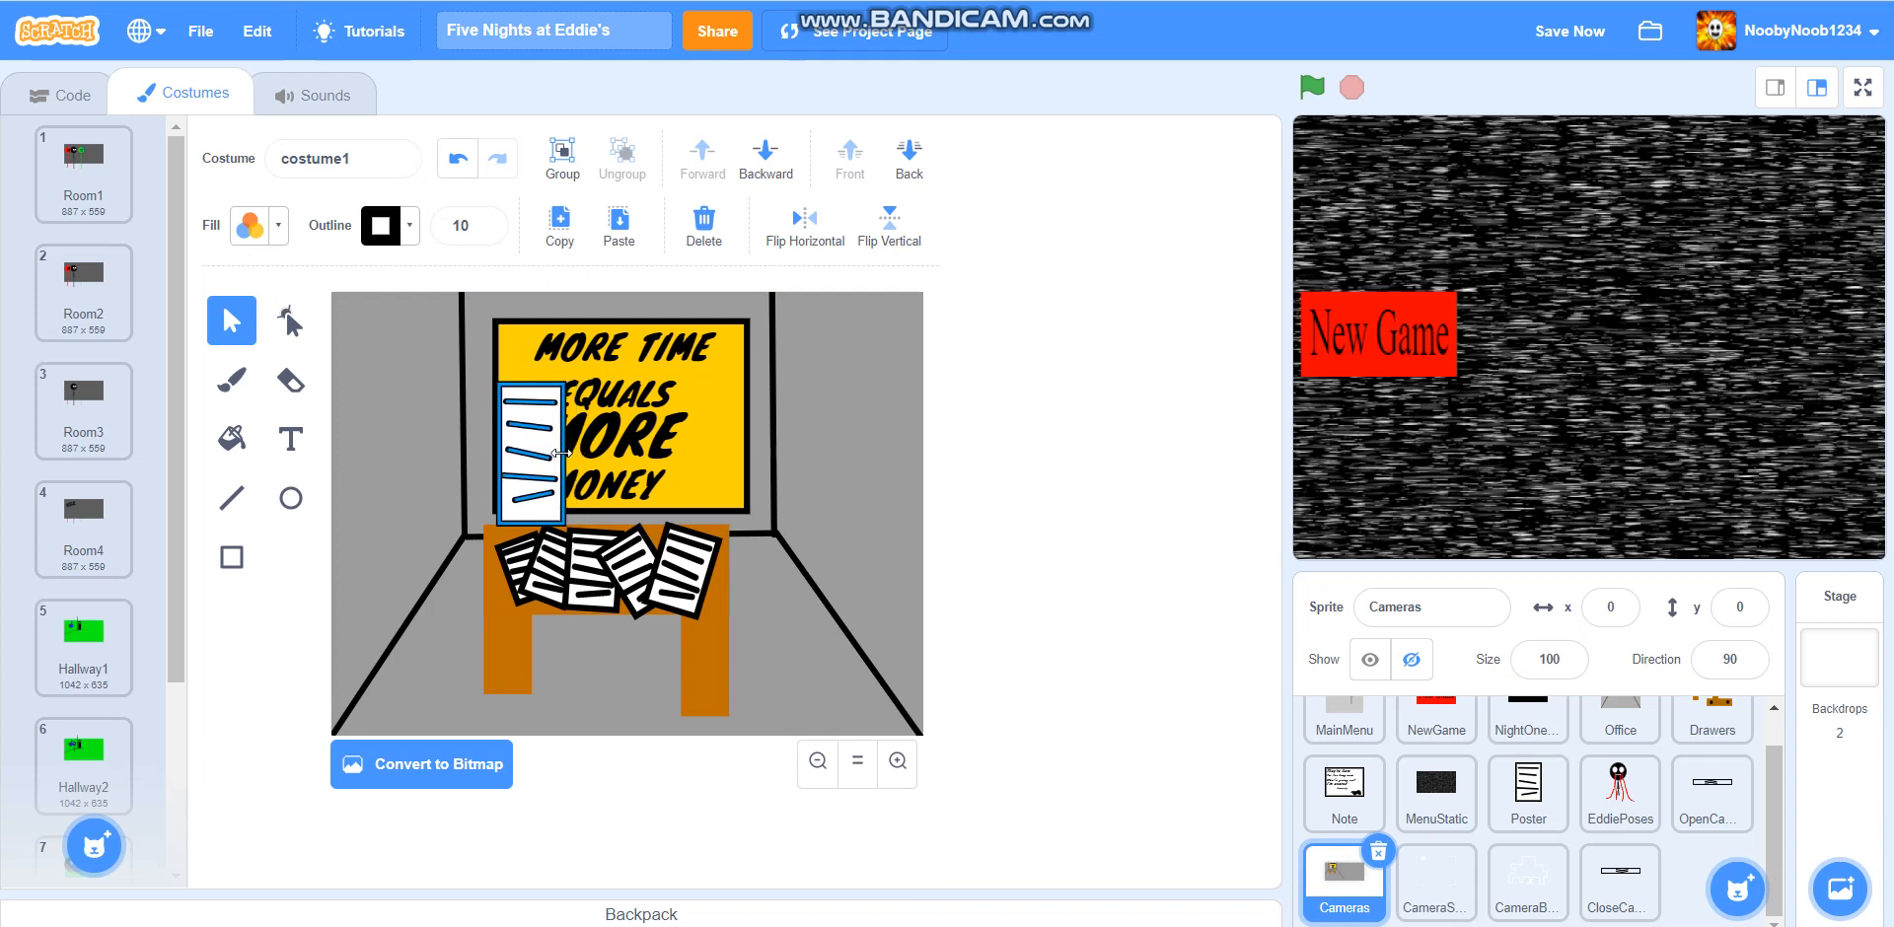
{"action": "left_click_drag", "start_coordinate": [549, 452], "coordinate": [809, 459]}
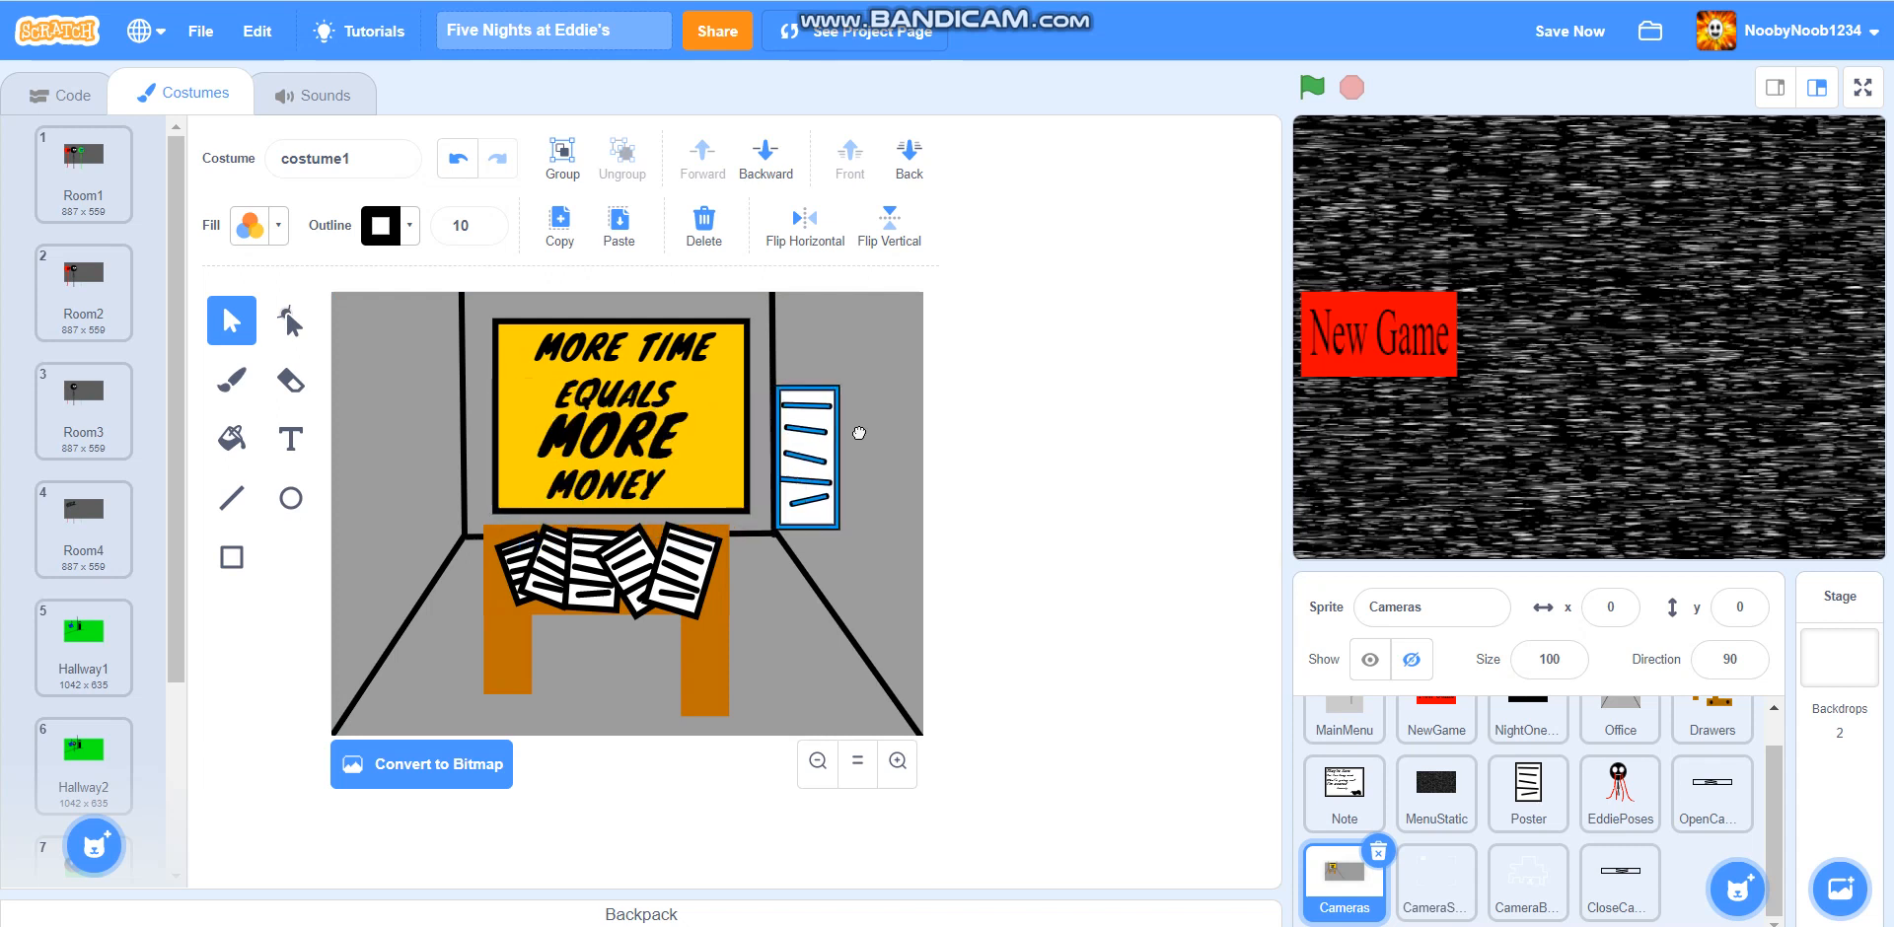
{"action": "left_click_drag", "start_coordinate": [807, 459], "coordinate": [819, 388]}
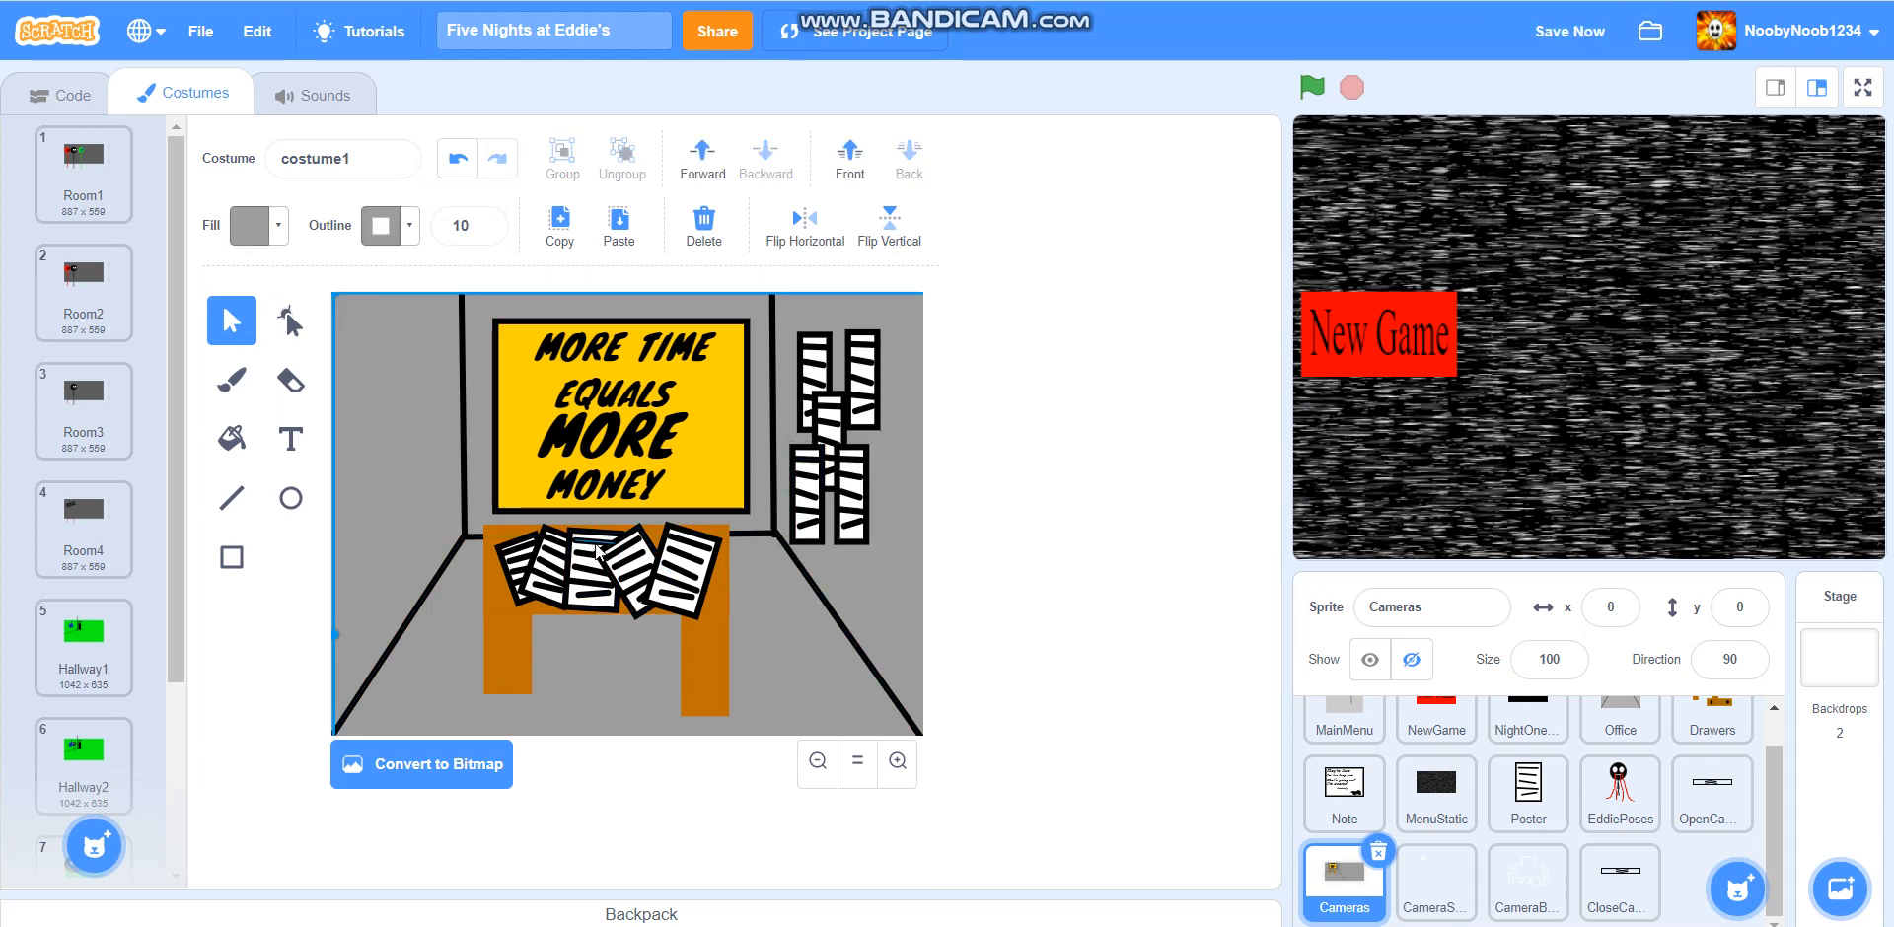
{"action": "left_click", "coordinate": [592, 567]}
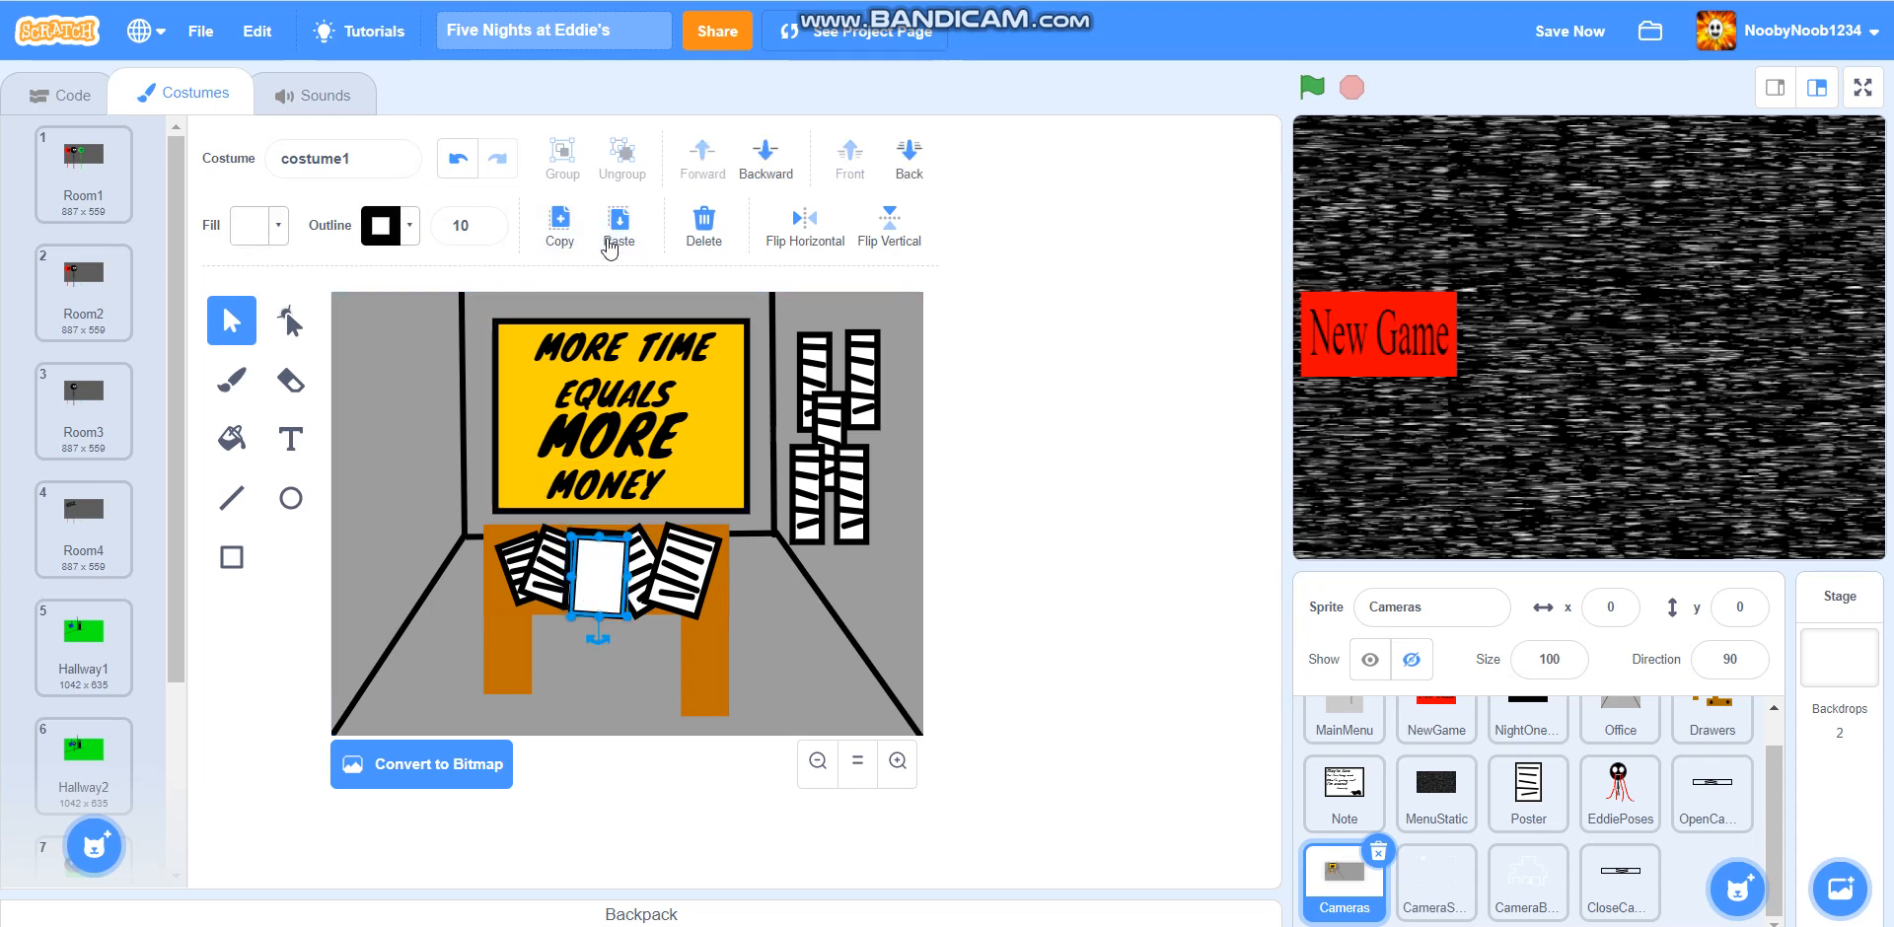
{"action": "left_click", "coordinate": [701, 226]}
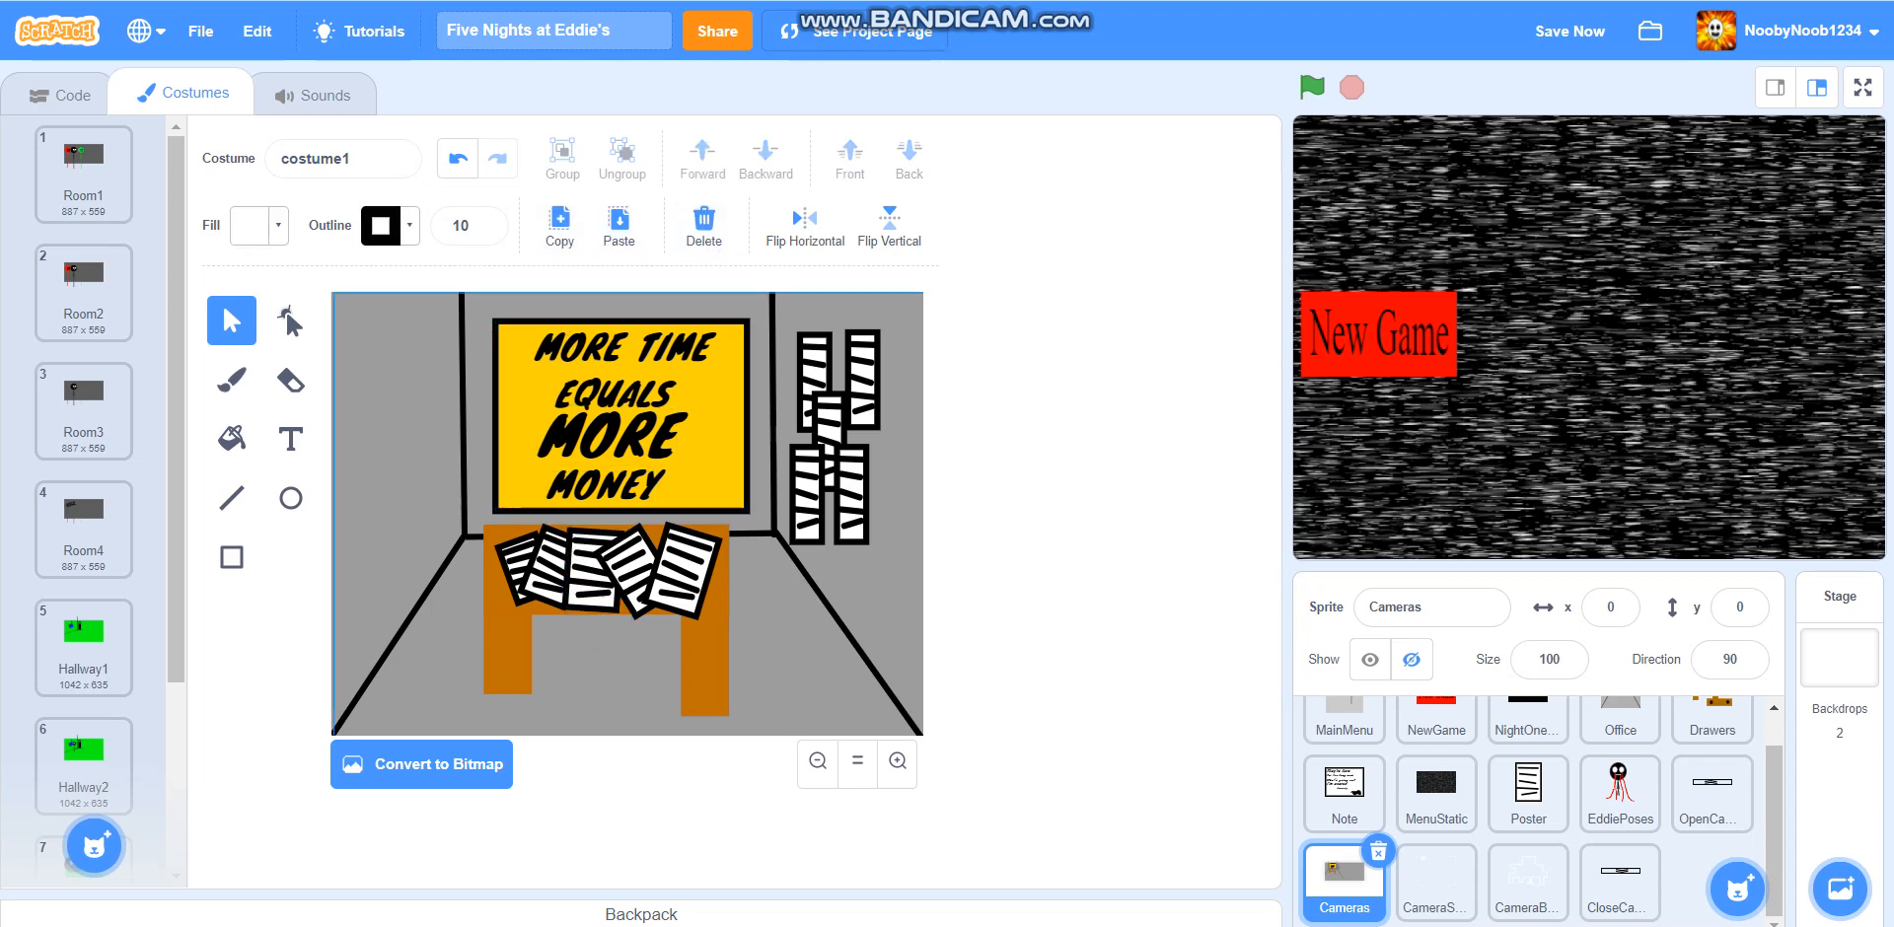
Bring the paper stack from the Poster sprite and paste it into the Cameras costume
{"action": "left_click", "coordinate": [1527, 794]}
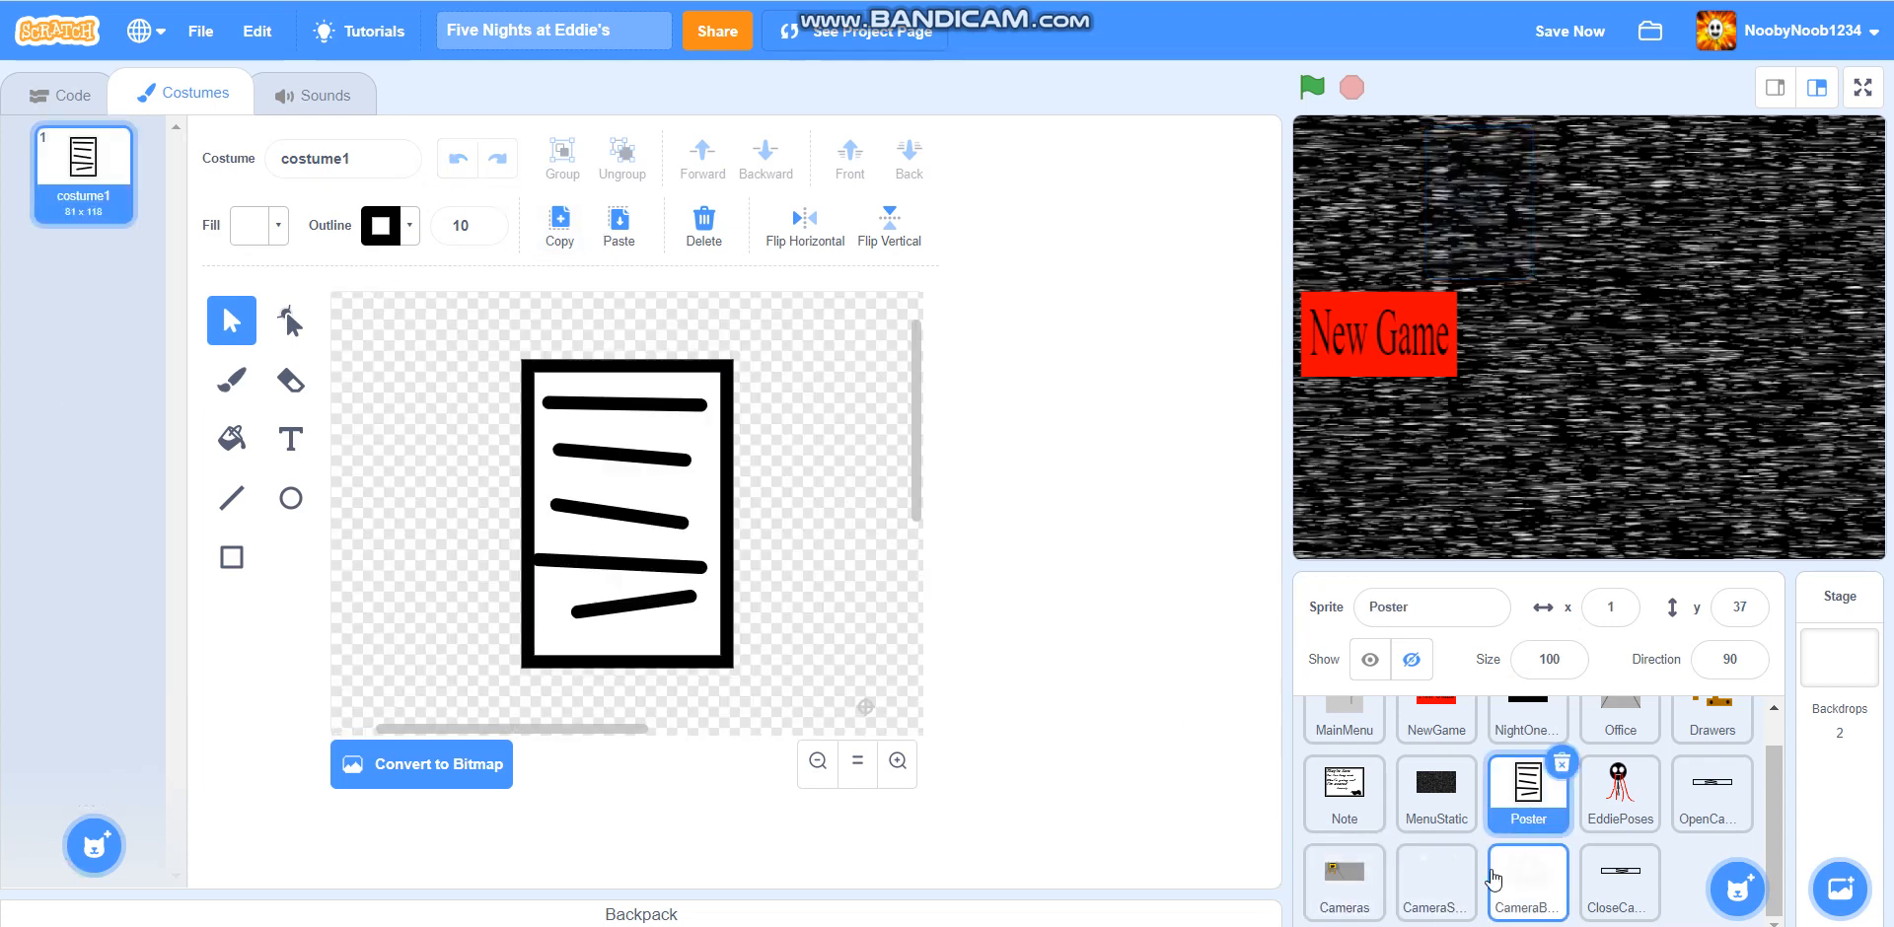
{"action": "left_click", "coordinate": [1342, 875]}
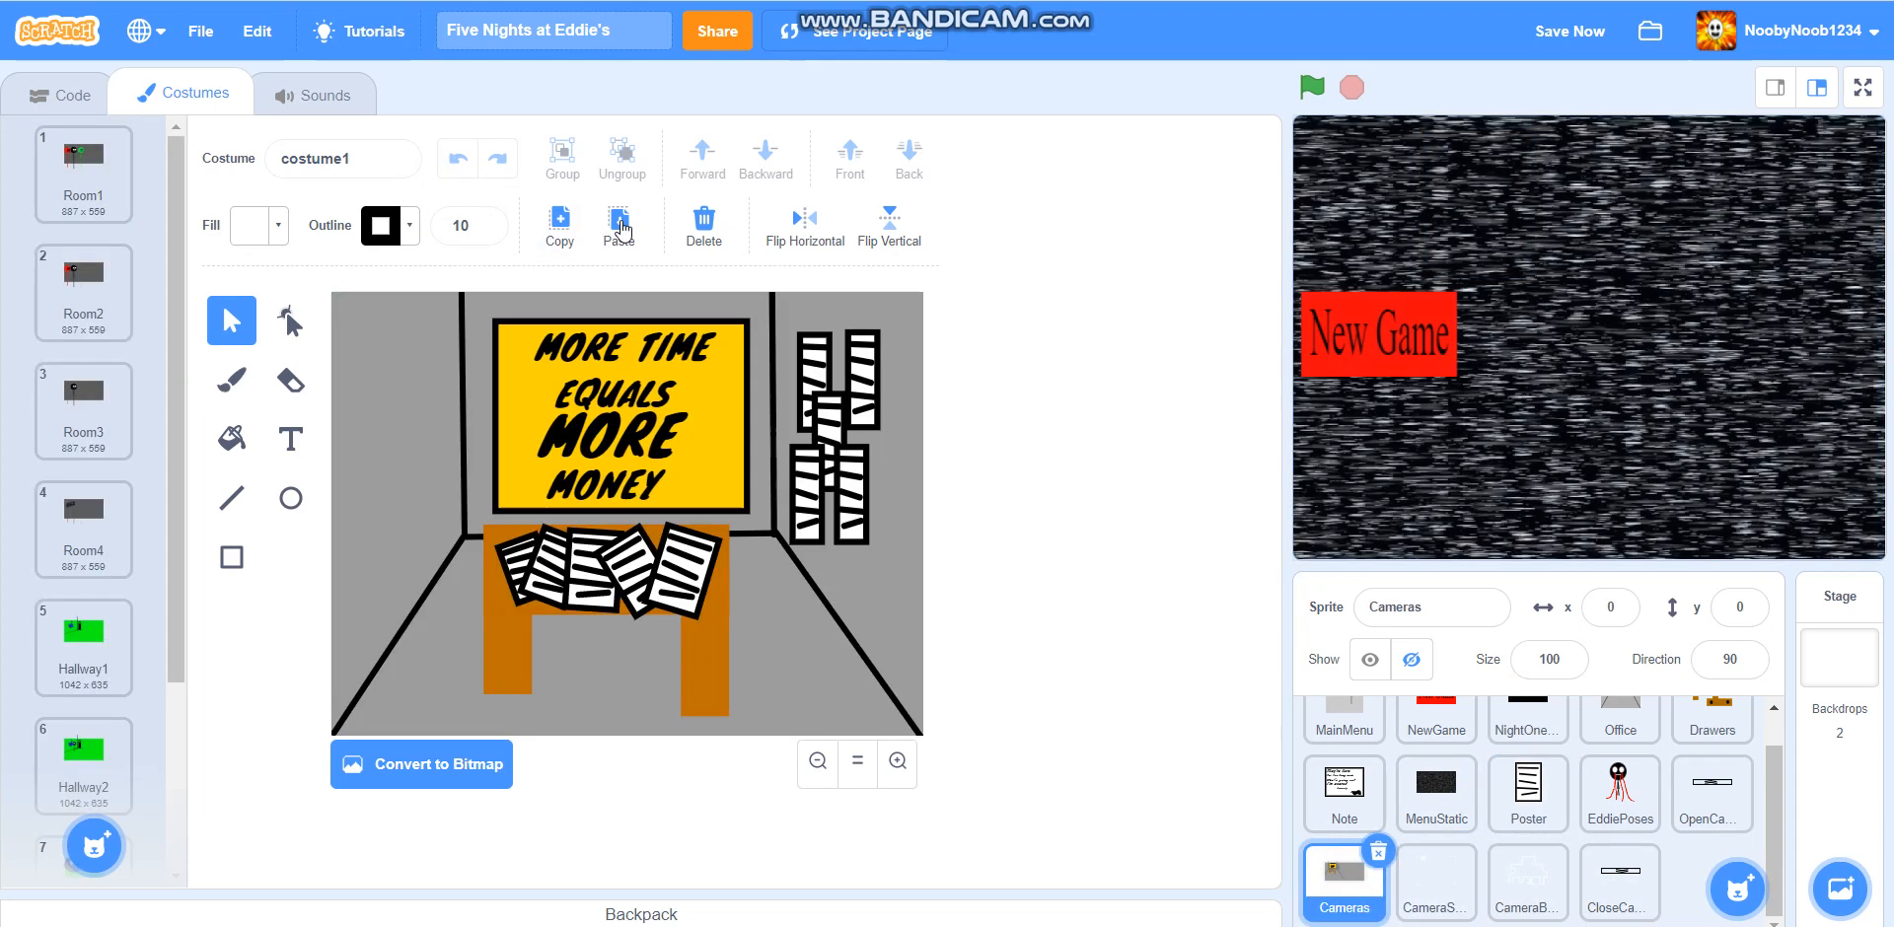
{"action": "left_click", "coordinate": [618, 225]}
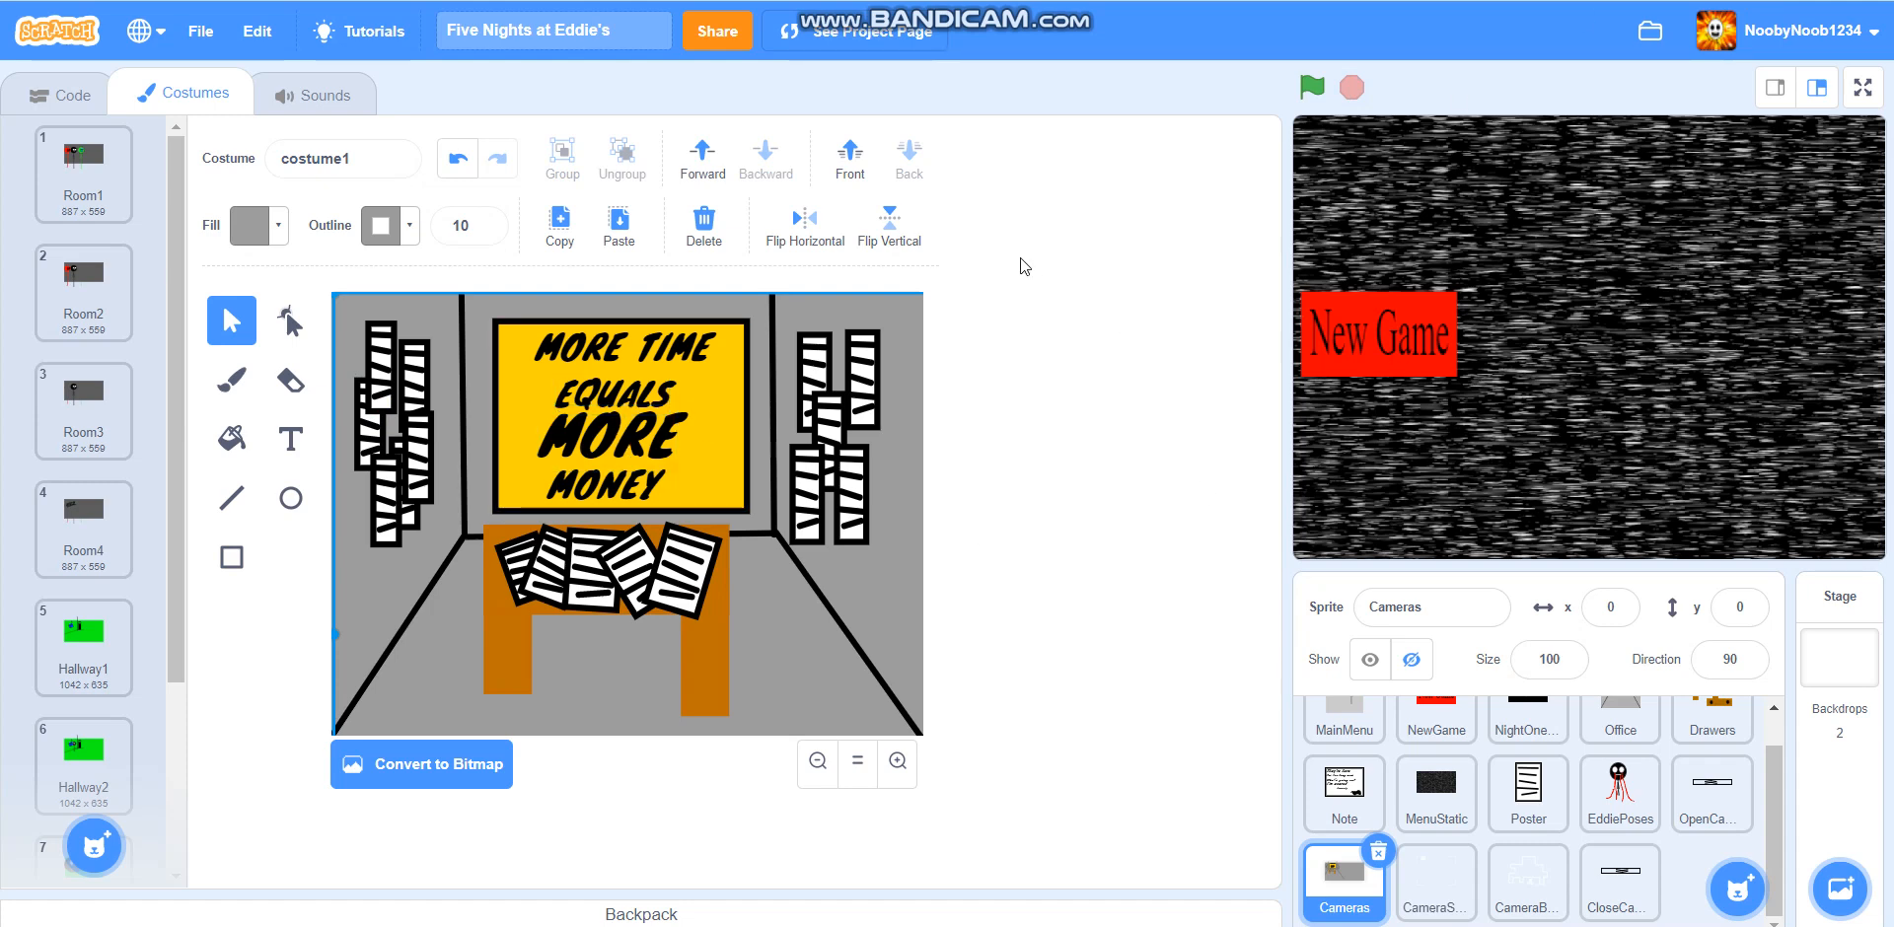
Duplicate the office costume to make a second copy
{"action": "scroll", "scroll_direction": "down", "scroll_amount": 3}
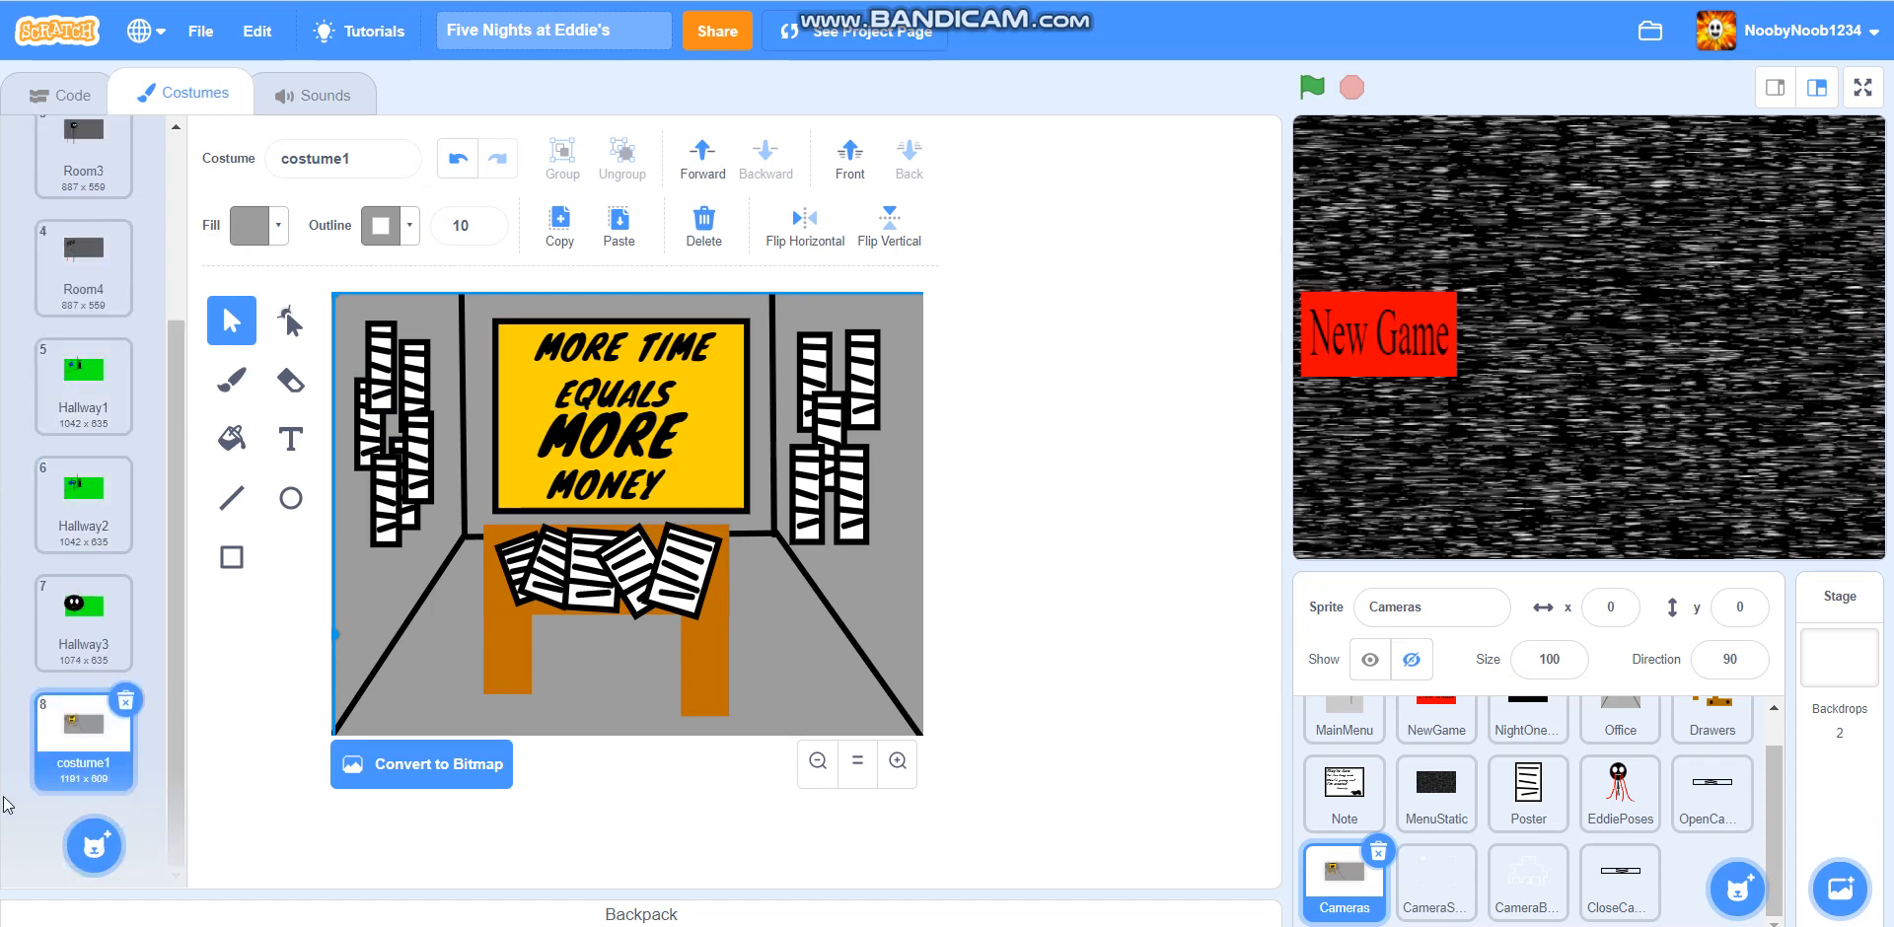
{"action": "scroll", "scroll_direction": "up", "scroll_amount": 3}
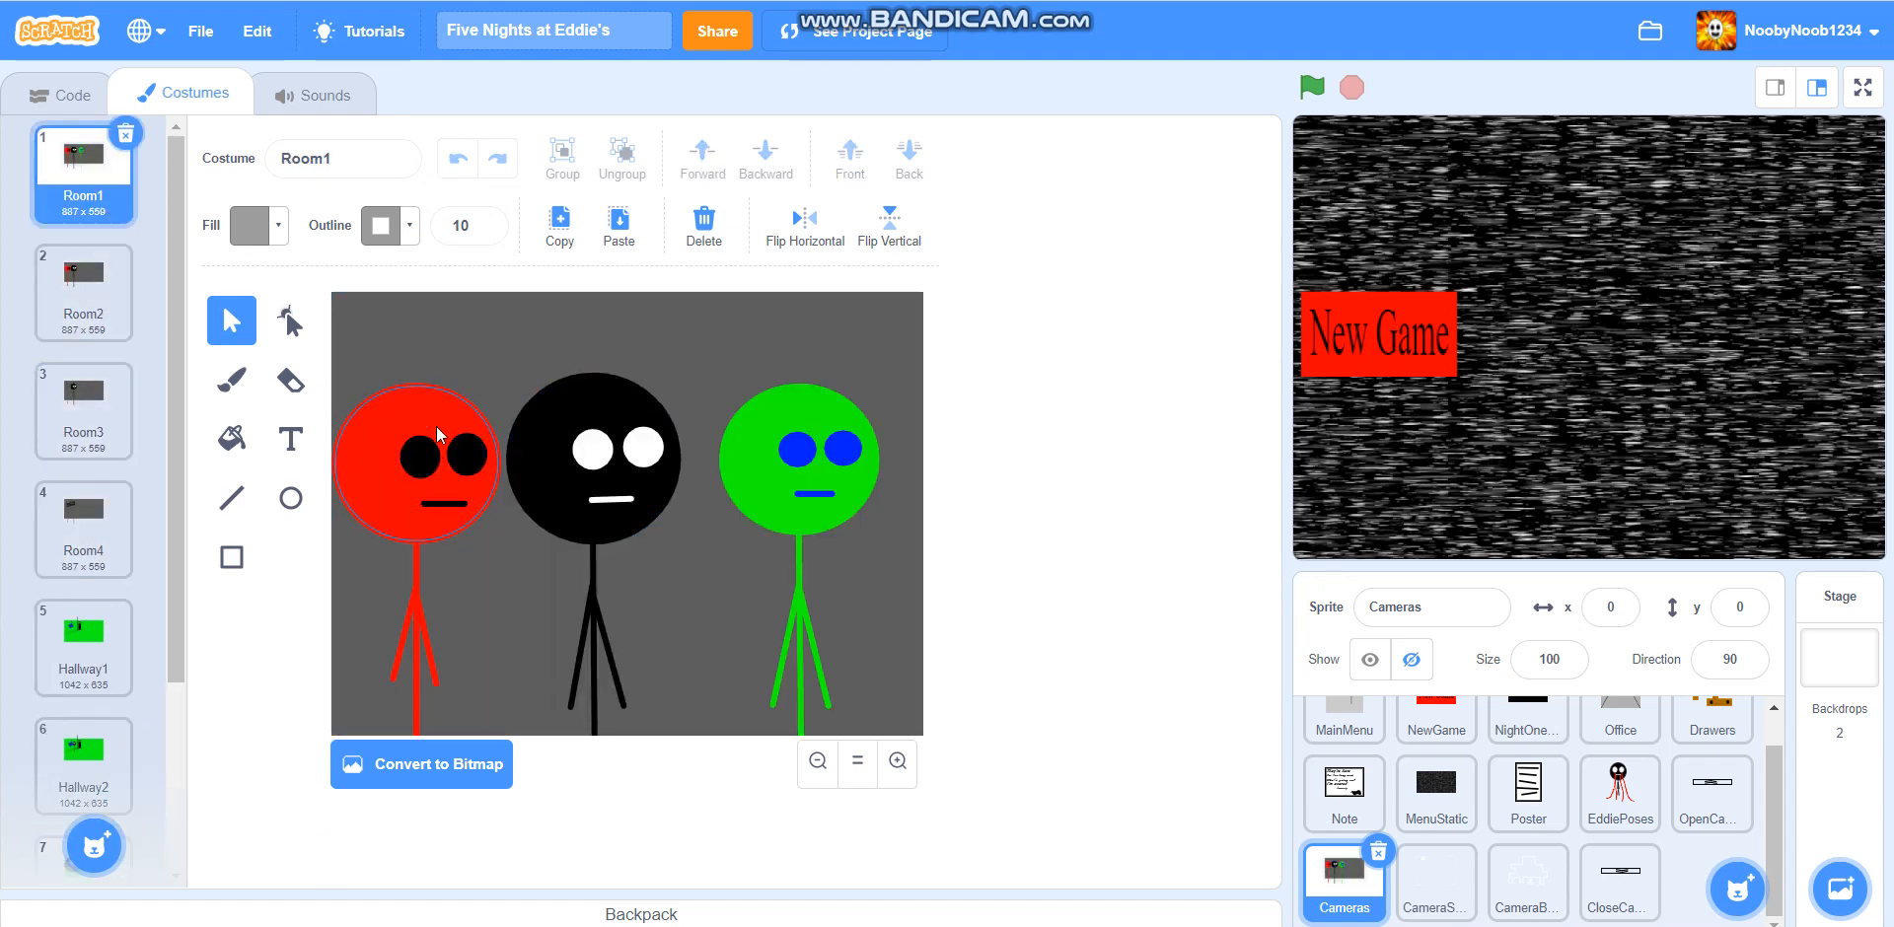
{"action": "left_click", "coordinate": [82, 737]}
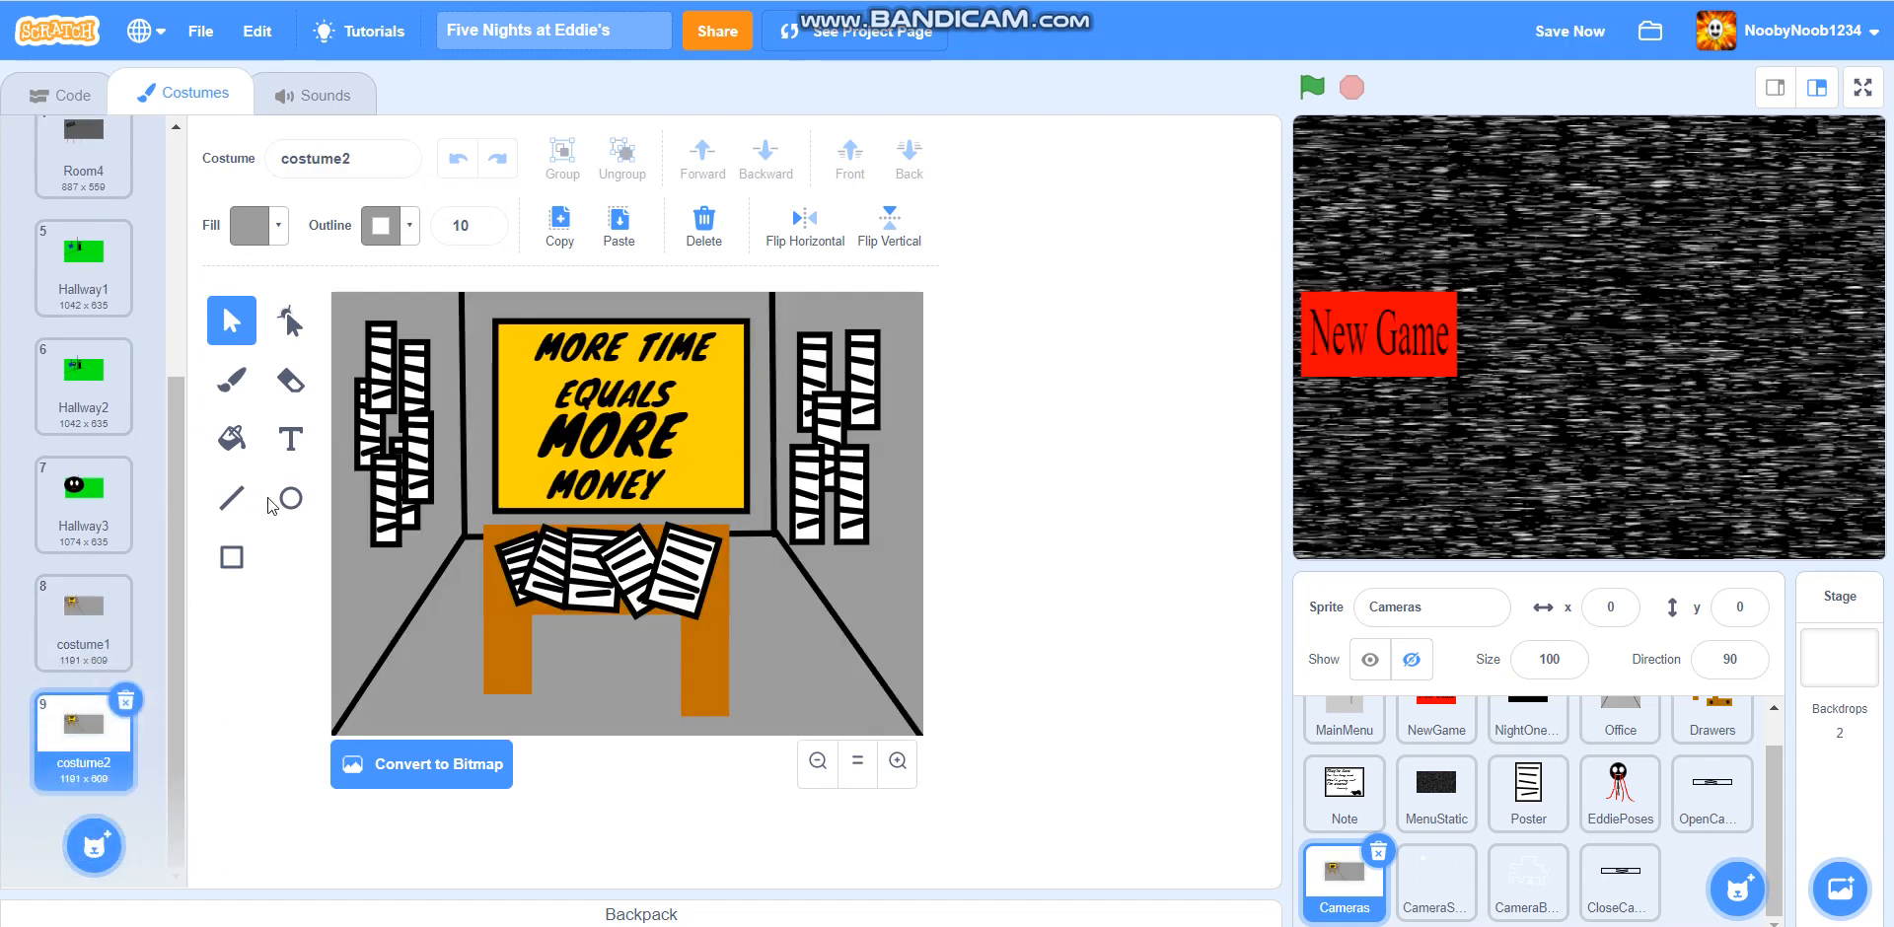
Draw the stick figure's round head with red fill and red outline
{"action": "left_click", "coordinate": [290, 498]}
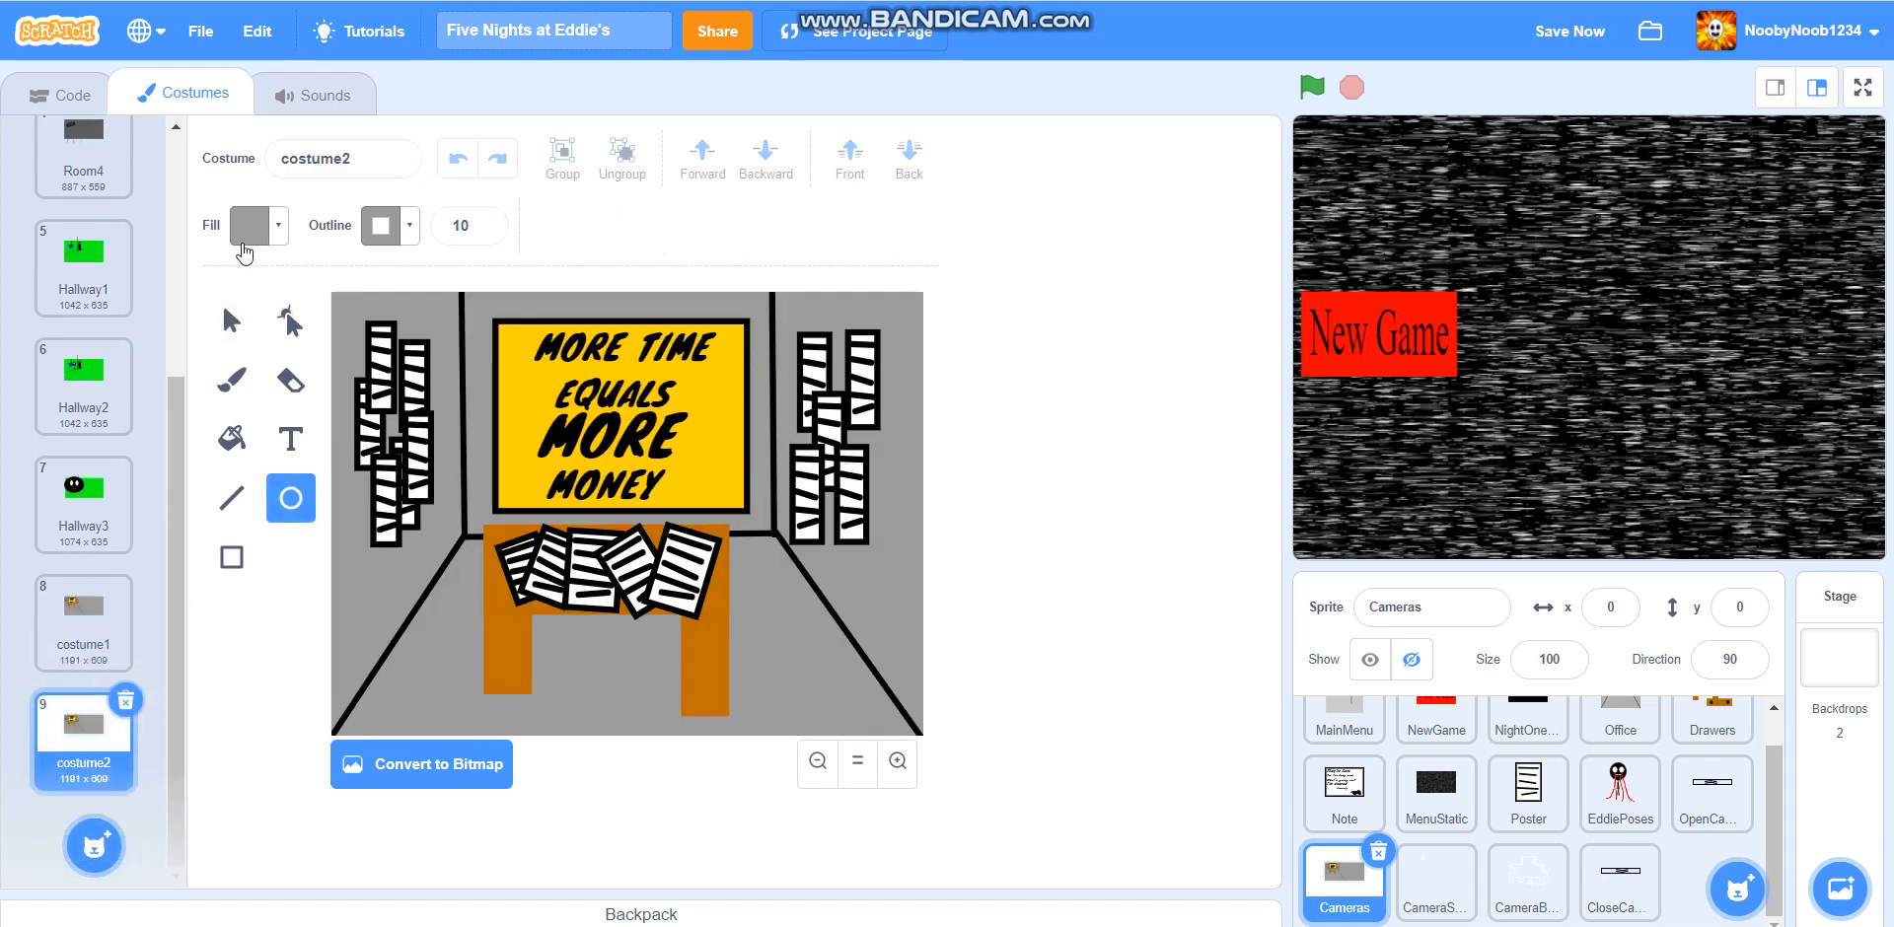
{"action": "left_click", "coordinate": [250, 226]}
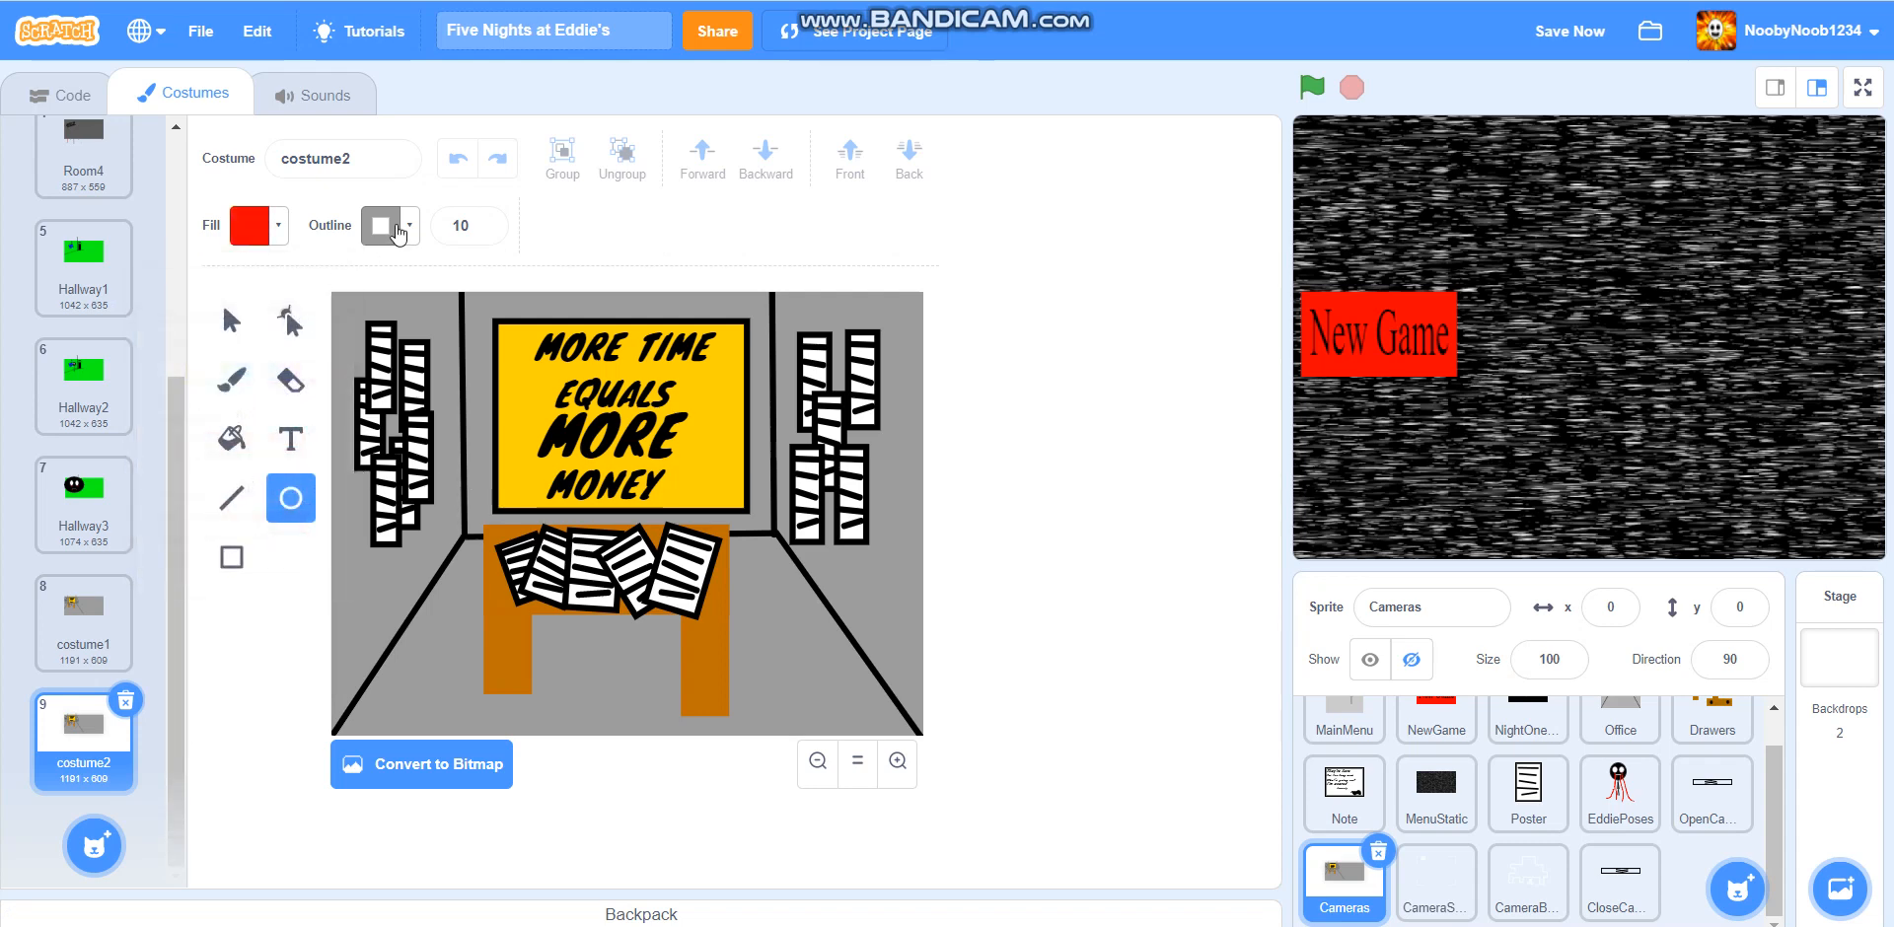
{"action": "left_click", "coordinate": [383, 226]}
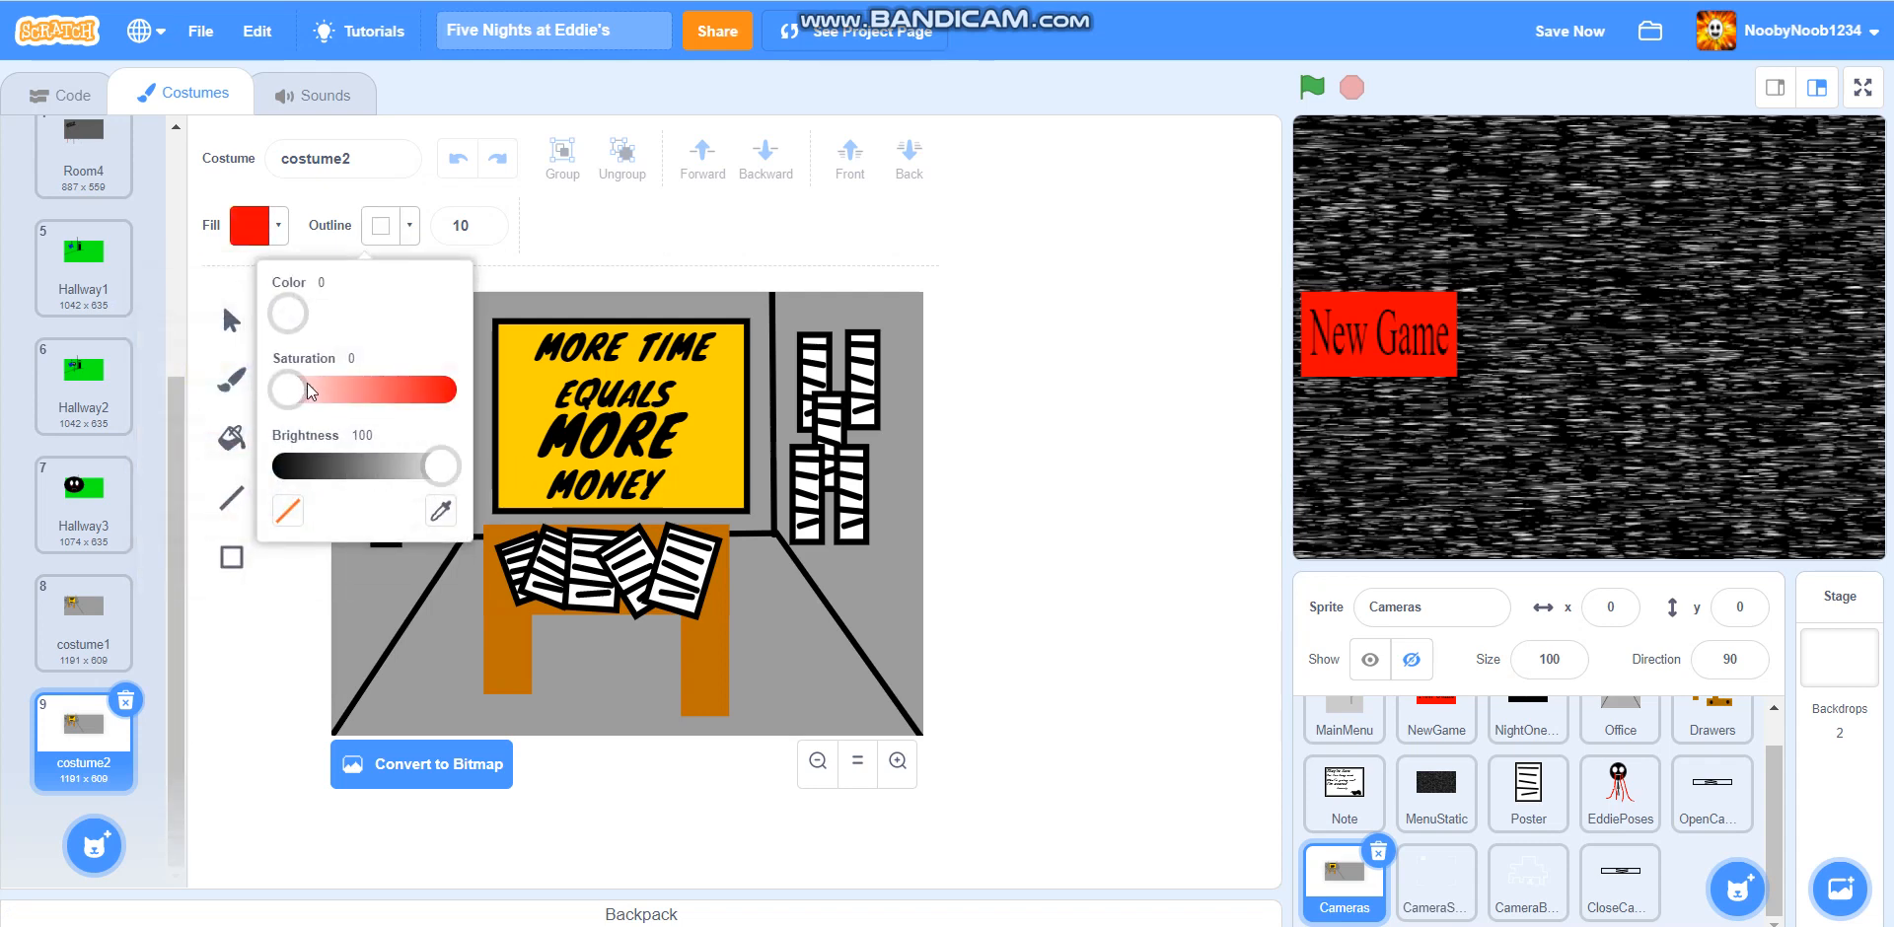
{"action": "left_click", "coordinate": [381, 226]}
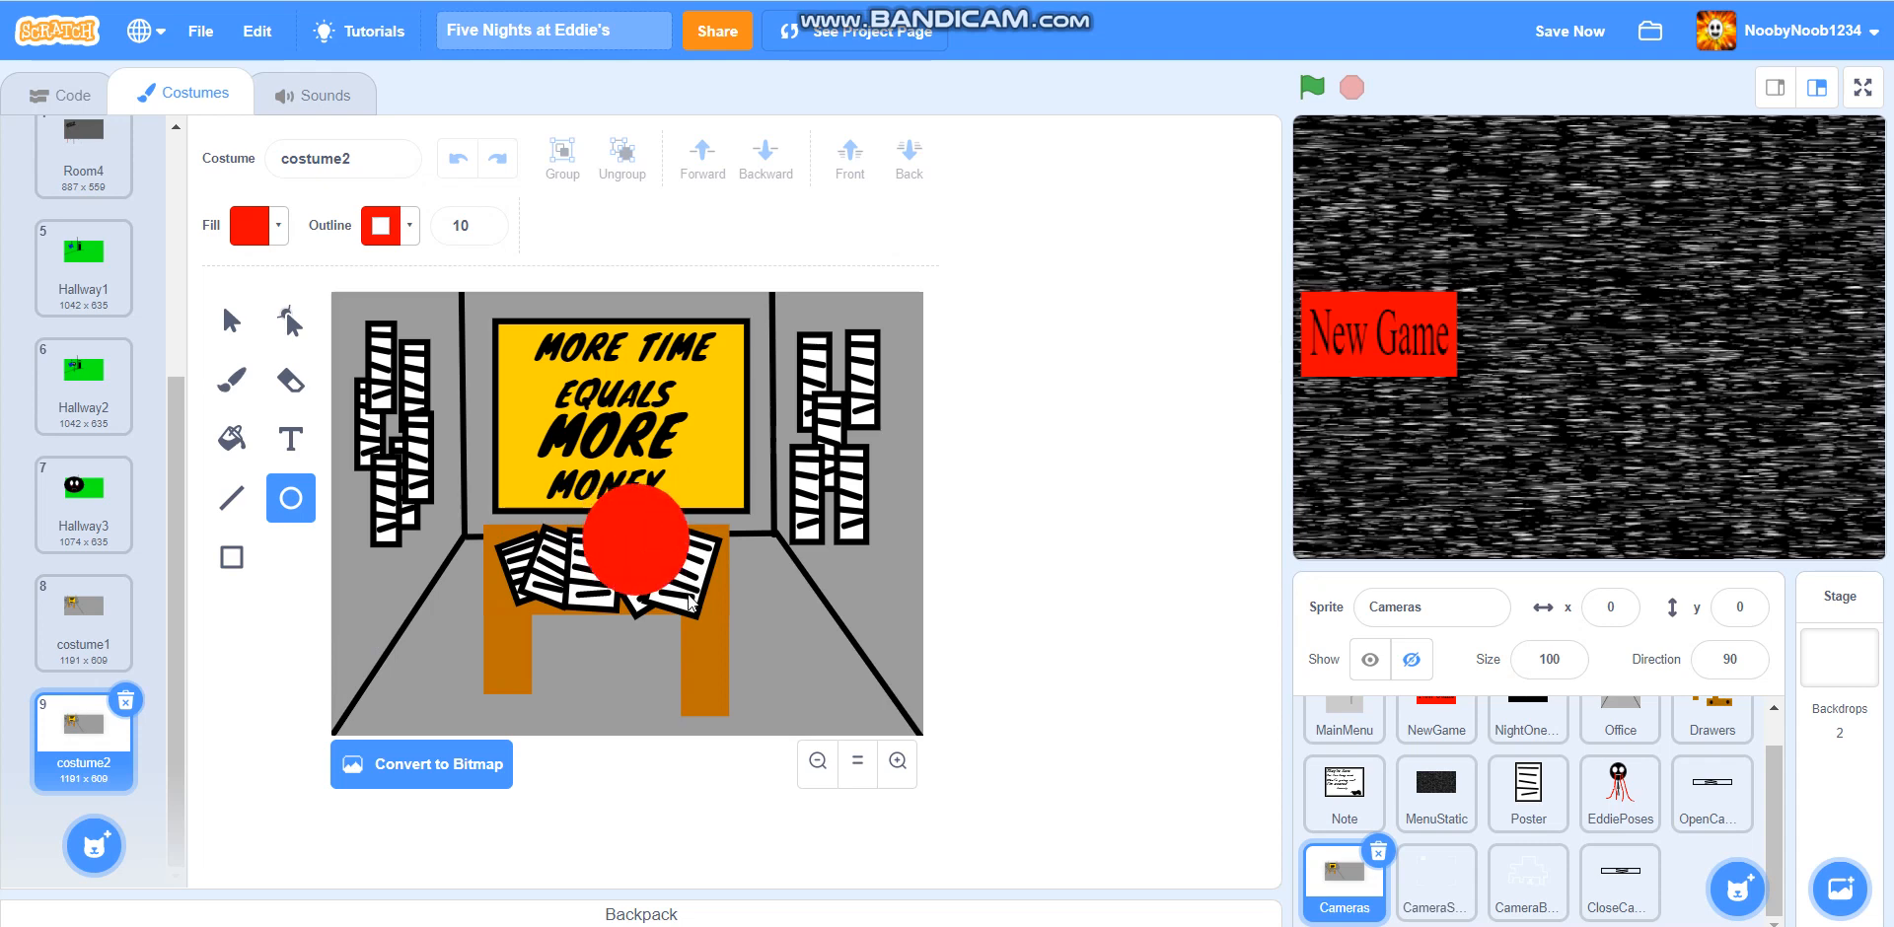
{"action": "left_click", "coordinate": [633, 539]}
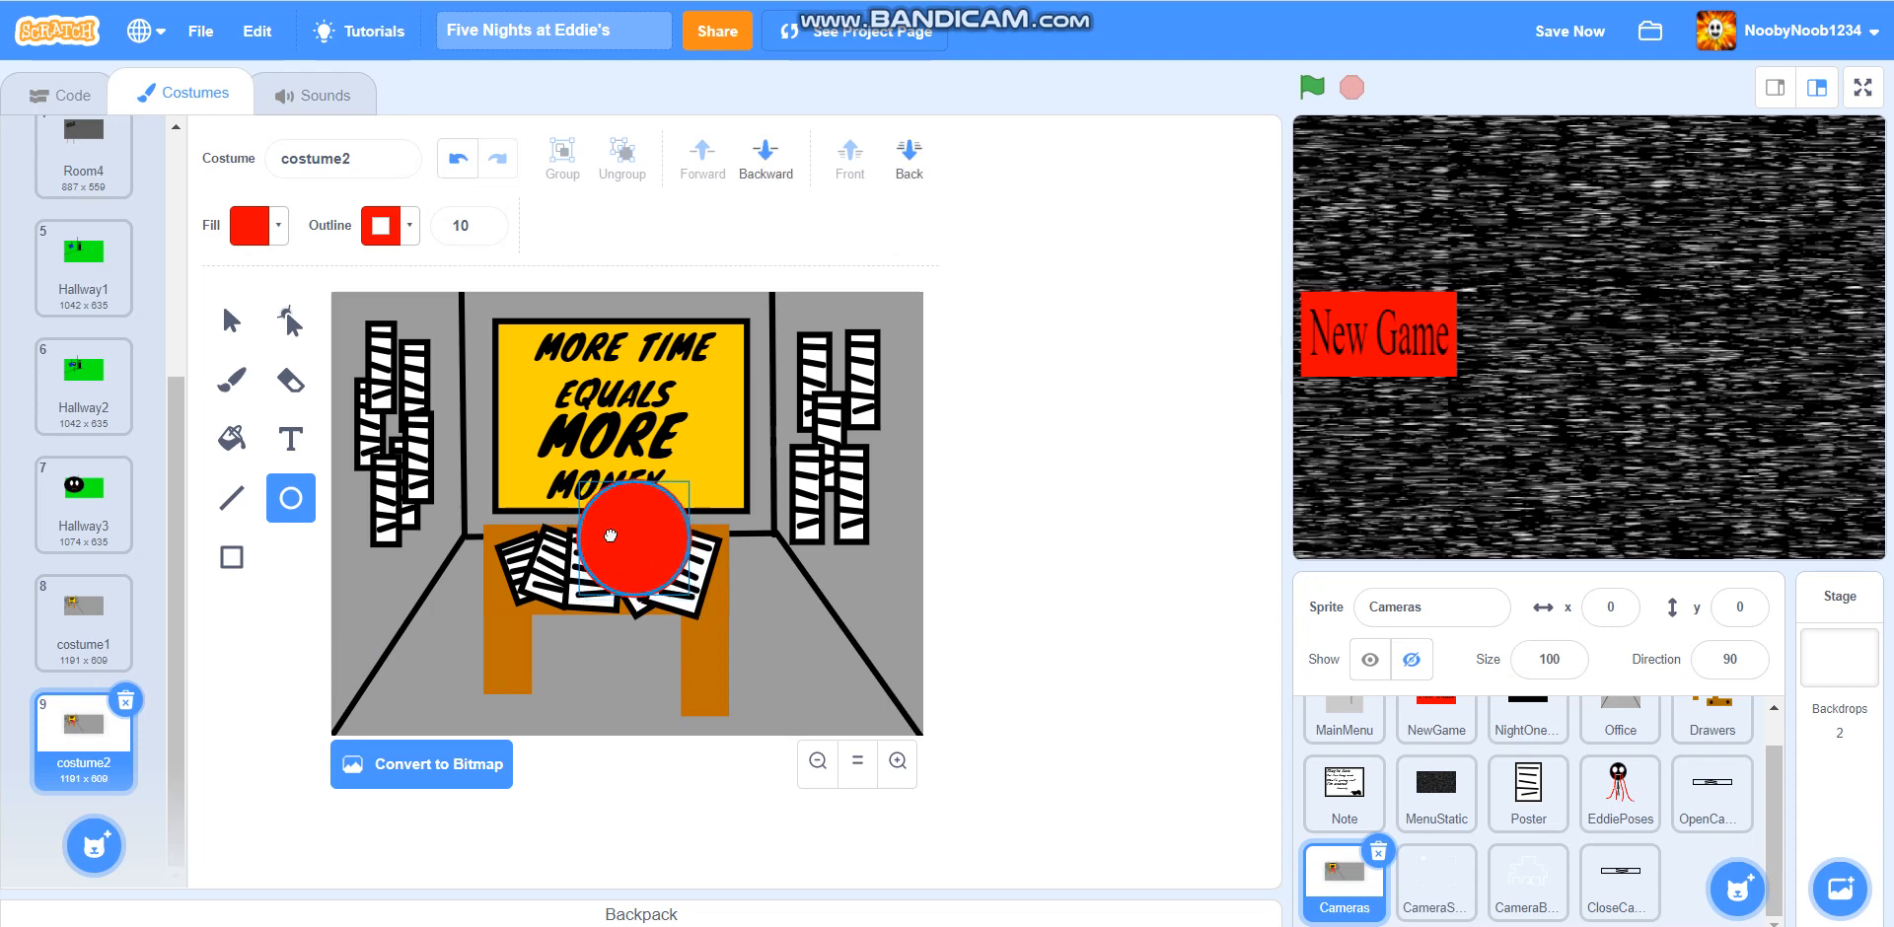
{"action": "left_click", "coordinate": [230, 497]}
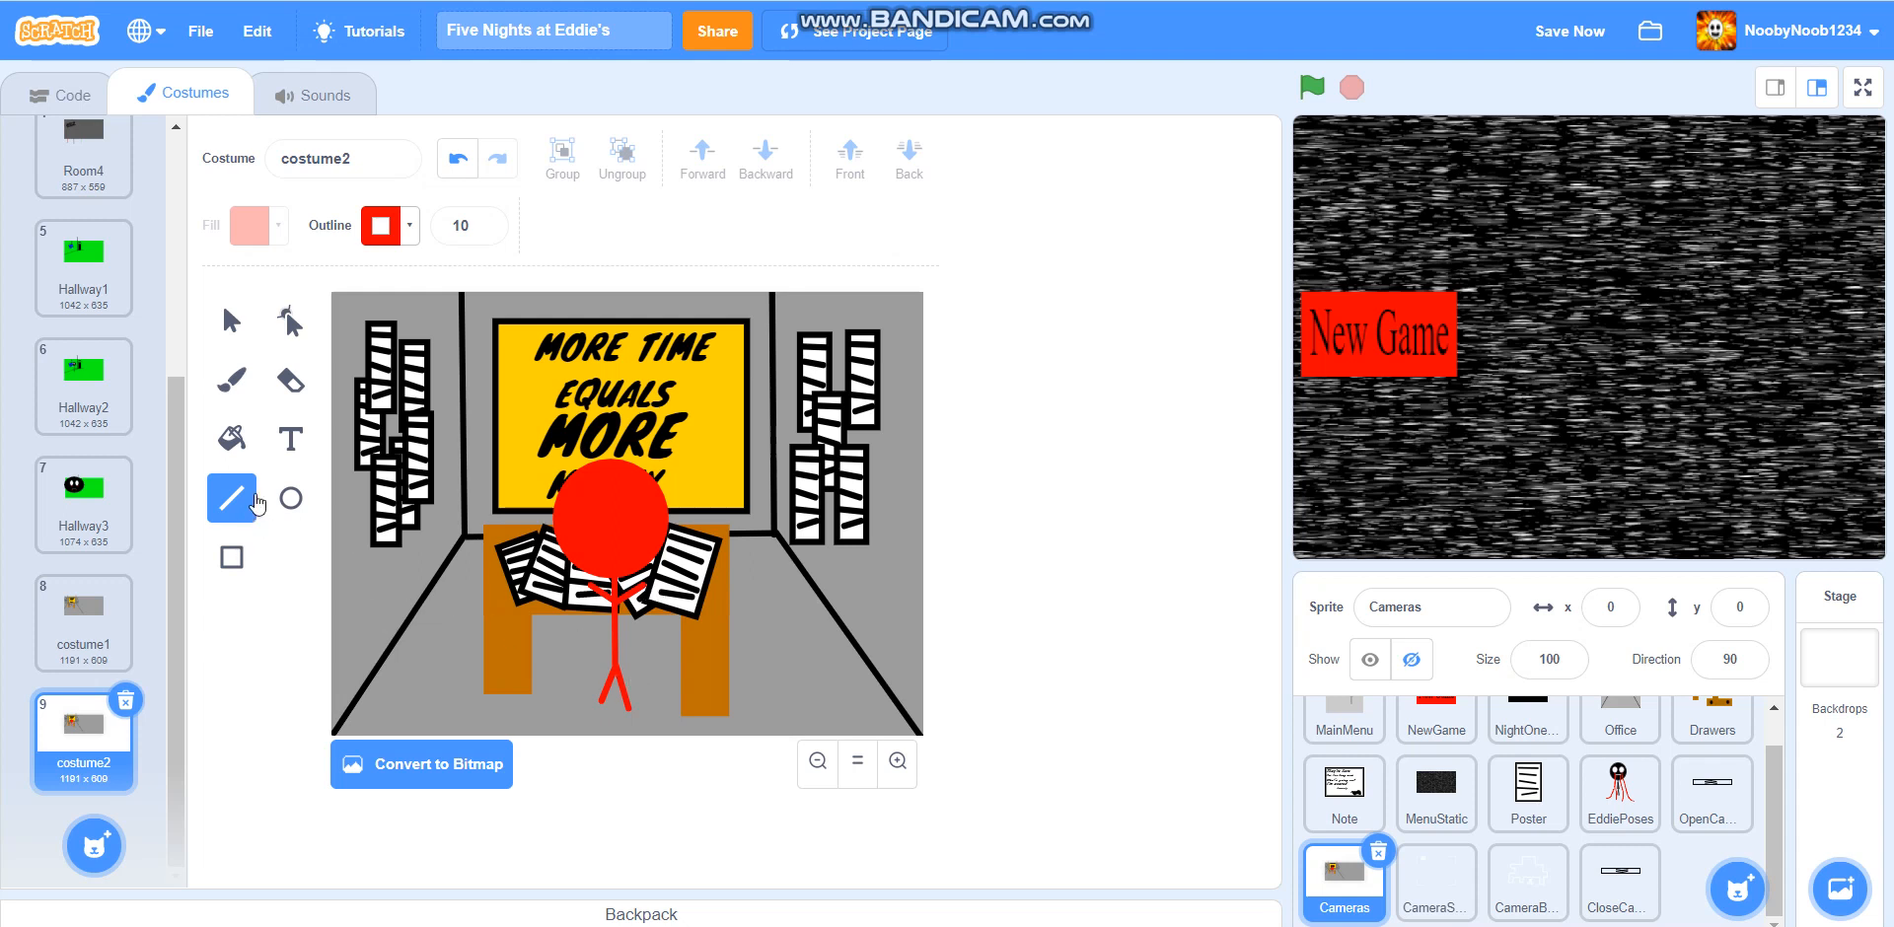
{"action": "mouse_move", "coordinate": [10, 732]}
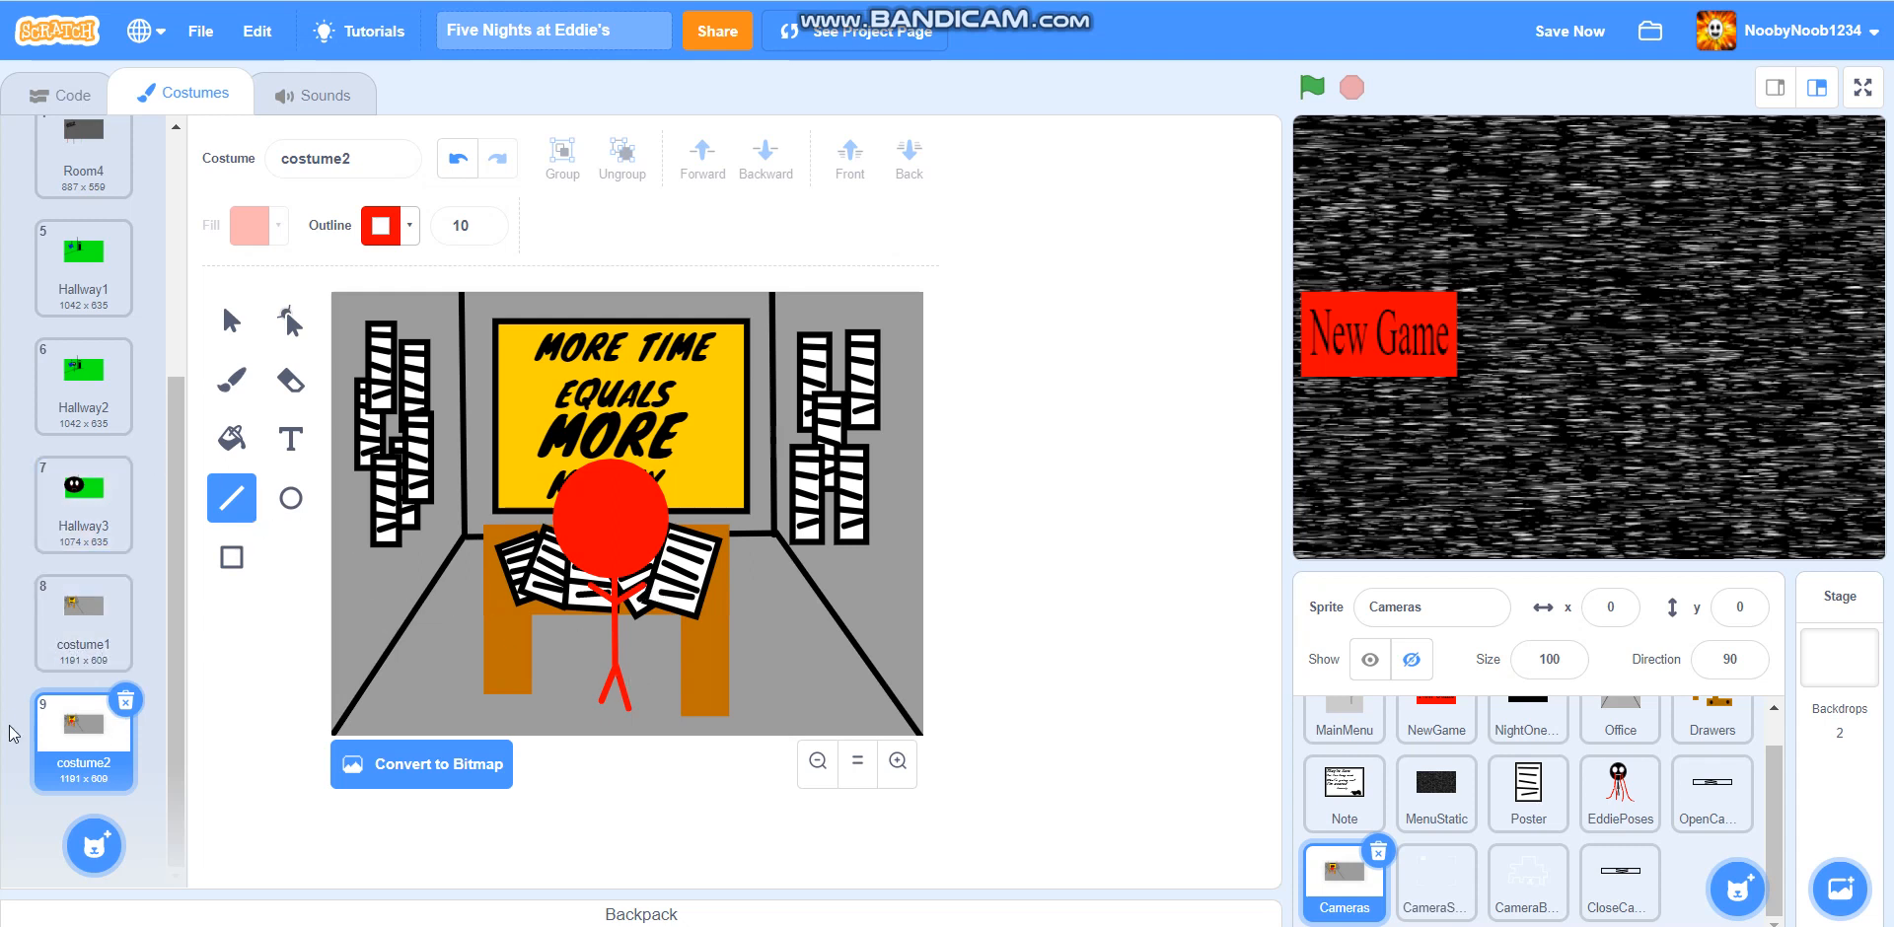
{"action": "mouse_move", "coordinate": [84, 749]}
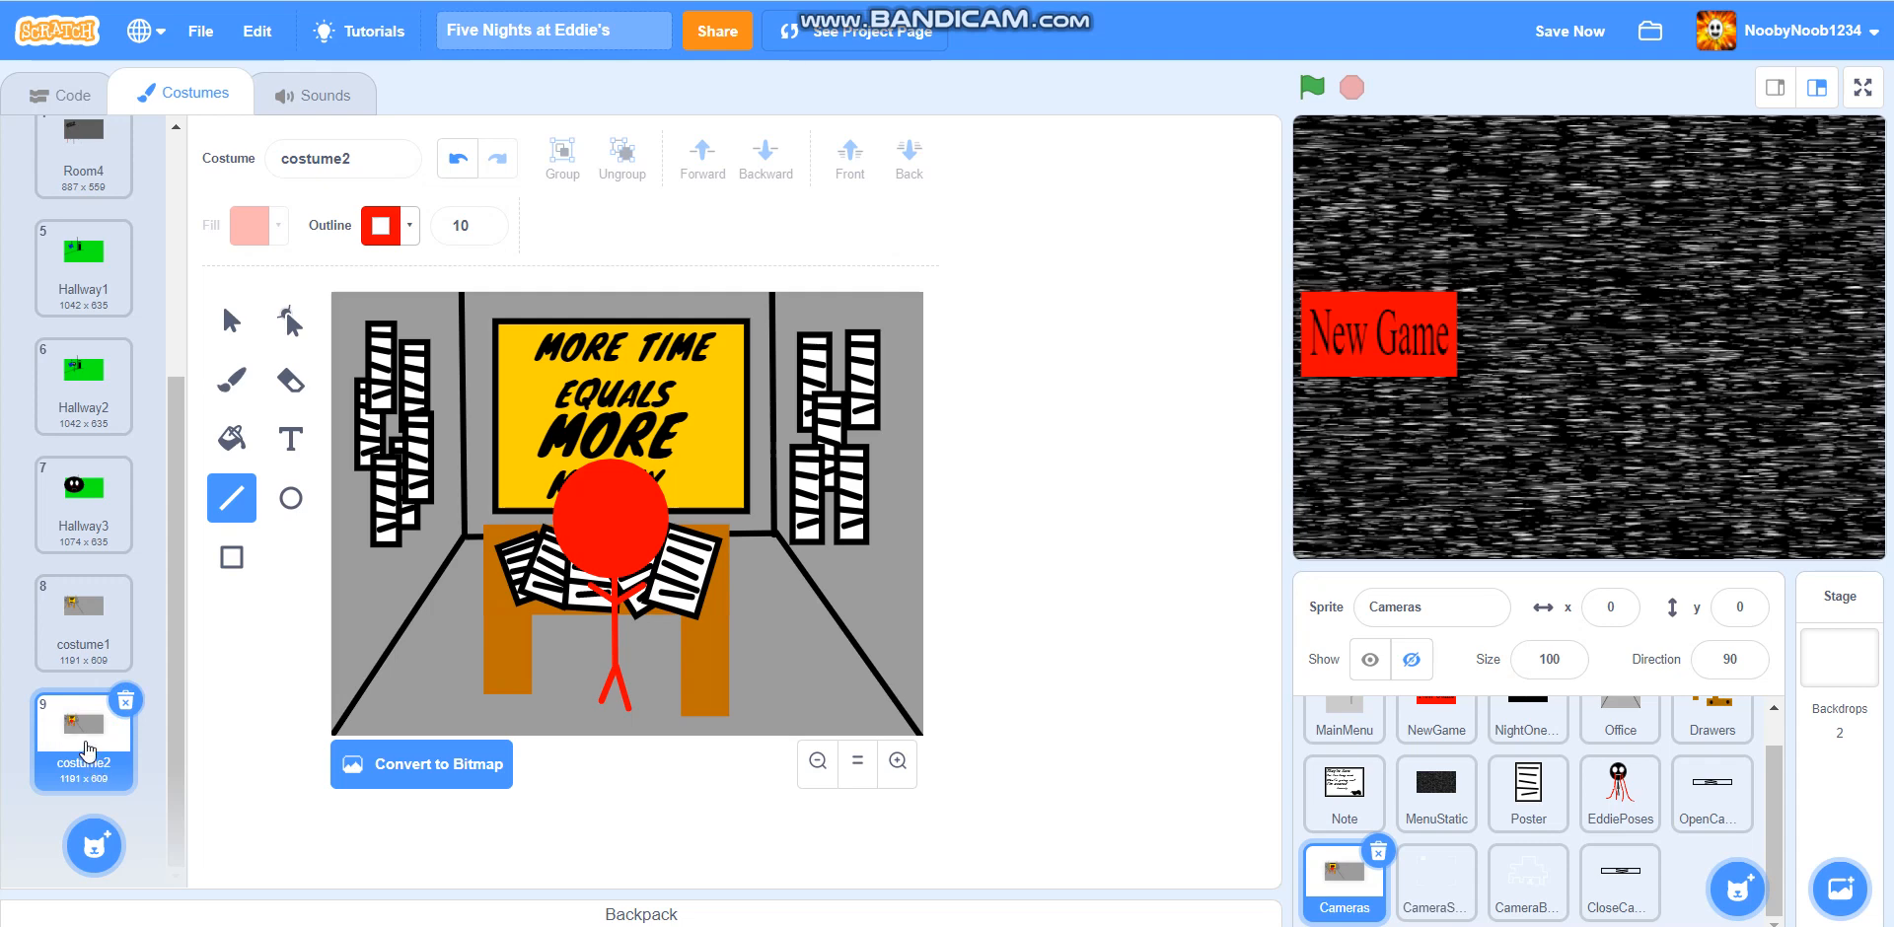
Save the project, then draw two black circle eyes on the figure's head
{"action": "scroll", "scroll_direction": "up", "scroll_amount": 3}
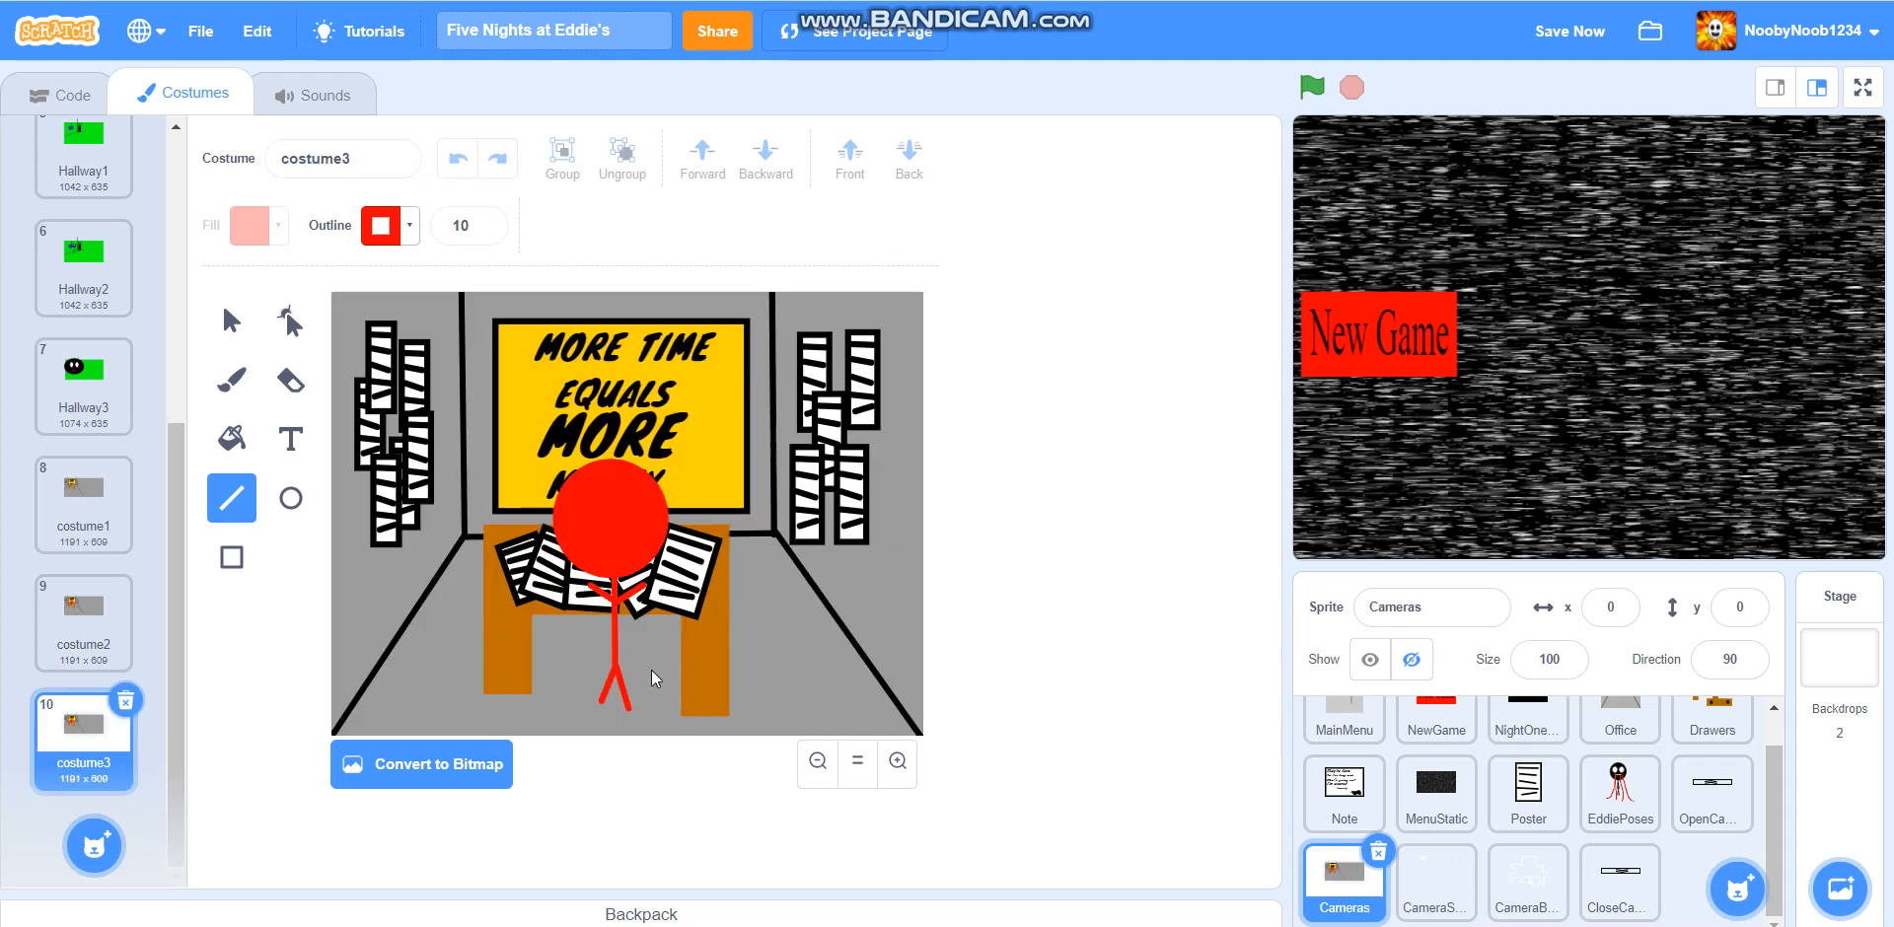
{"action": "mouse_move", "coordinate": [1555, 47]}
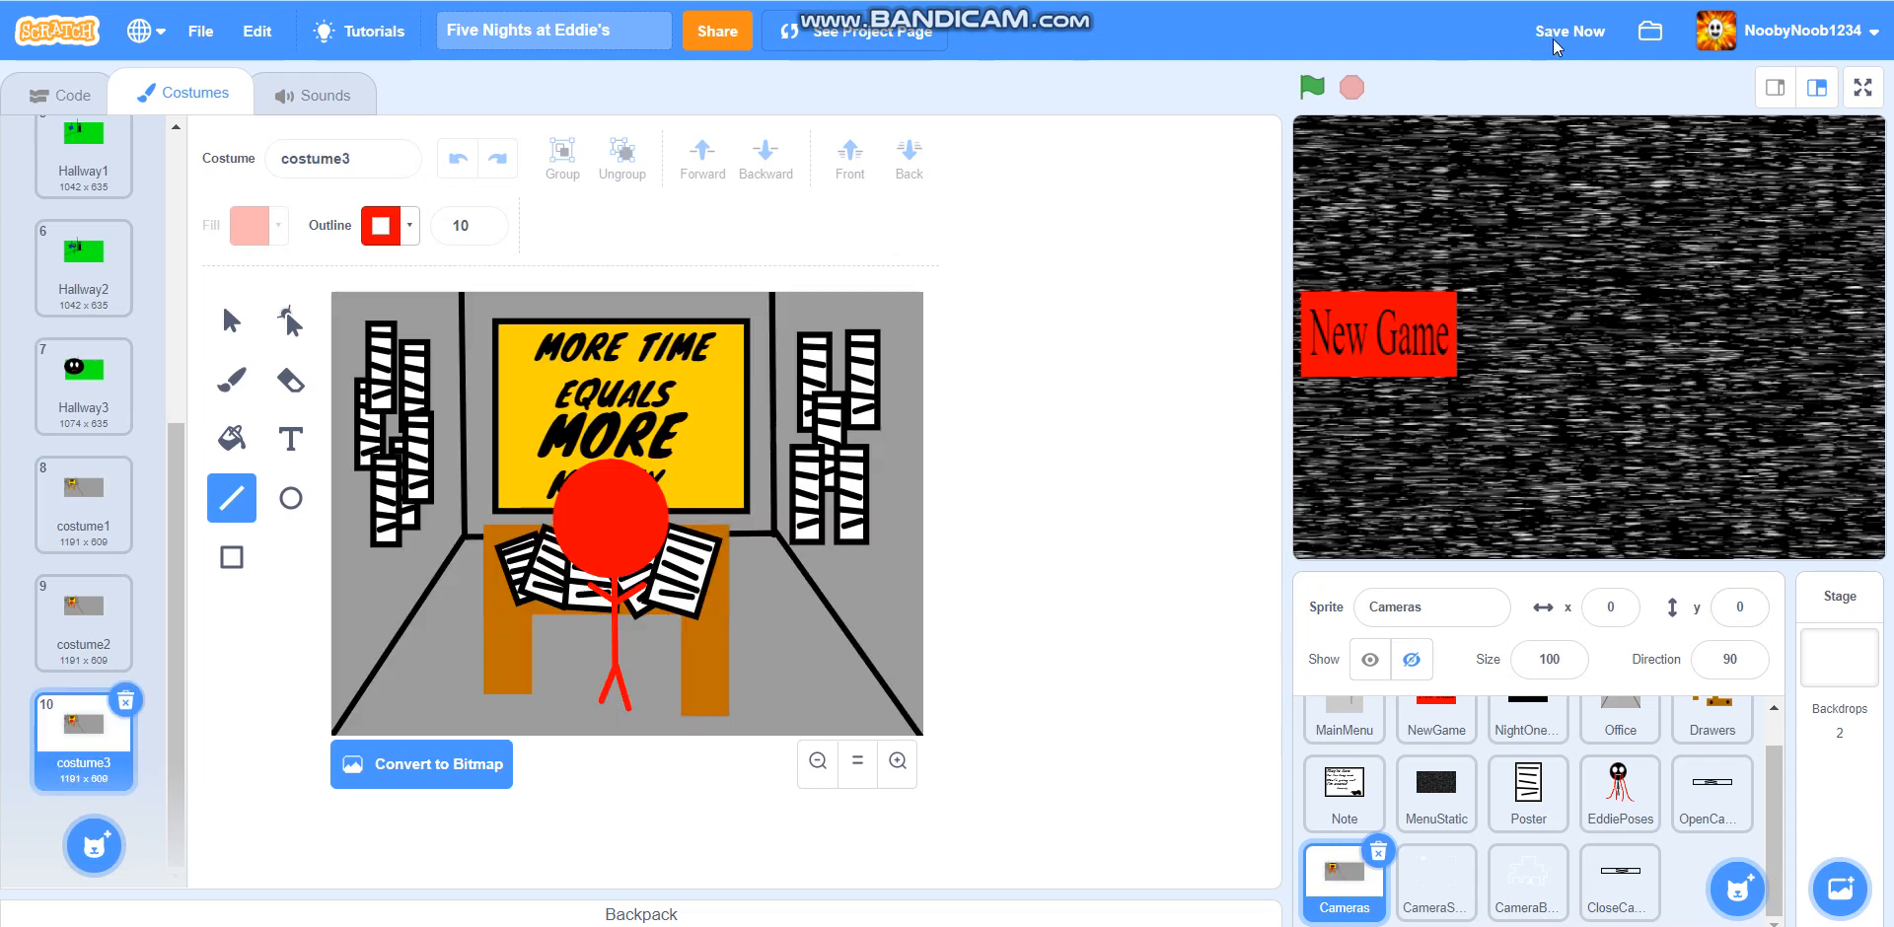
{"action": "left_click", "coordinate": [1569, 30]}
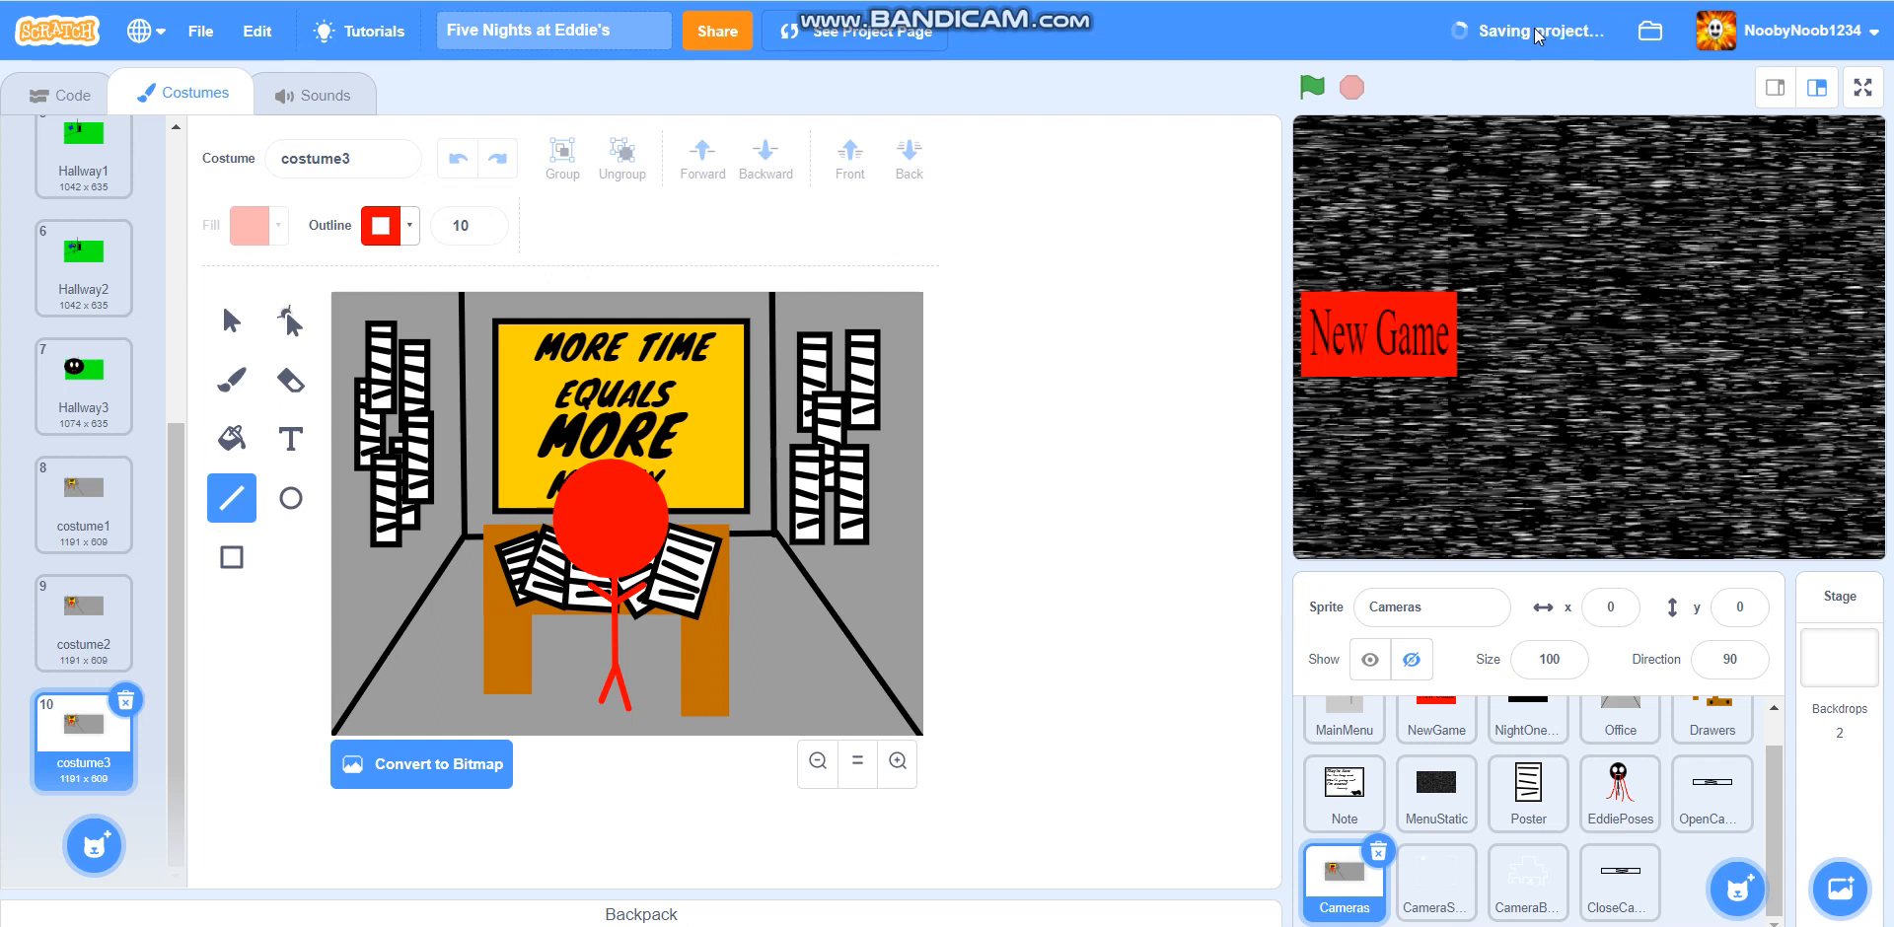
{"action": "left_click", "coordinate": [290, 498]}
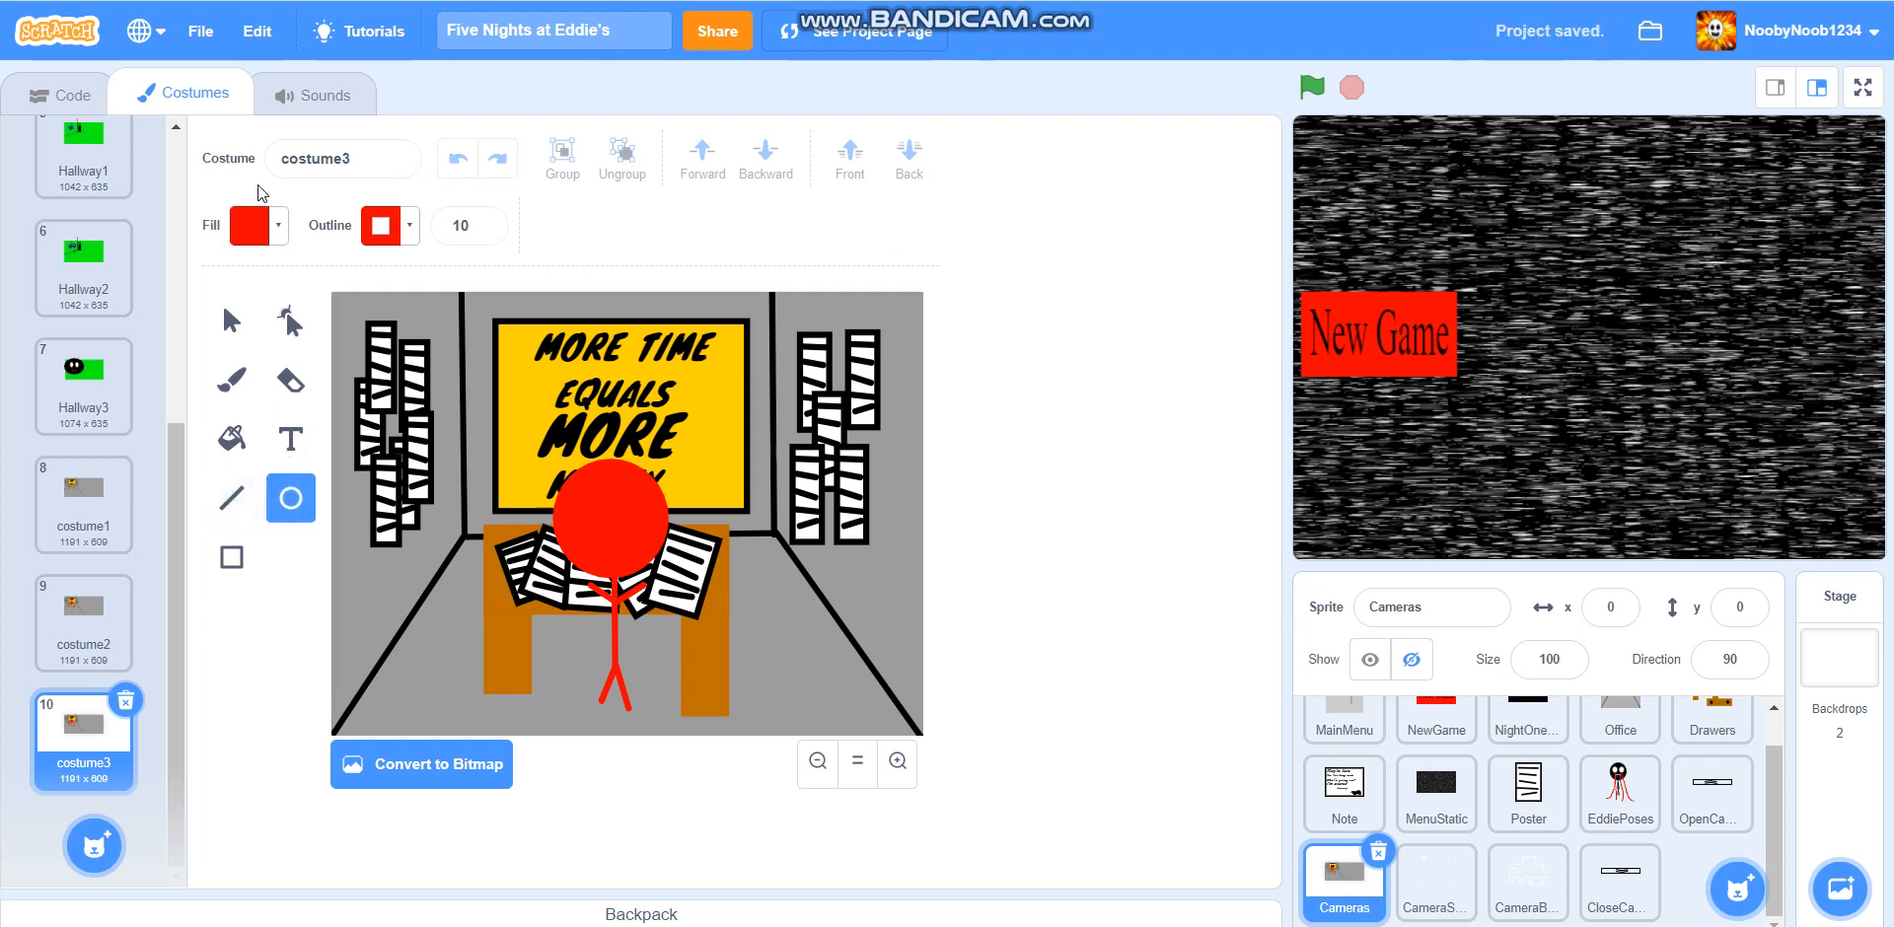
{"action": "left_click", "coordinate": [250, 226]}
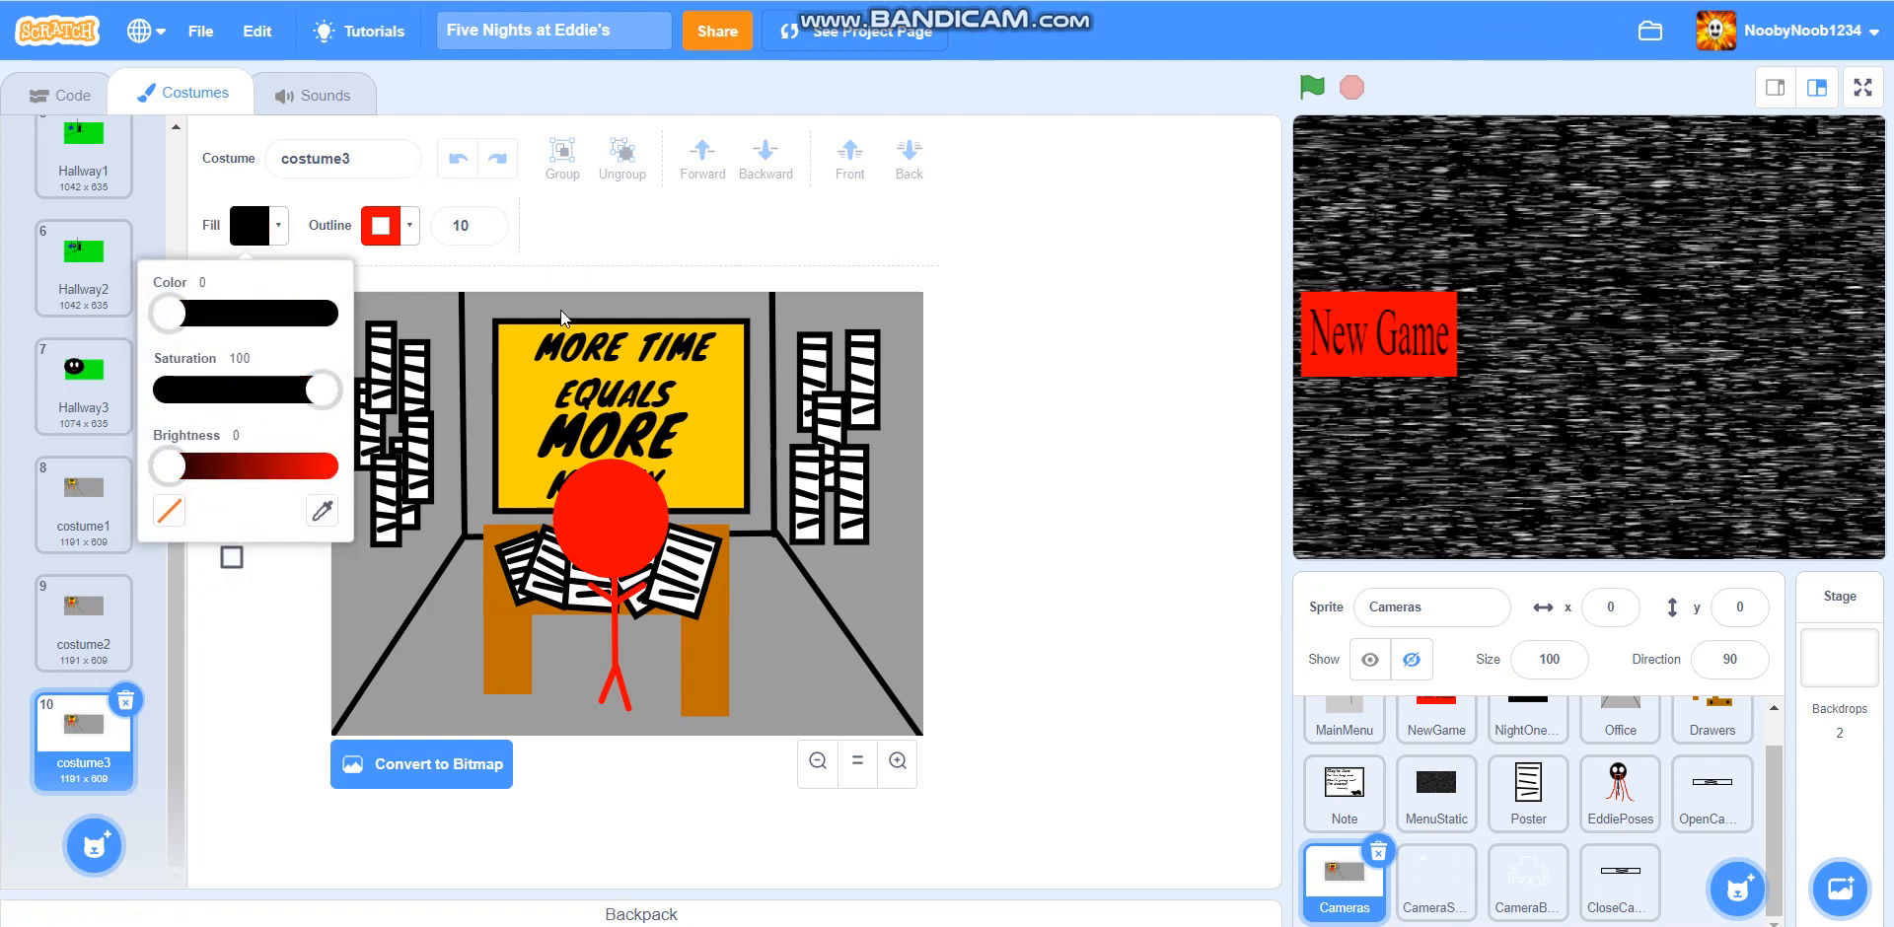
{"action": "left_click", "coordinate": [381, 226]}
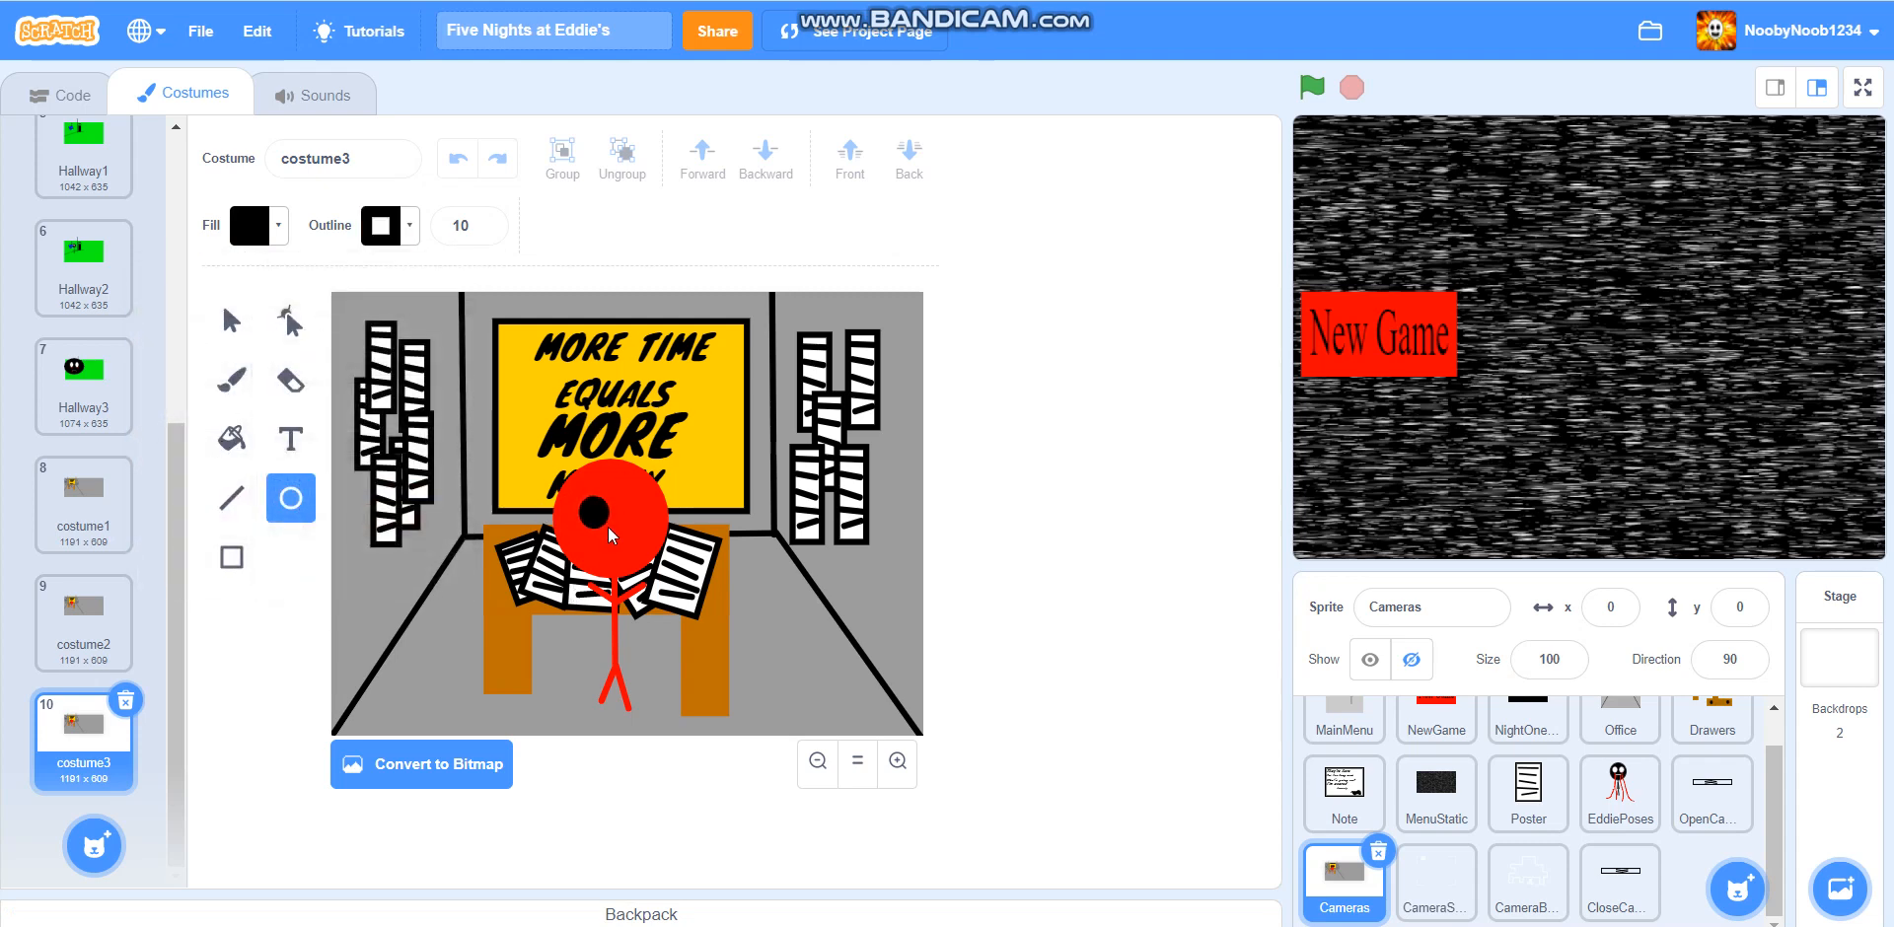
{"action": "left_click", "coordinate": [588, 511]}
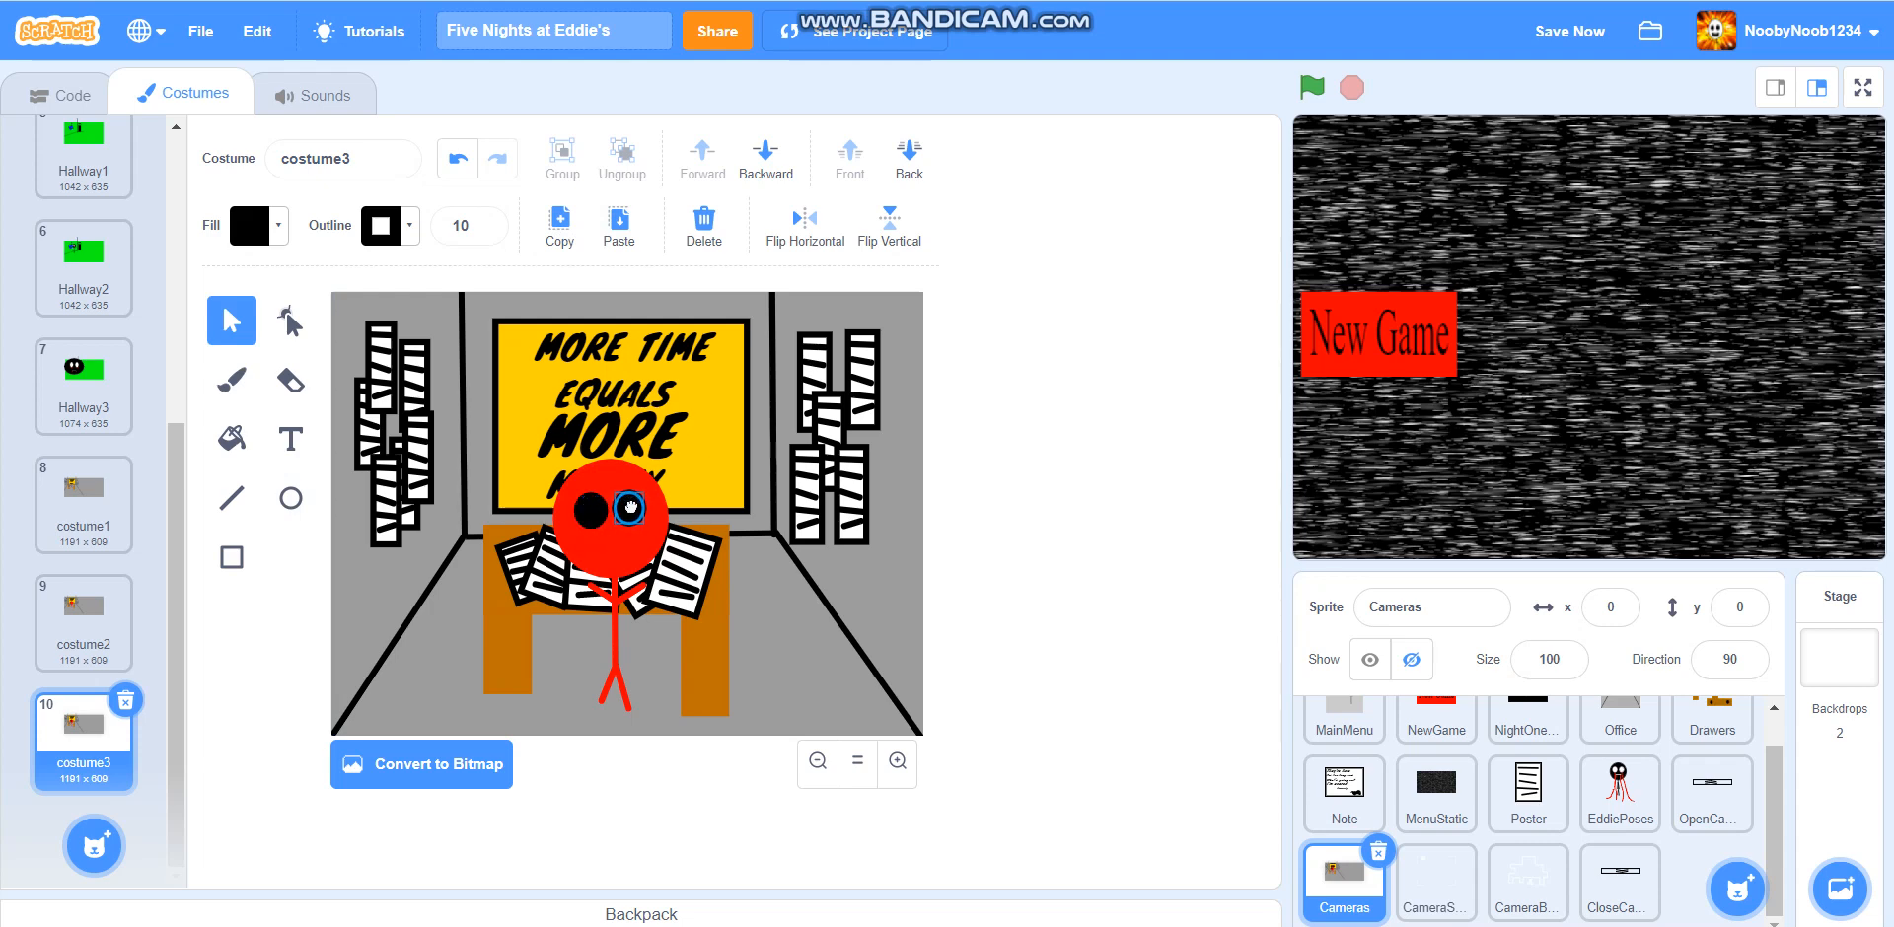
{"action": "left_click", "coordinate": [231, 497]}
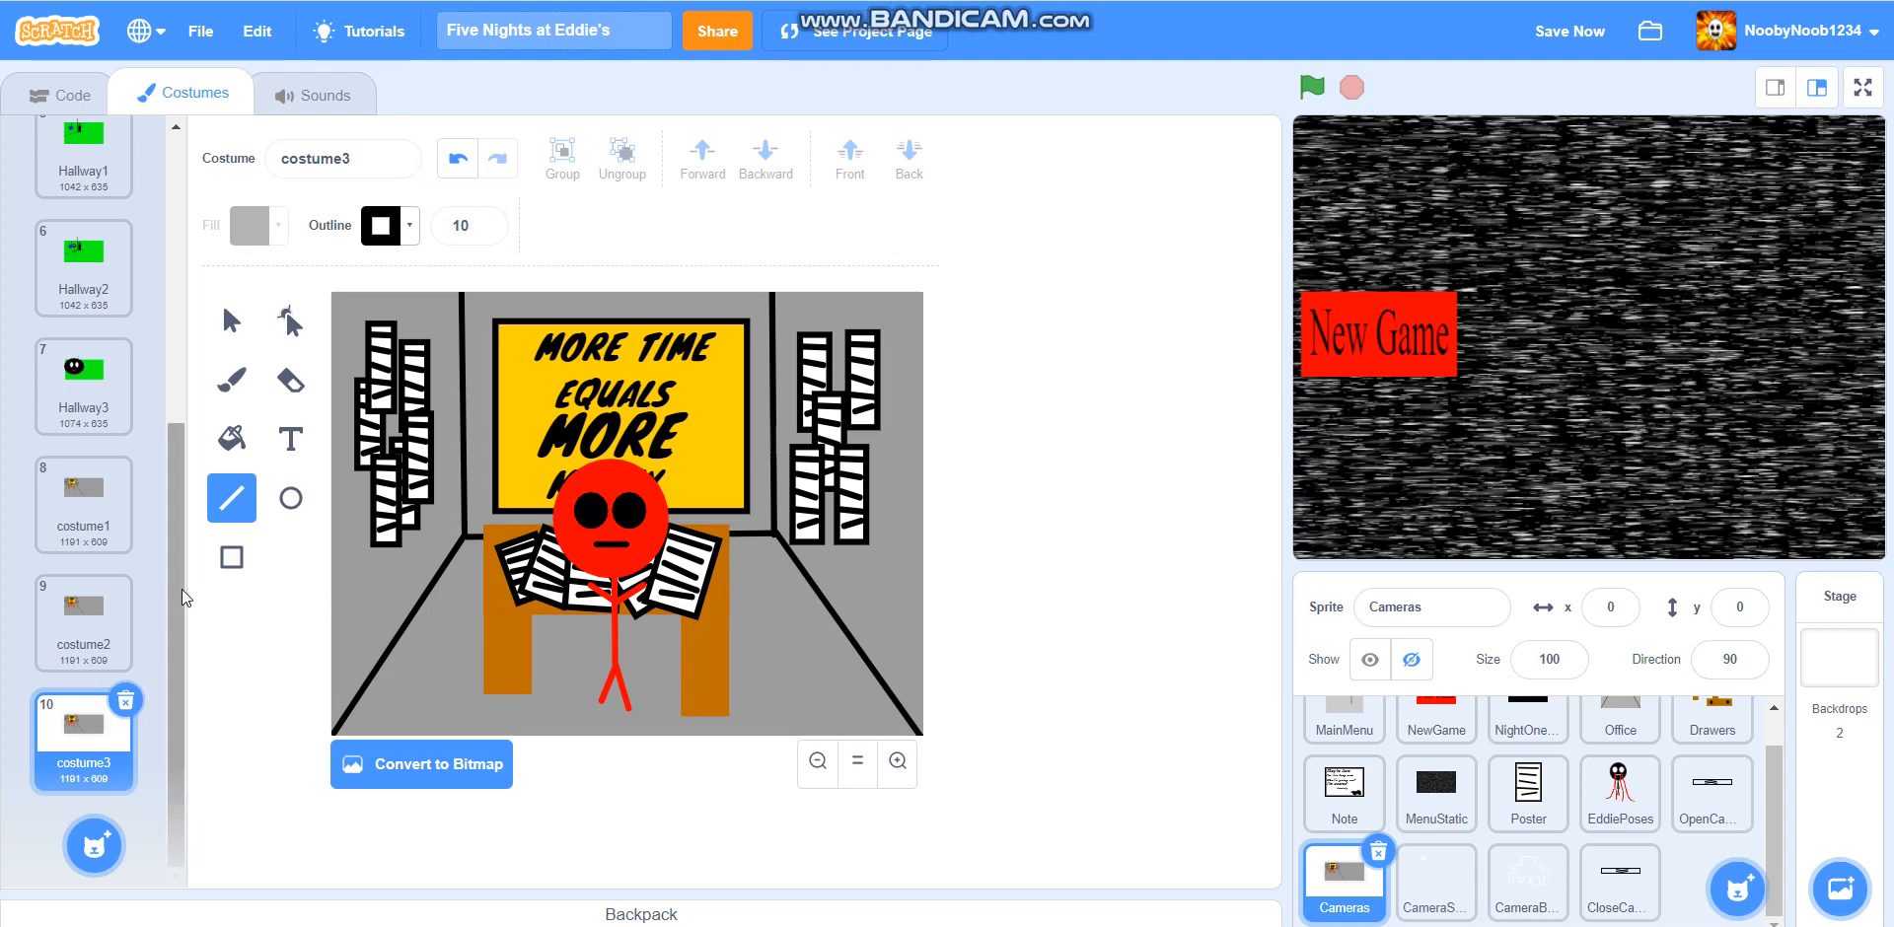
{"action": "right_click", "coordinate": [79, 730]}
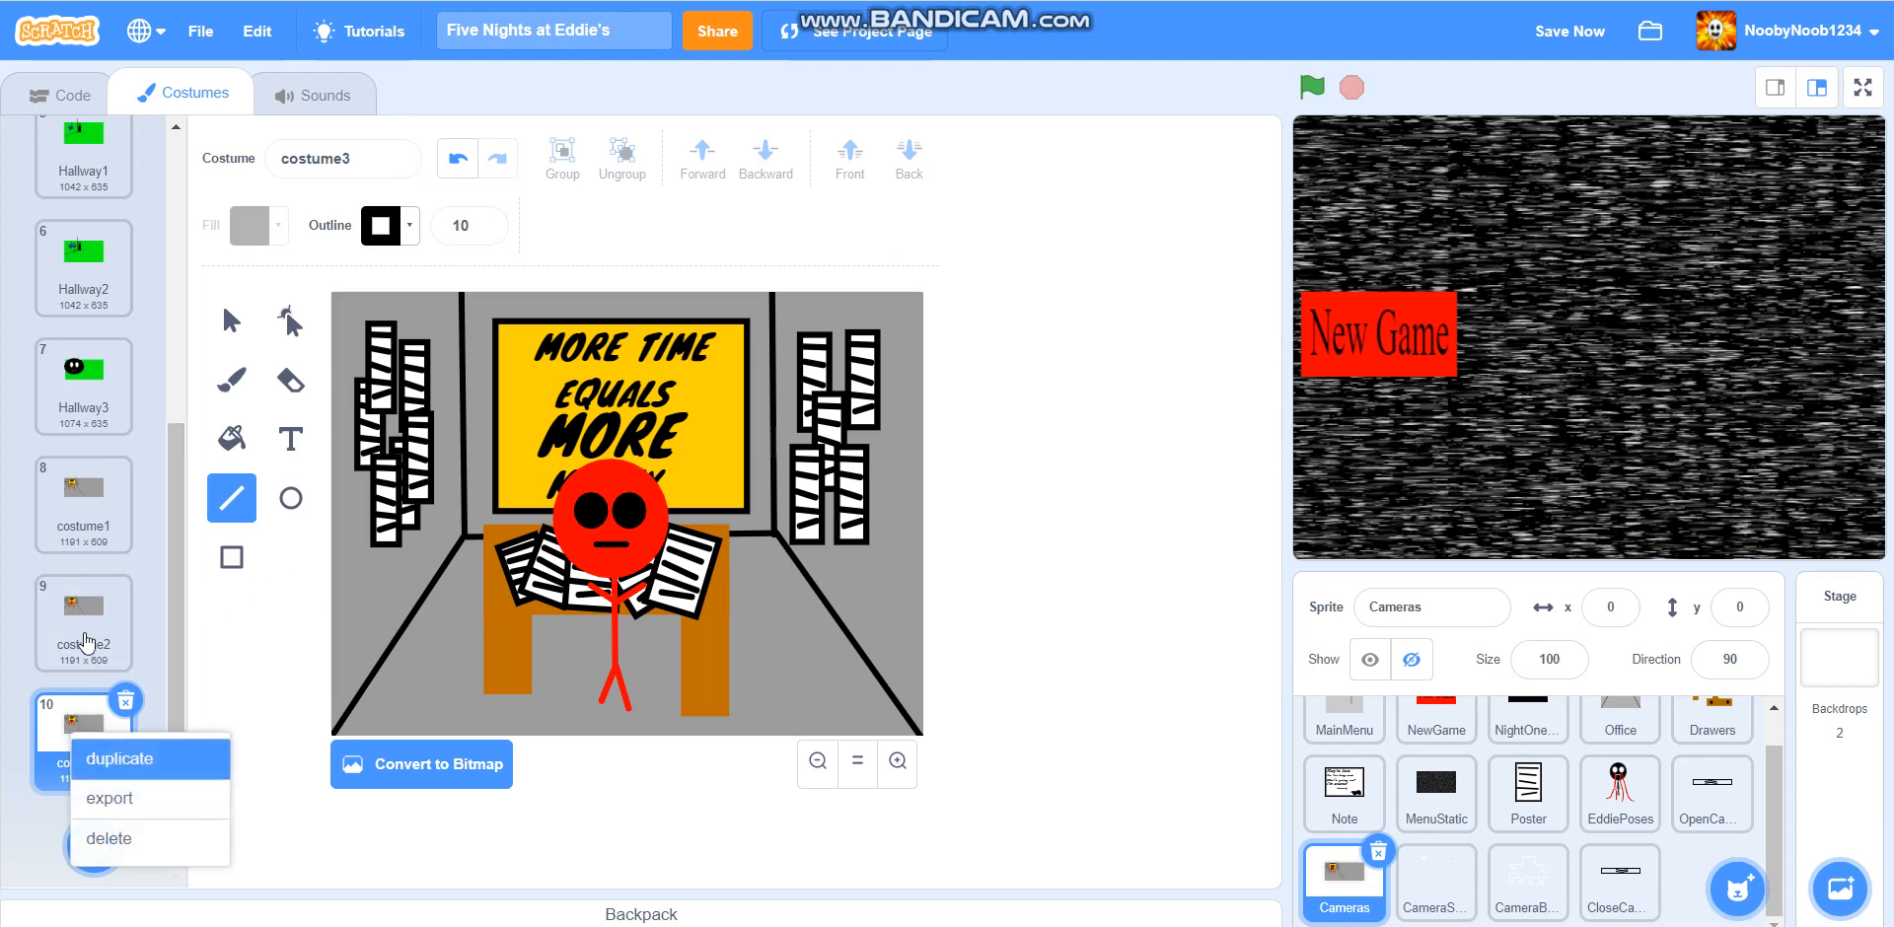
{"action": "left_click", "coordinate": [119, 759]}
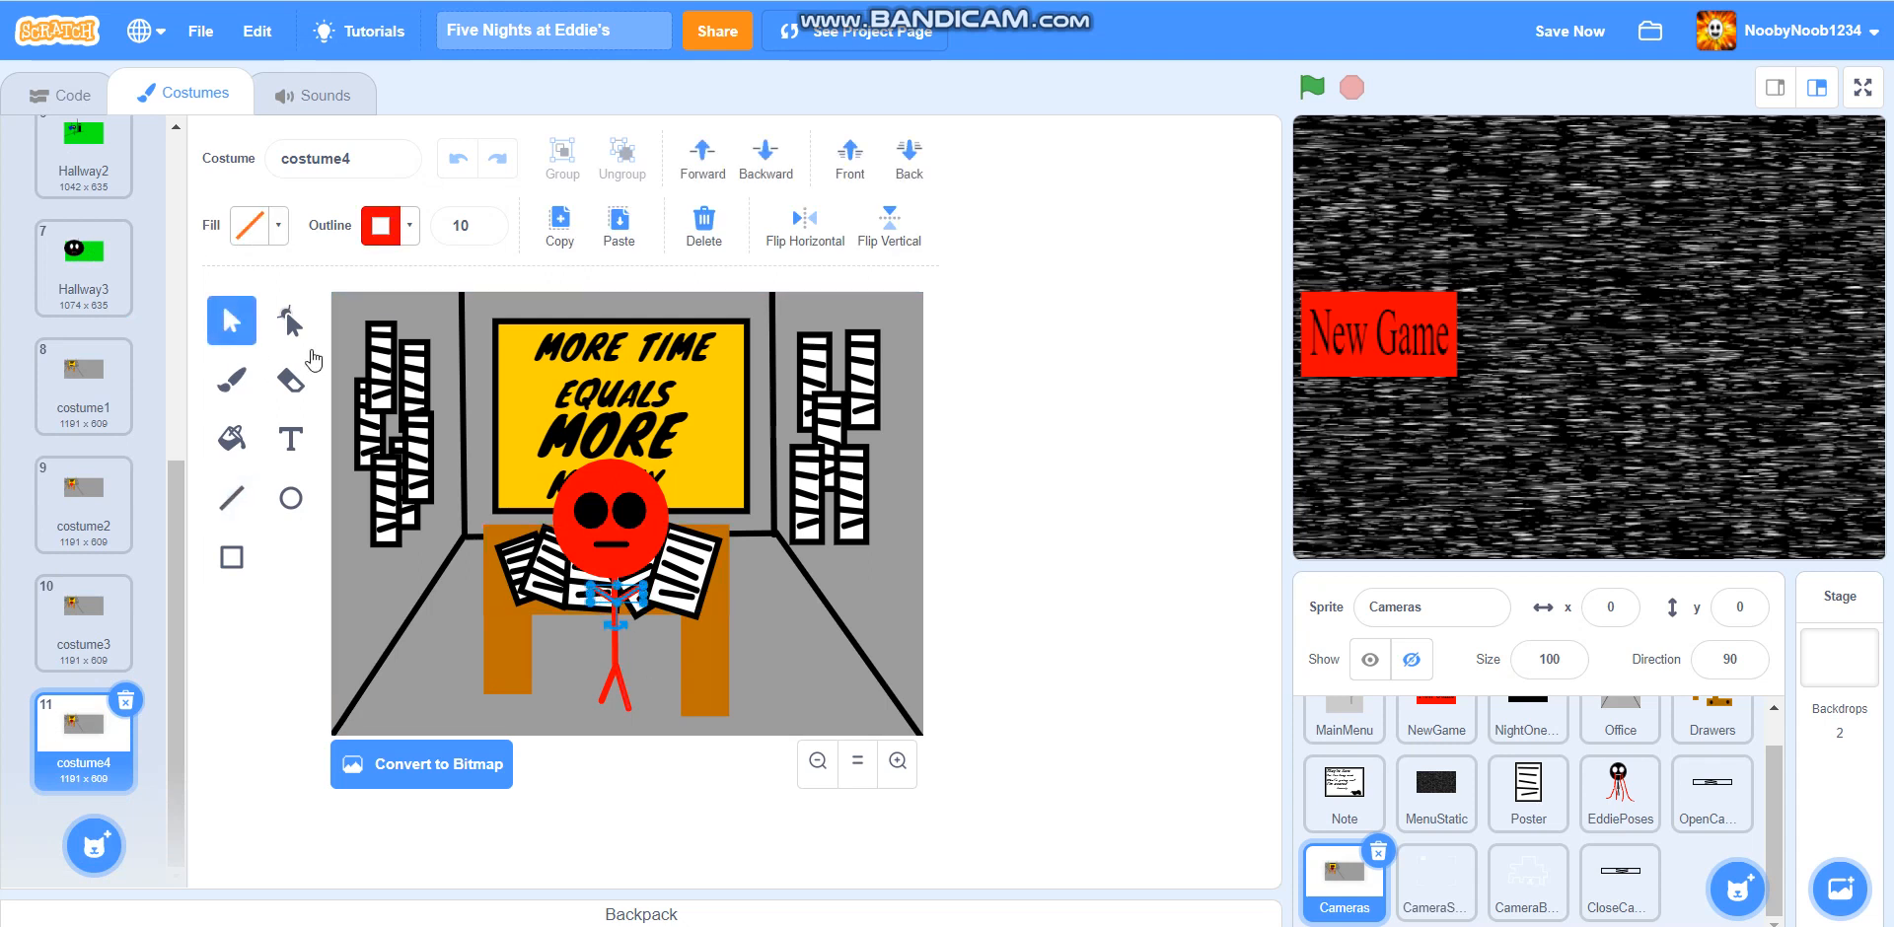
{"action": "left_click", "coordinate": [290, 322]}
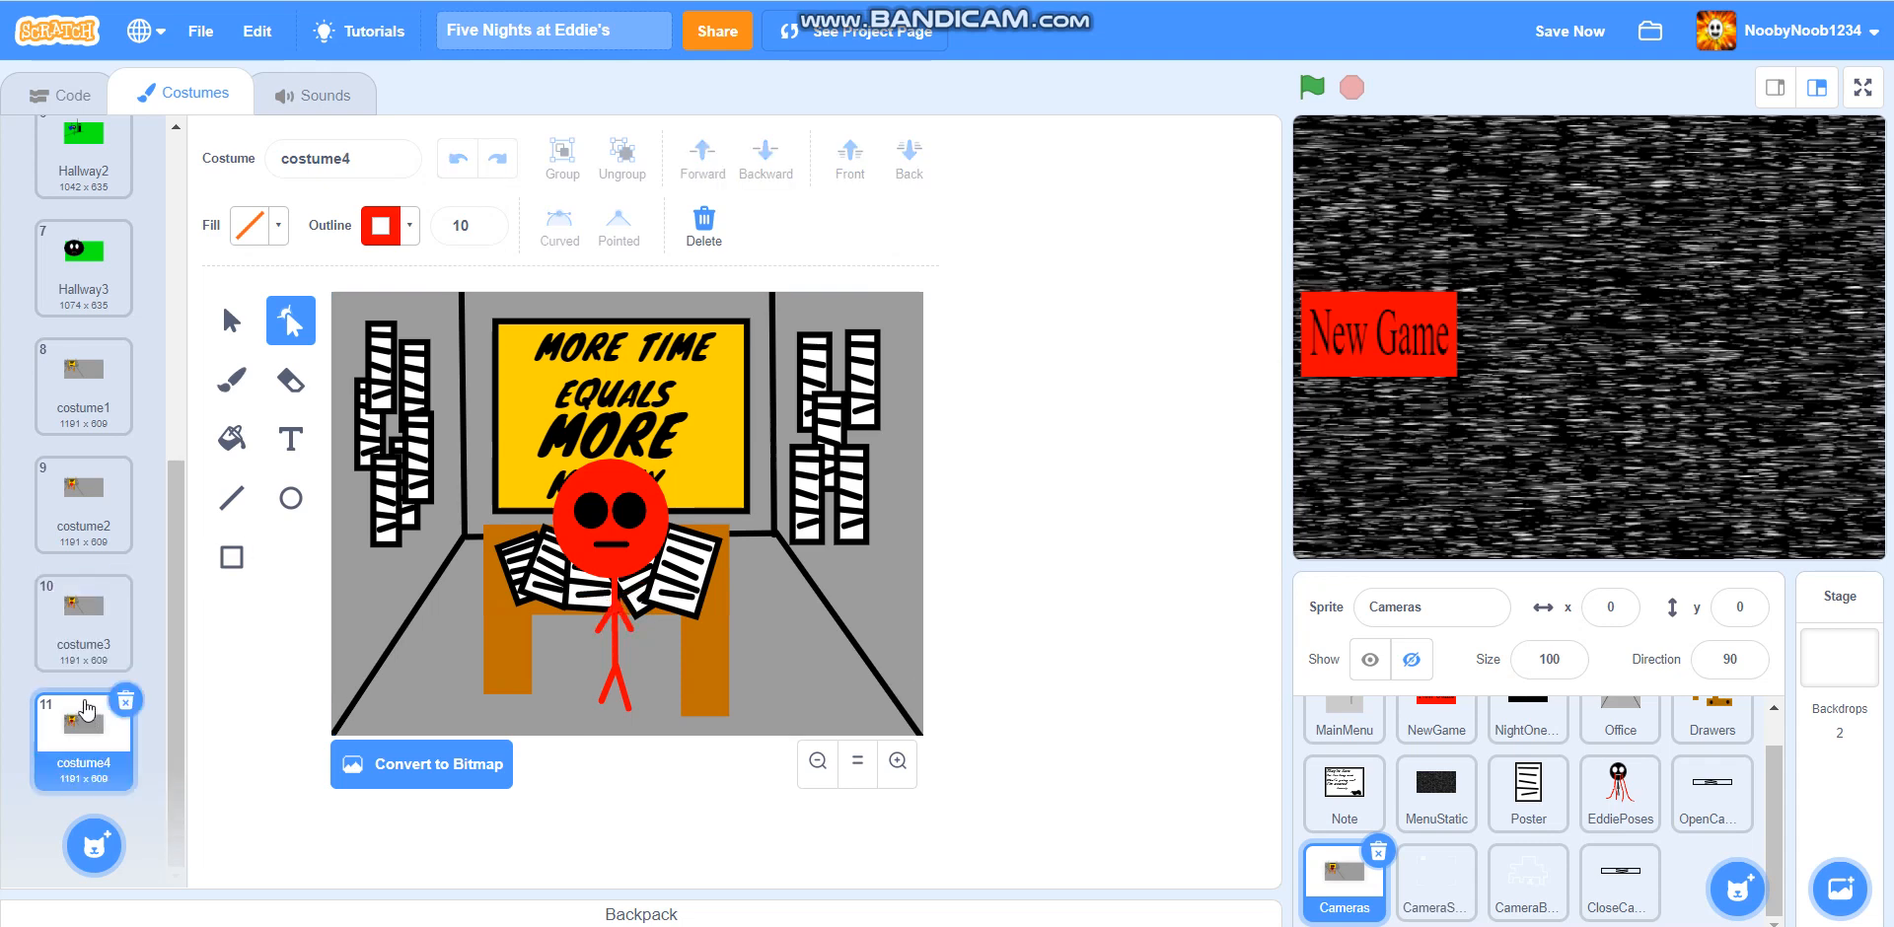
{"action": "left_click", "coordinate": [1570, 31]}
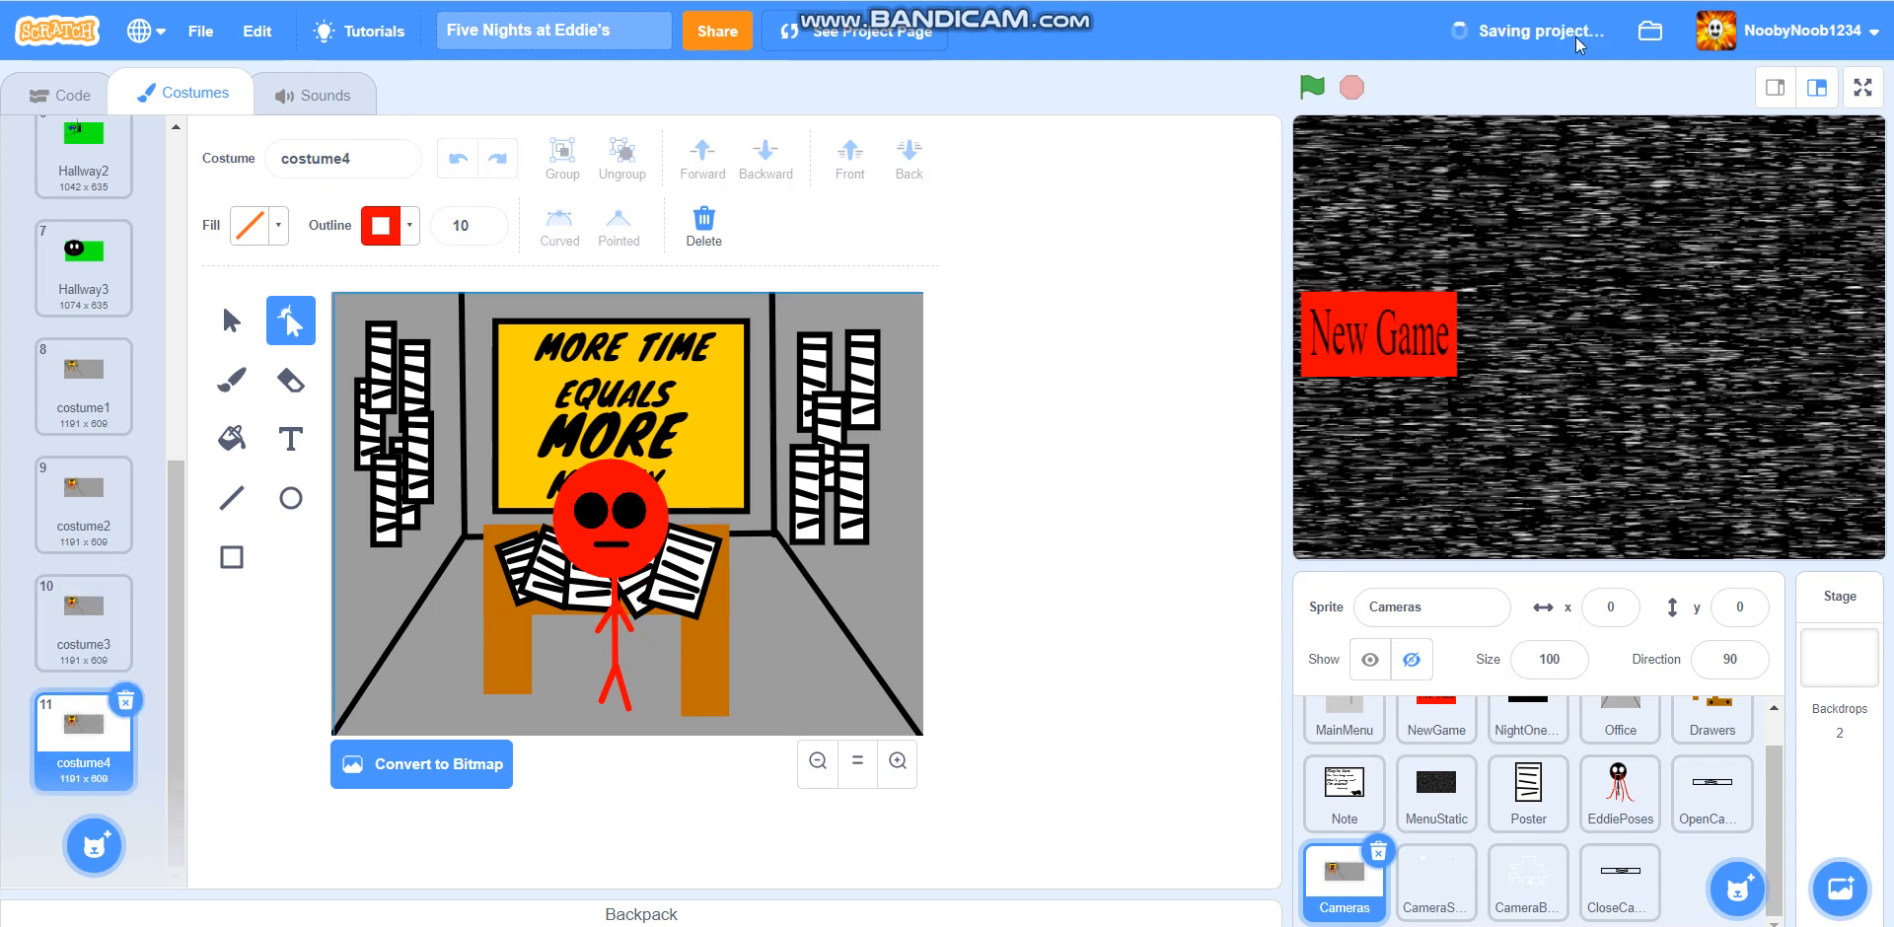
{"action": "mouse_move", "coordinate": [946, 98]}
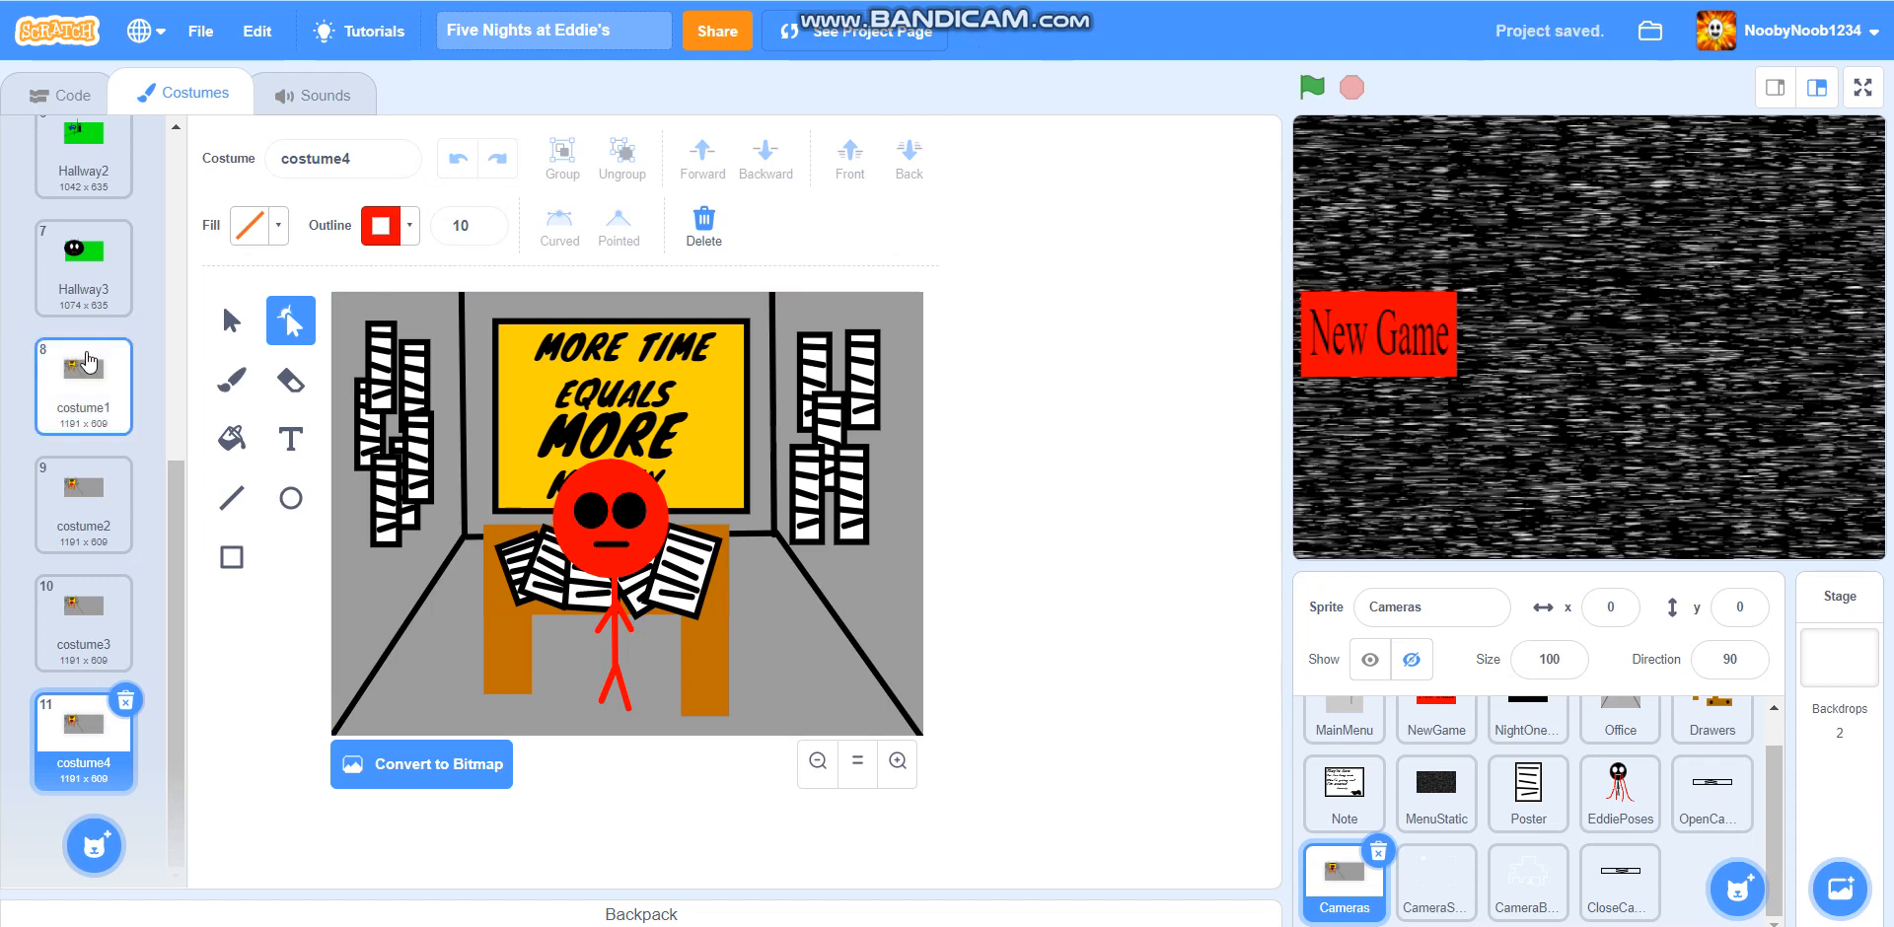
{"action": "left_click", "coordinate": [83, 383]}
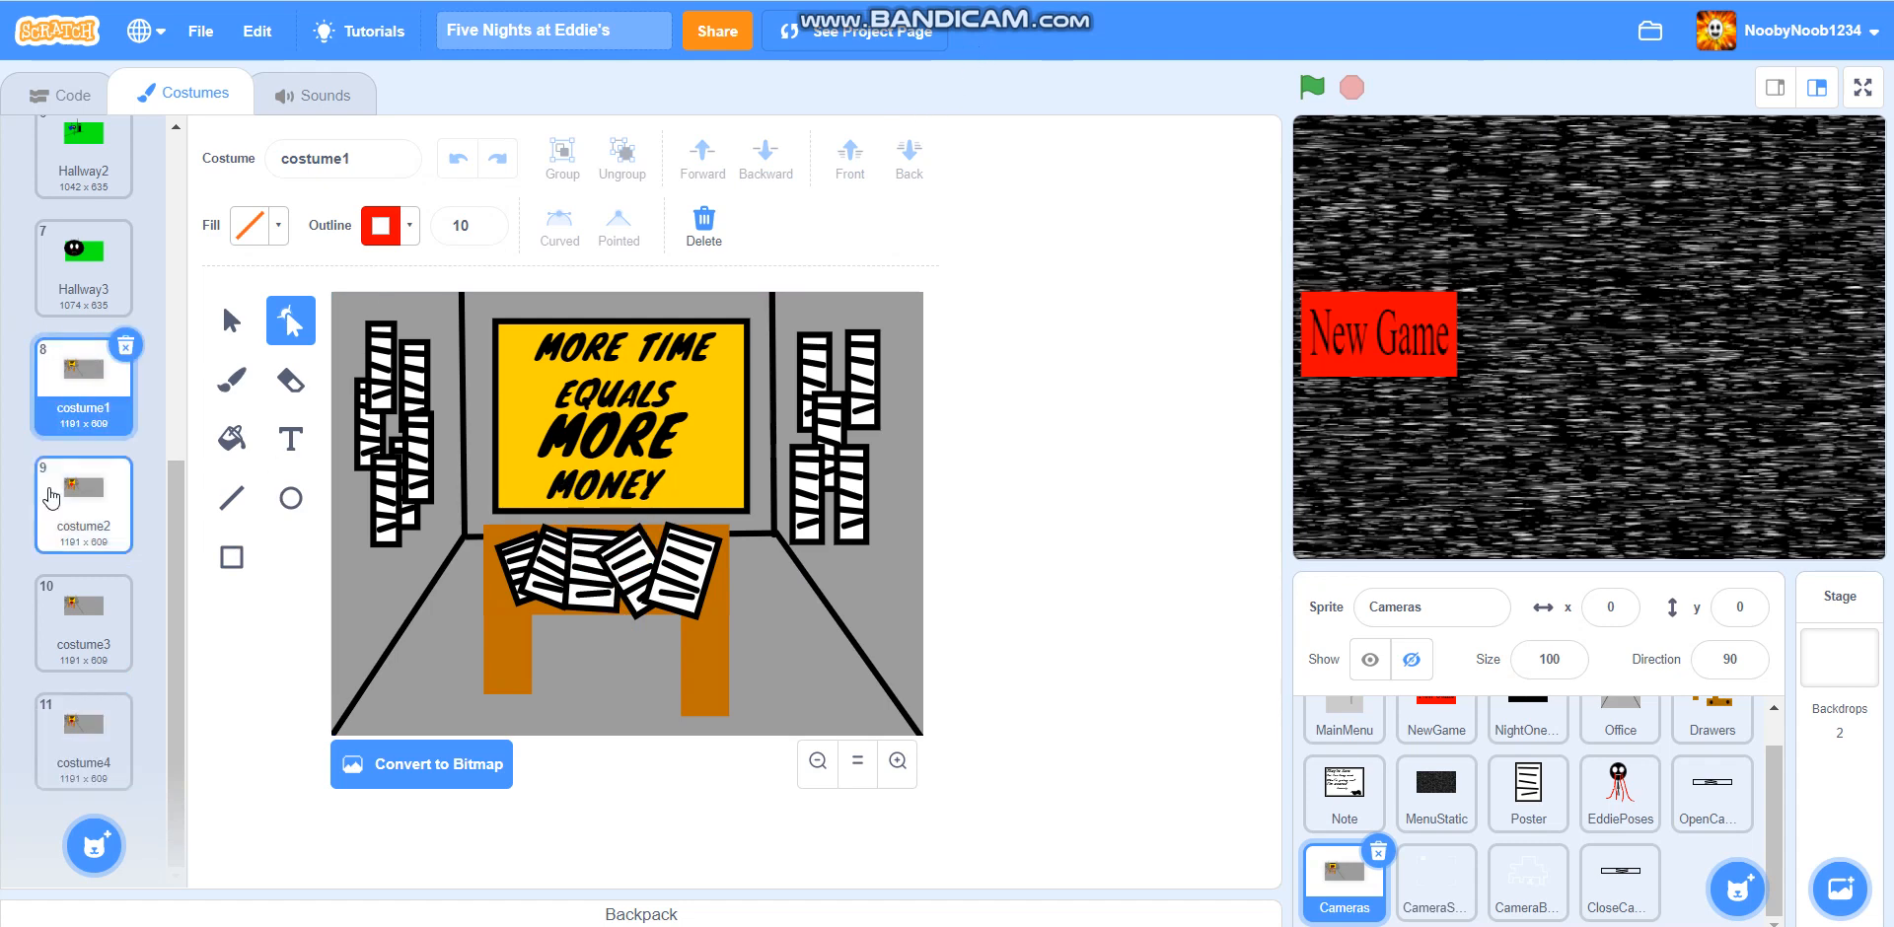
{"action": "left_click", "coordinate": [82, 498]}
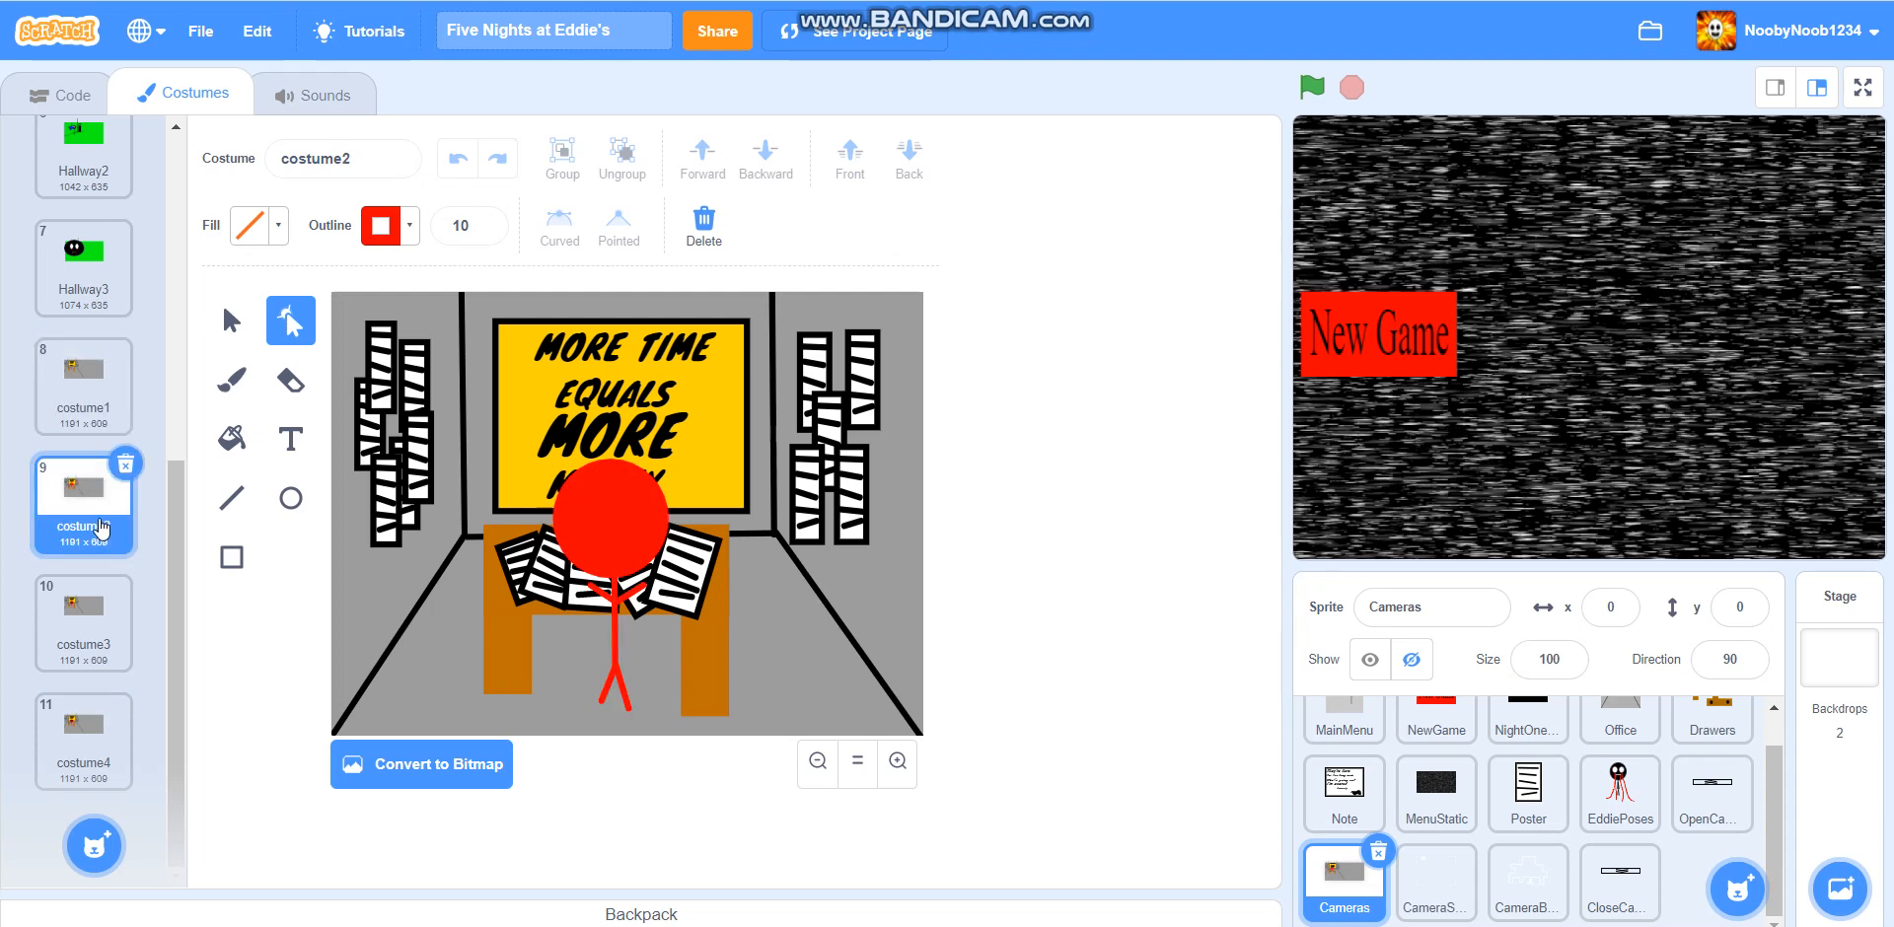
{"action": "left_click", "coordinate": [82, 616]}
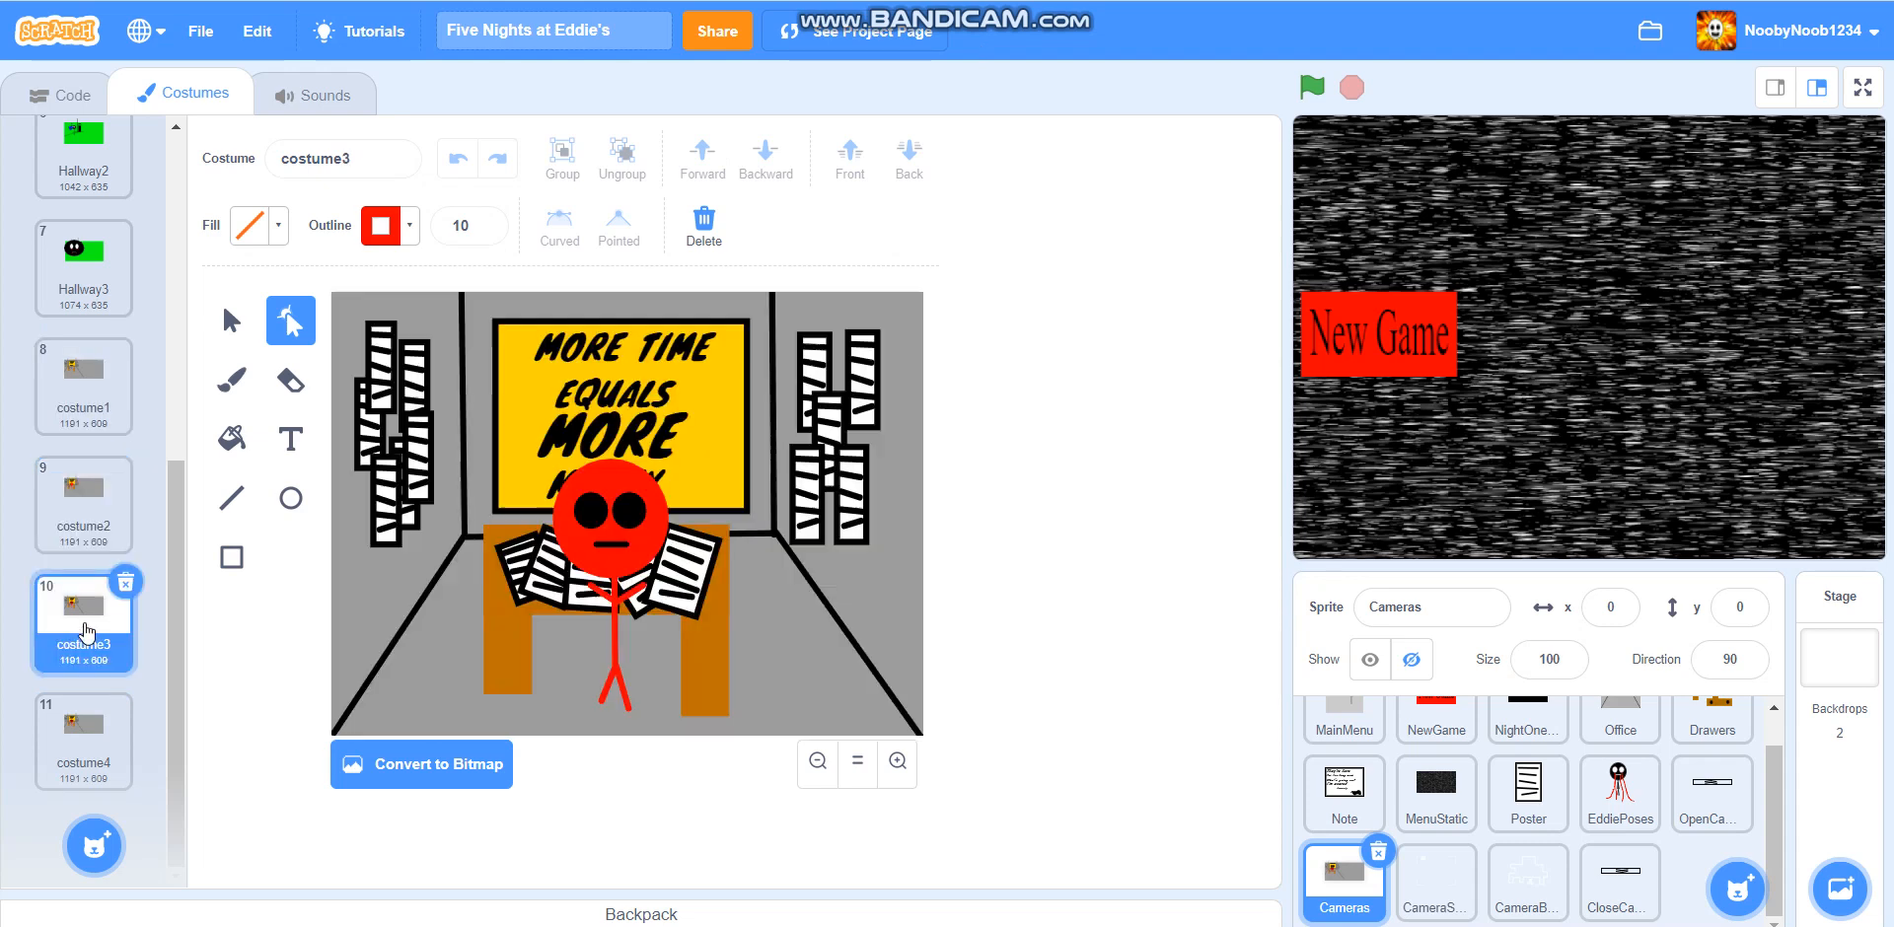
{"action": "left_click", "coordinate": [82, 737]}
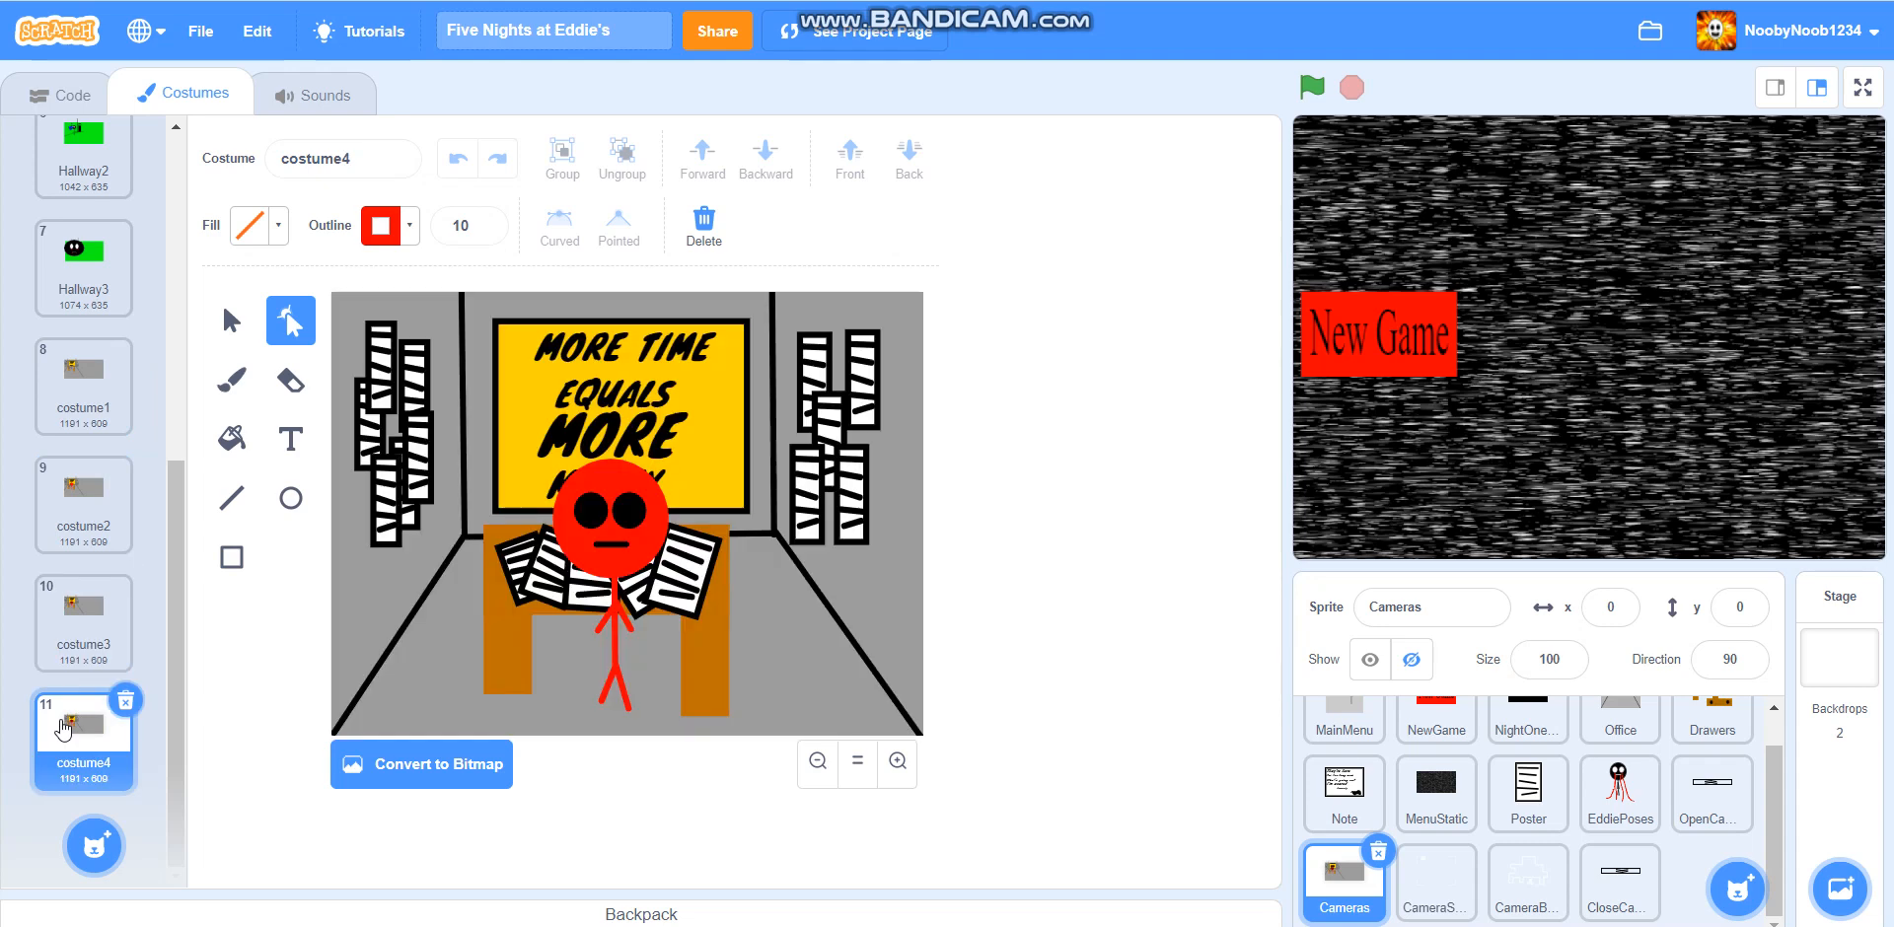
{"action": "mouse_move", "coordinate": [57, 693]}
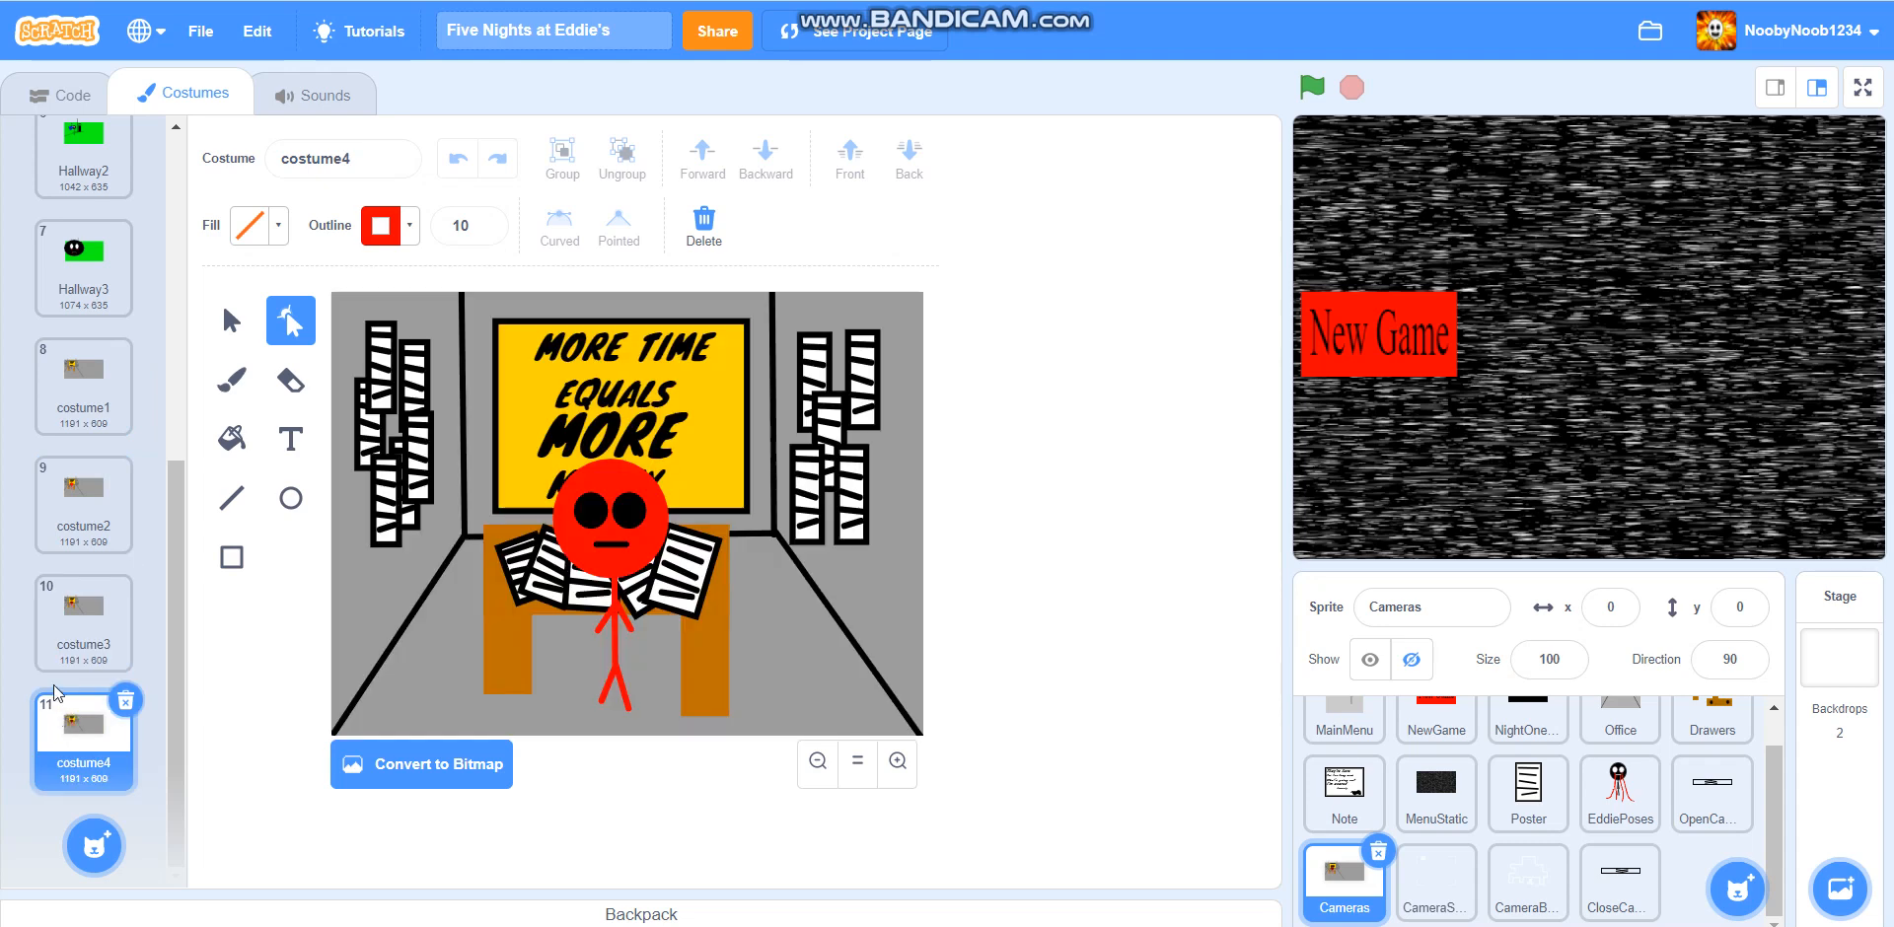
{"action": "mouse_move", "coordinate": [6, 685]}
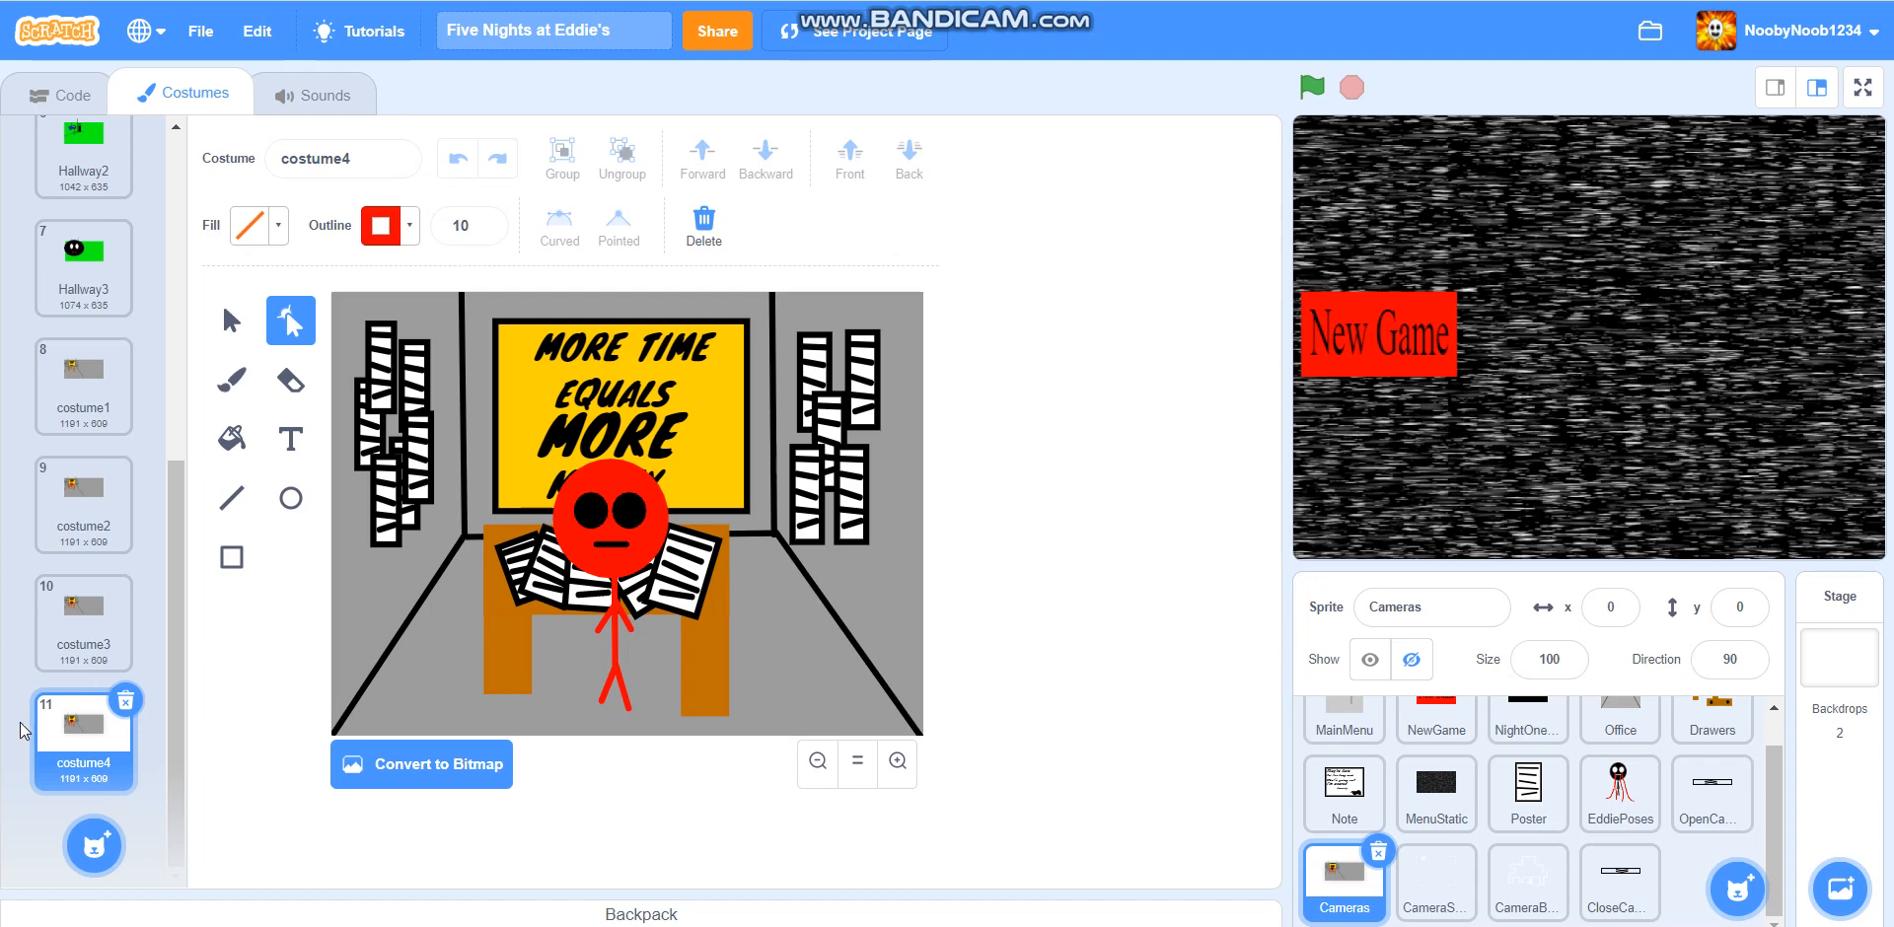
Duplicate costume4 into costume5 and set the painting colour to red
{"action": "right_click", "coordinate": [85, 737]}
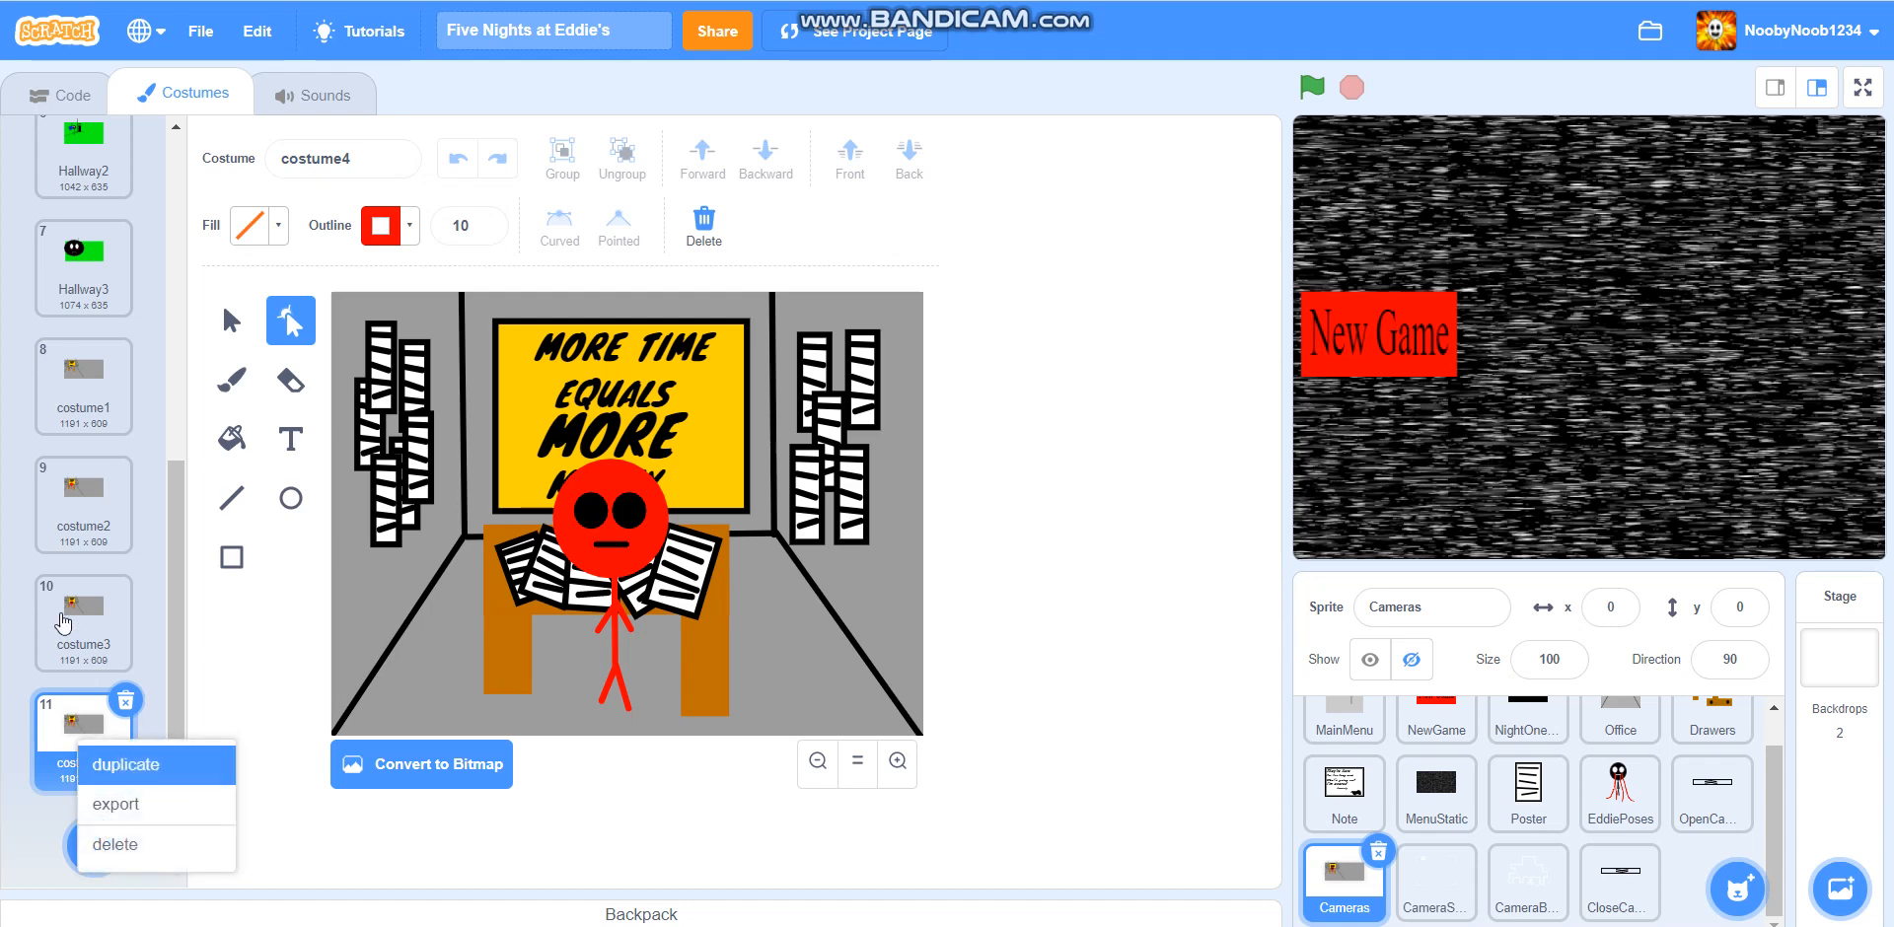
{"action": "left_click", "coordinate": [124, 764]}
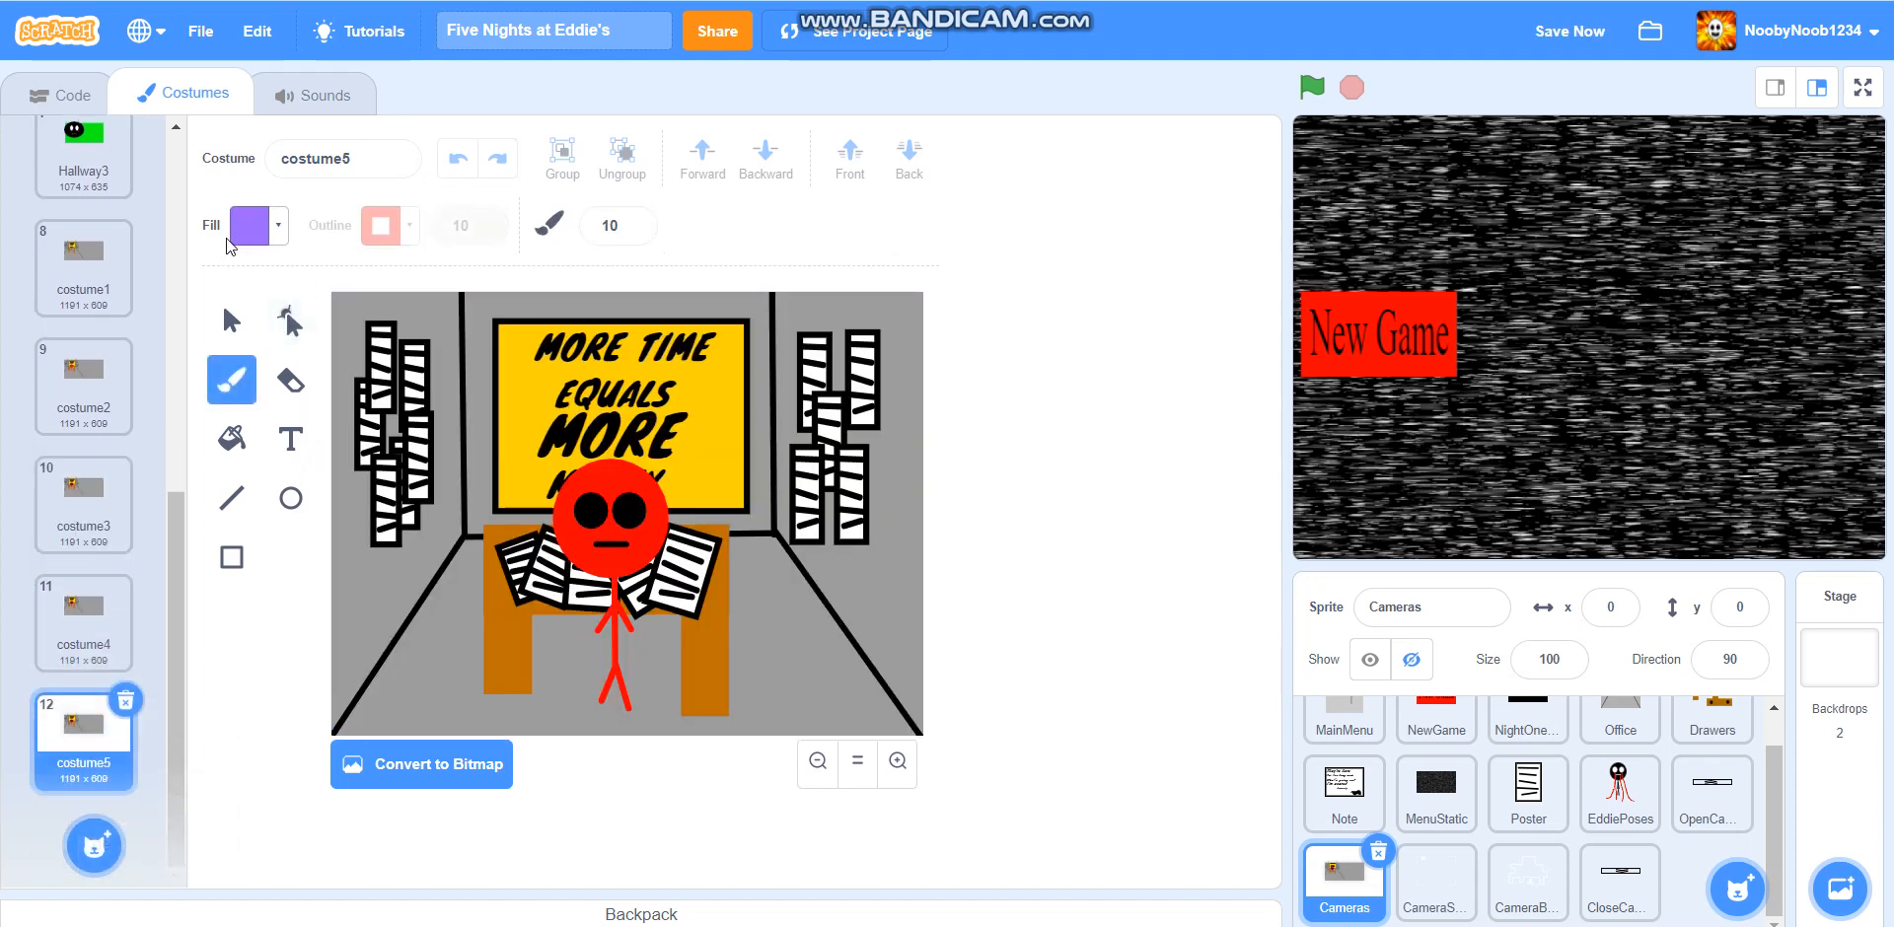
{"action": "left_click", "coordinate": [249, 226]}
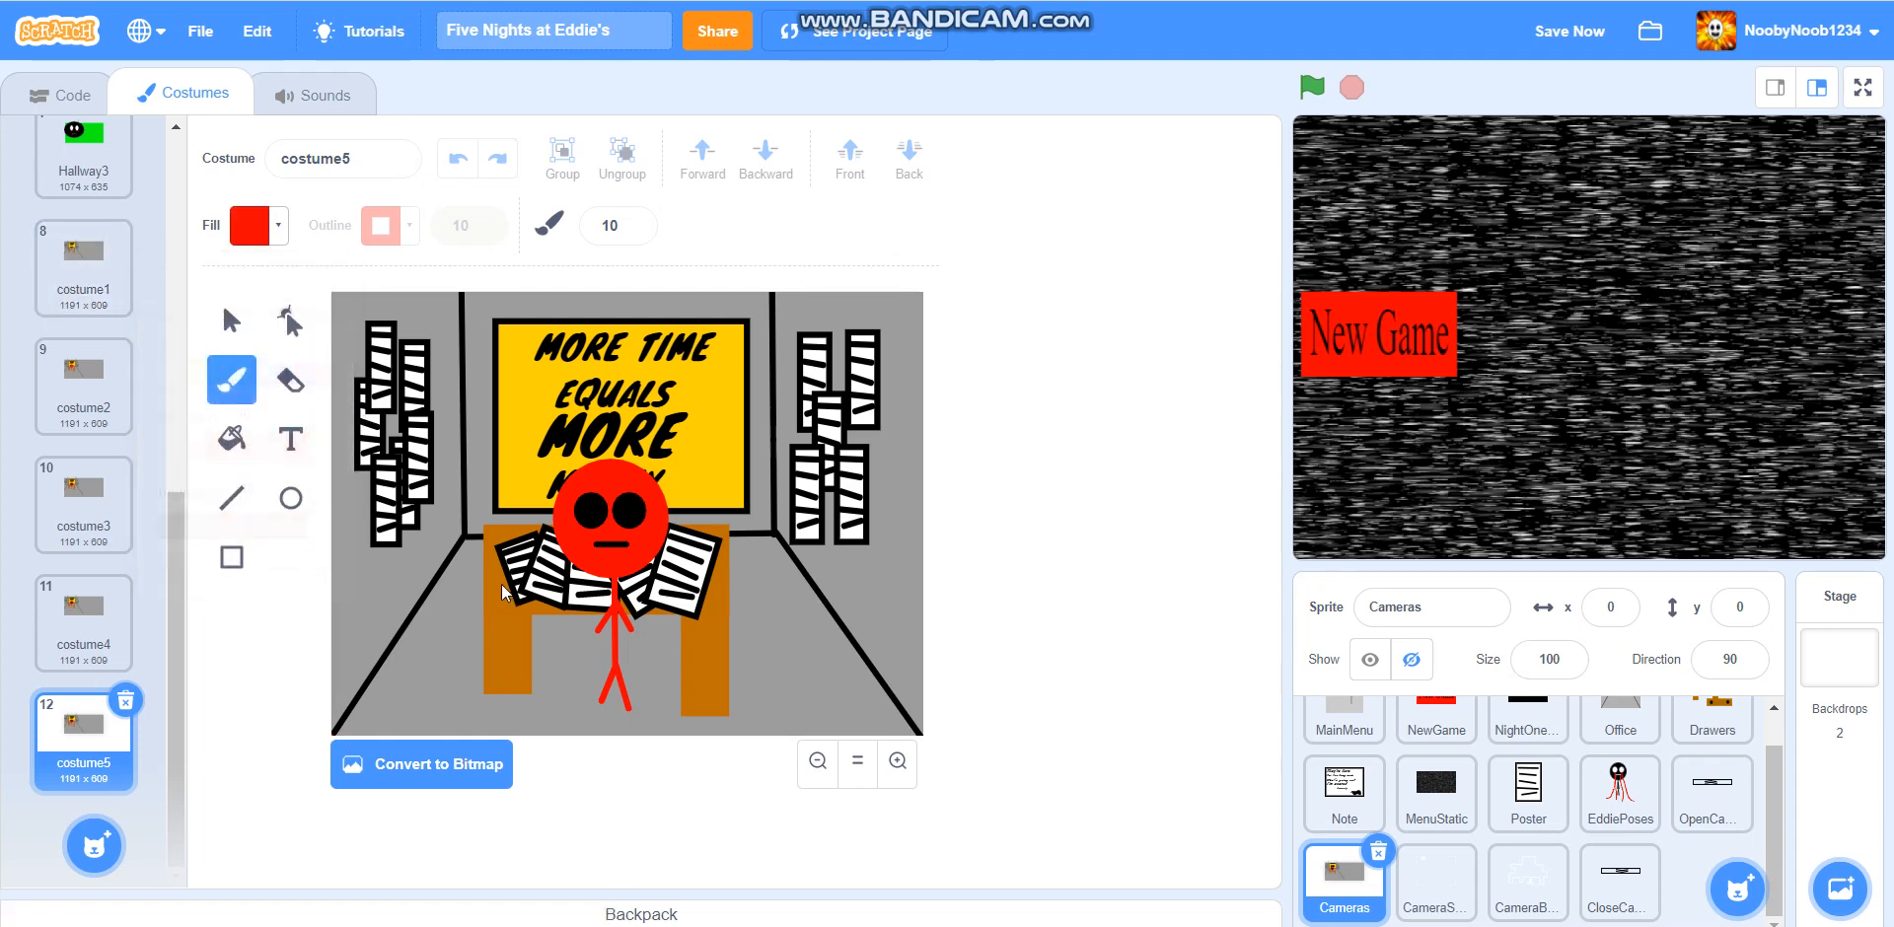
{"action": "mouse_move", "coordinate": [591, 519]}
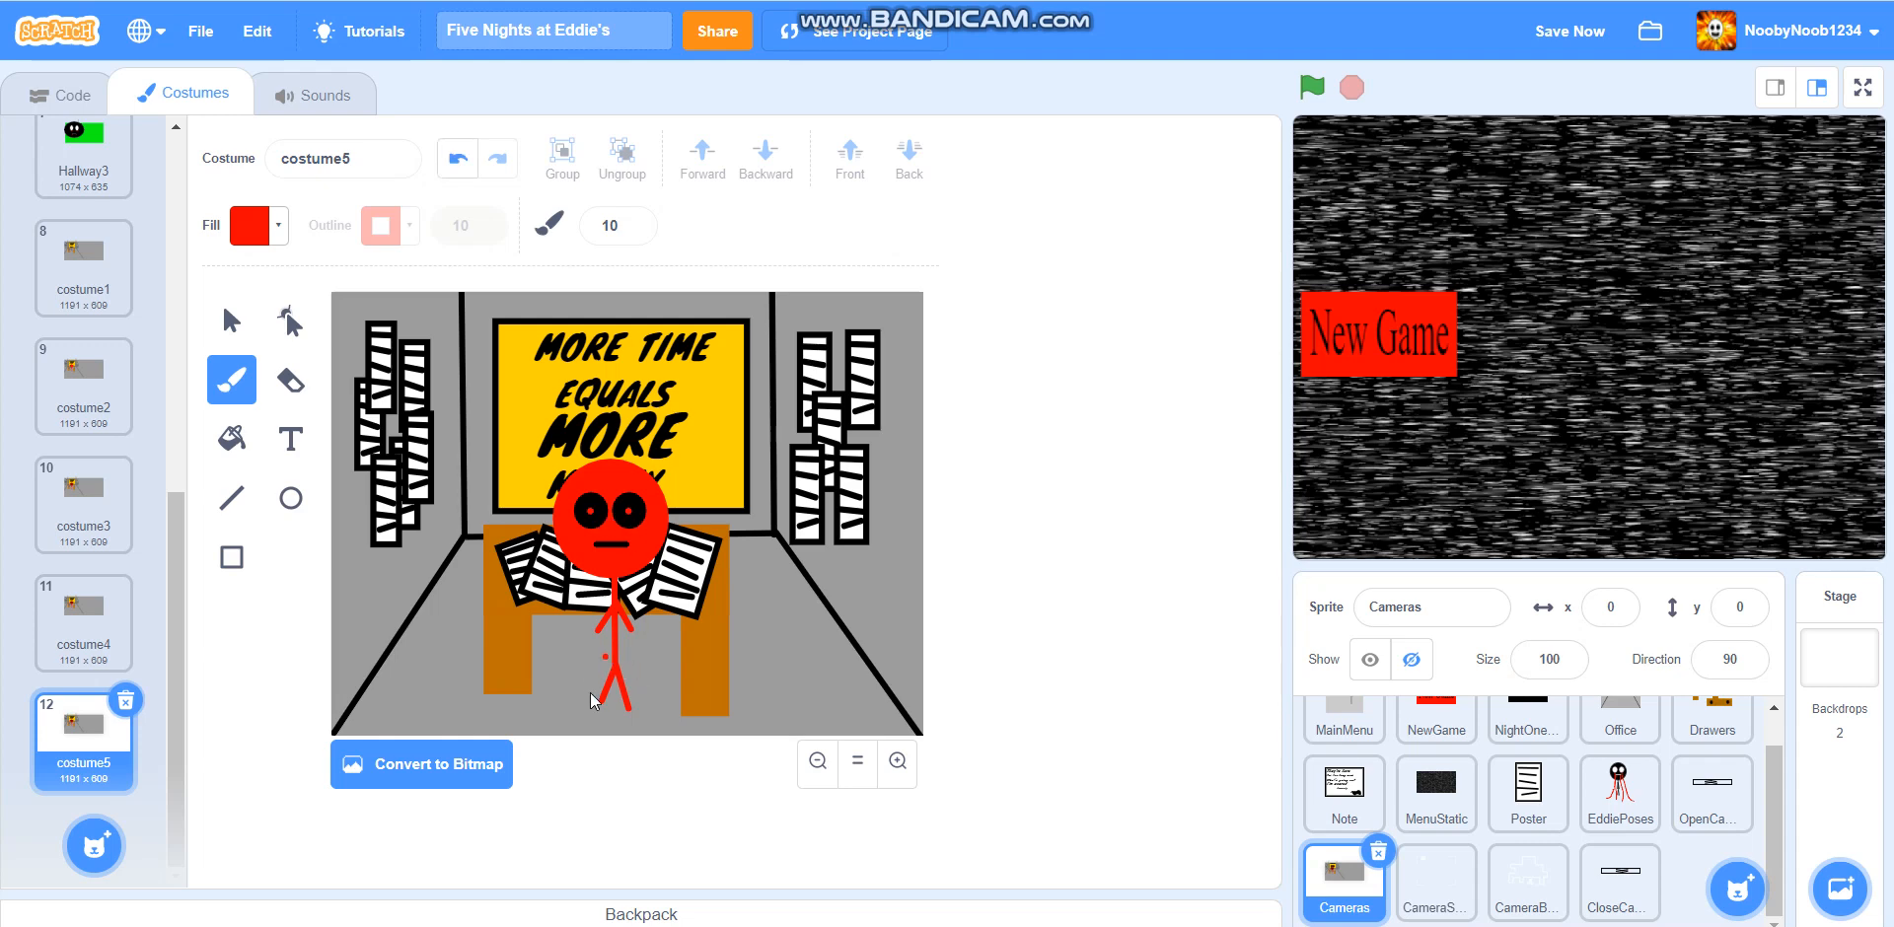
Preview costumes 1 through 4 in turn, then return to costume5
{"action": "left_click", "coordinate": [83, 261]}
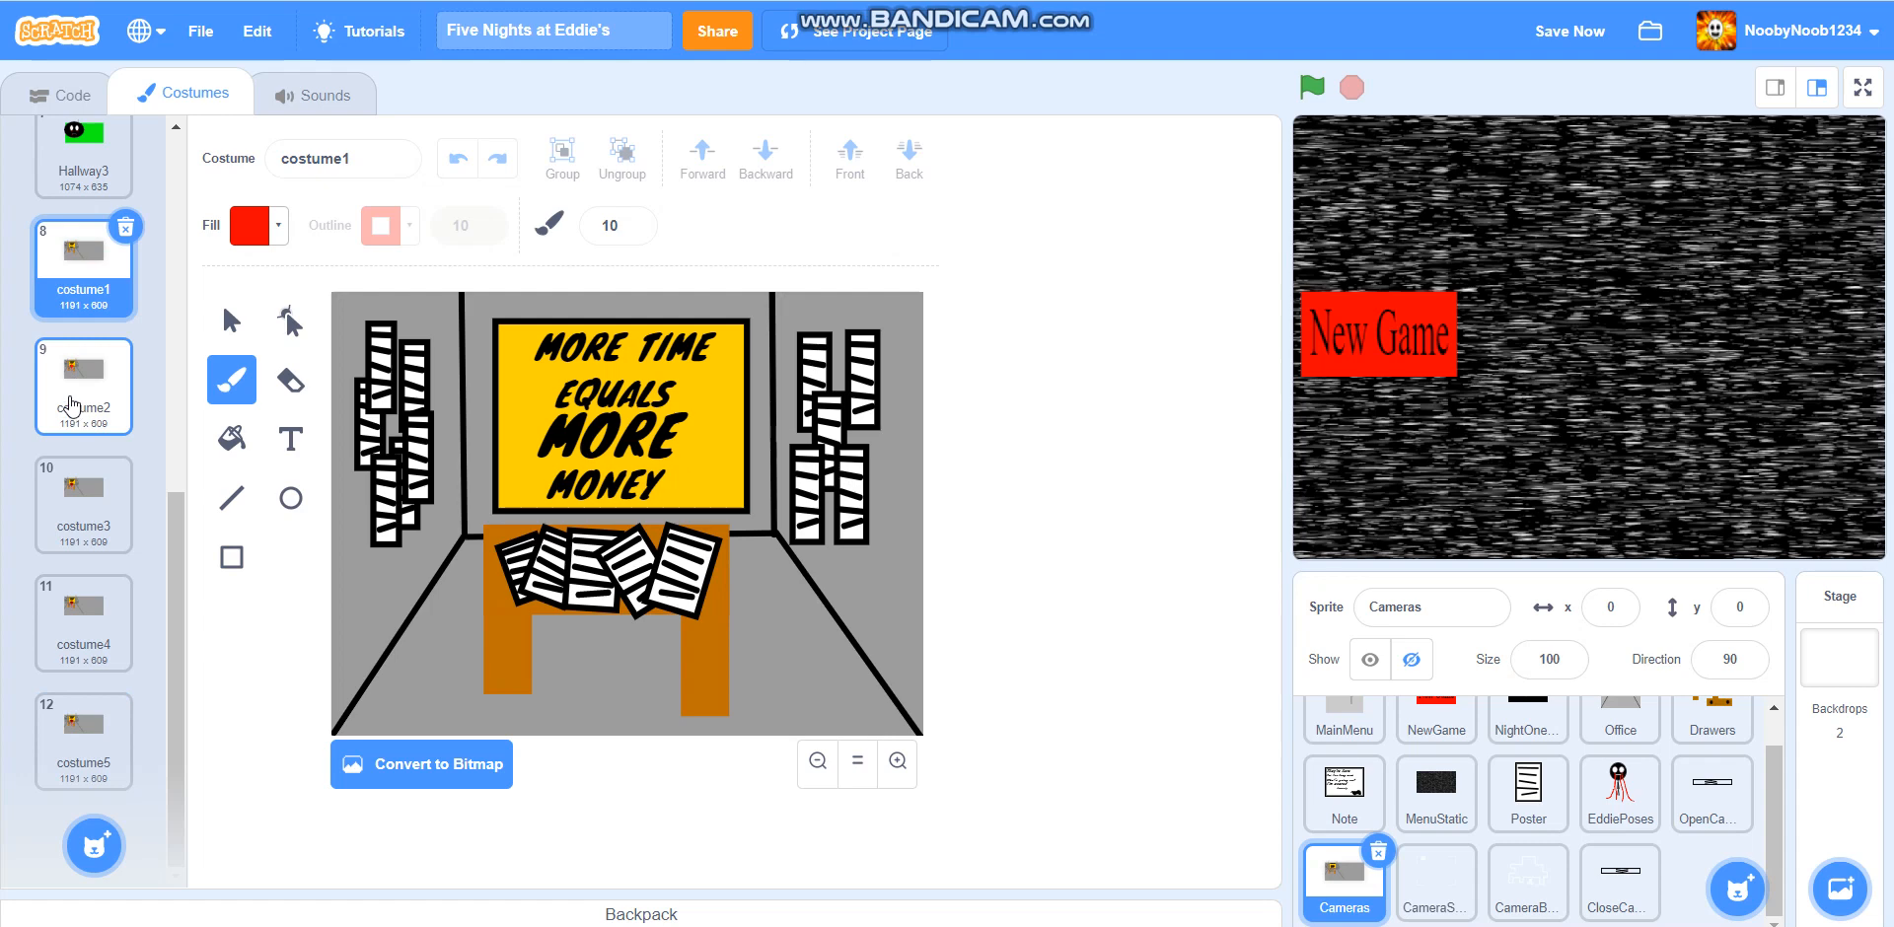
{"action": "left_click", "coordinate": [83, 387]}
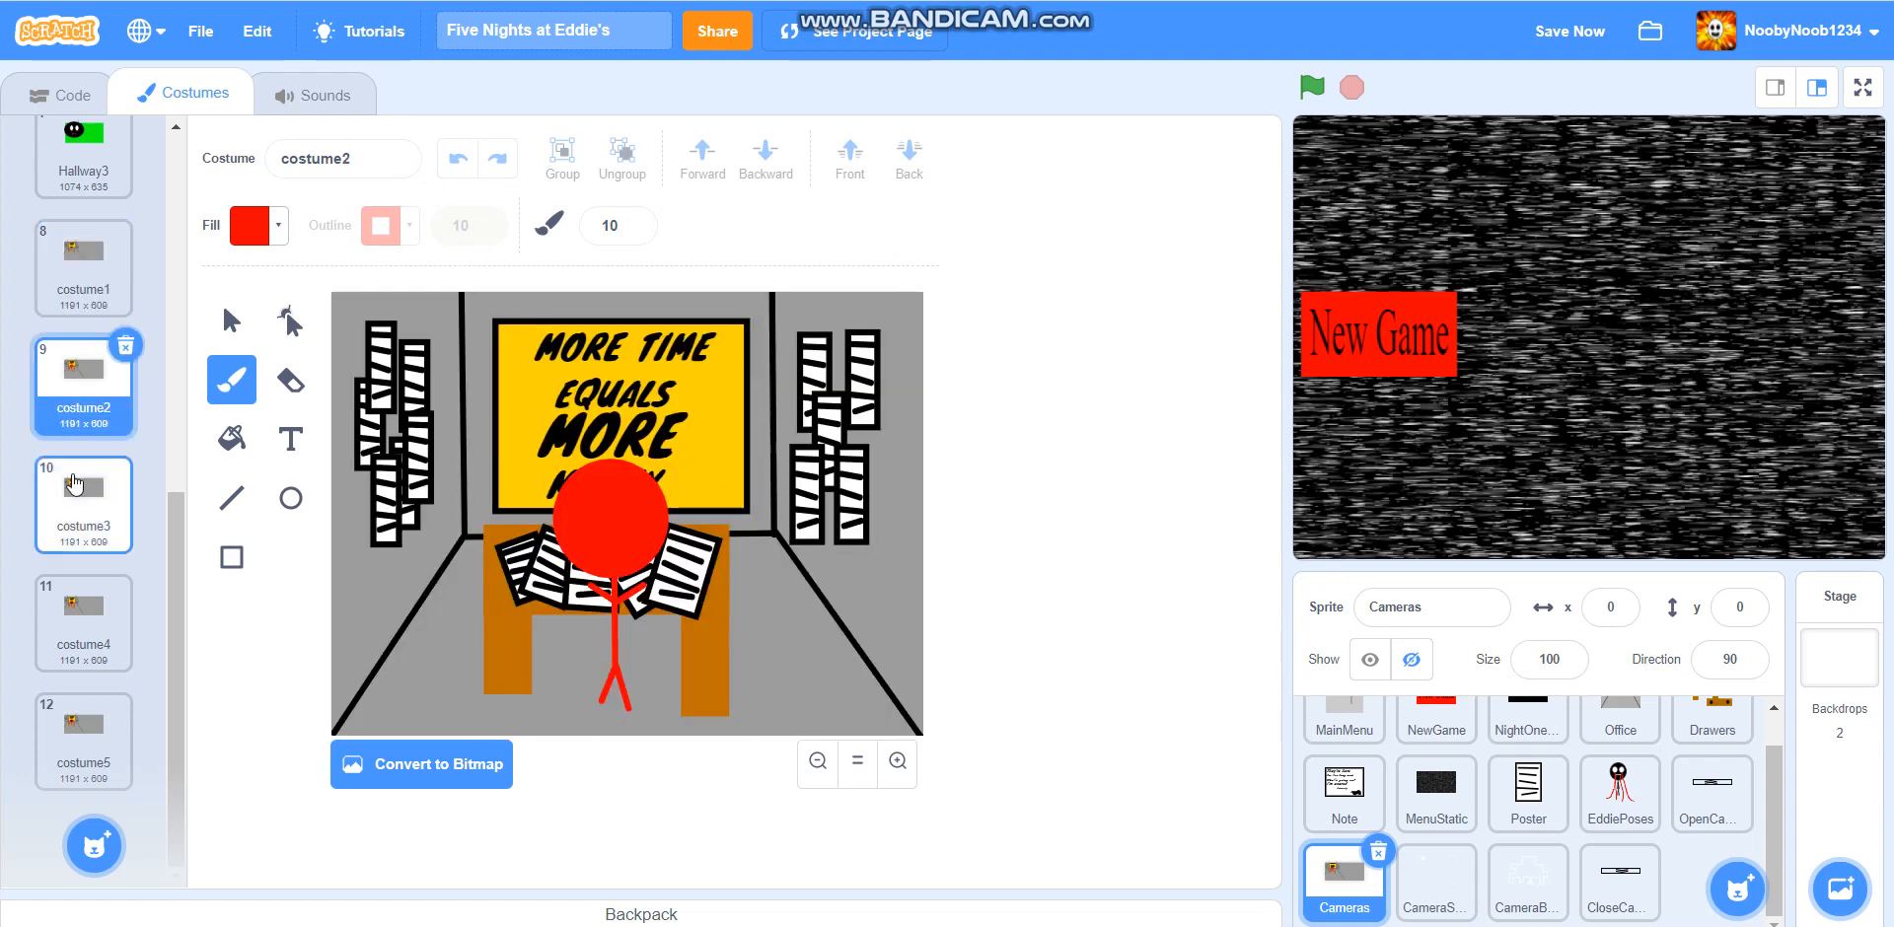
{"action": "left_click", "coordinate": [82, 501]}
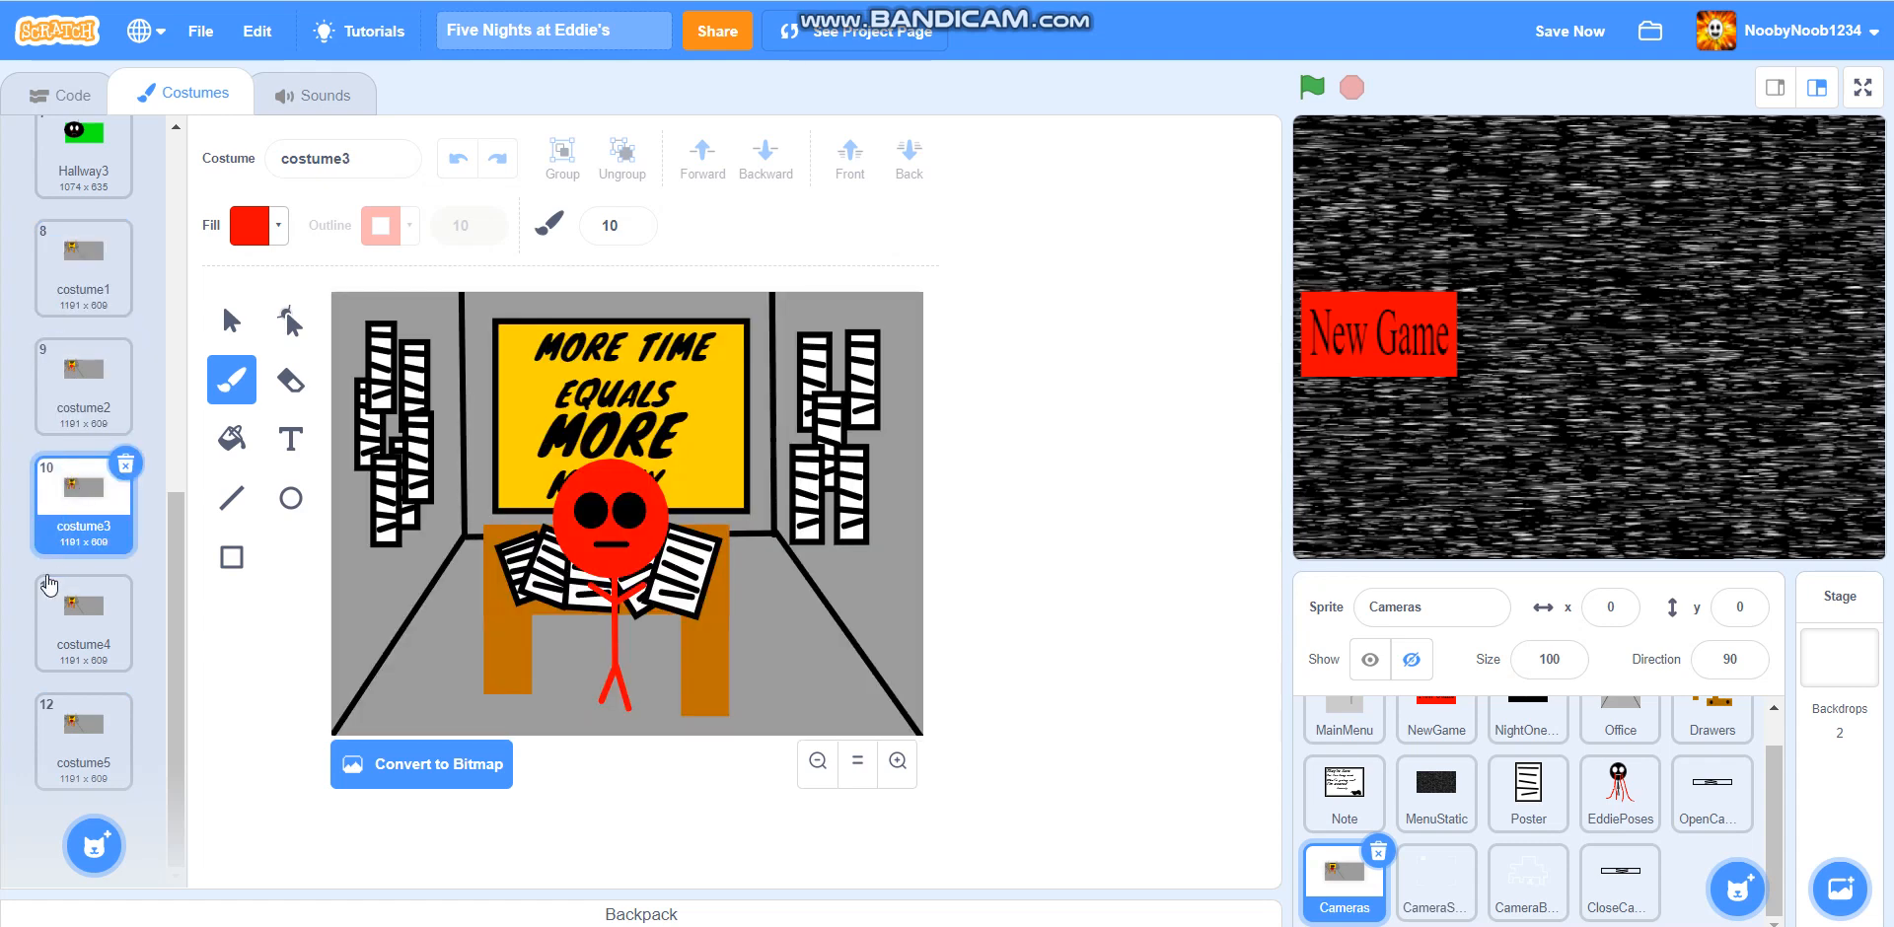
{"action": "left_click", "coordinate": [83, 621]}
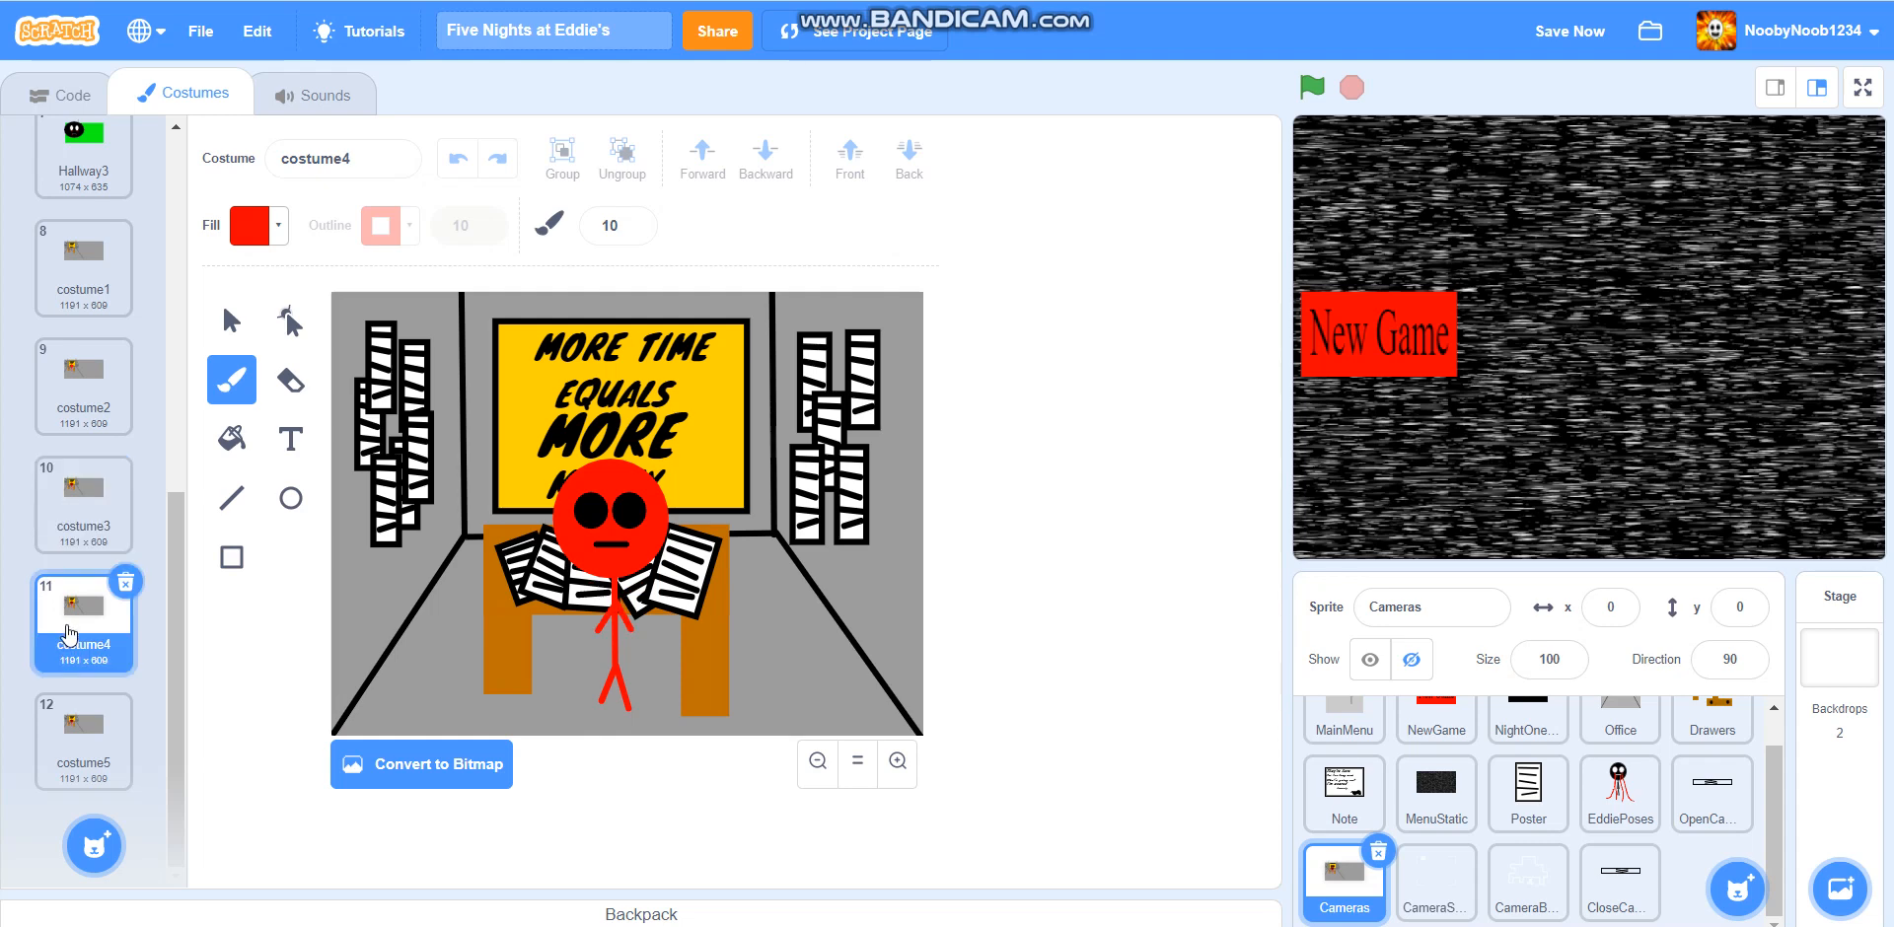
{"action": "mouse_move", "coordinate": [90, 673]}
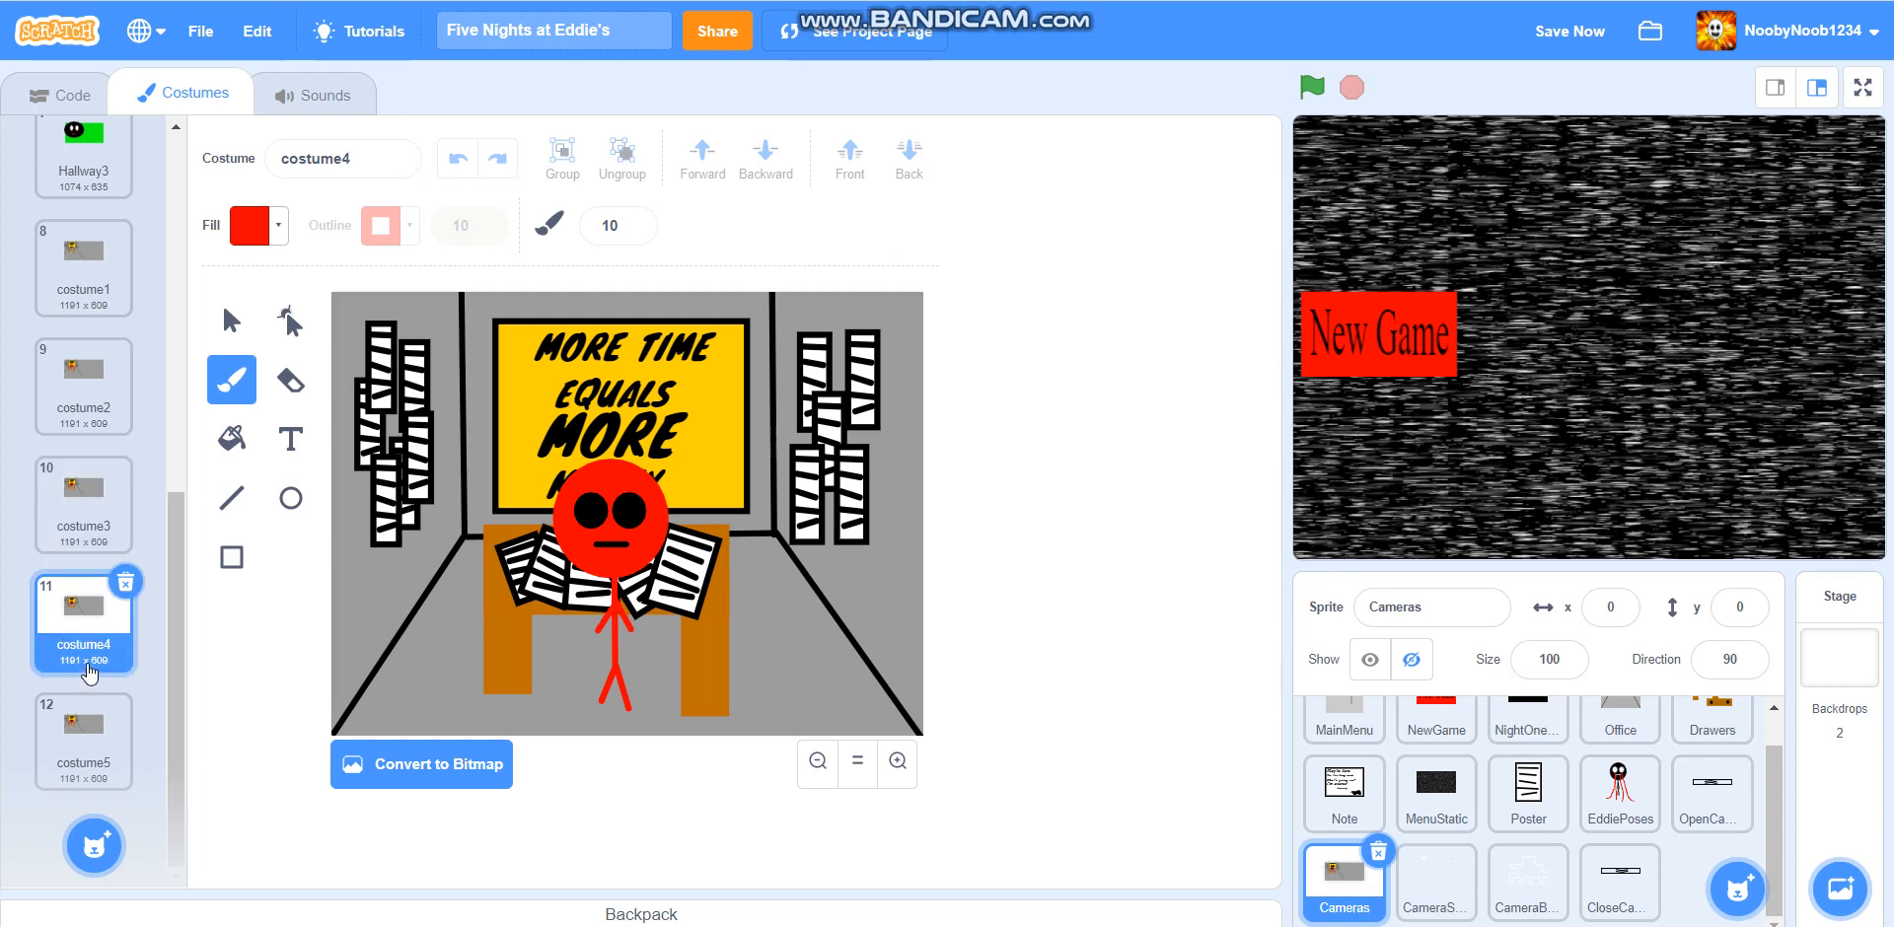
{"action": "left_click", "coordinate": [82, 738]}
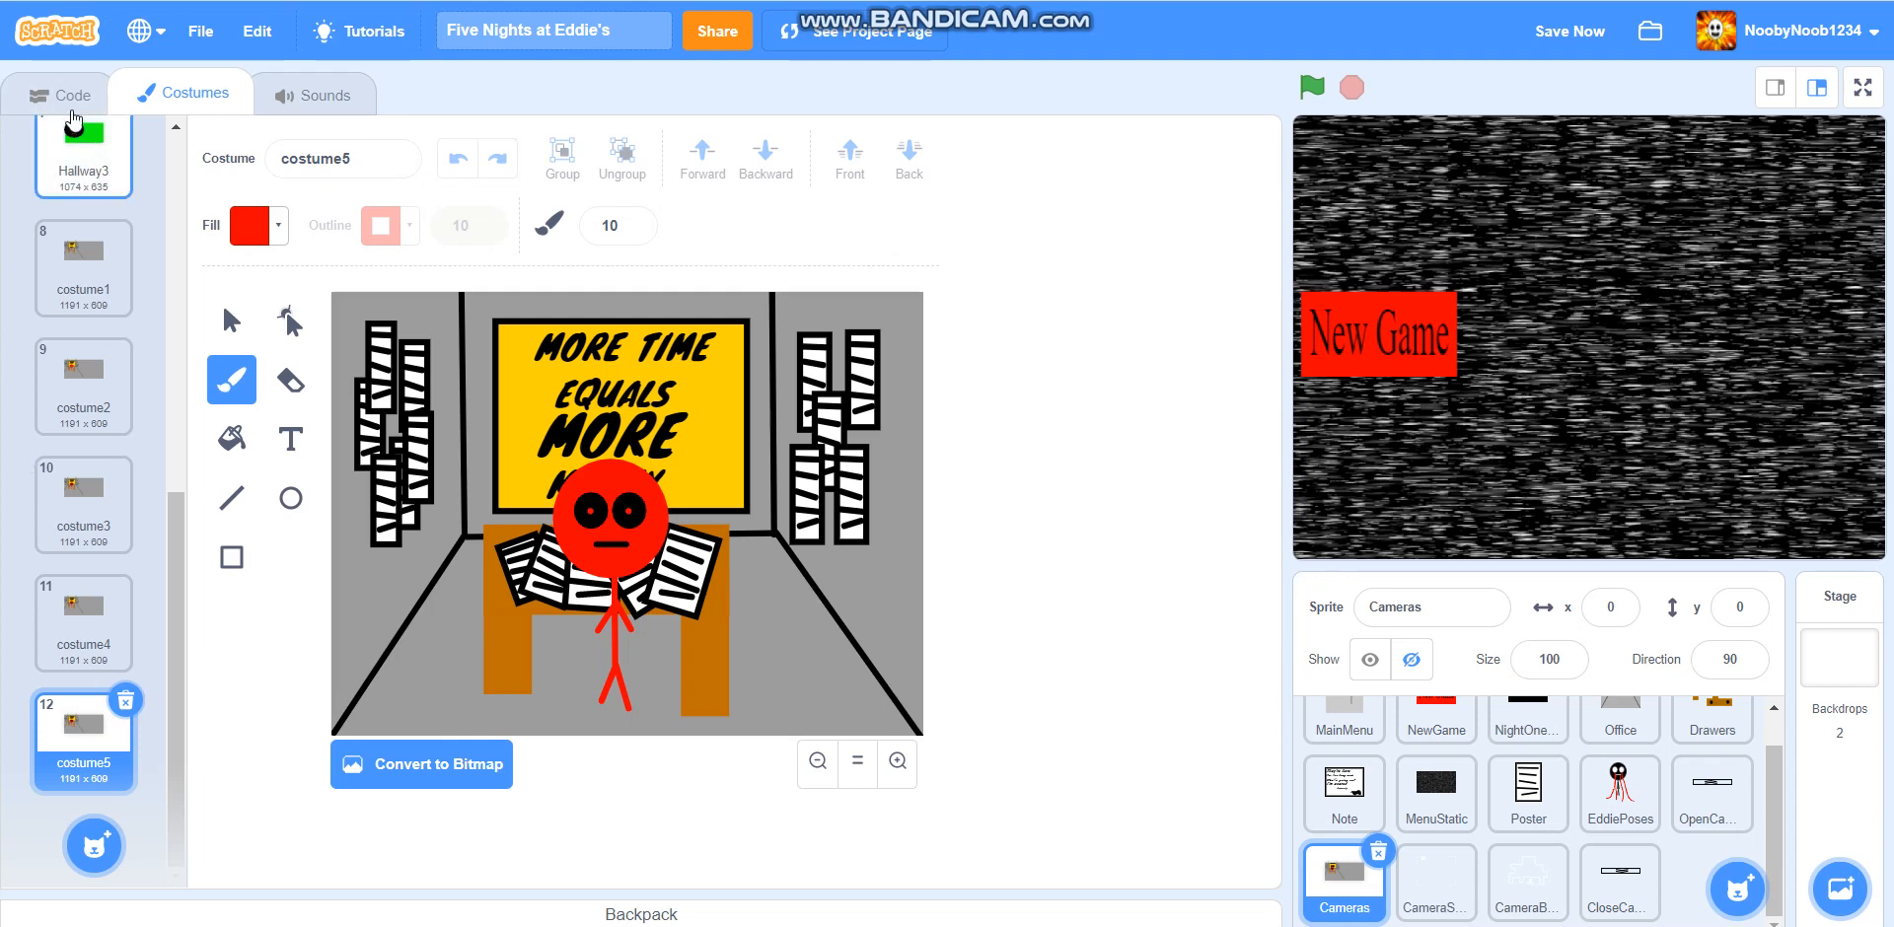
View the Cameras sprite's scripts, then switch to the YouTube channel page
{"action": "left_click", "coordinate": [58, 93]}
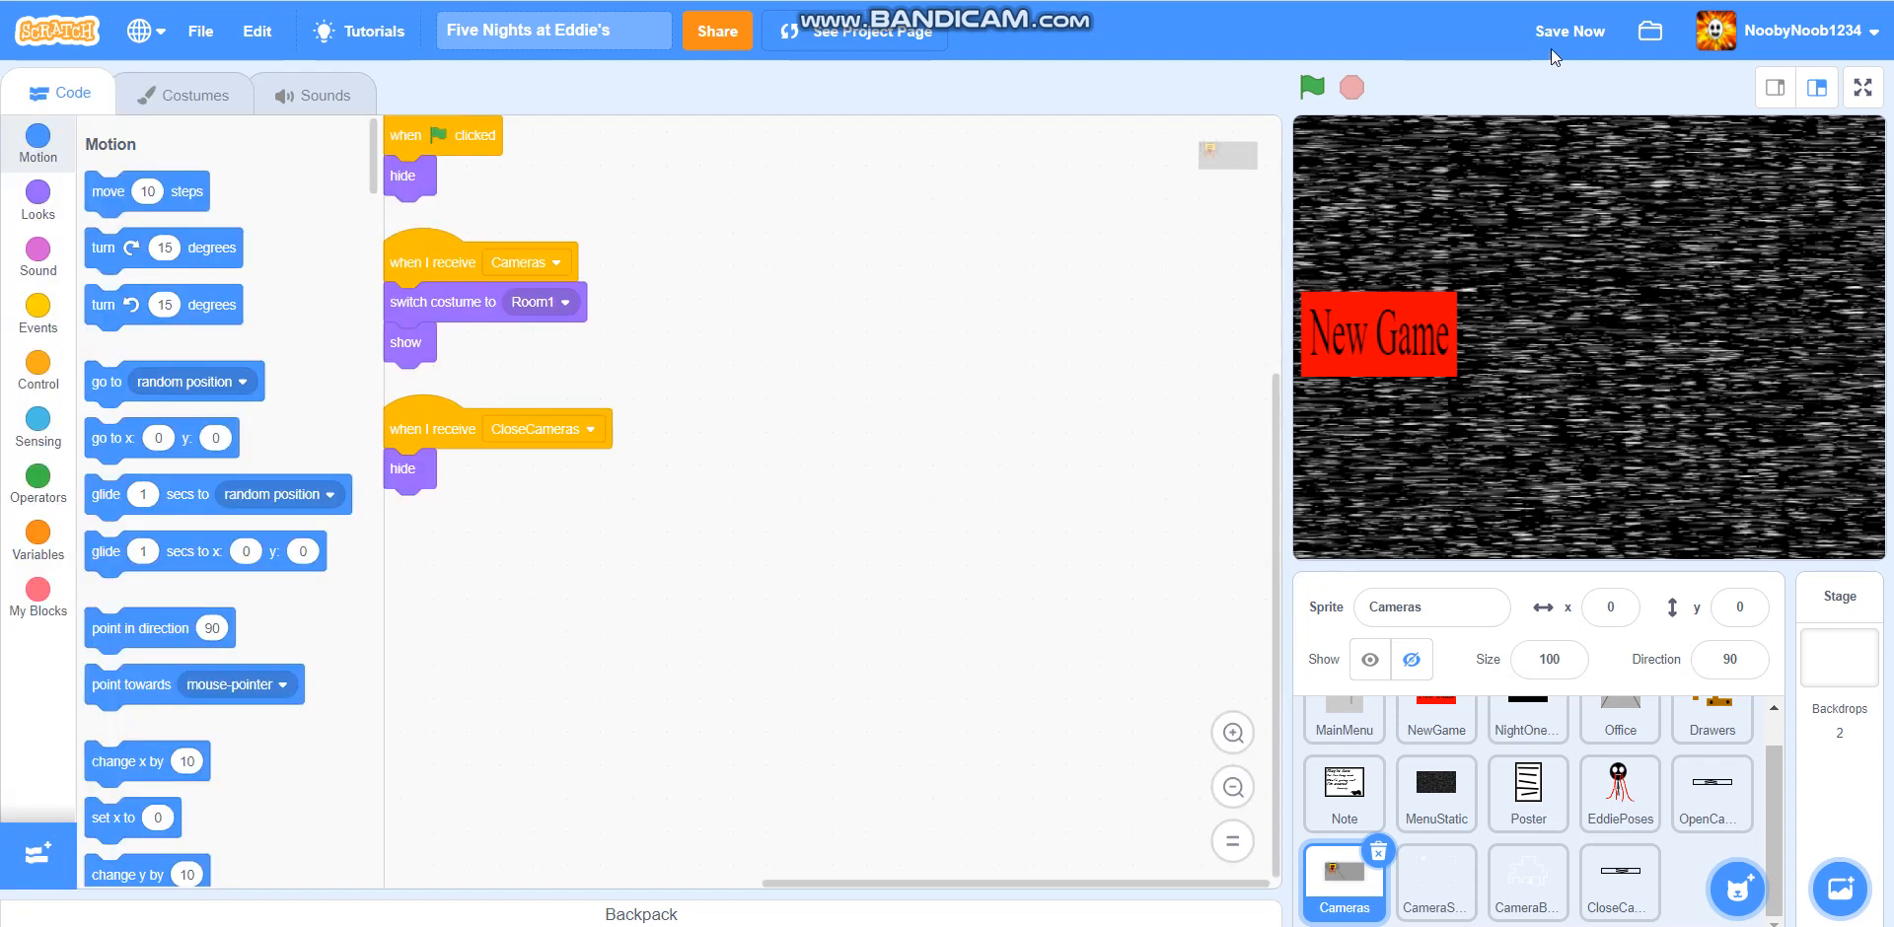
{"action": "left_click", "coordinate": [1569, 31]}
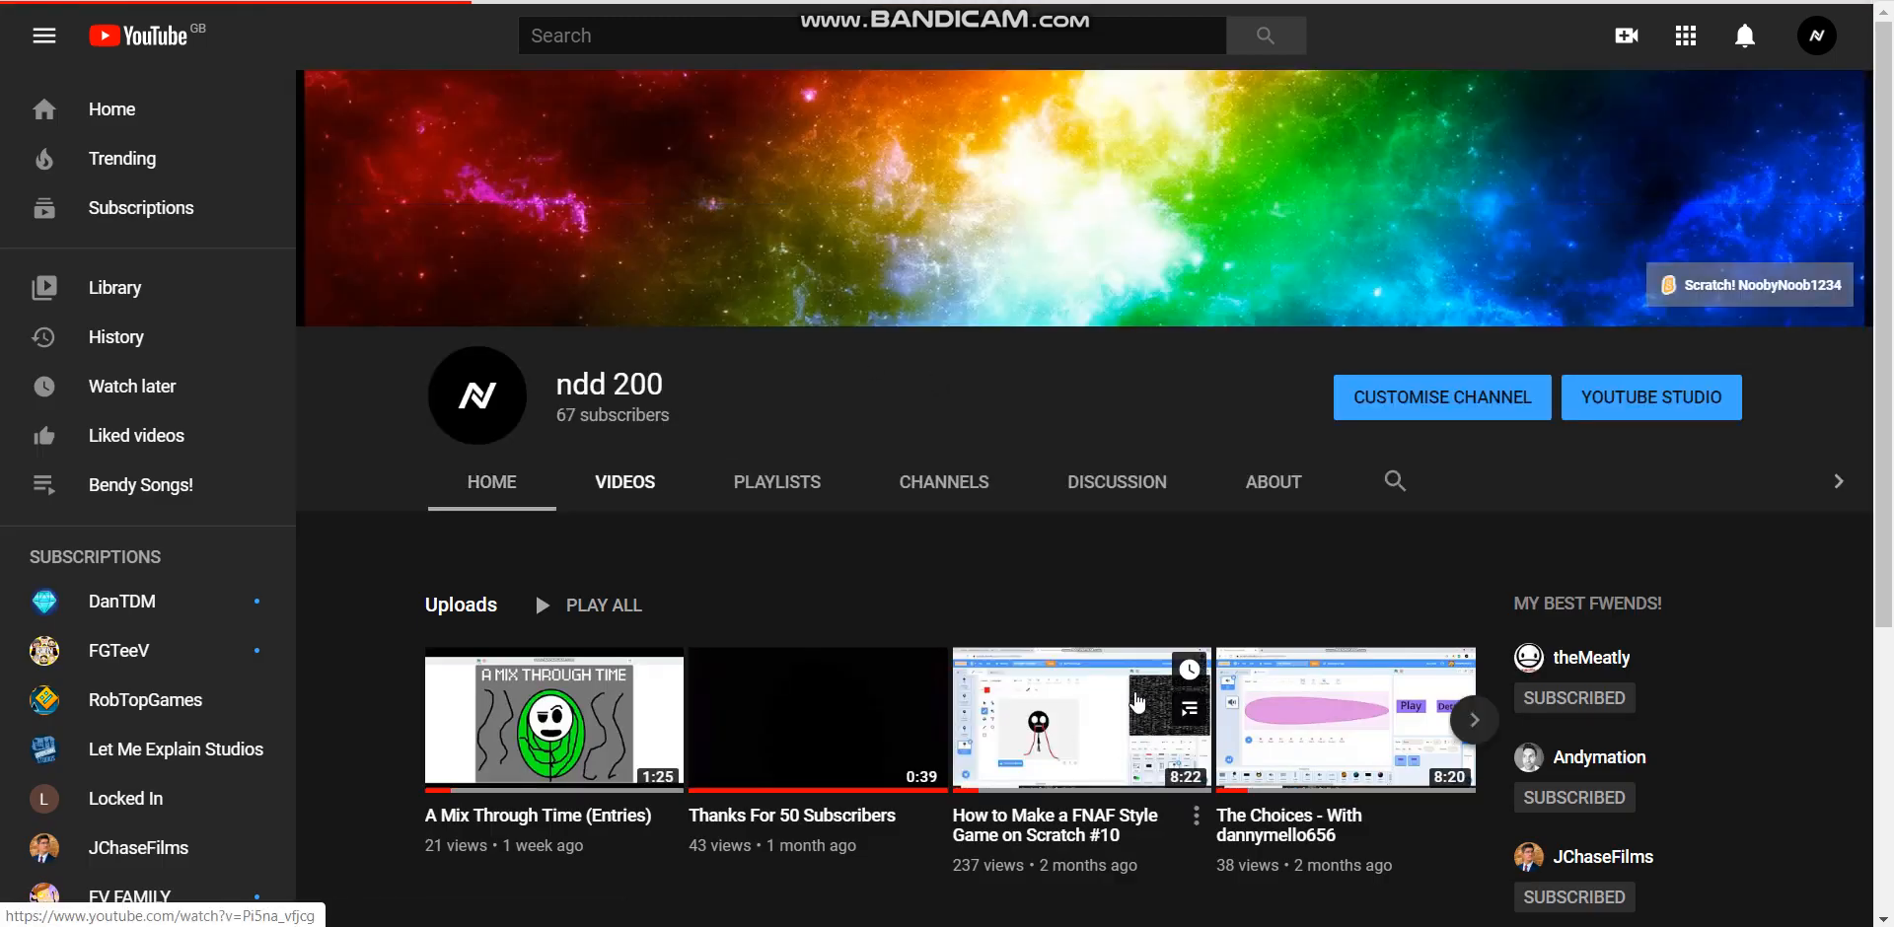
Open the 'How to Make a FNAF Style Game on Scratch #1' video, then return to Scratch
{"action": "scroll", "scroll_direction": "down", "scroll_amount": 3}
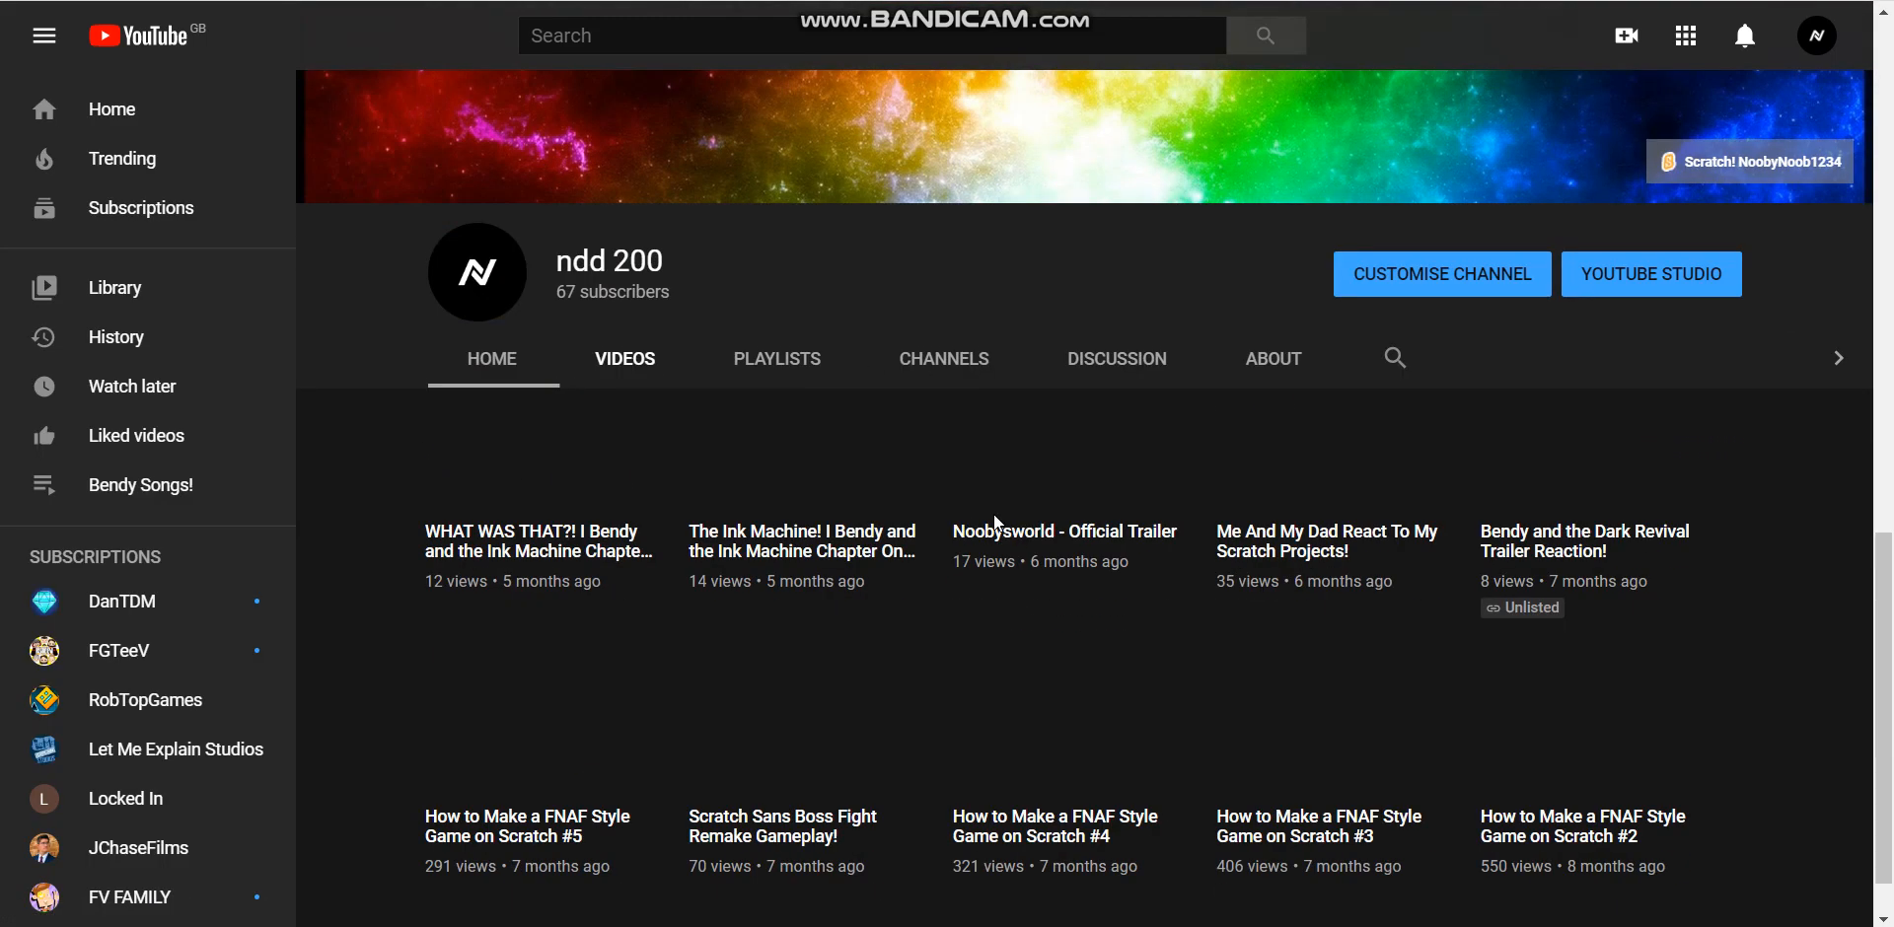
{"action": "scroll", "scroll_direction": "down", "scroll_amount": 3}
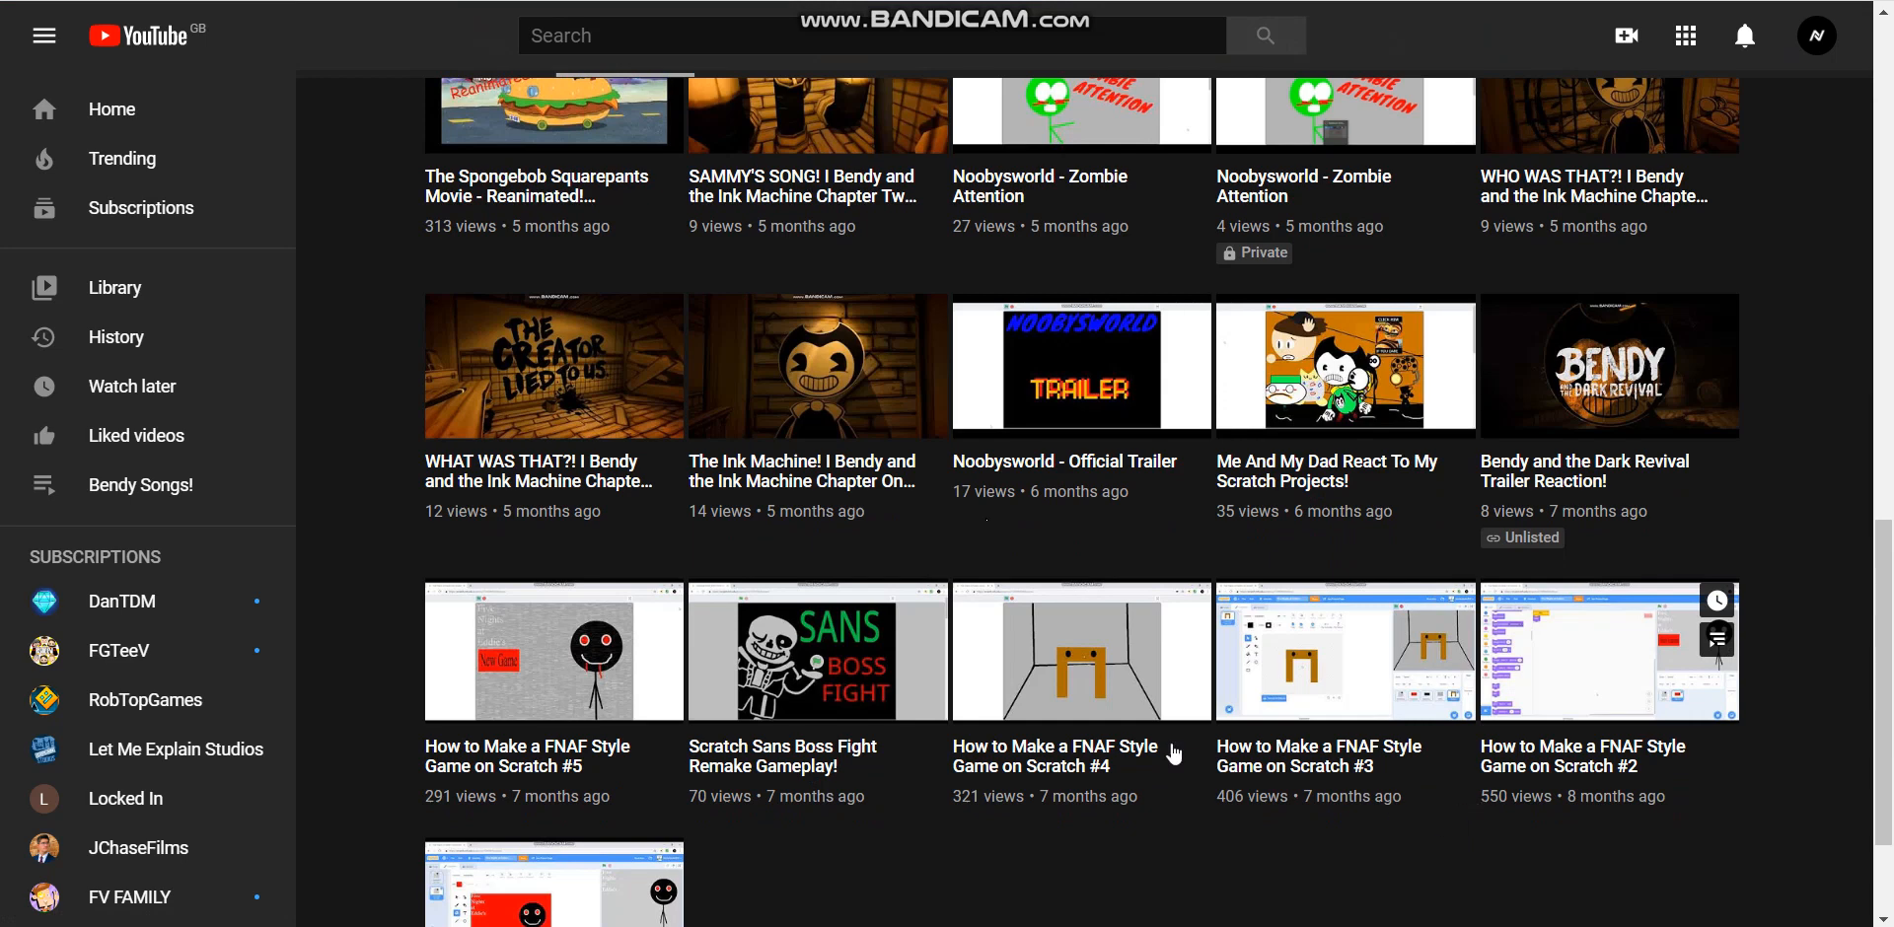
{"action": "scroll", "scroll_direction": "down", "scroll_amount": 3}
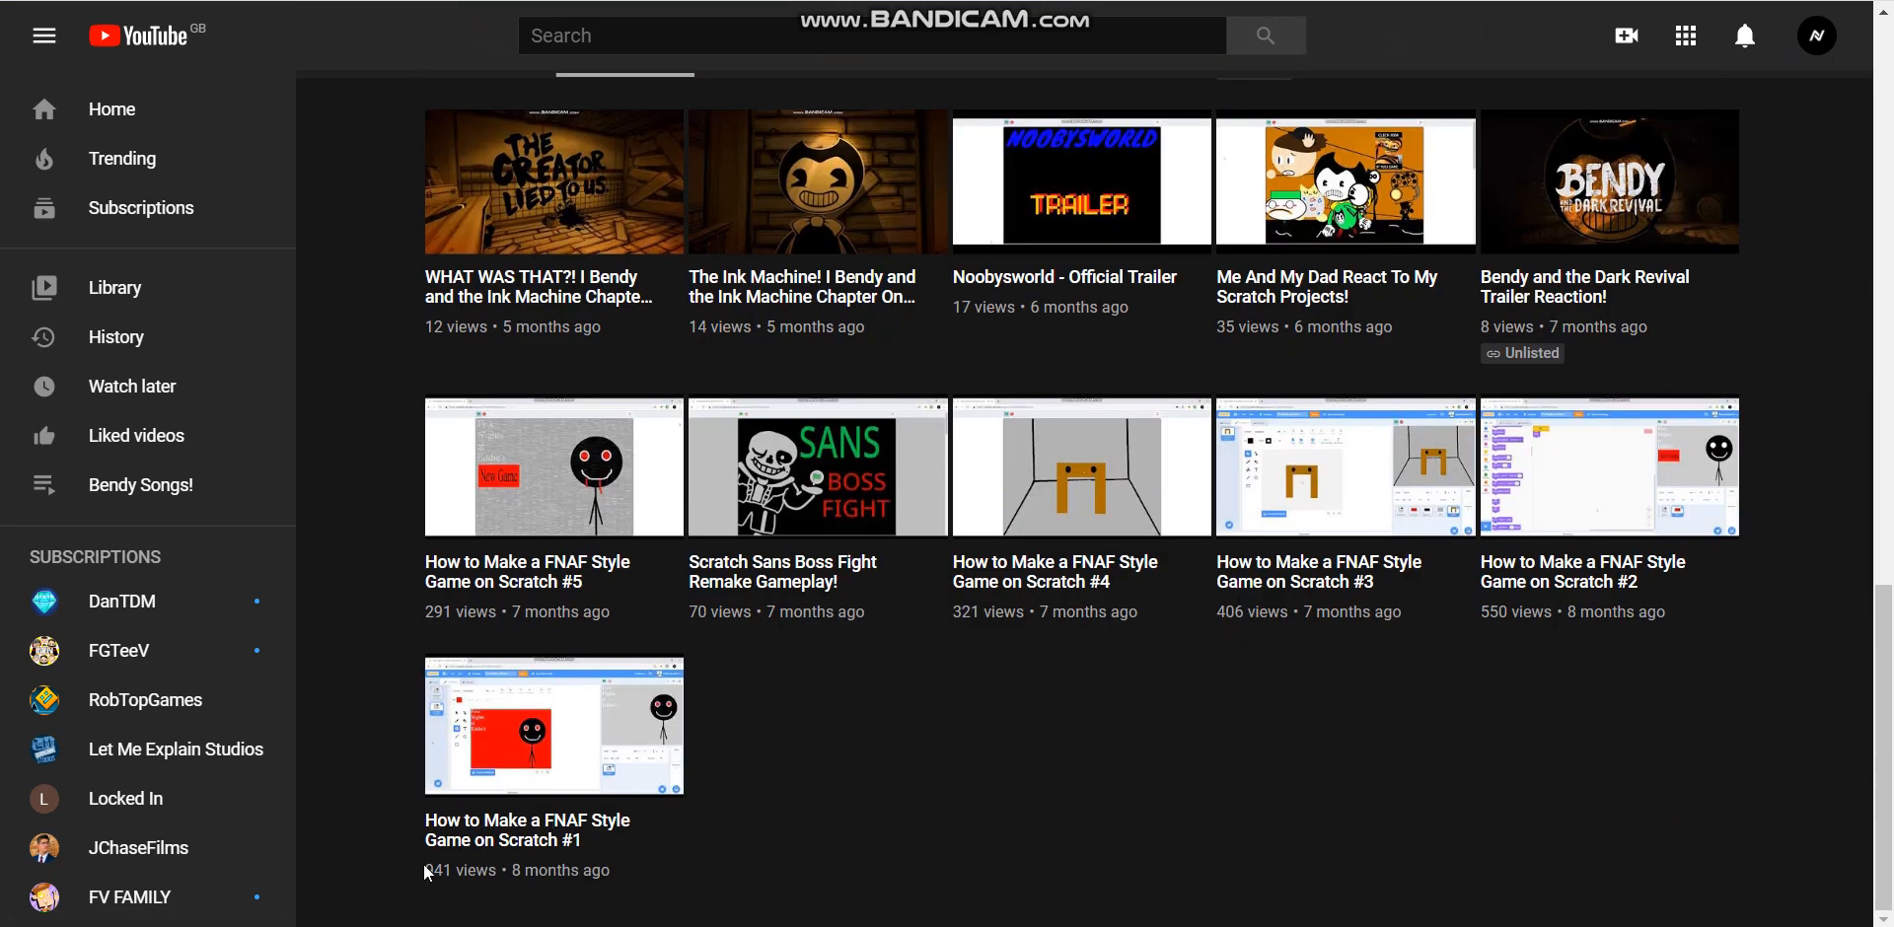
{"action": "left_click", "coordinate": [553, 724]}
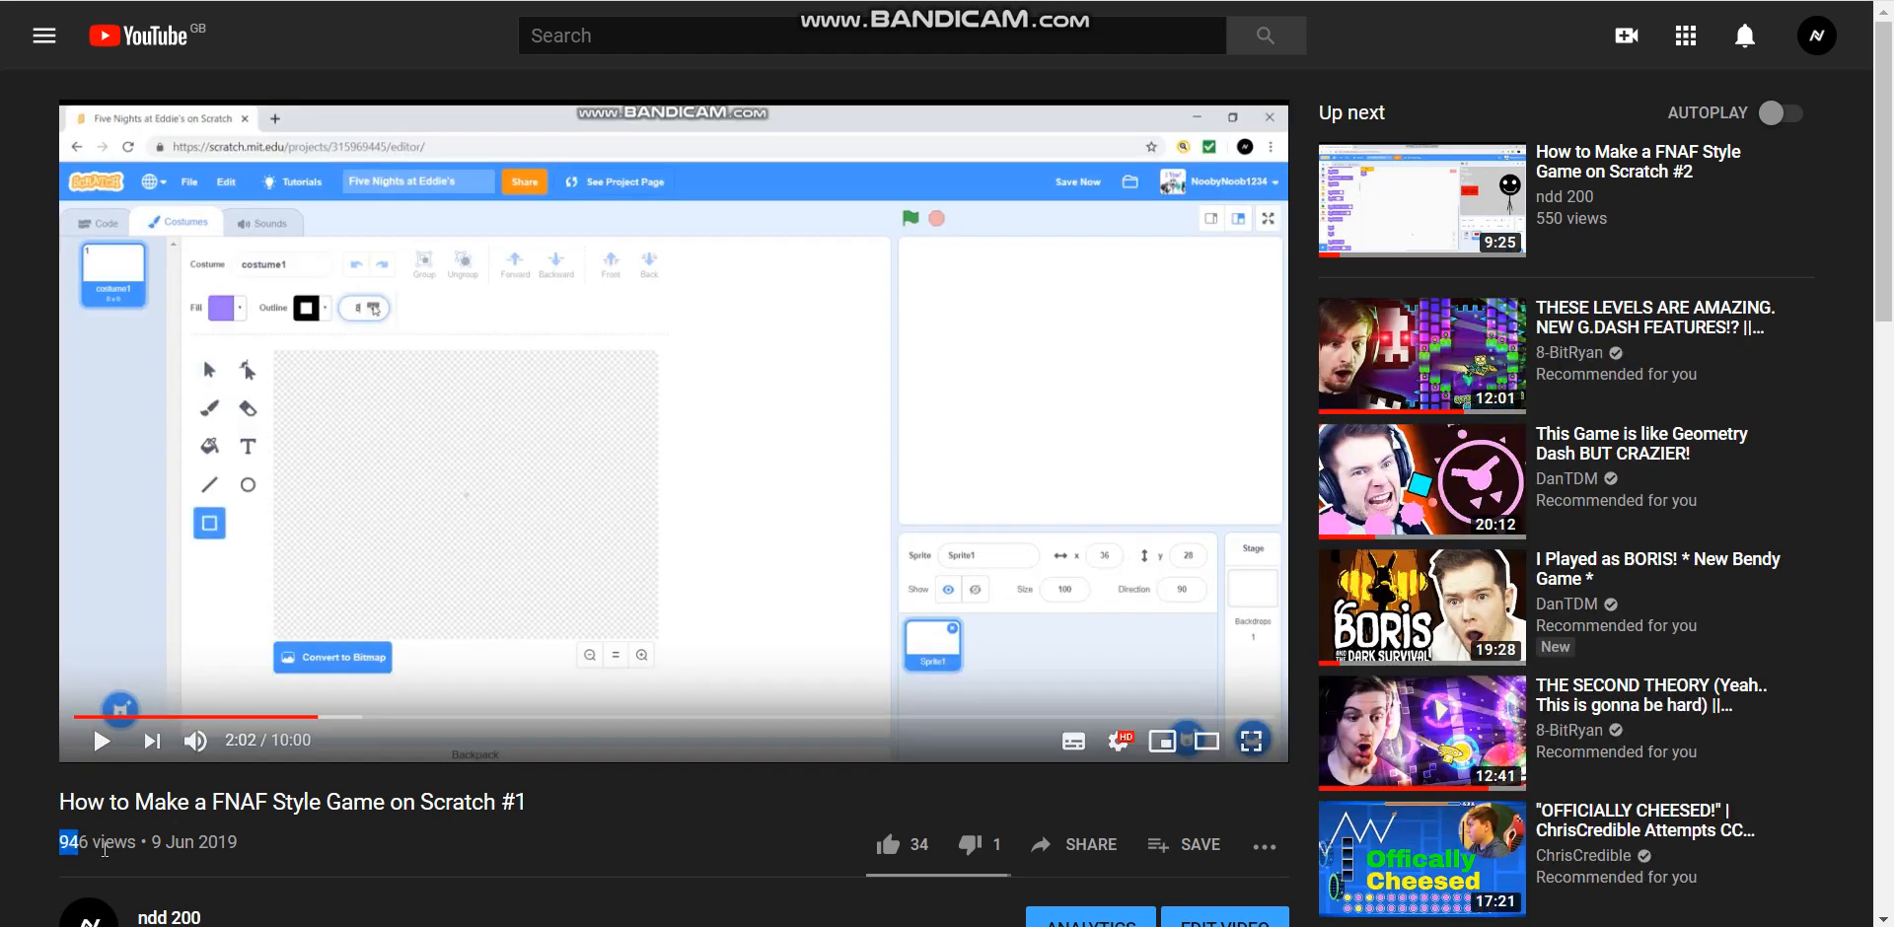
{"action": "double_click", "coordinate": [97, 842]}
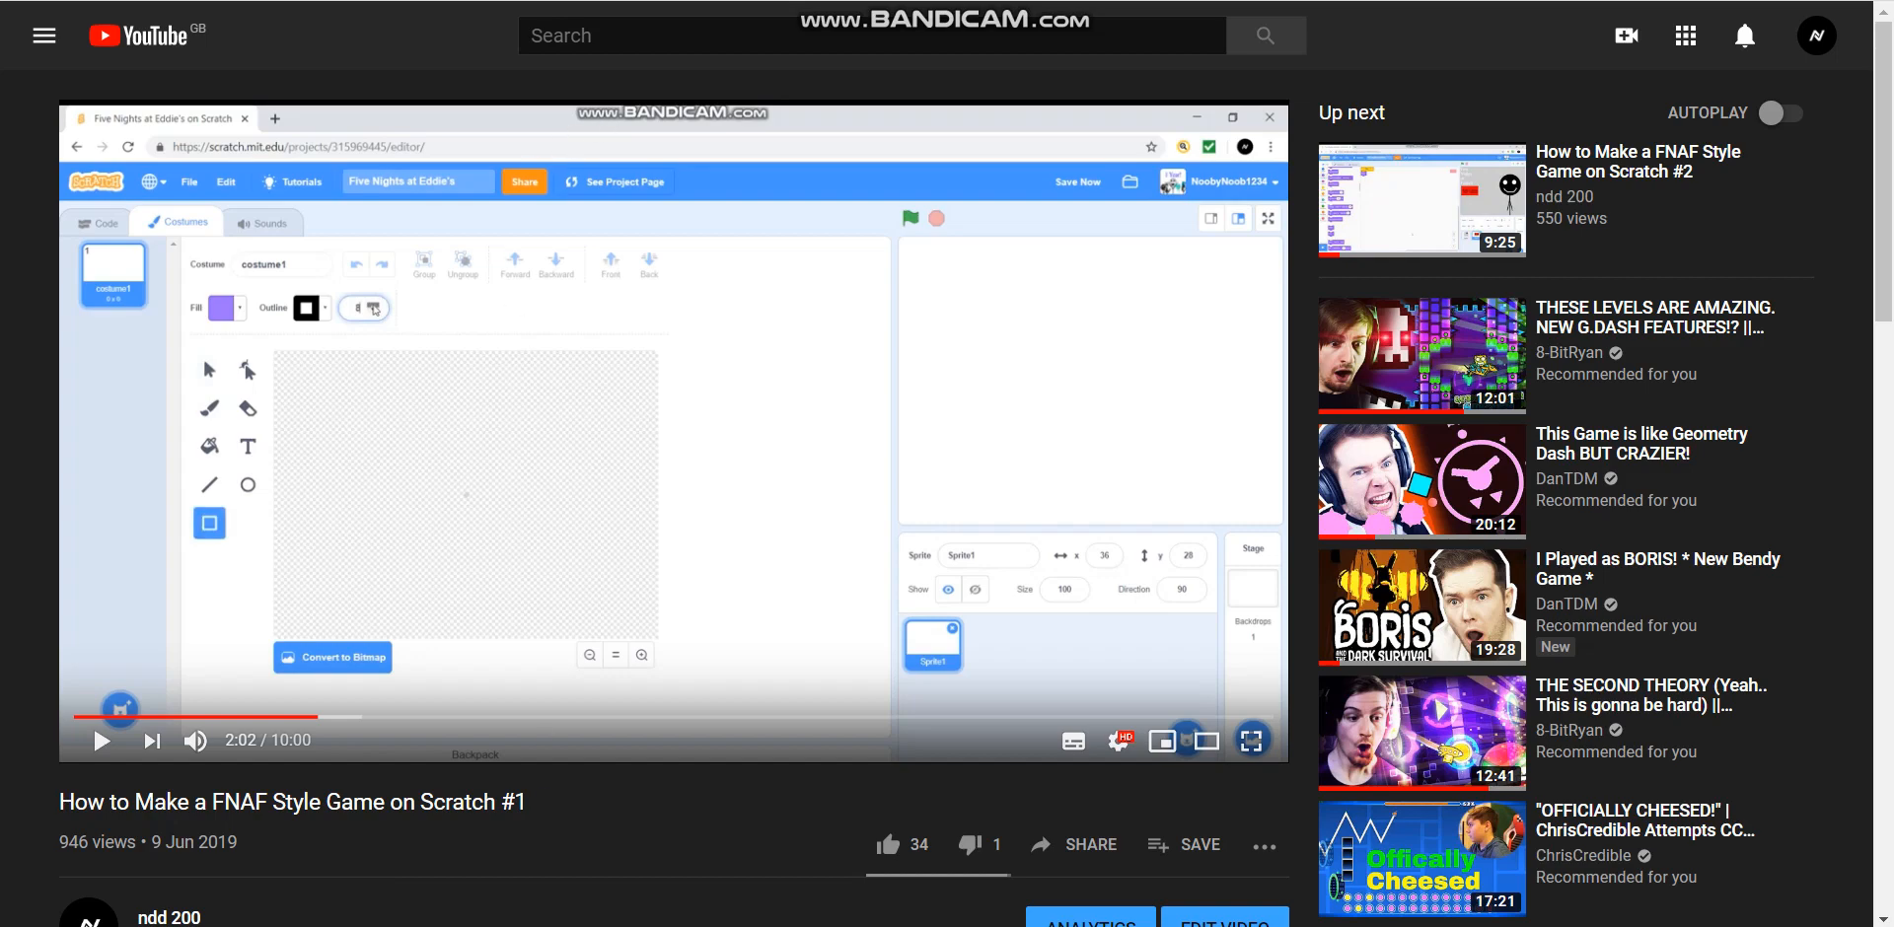
{"action": "left_click", "coordinate": [1249, 740]}
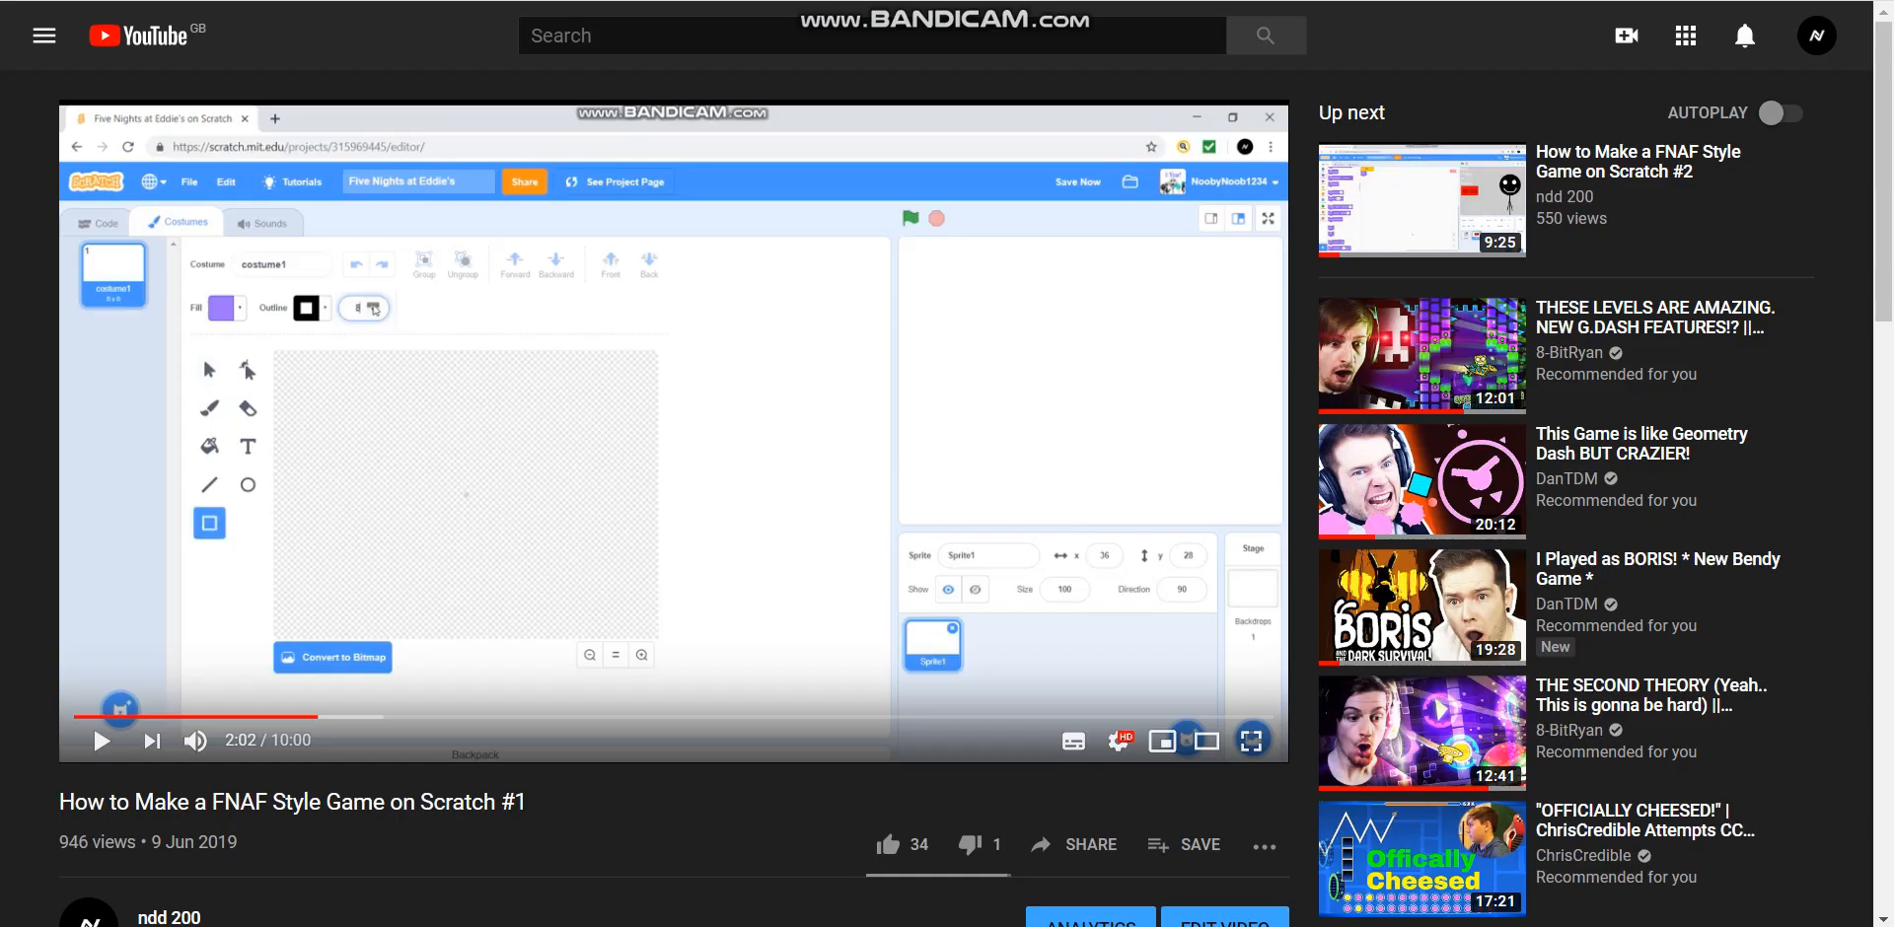
{"action": "left_click", "coordinate": [1252, 742]}
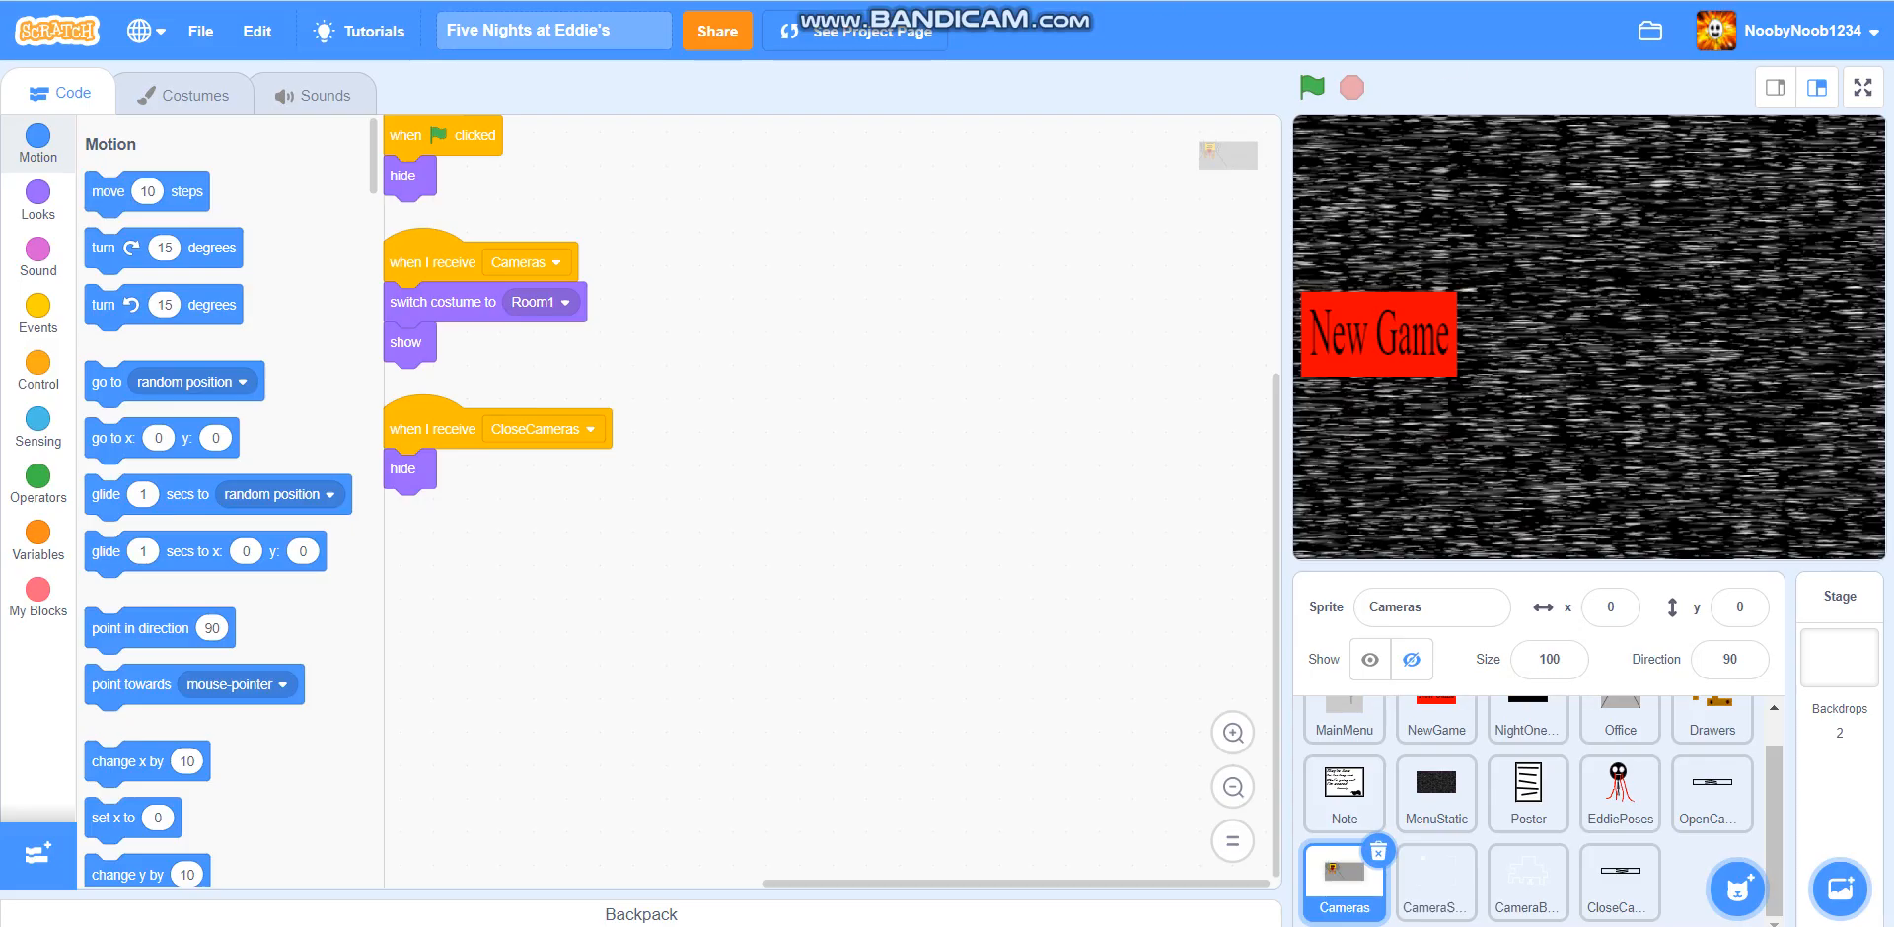